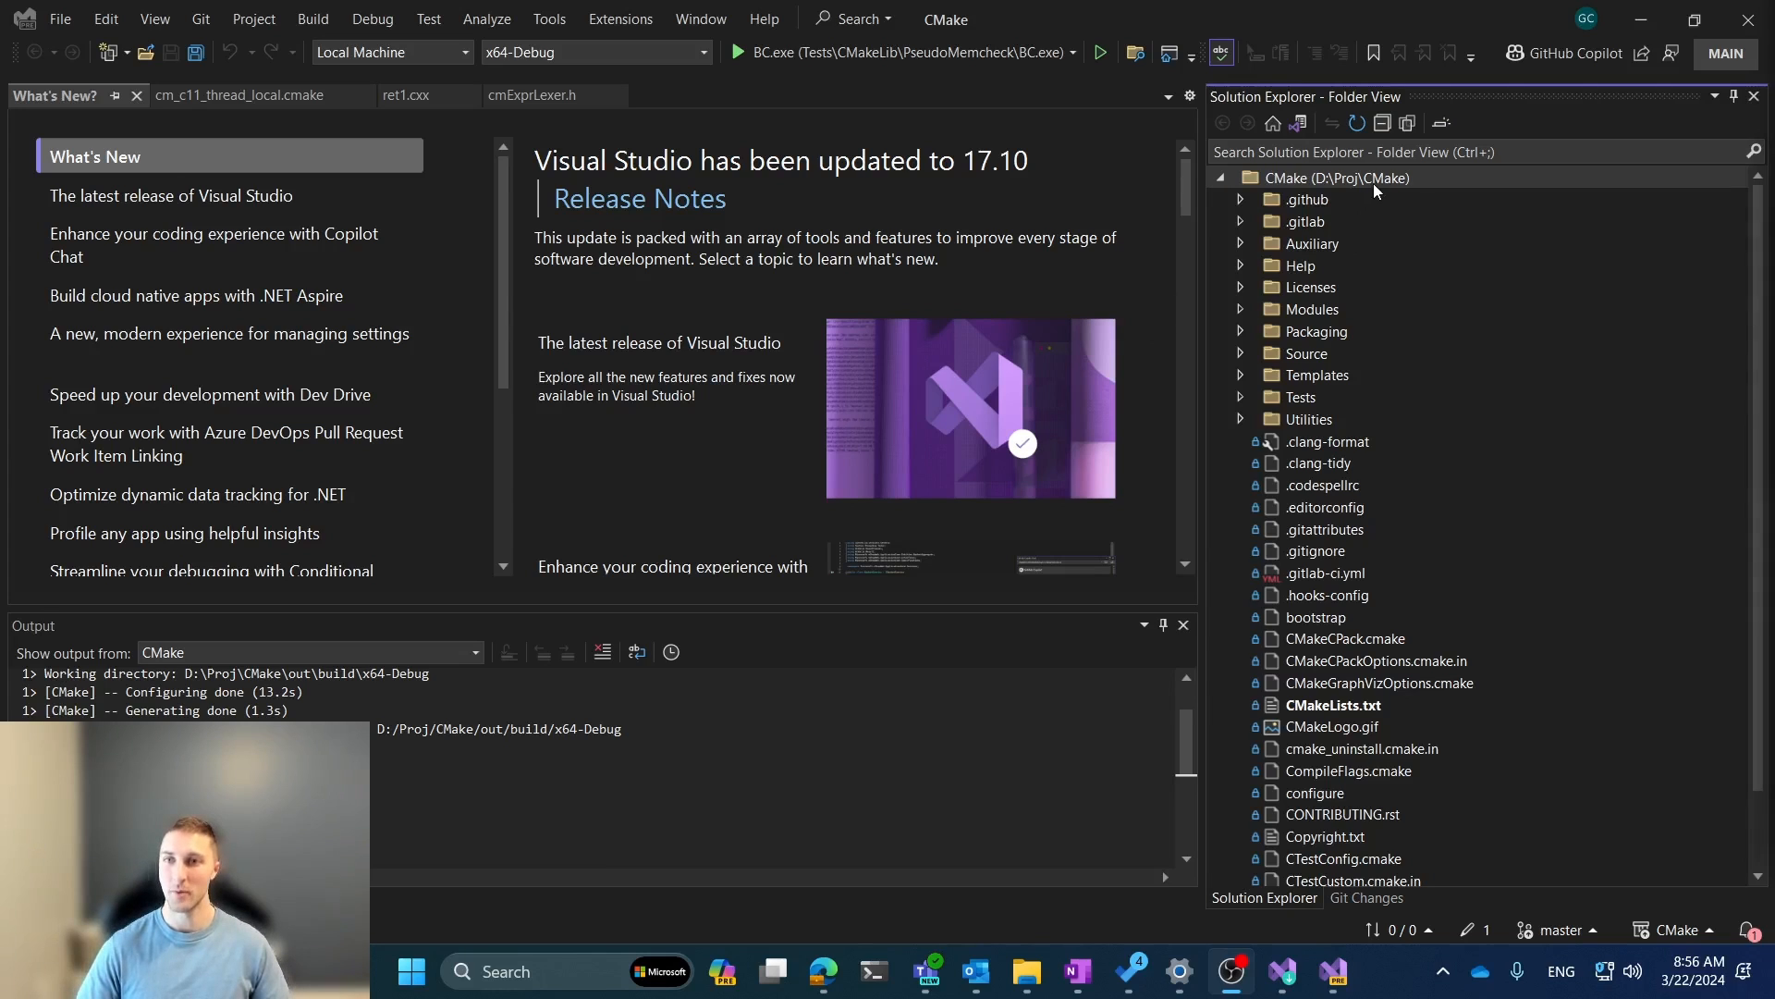
mouse_move(1477, 326)
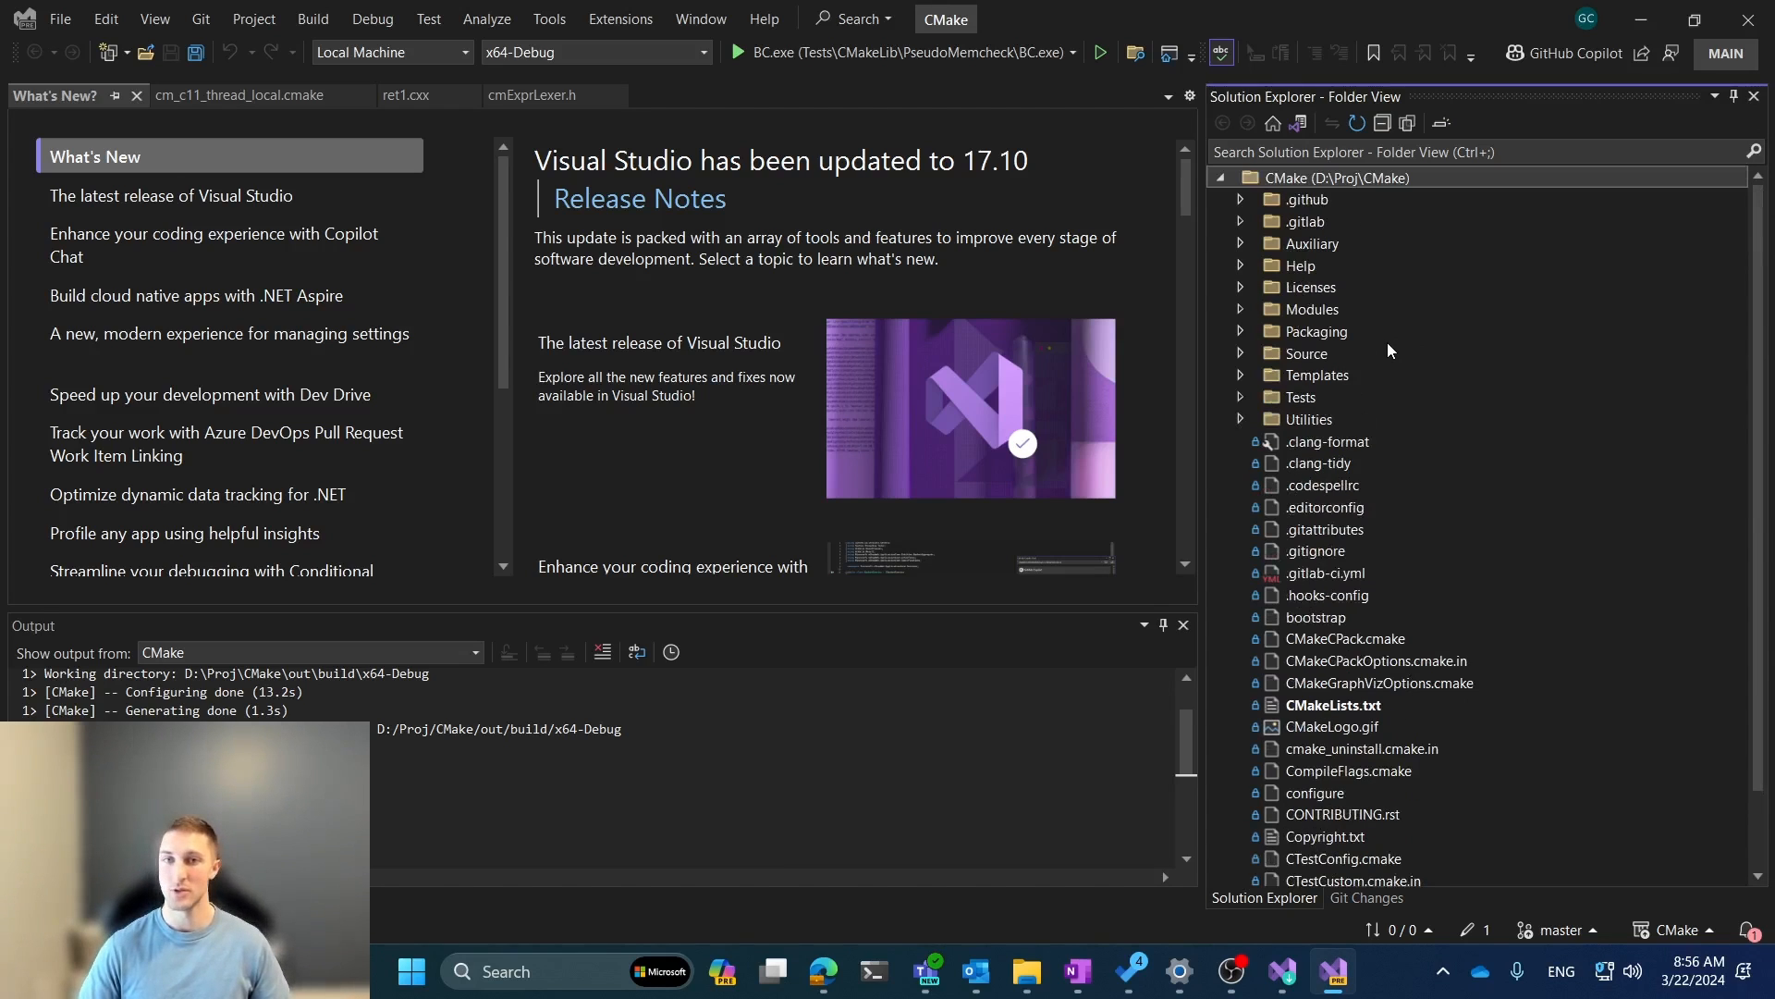
mouse_move(1340, 268)
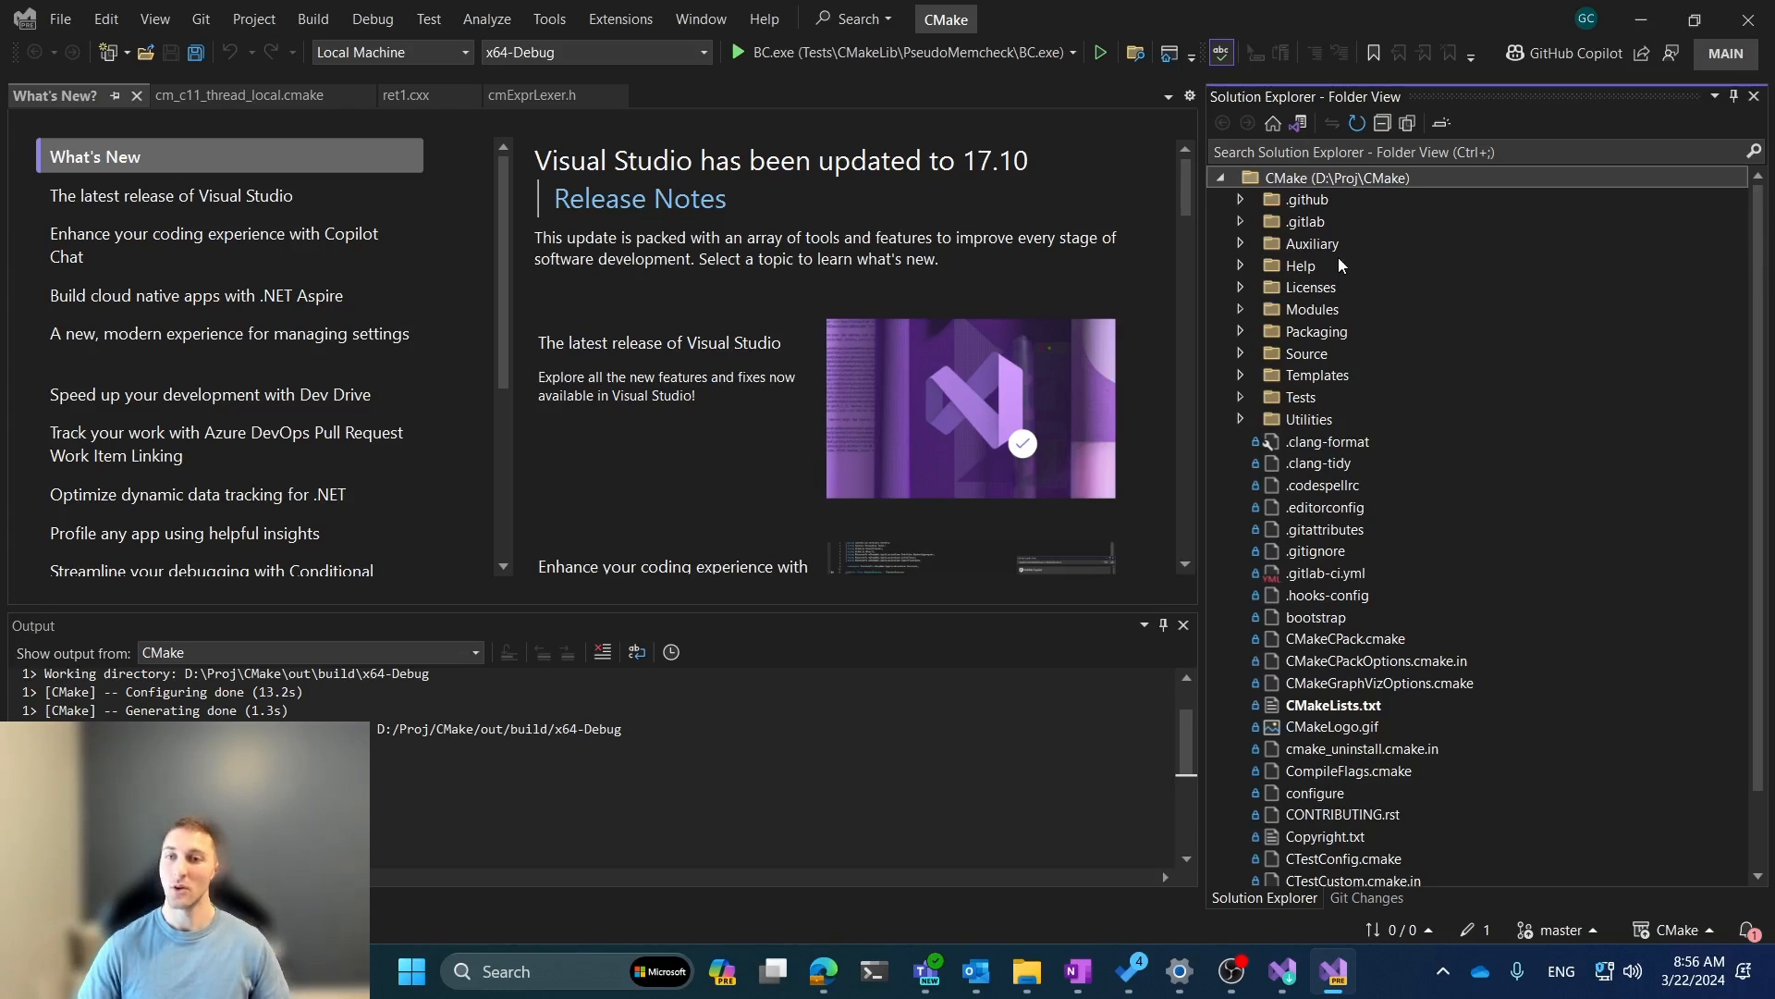
mouse_move(1302, 249)
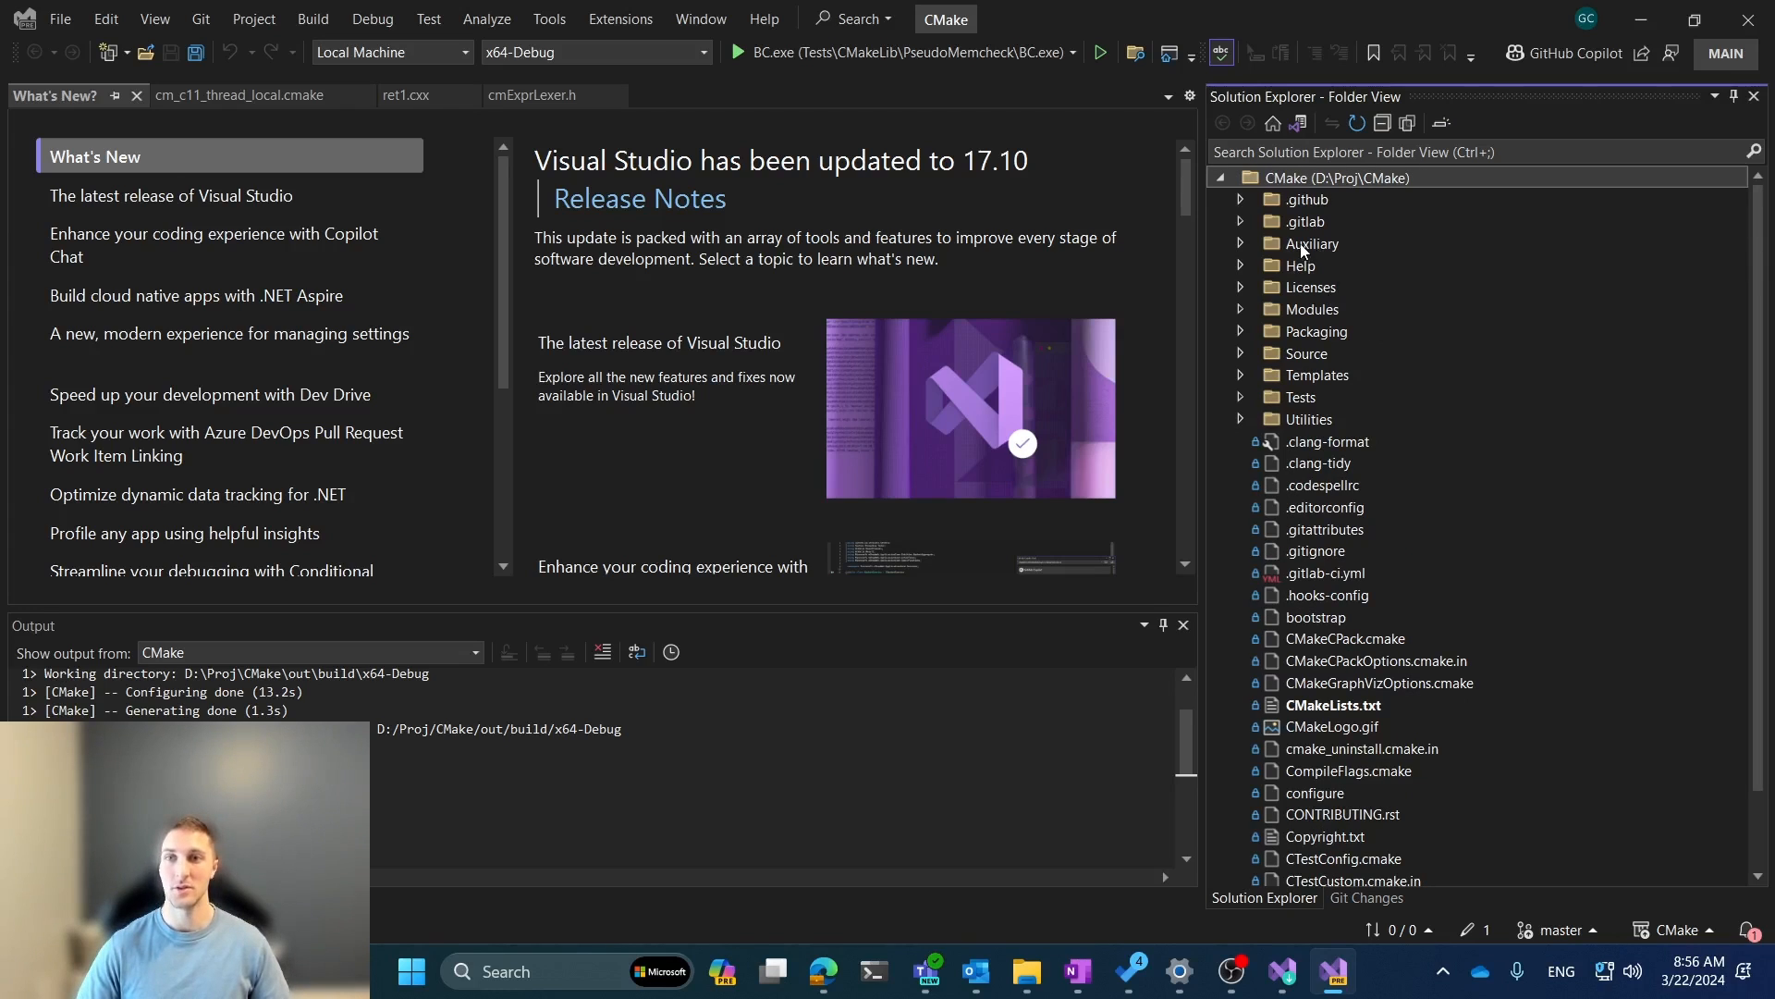
mouse_move(1297, 123)
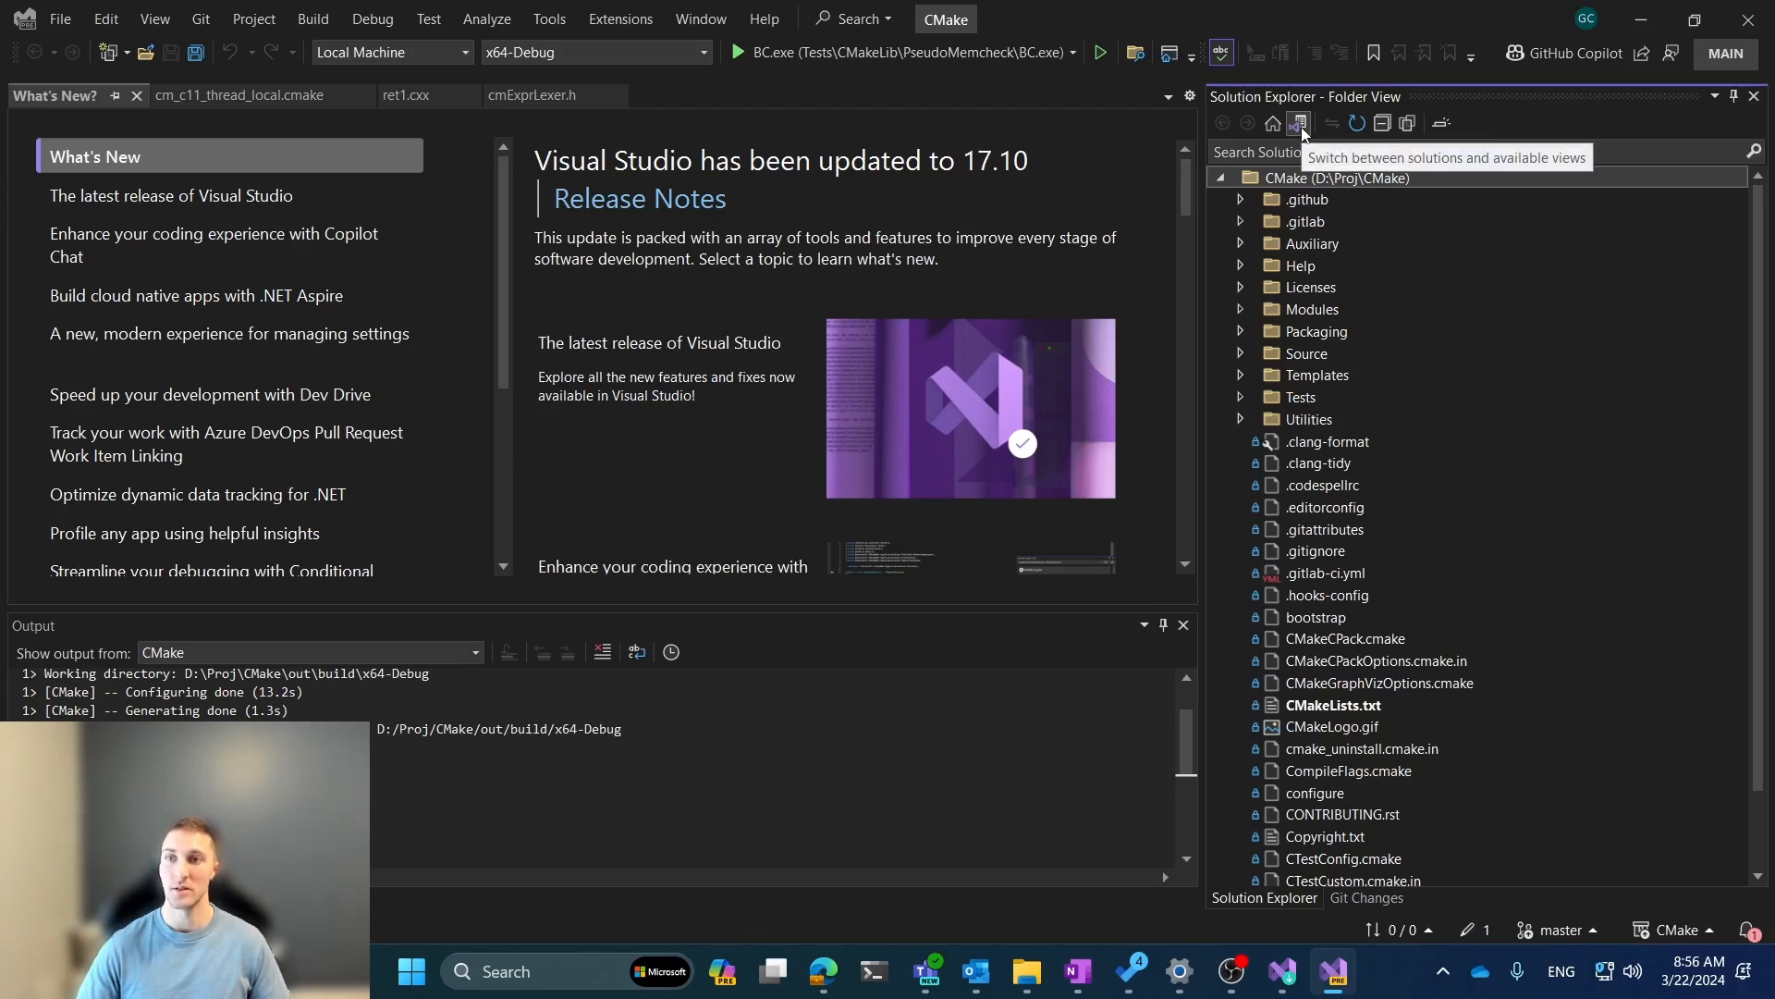
- Switch Solution Explorer to the CMake Targets View, expand CMake Project, then return to folder view
left_click(1297, 123)
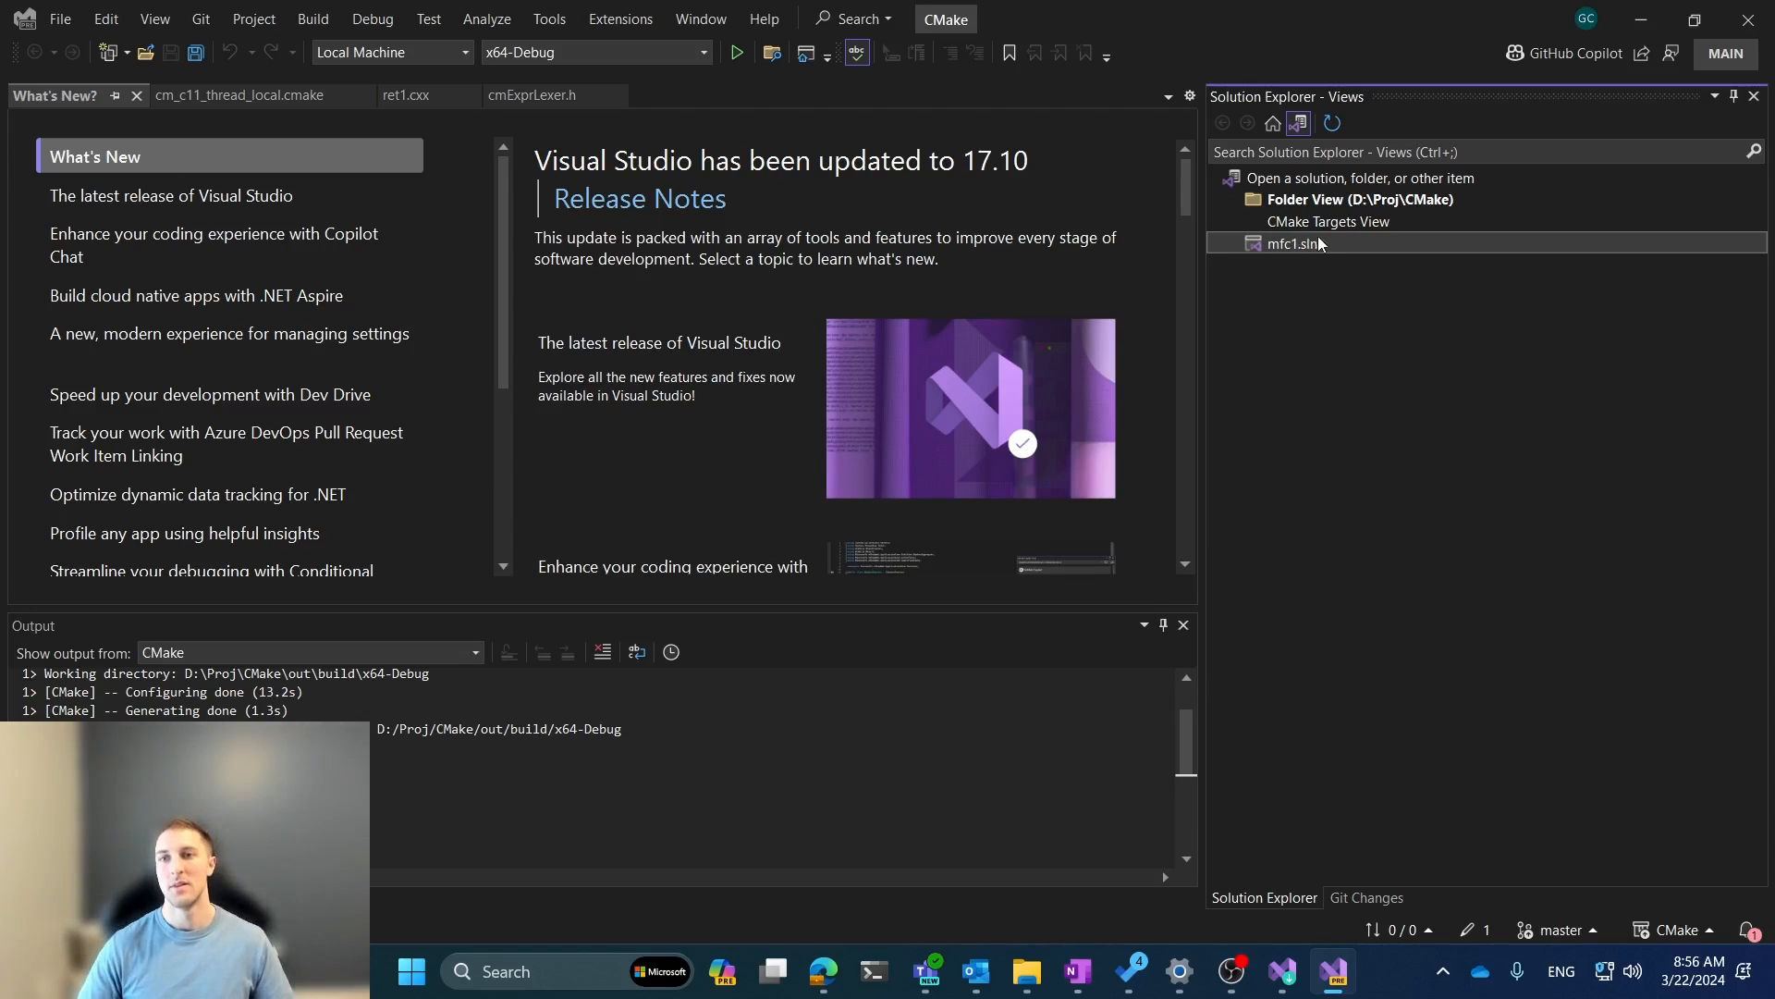
left_click(1360, 199)
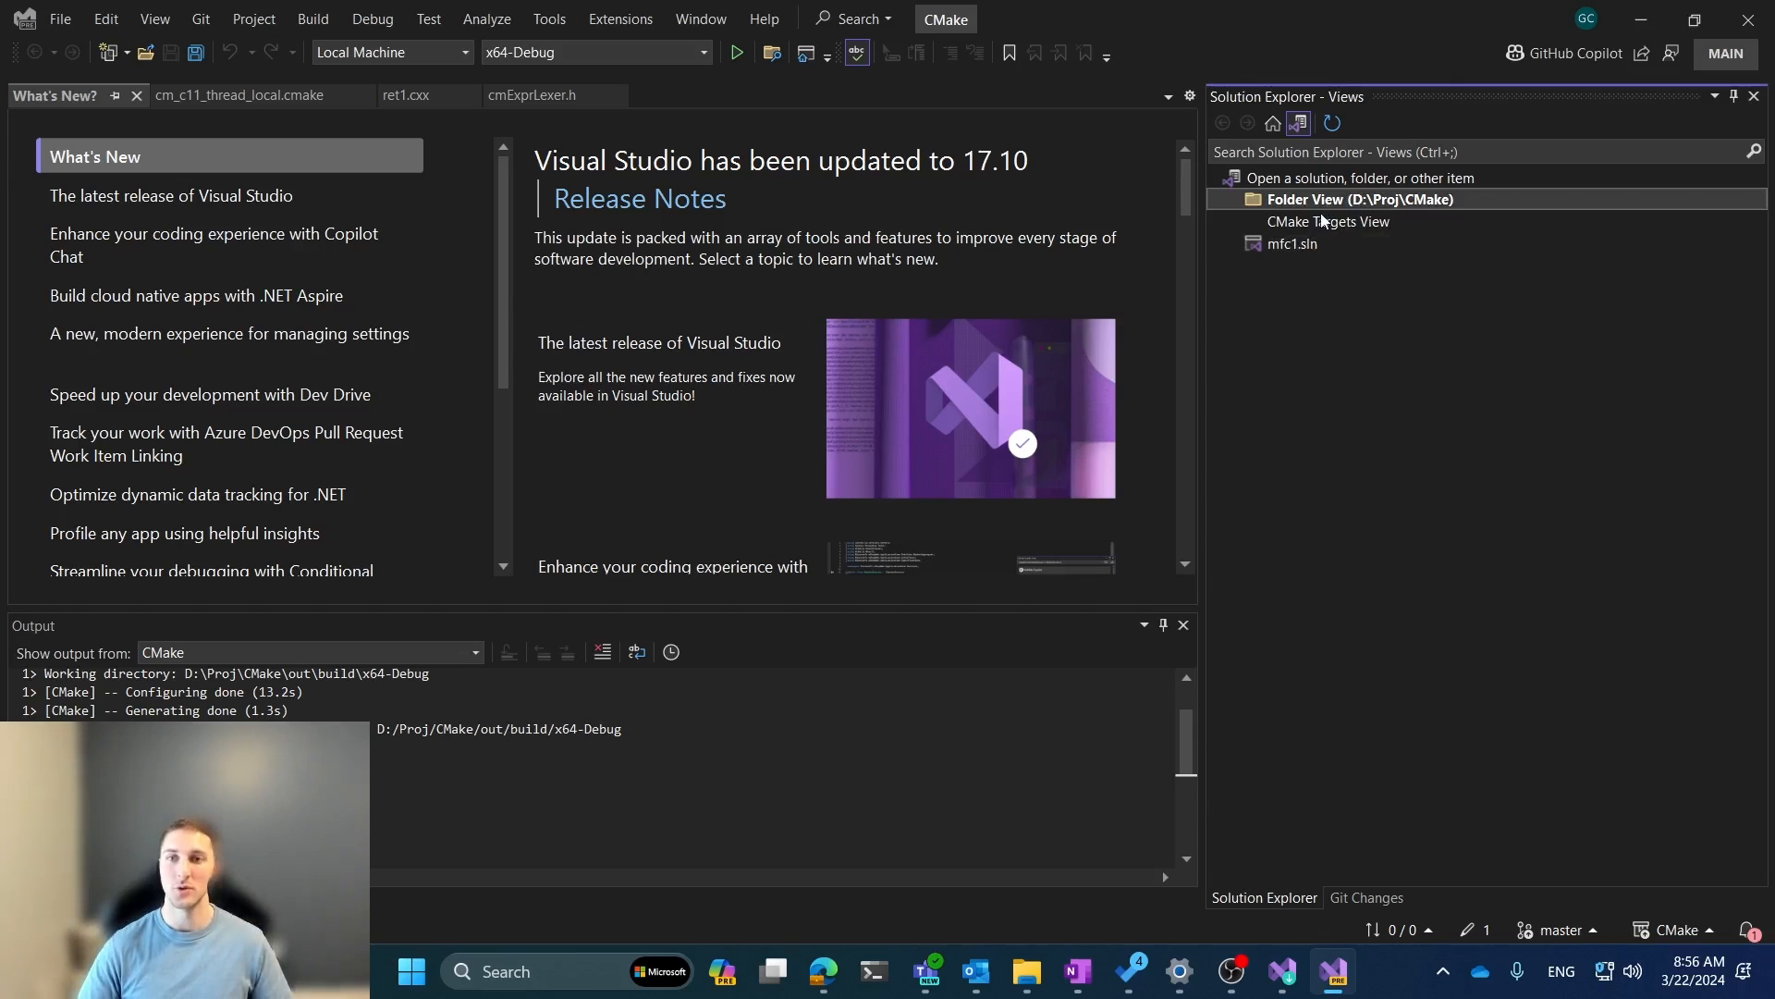
left_click(1327, 221)
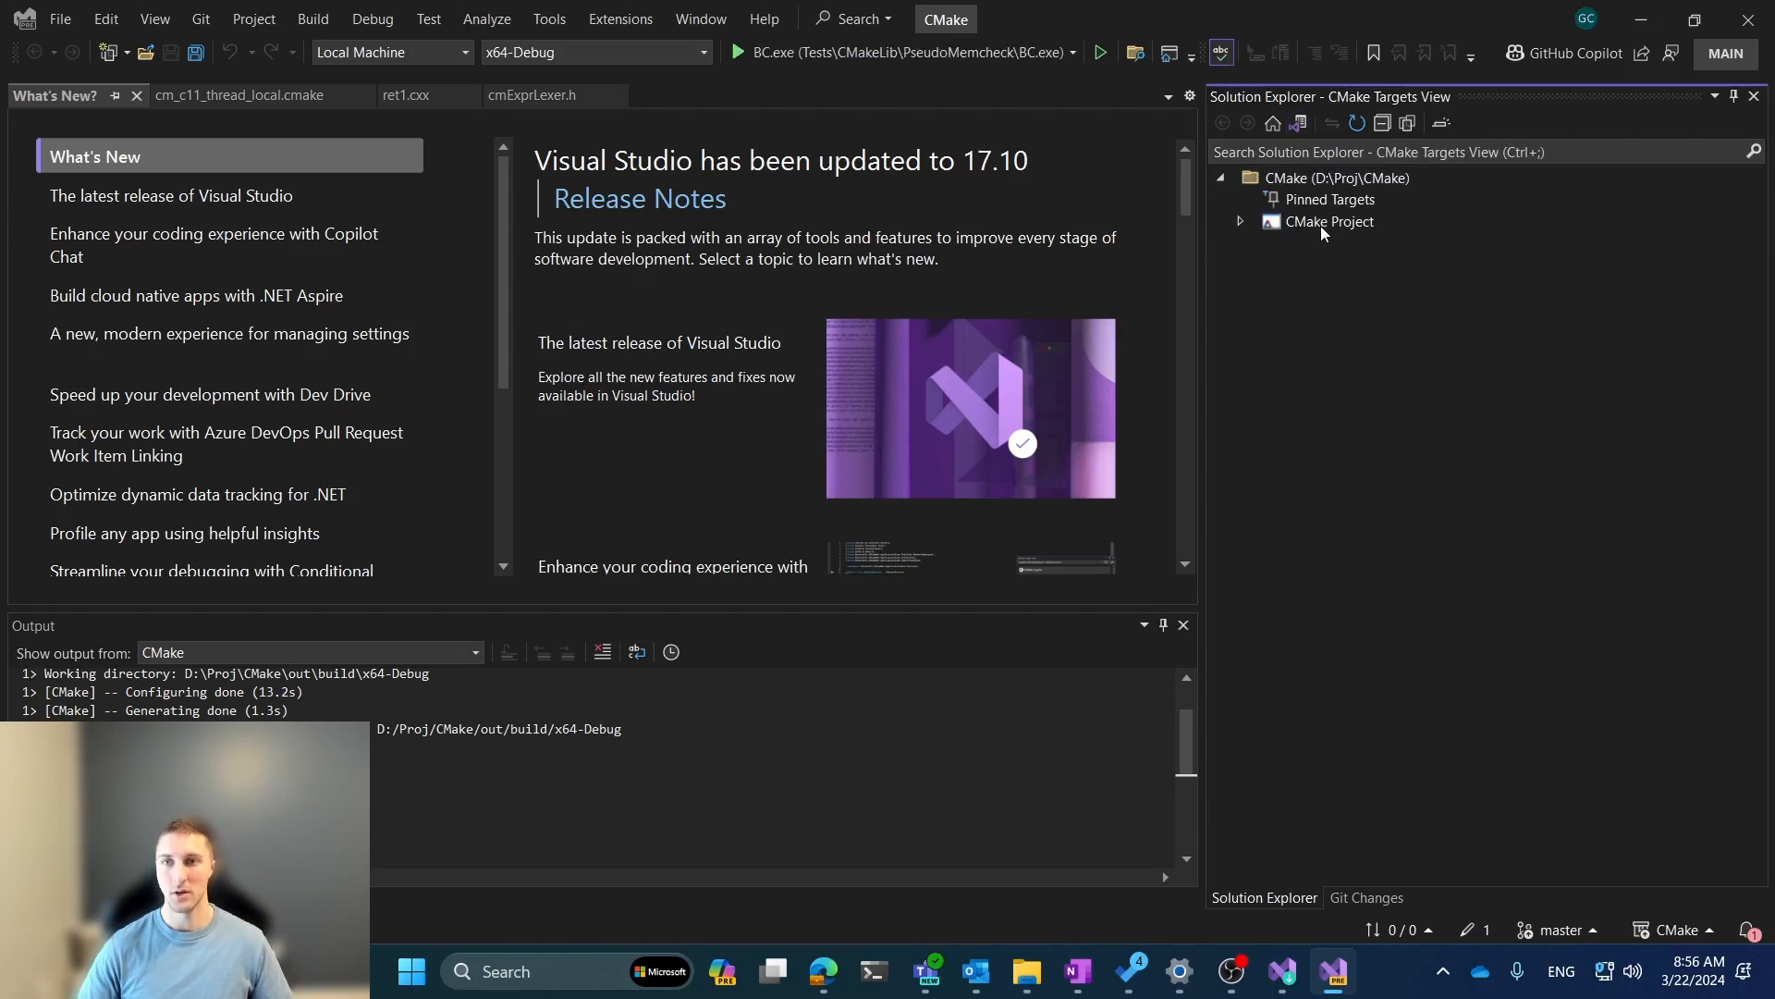
left_click(1241, 221)
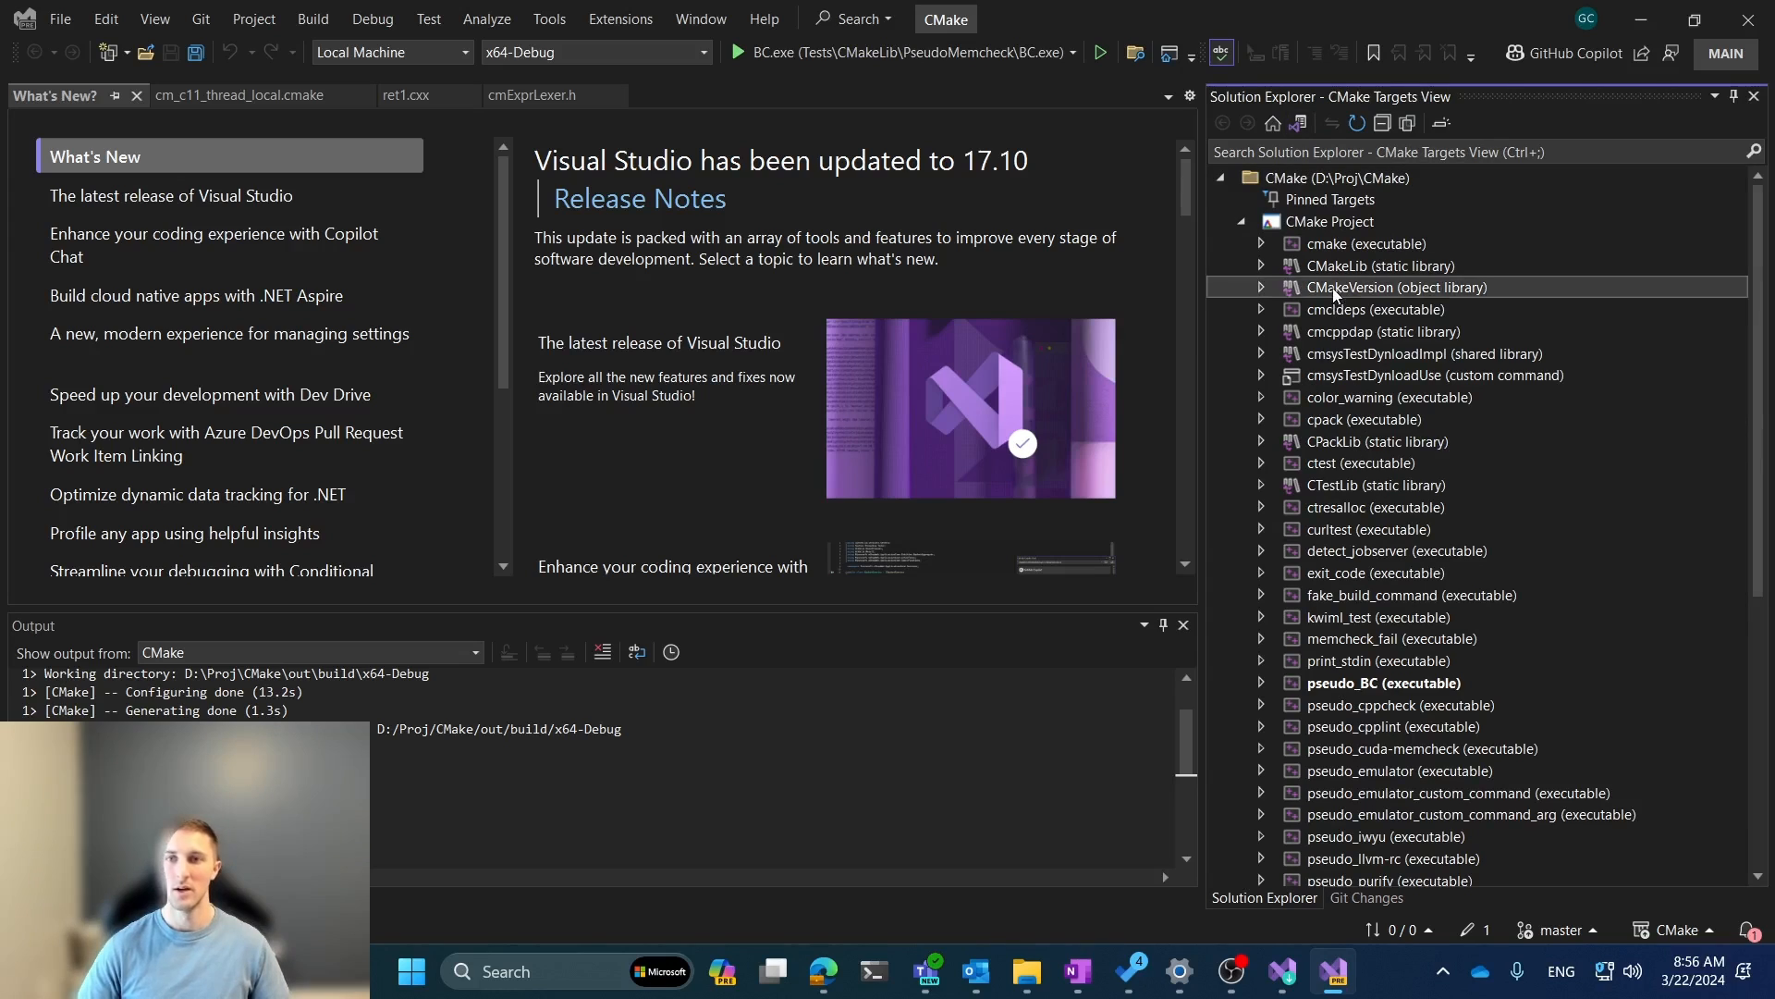
left_click(1300, 122)
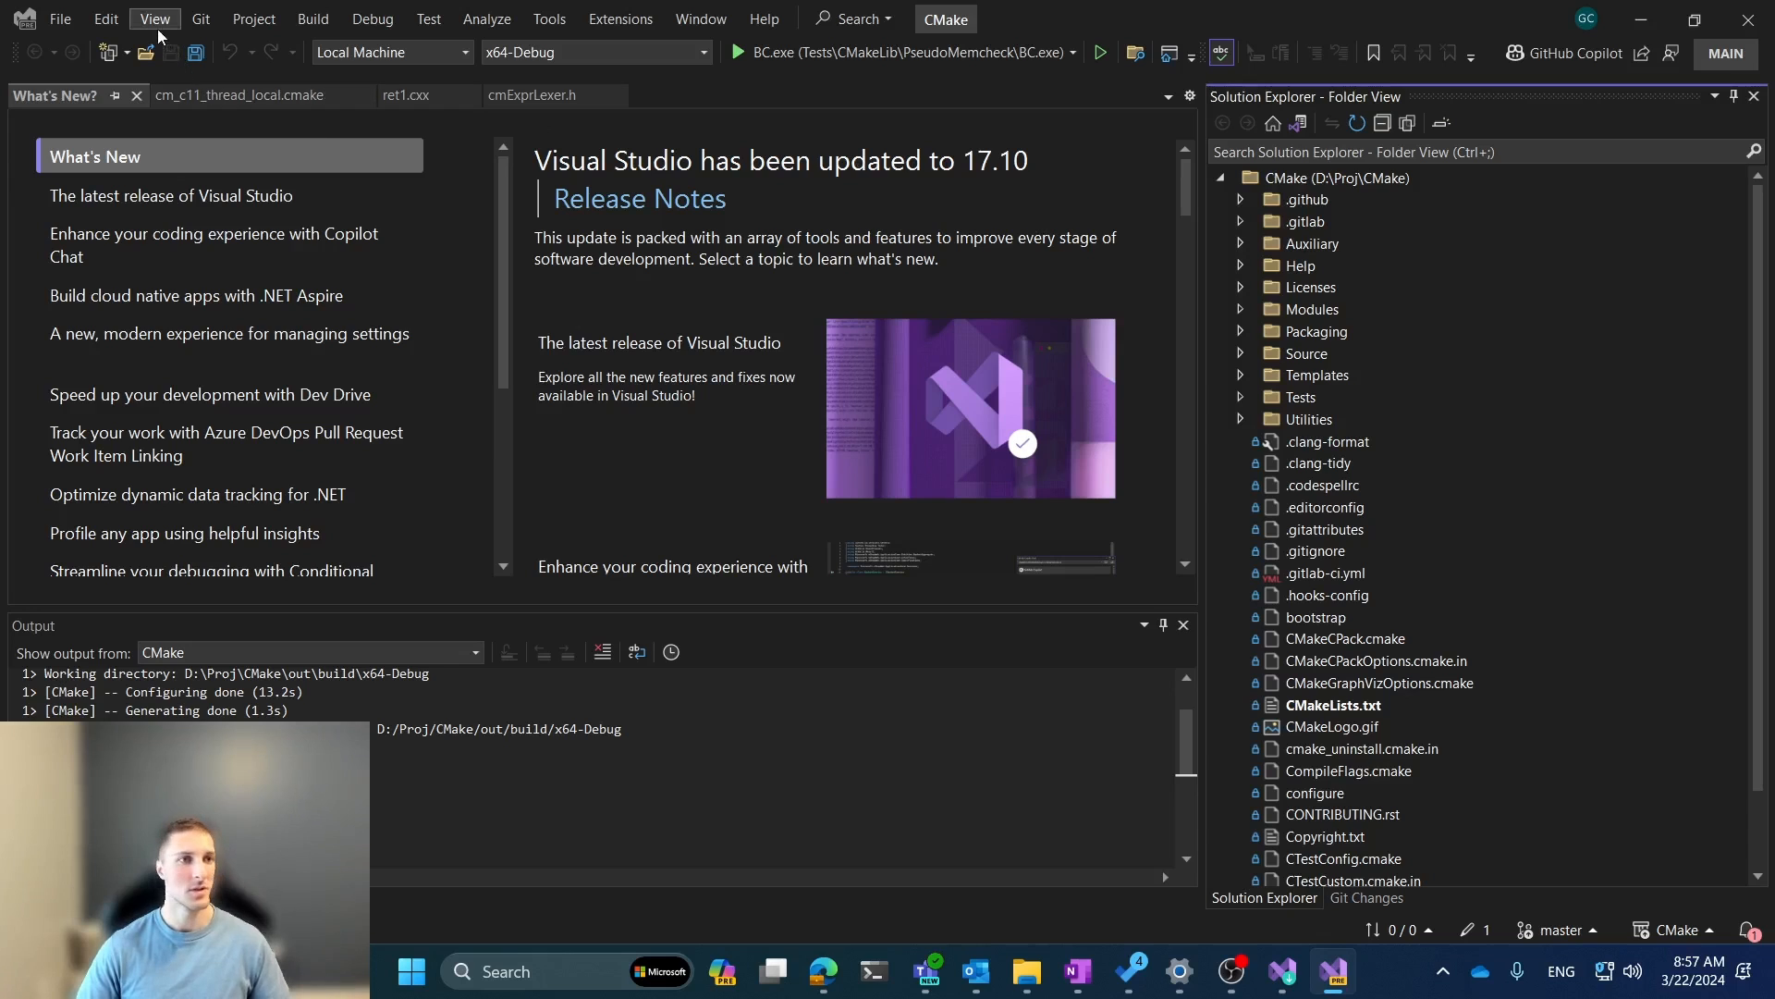
- Open the CMake Targets View from the View menu, select CMakeLib, then return to folder view
left_click(154, 19)
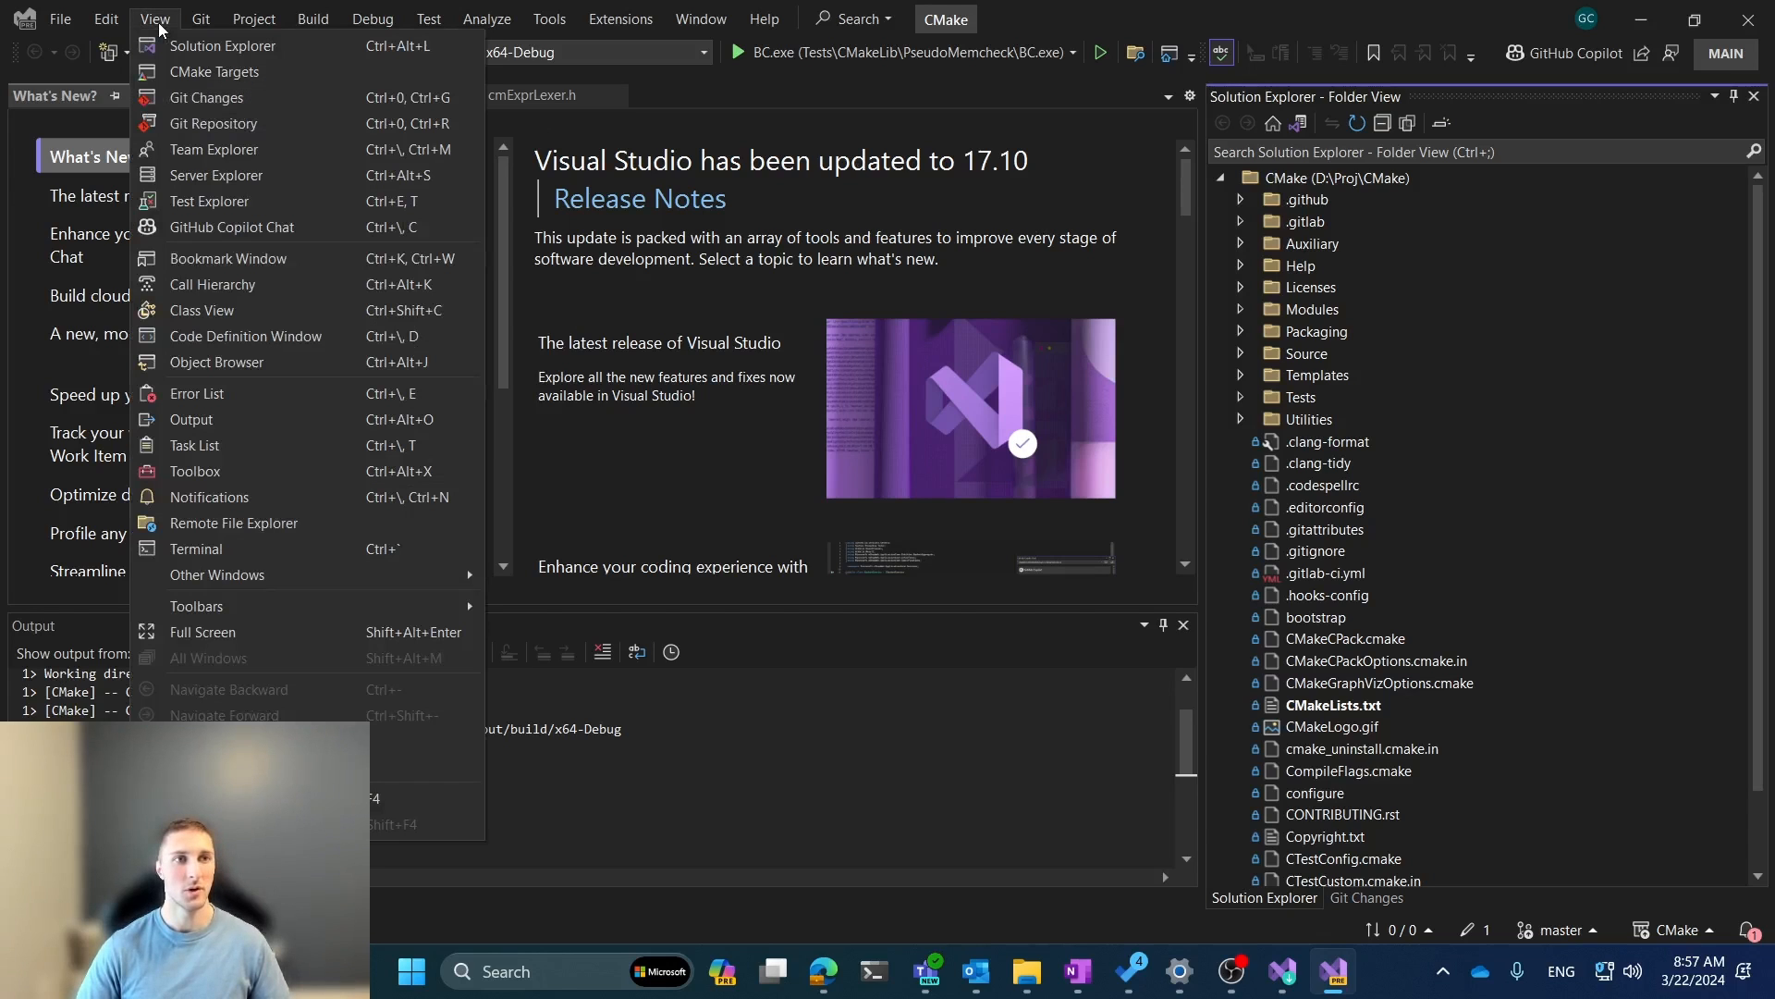
left_click(214, 71)
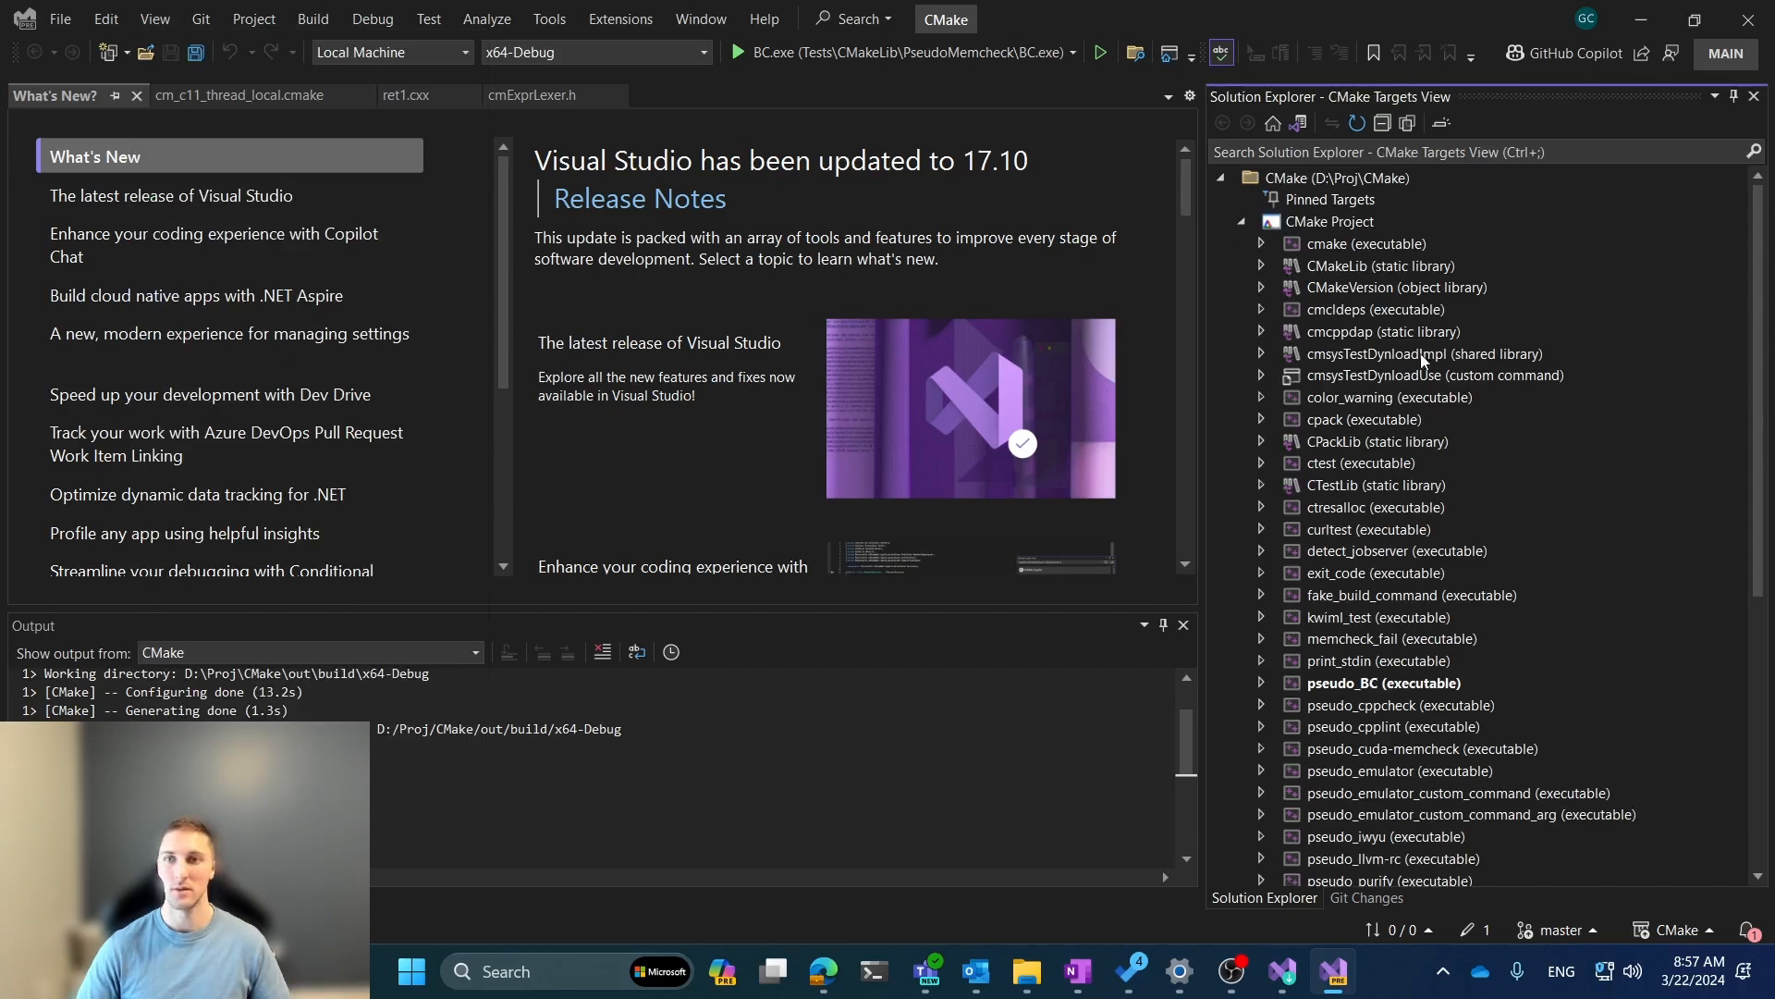
left_click(1379, 265)
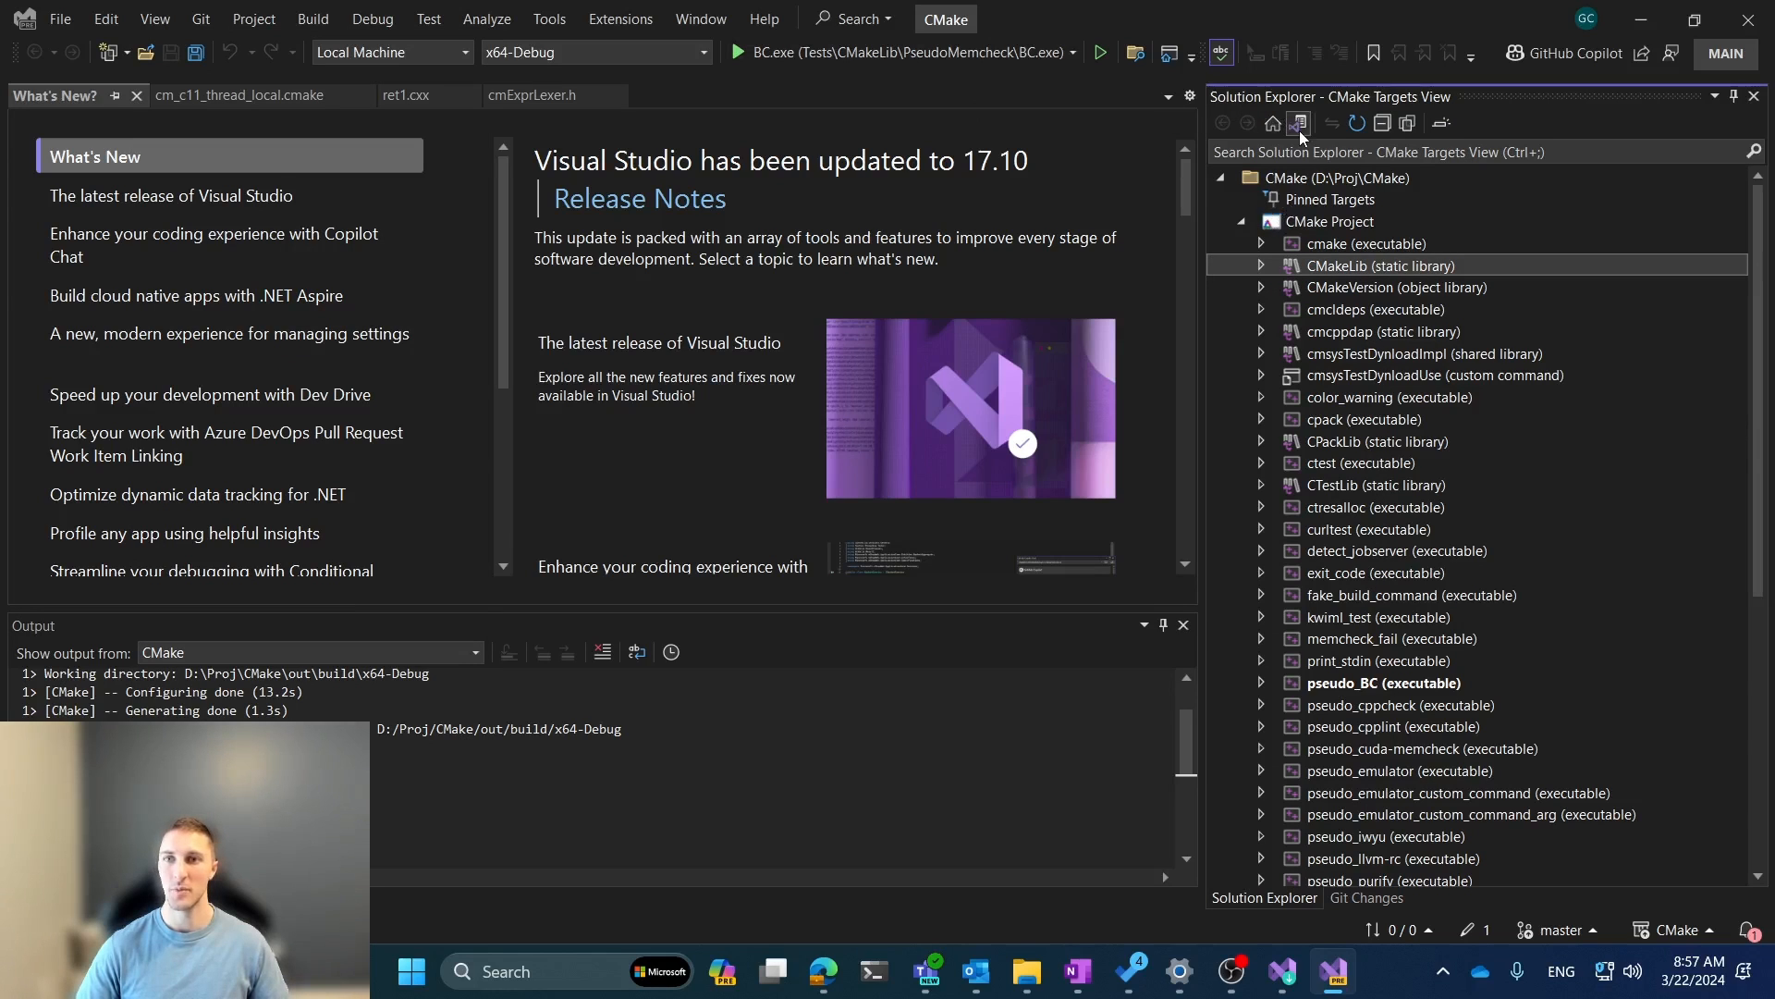
left_click(1300, 123)
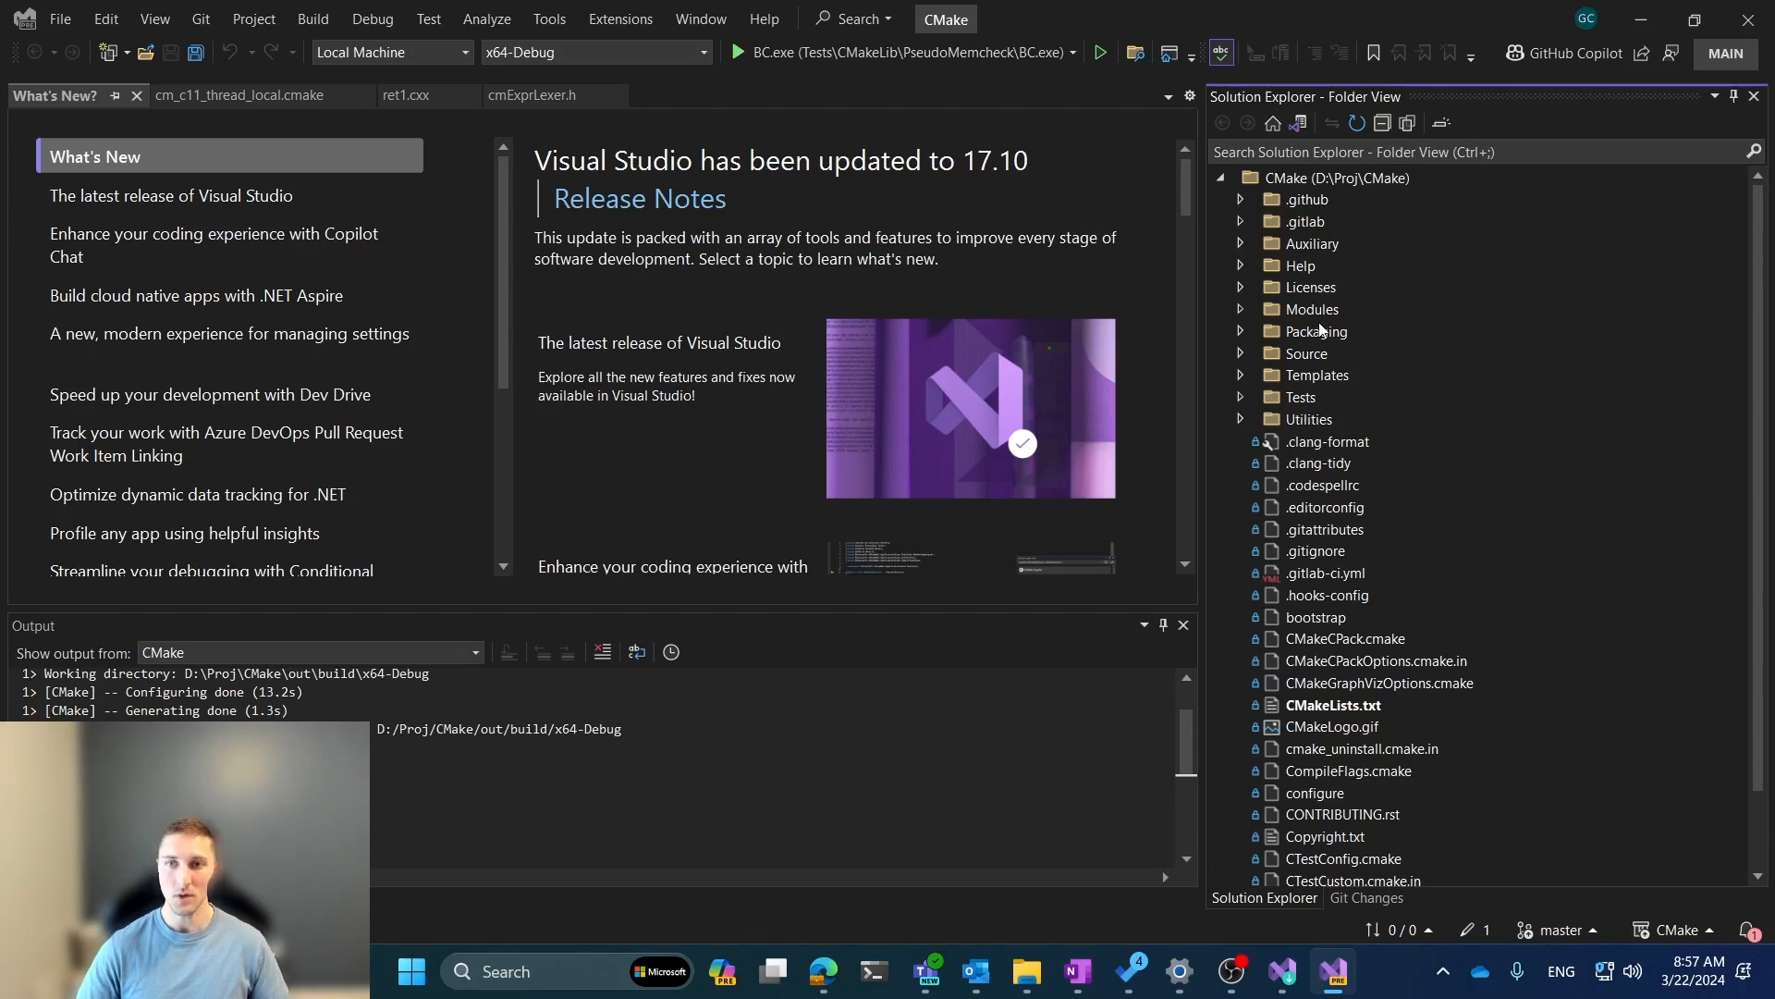
- Toggle between views using the context menus of the Licenses folder and CMakeLib target
right_click(1310, 287)
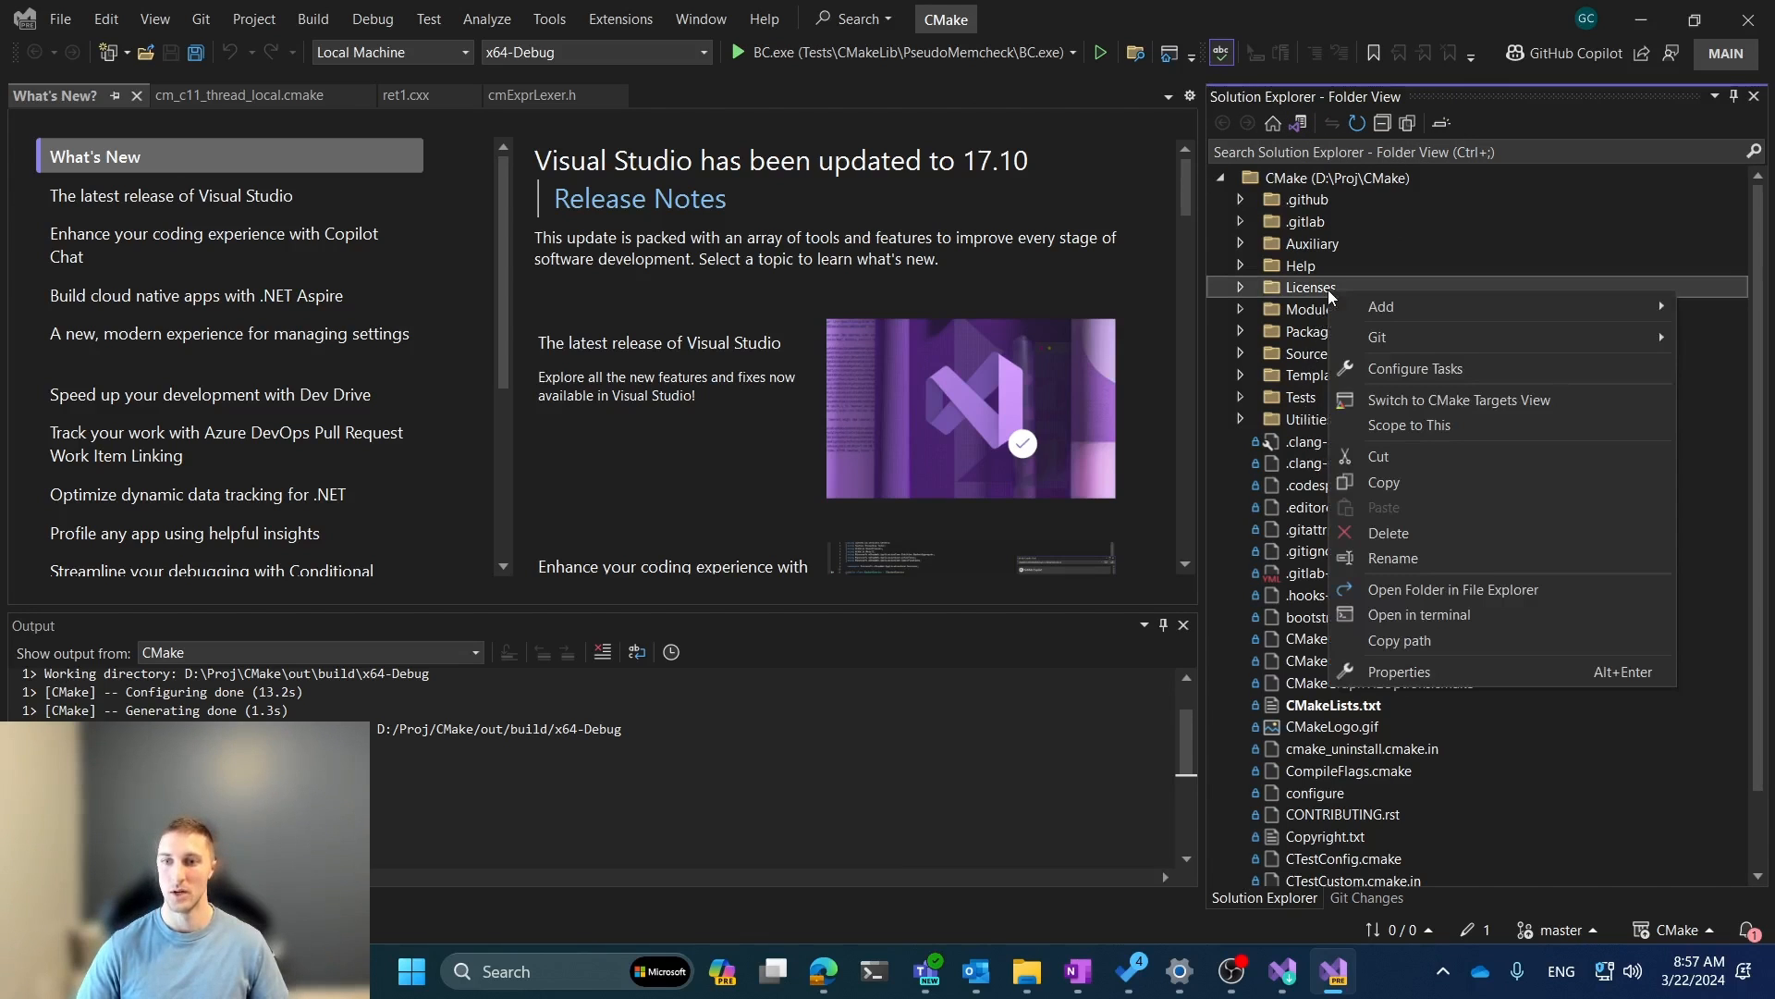
mouse_move(1461, 404)
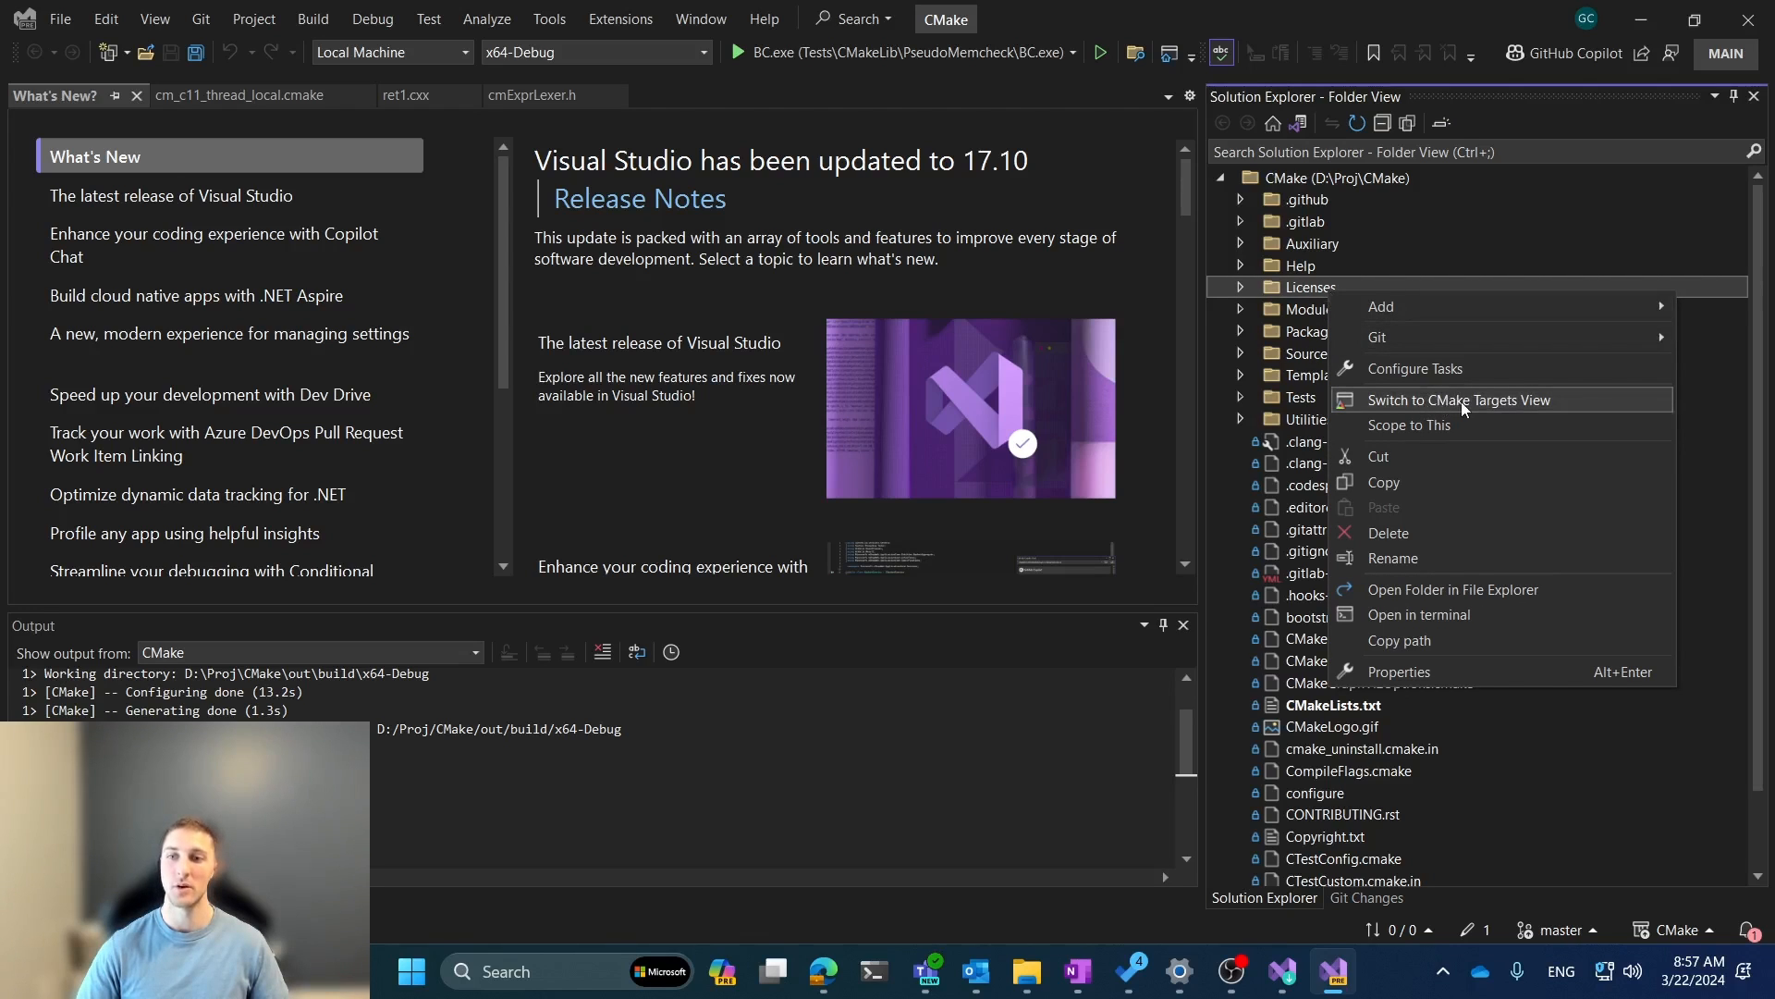
left_click(1459, 400)
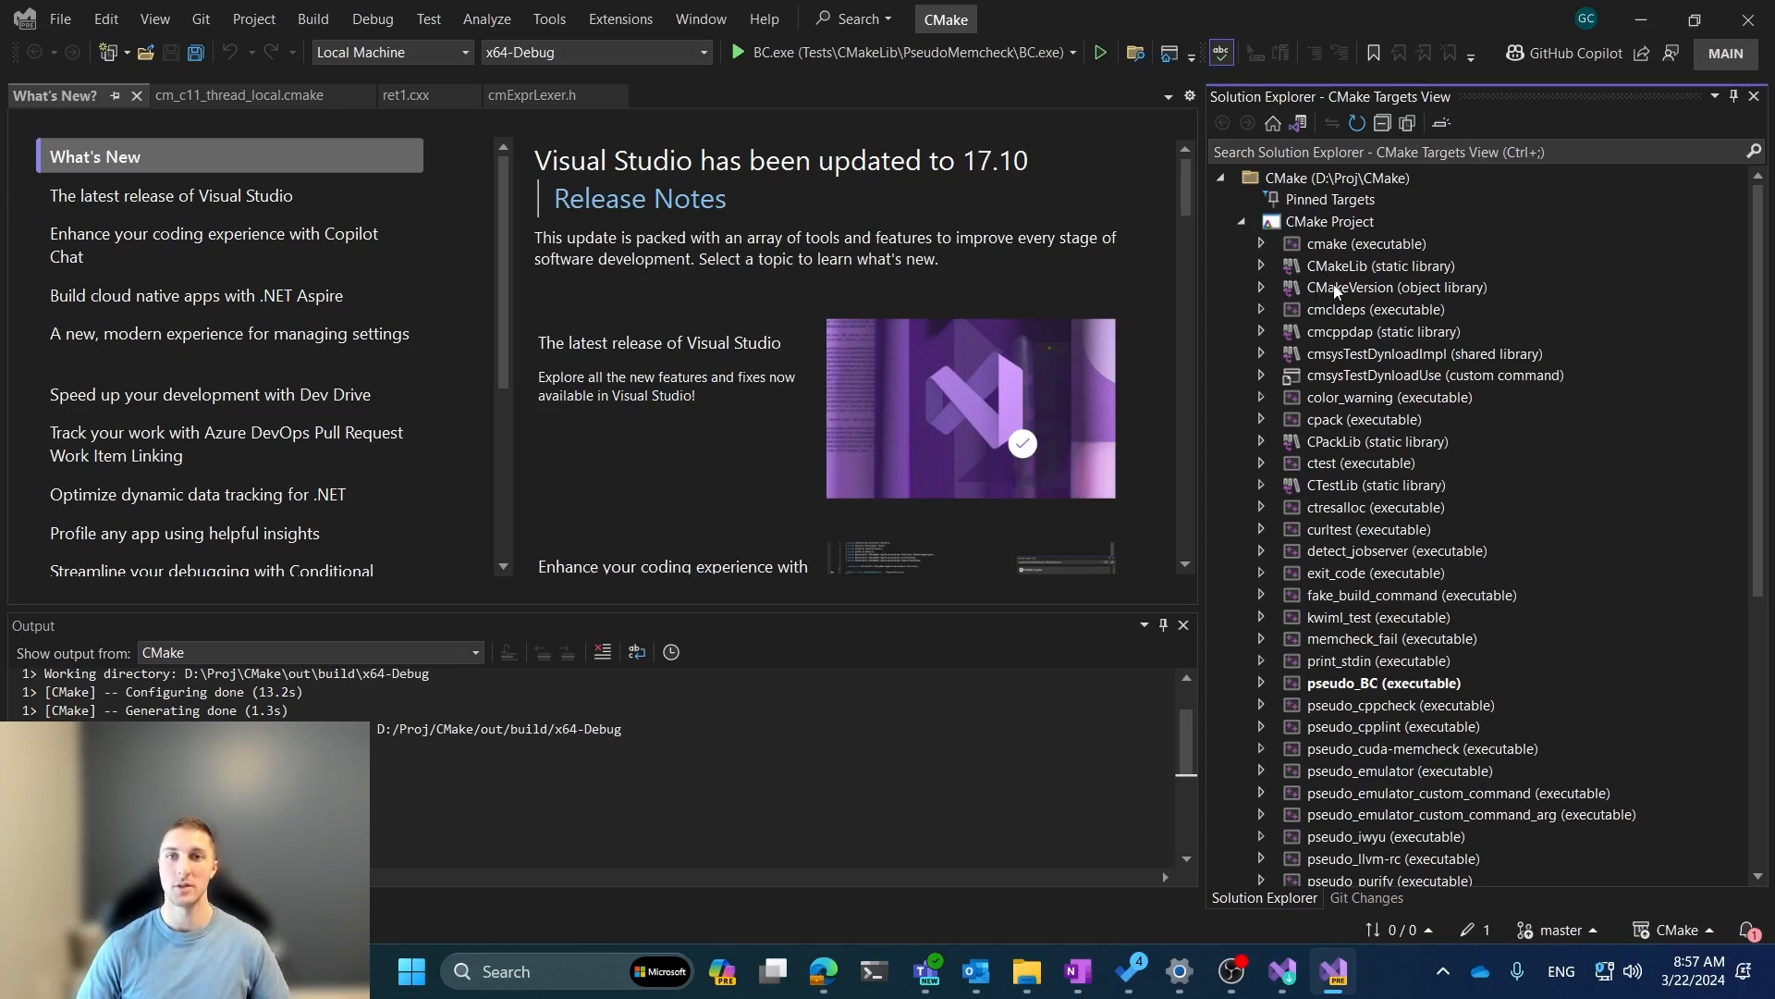
right_click(1378, 265)
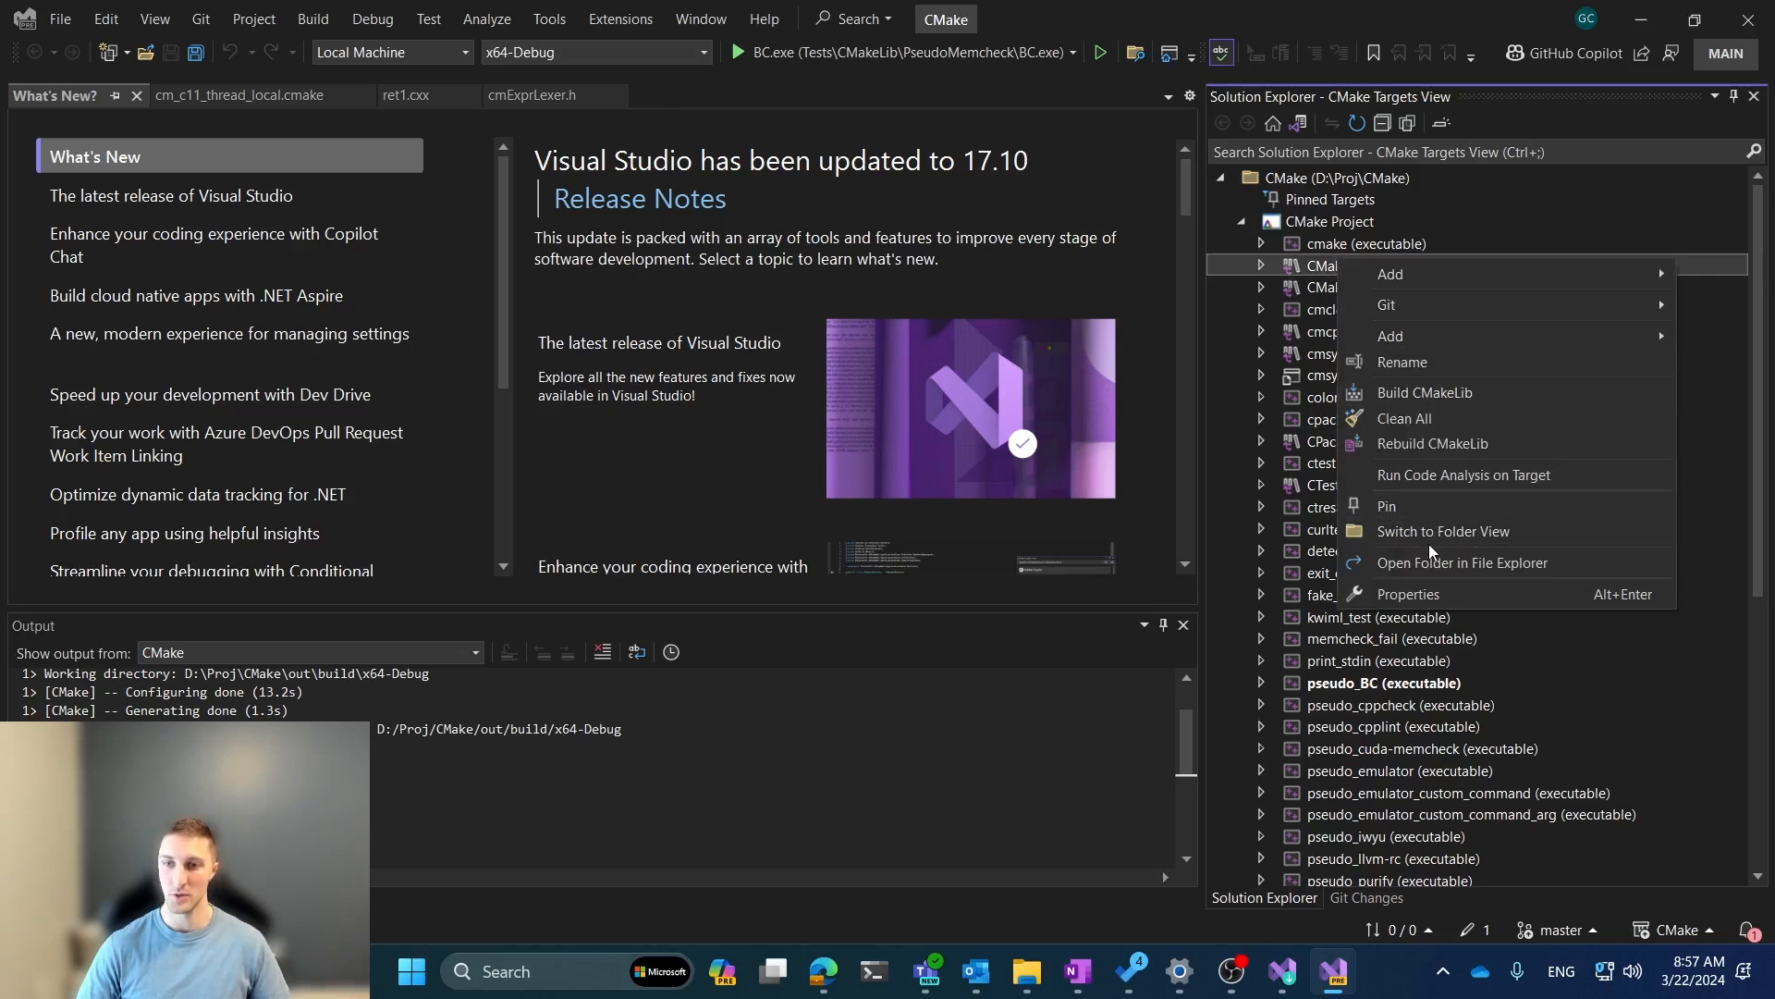
left_click(1444, 530)
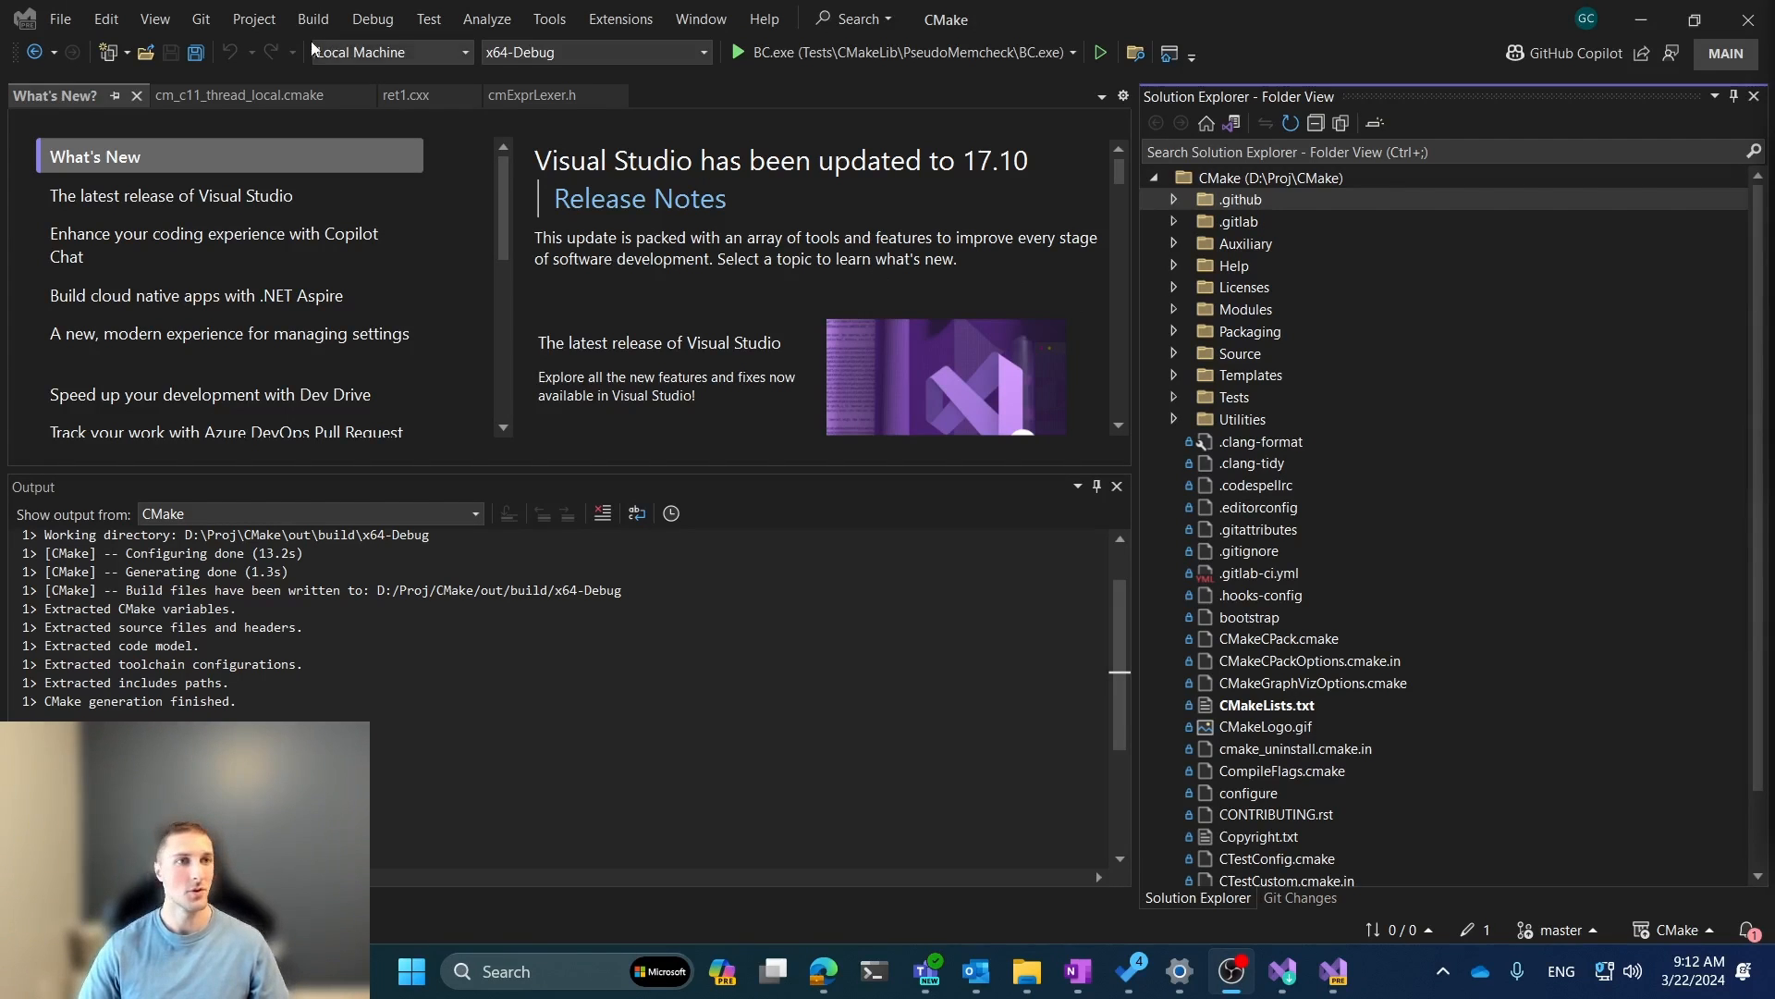
- Reopen the CMake Targets View from the View menu, select CMakeVersion, and scroll the list
left_click(154, 19)
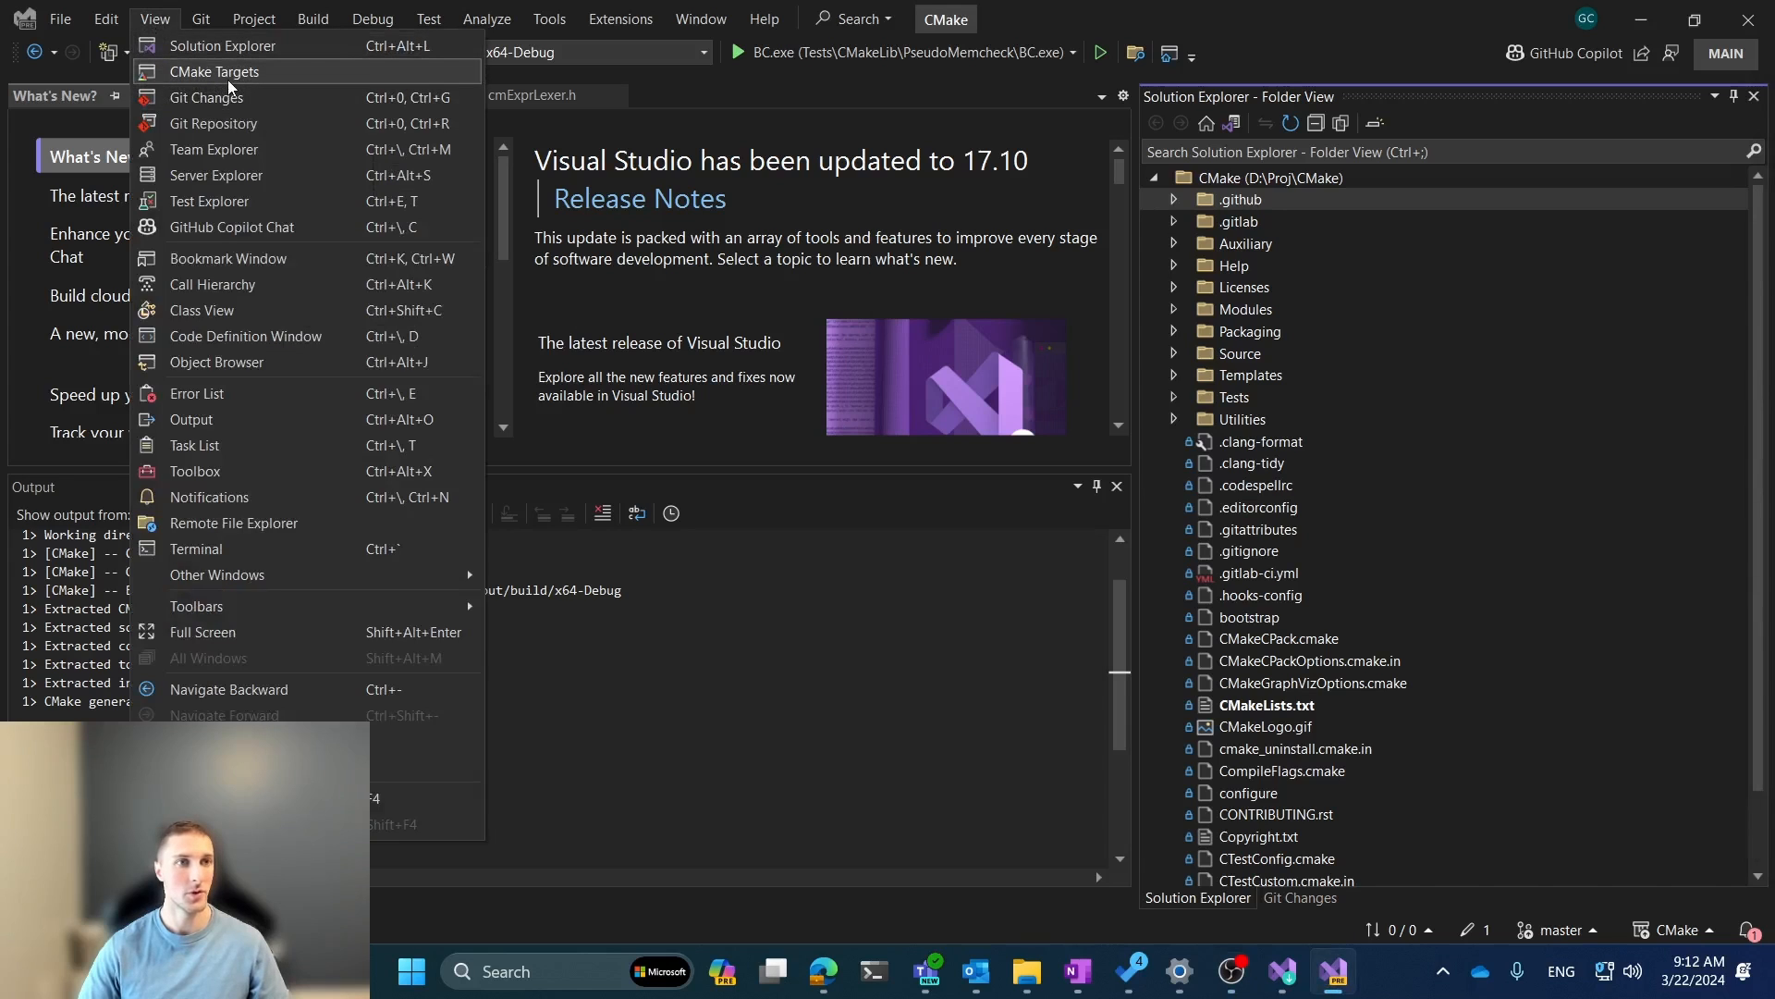
left_click(215, 71)
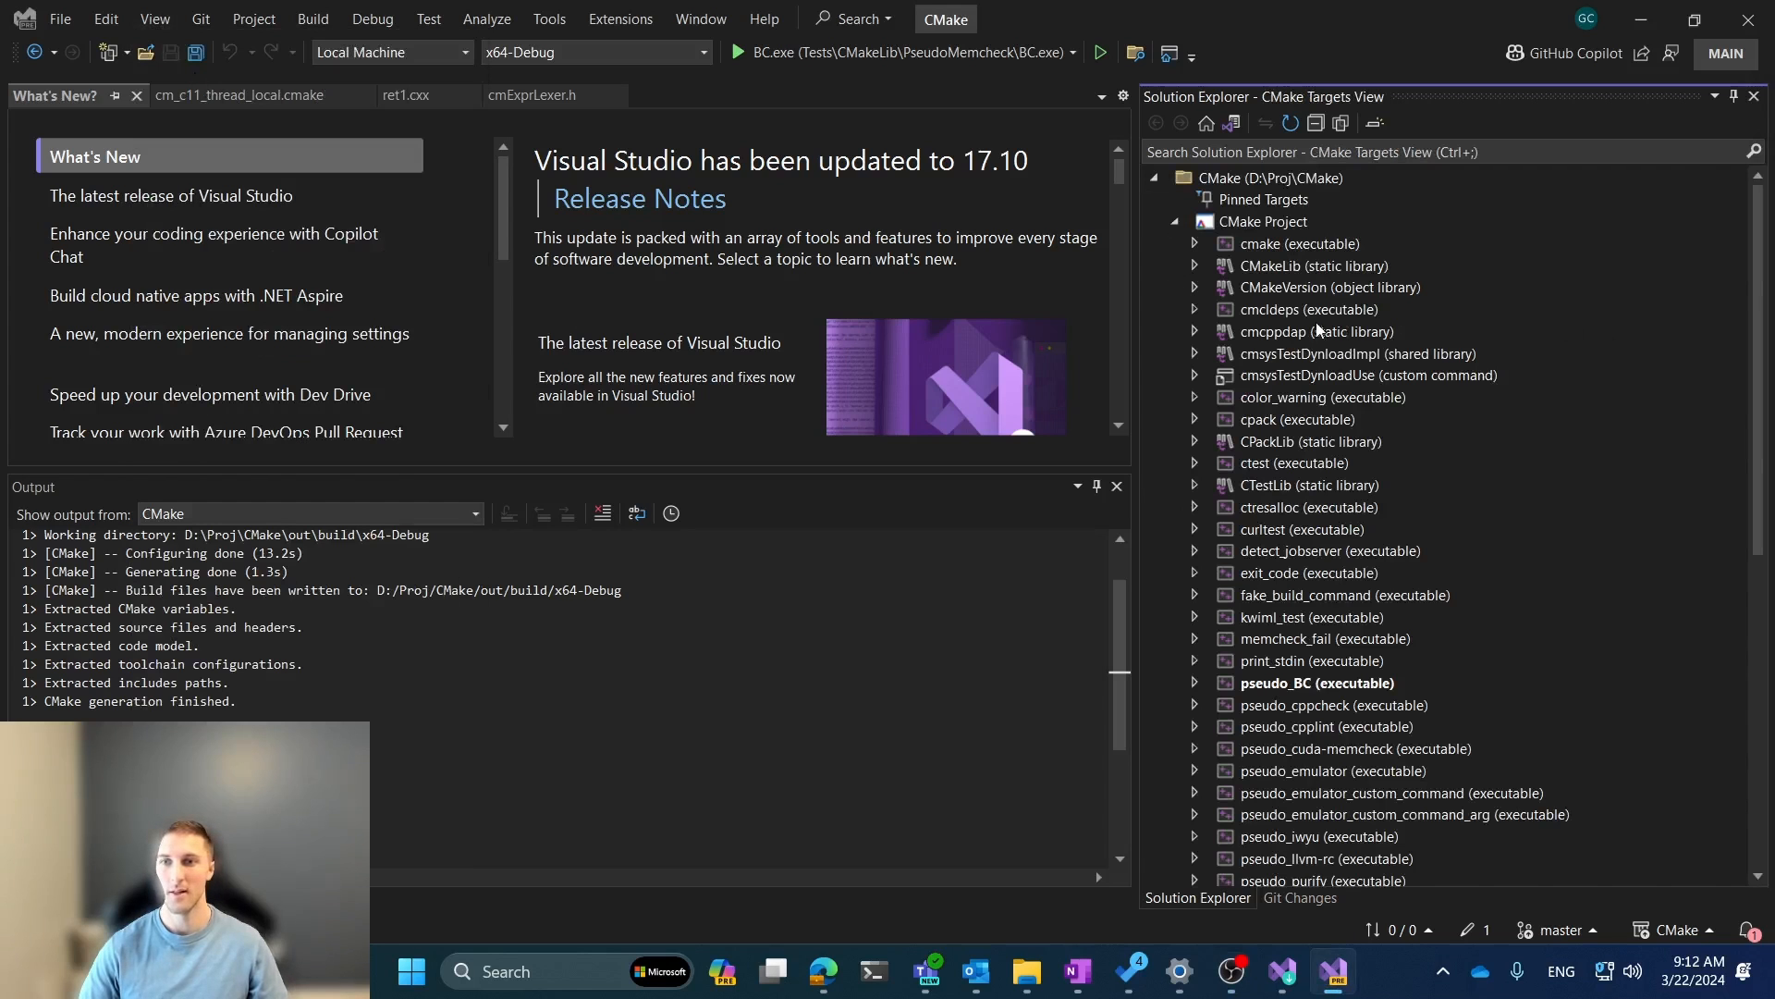
left_click(1330, 287)
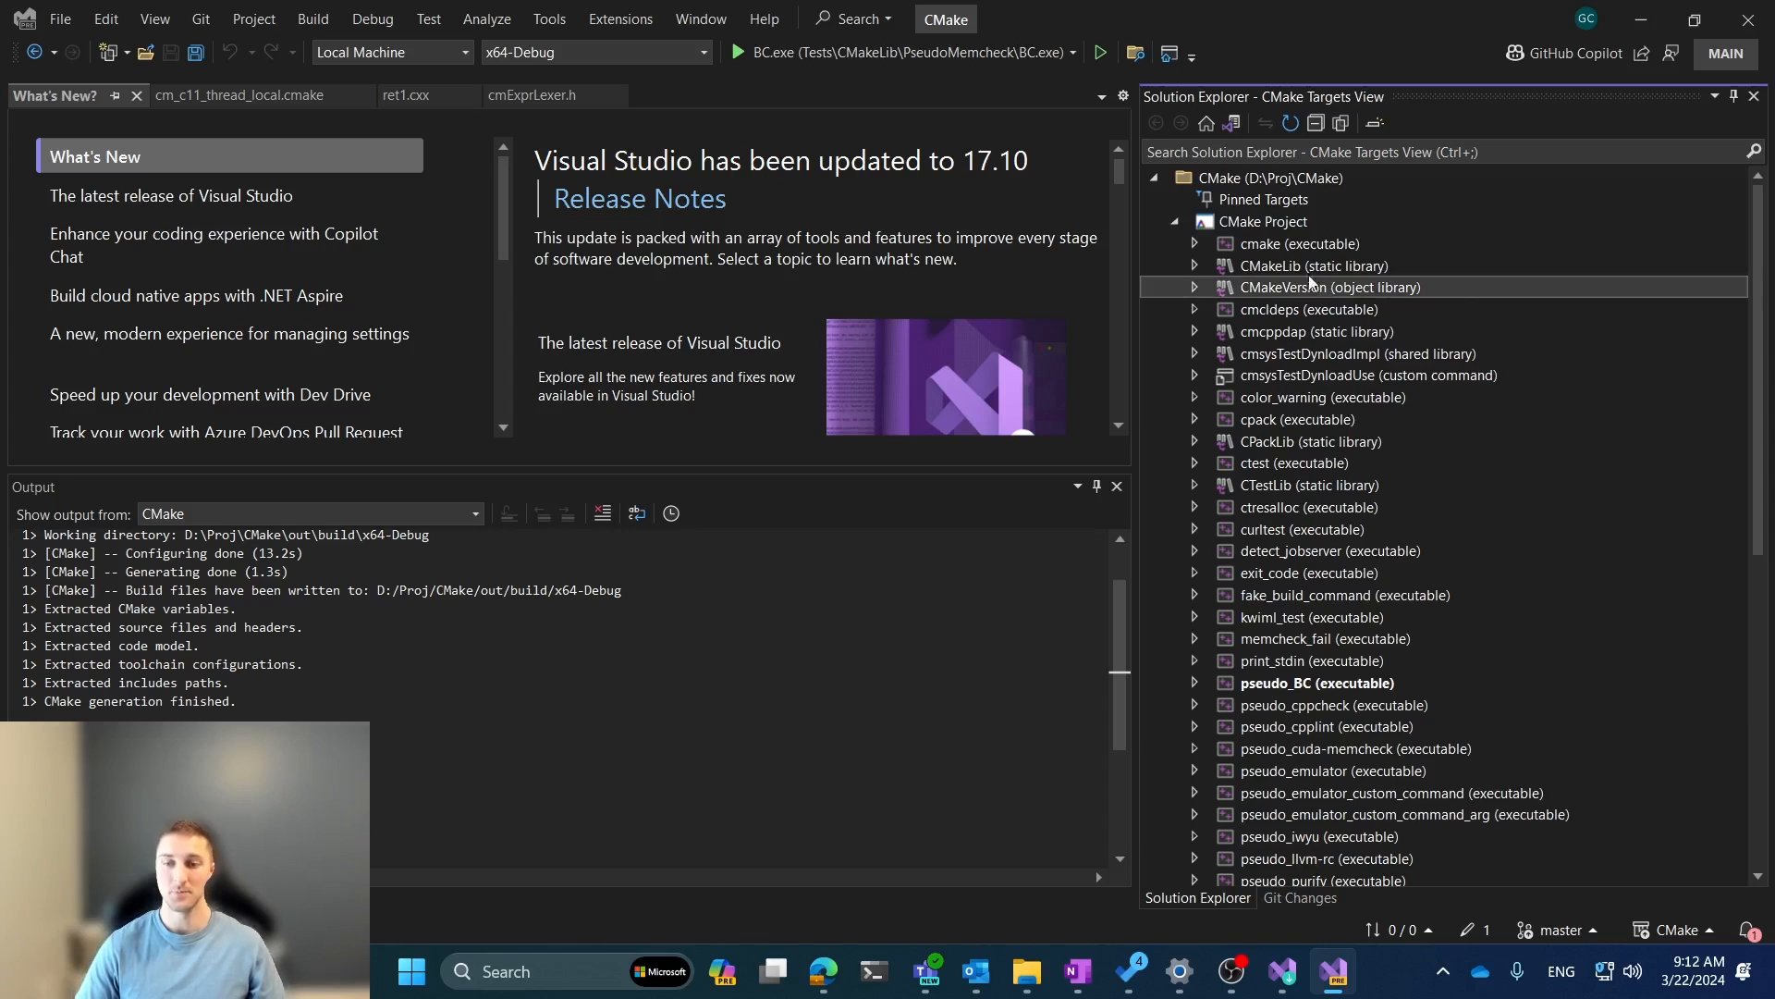
scroll("down", 3)
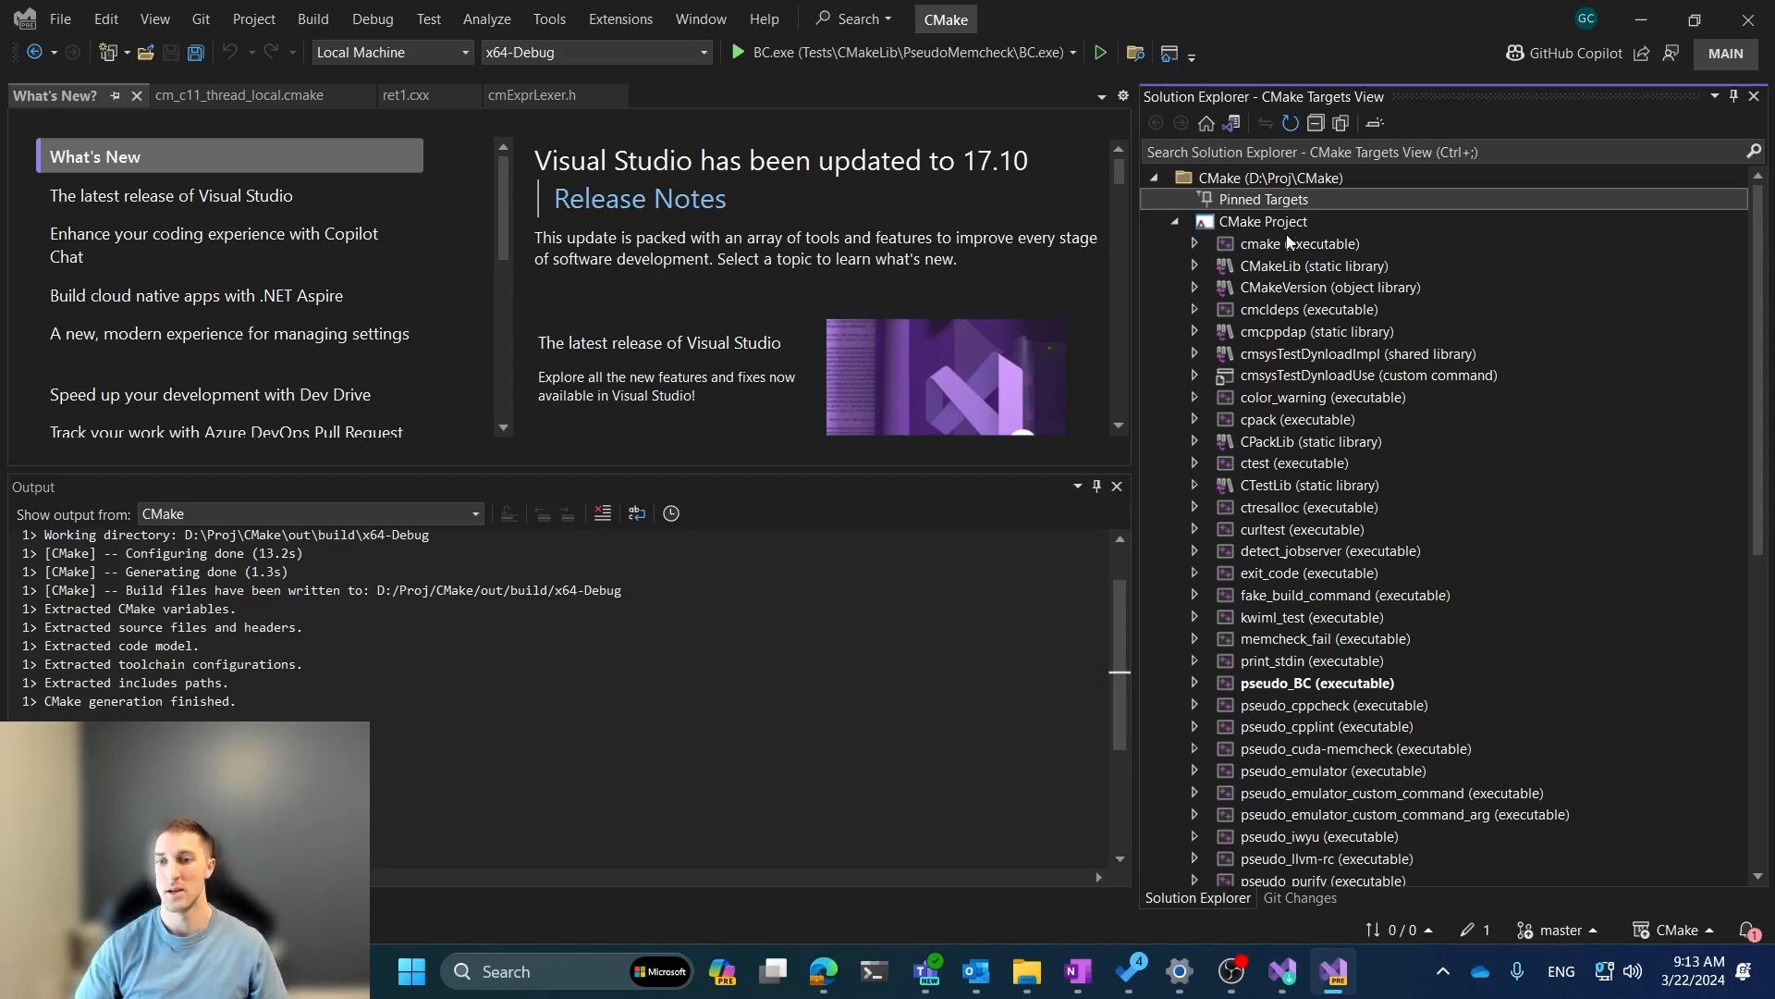
scroll("down", 3)
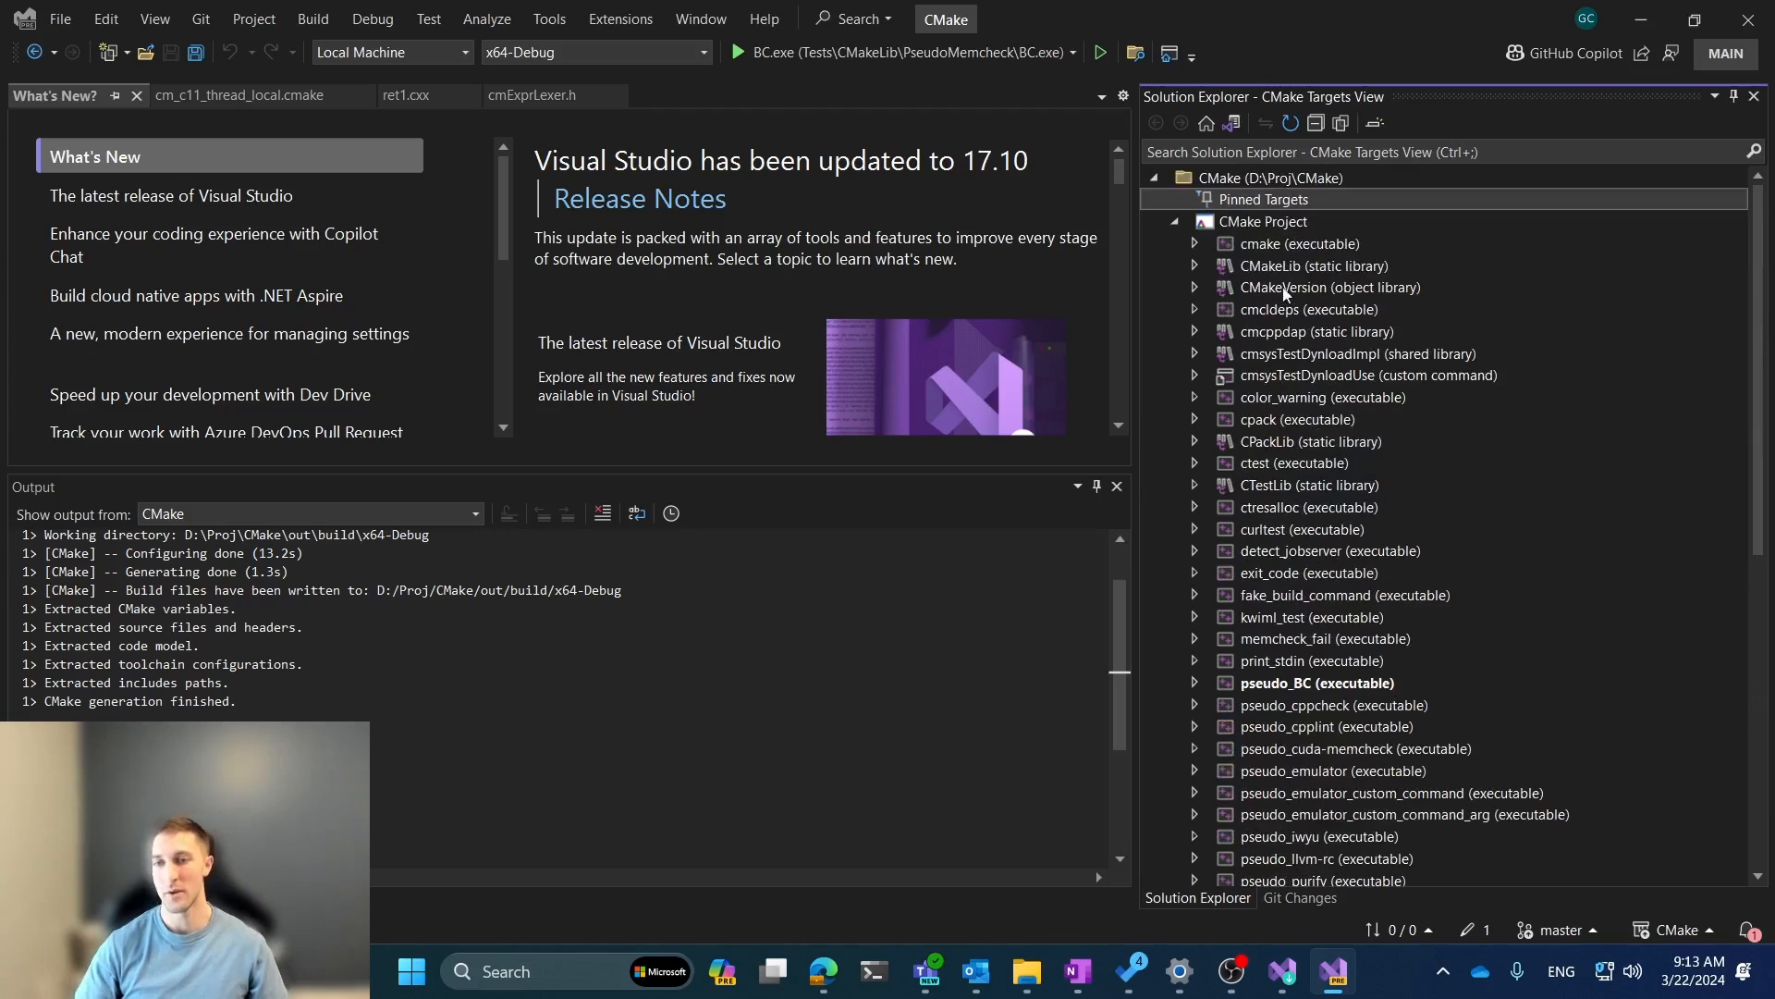
- Pin the cmake target, expand it to view its files, then unpin it
right_click(1287, 243)
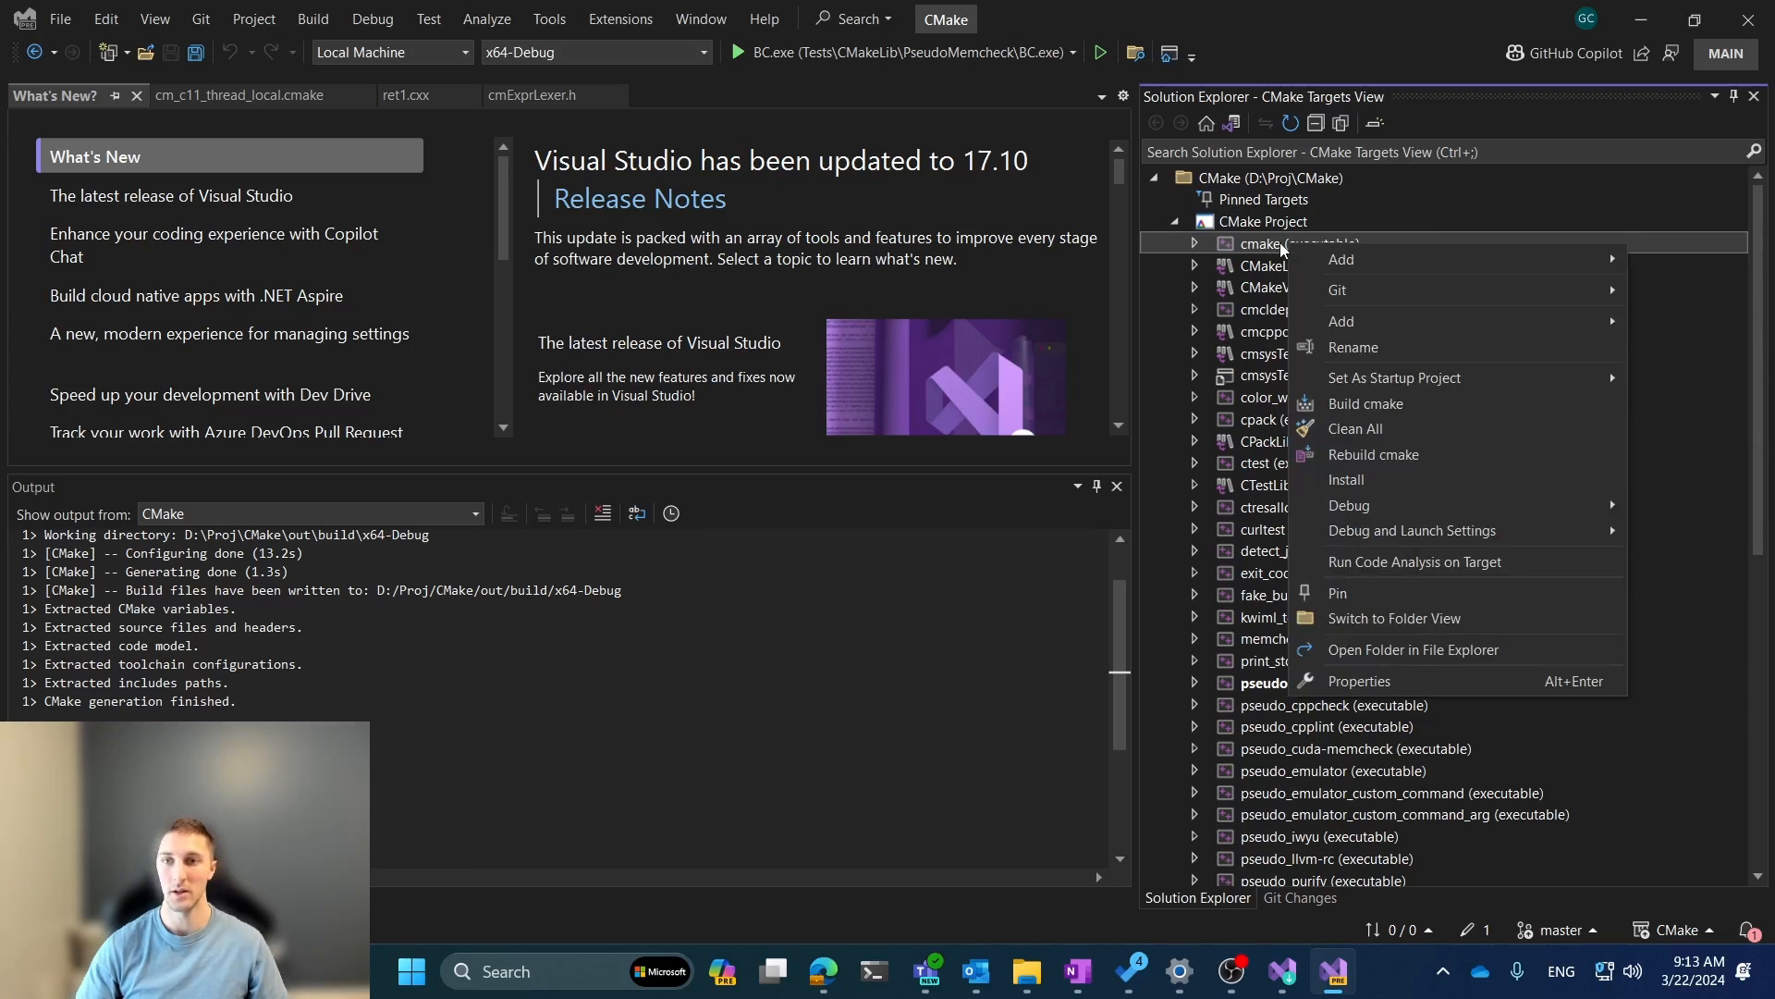
mouse_move(1358, 321)
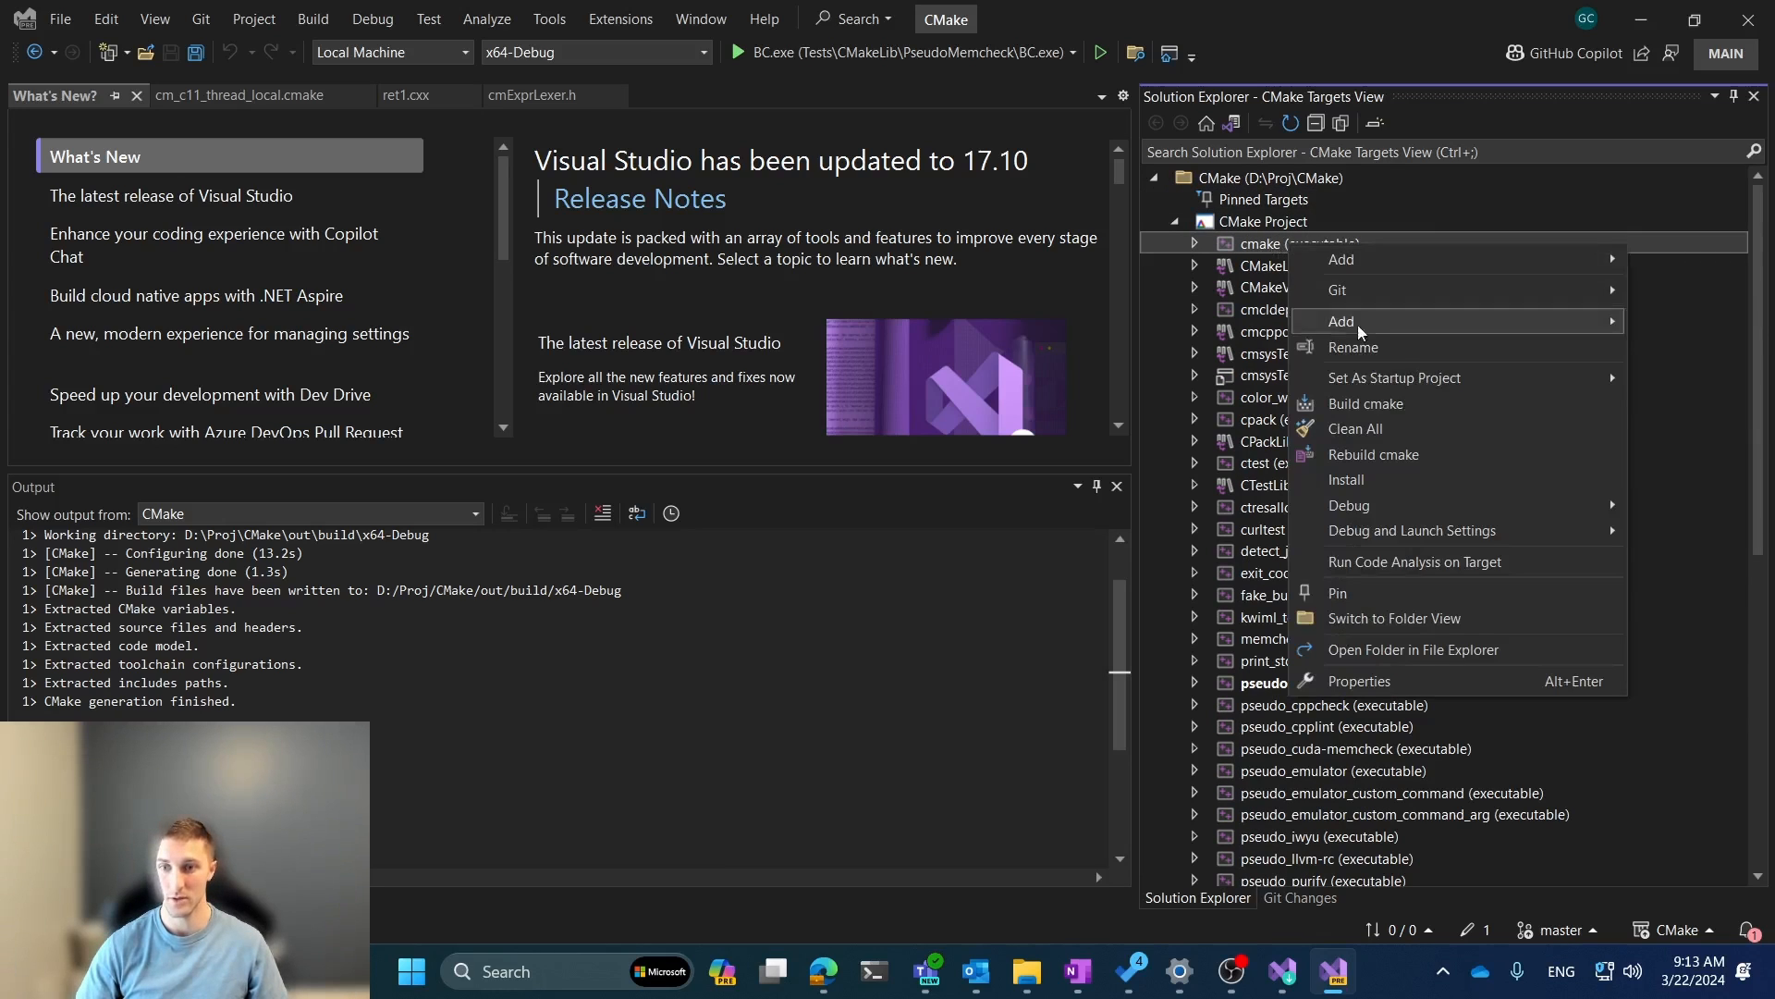
mouse_move(1347, 592)
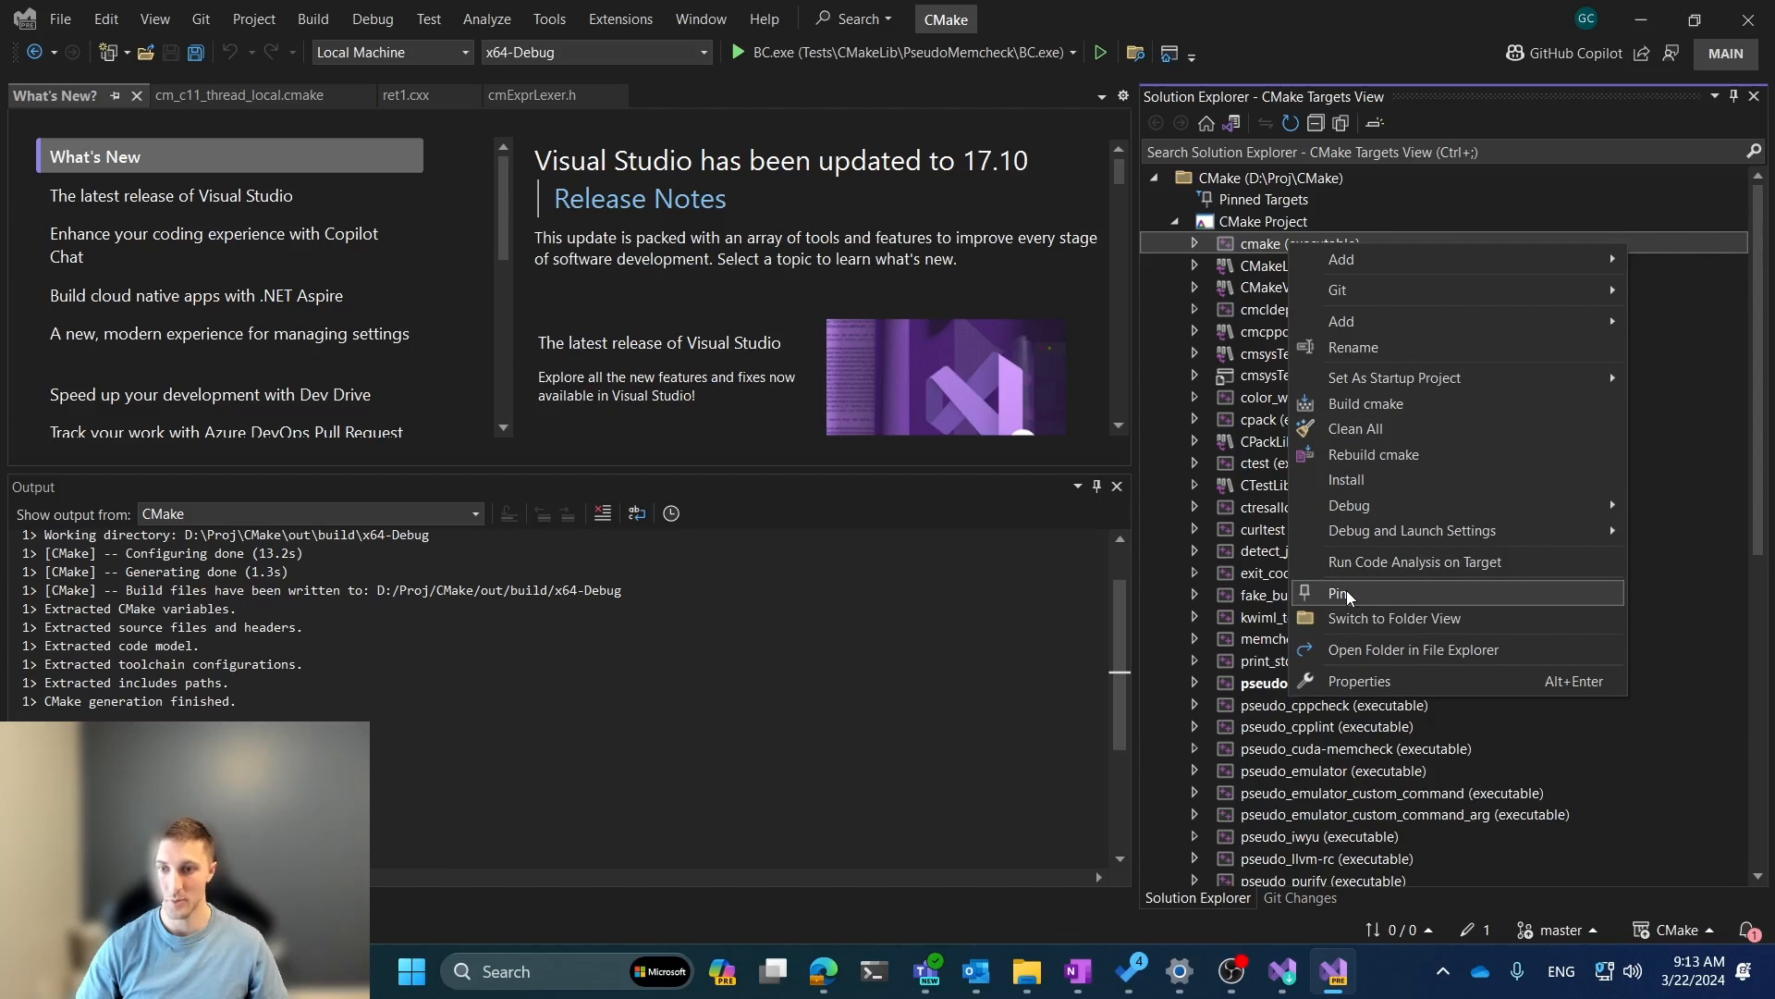
left_click(1339, 593)
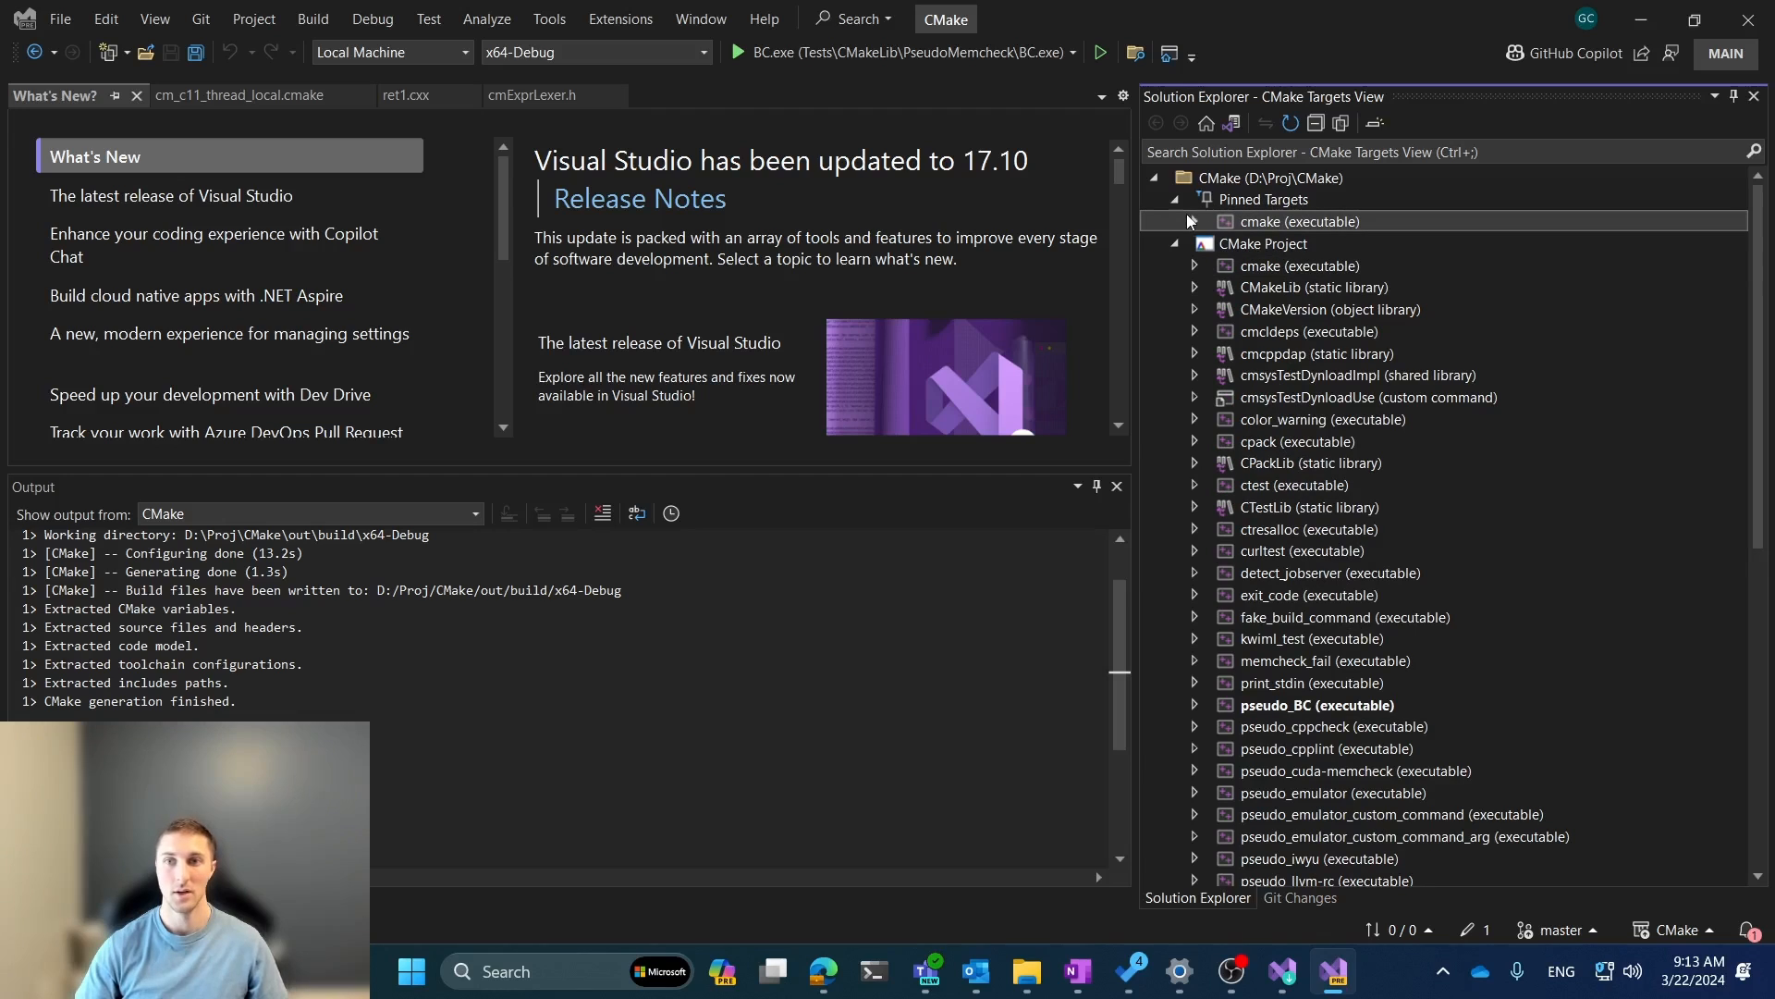
left_click(1198, 221)
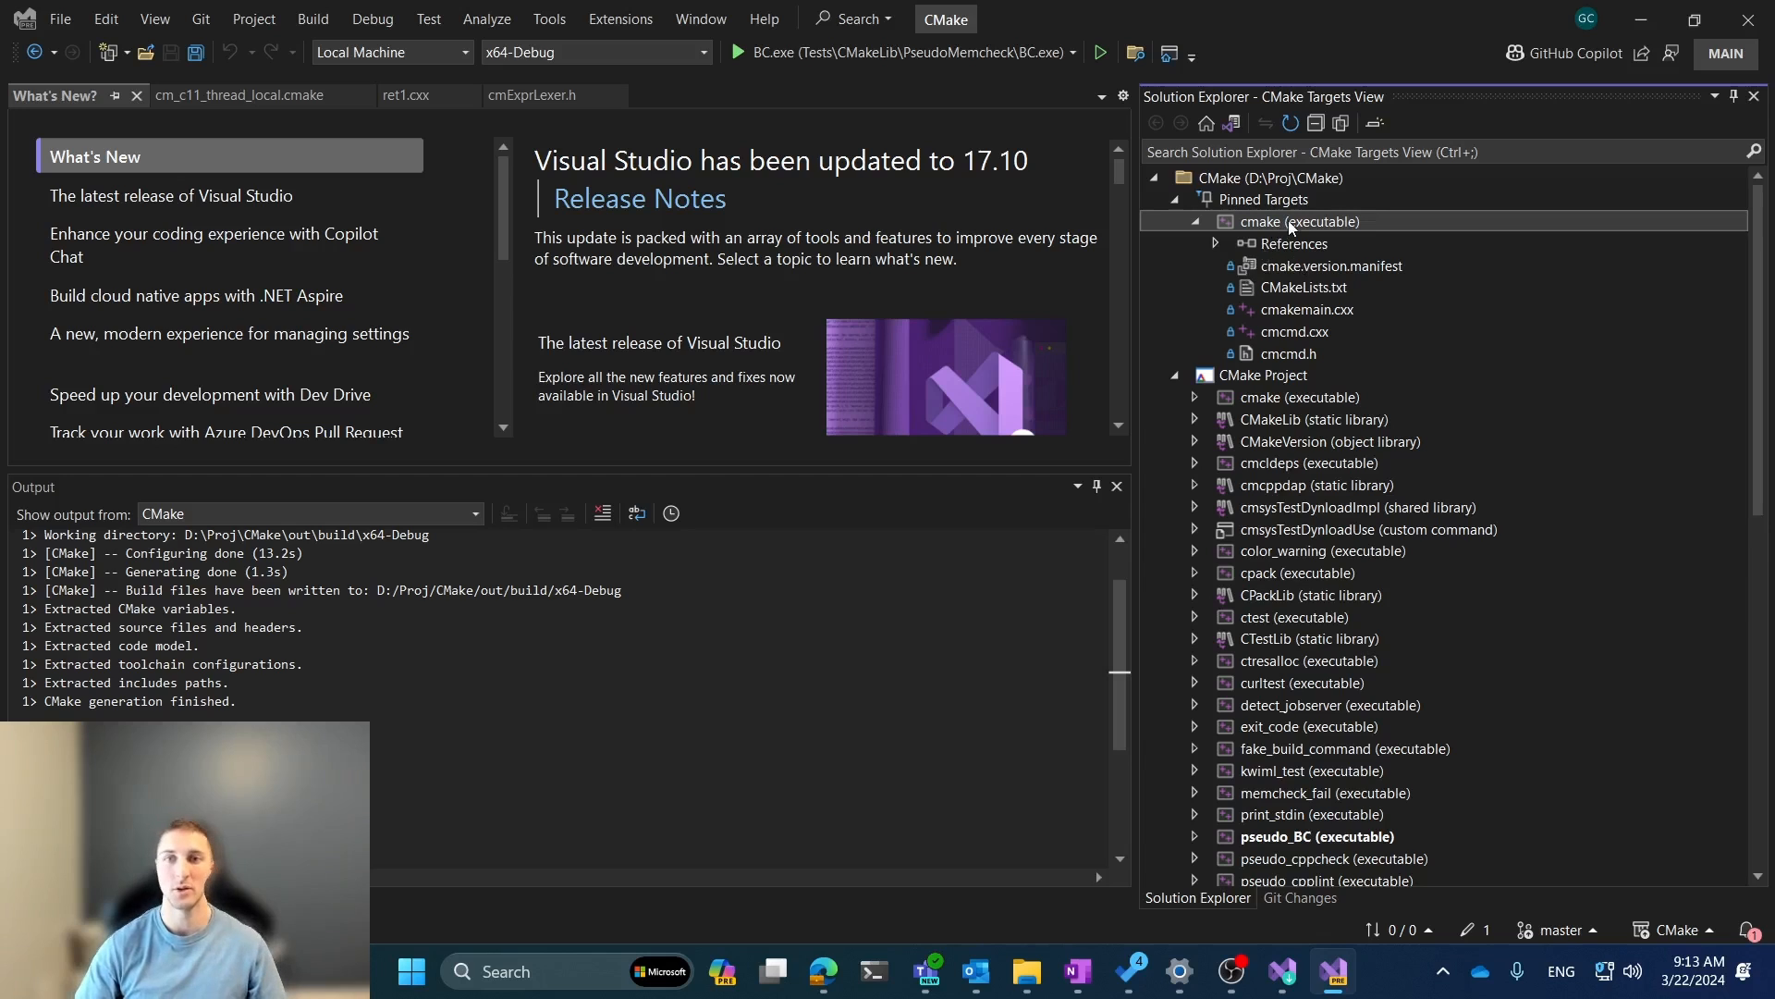
right_click(1290, 224)
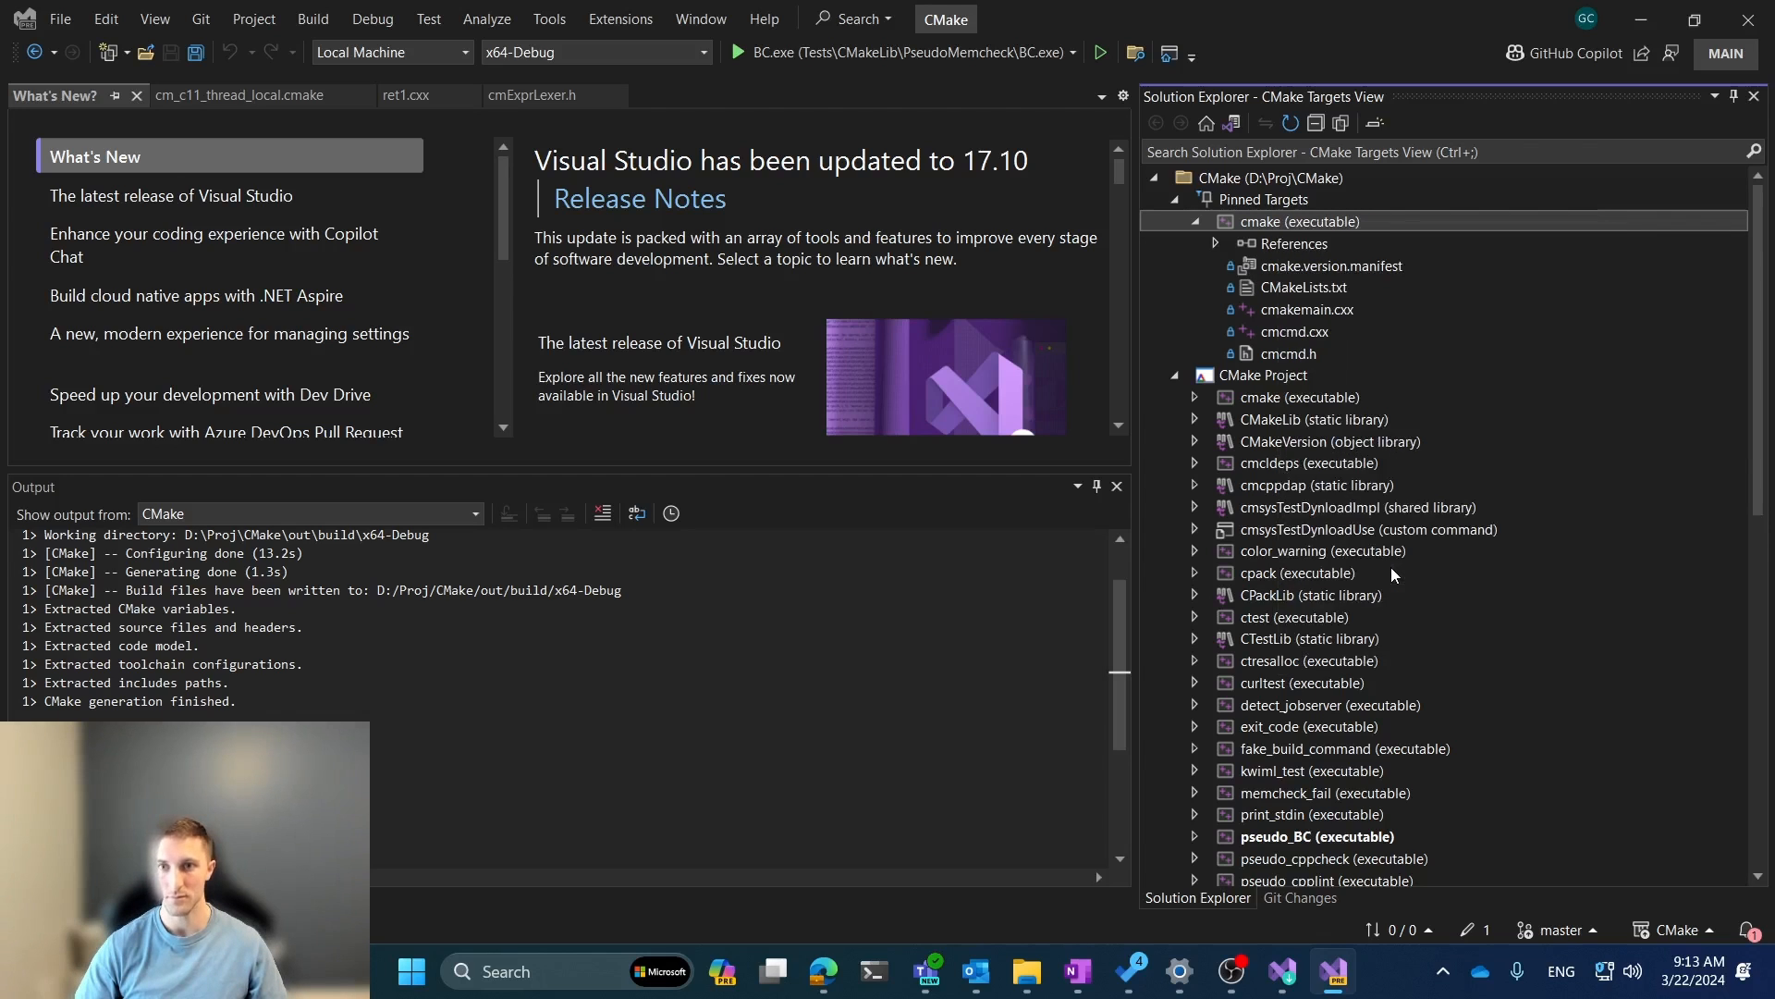
left_click(1195, 199)
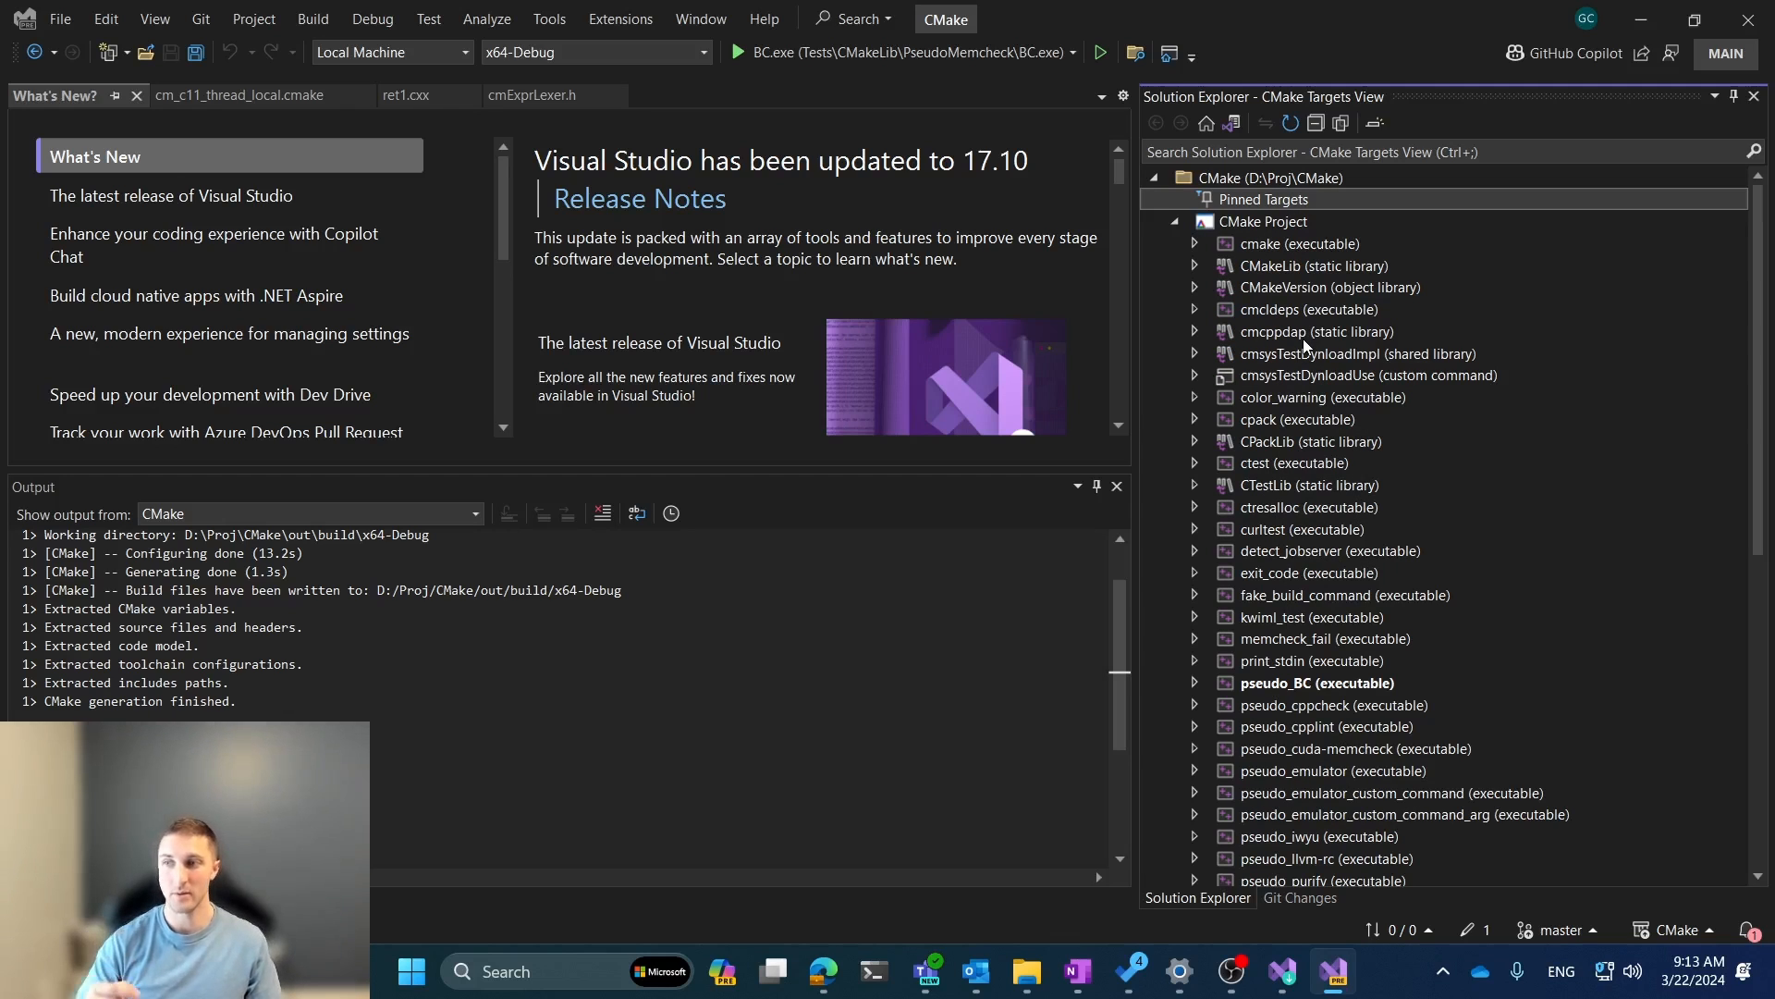
mouse_move(1308, 357)
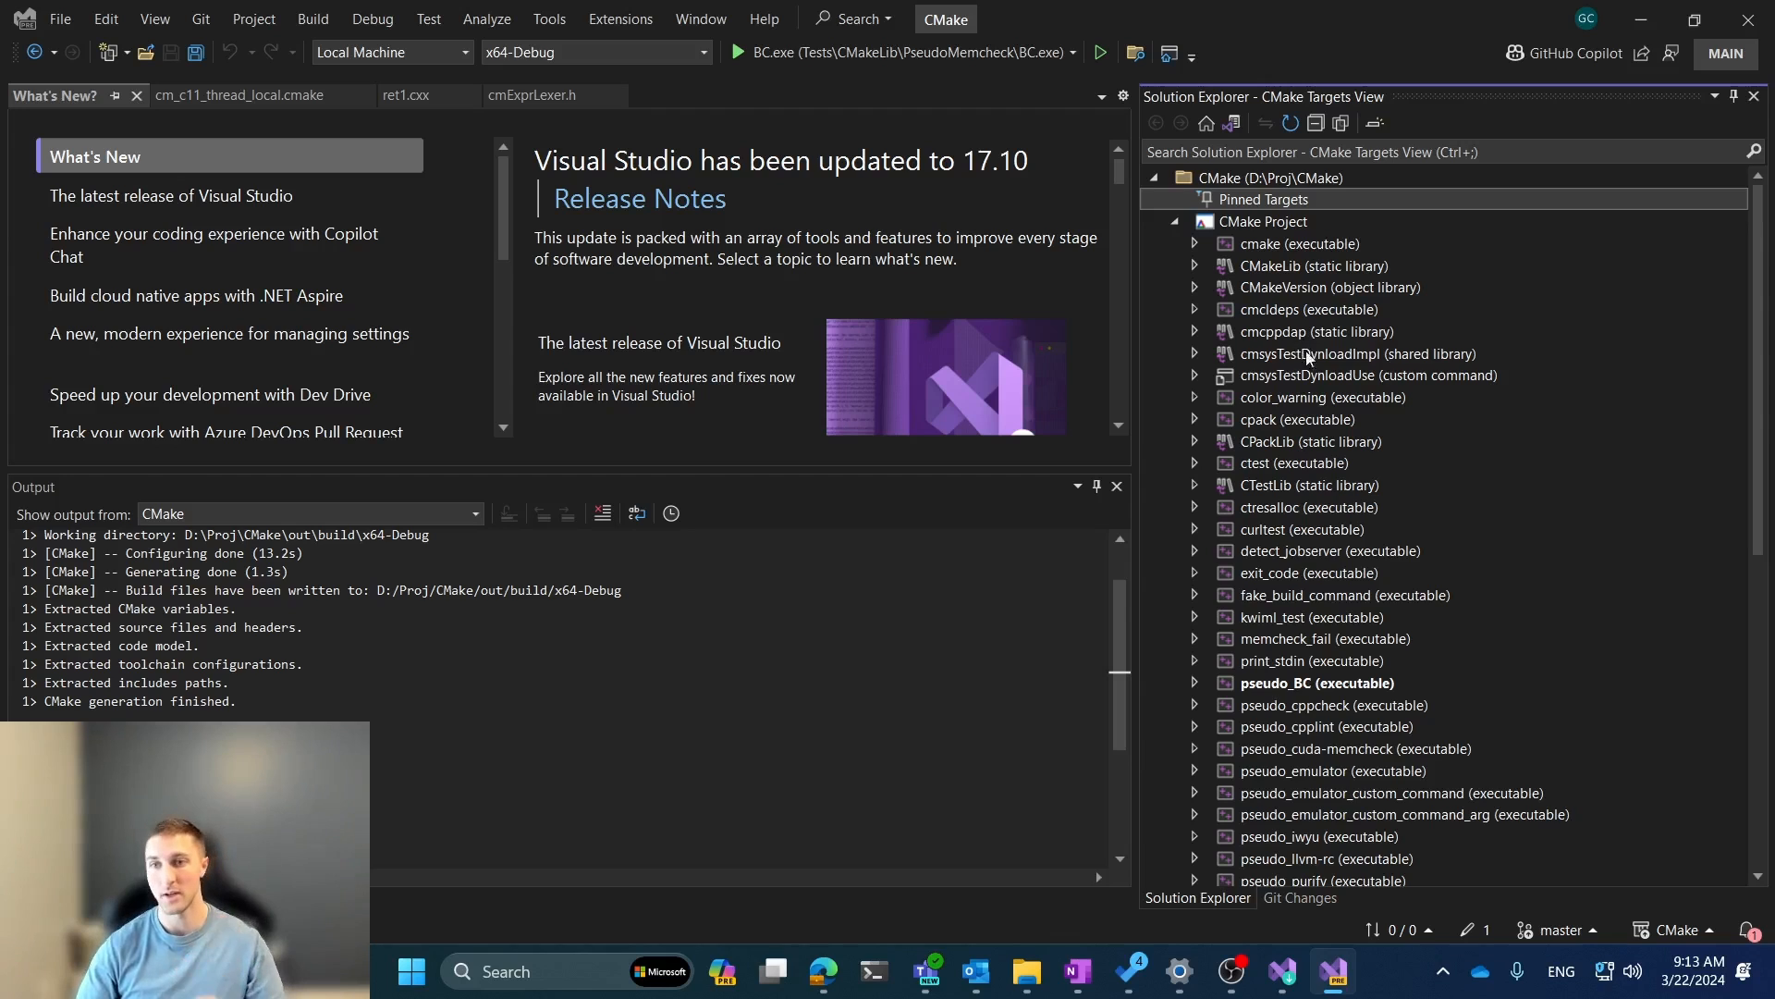
mouse_move(1402, 397)
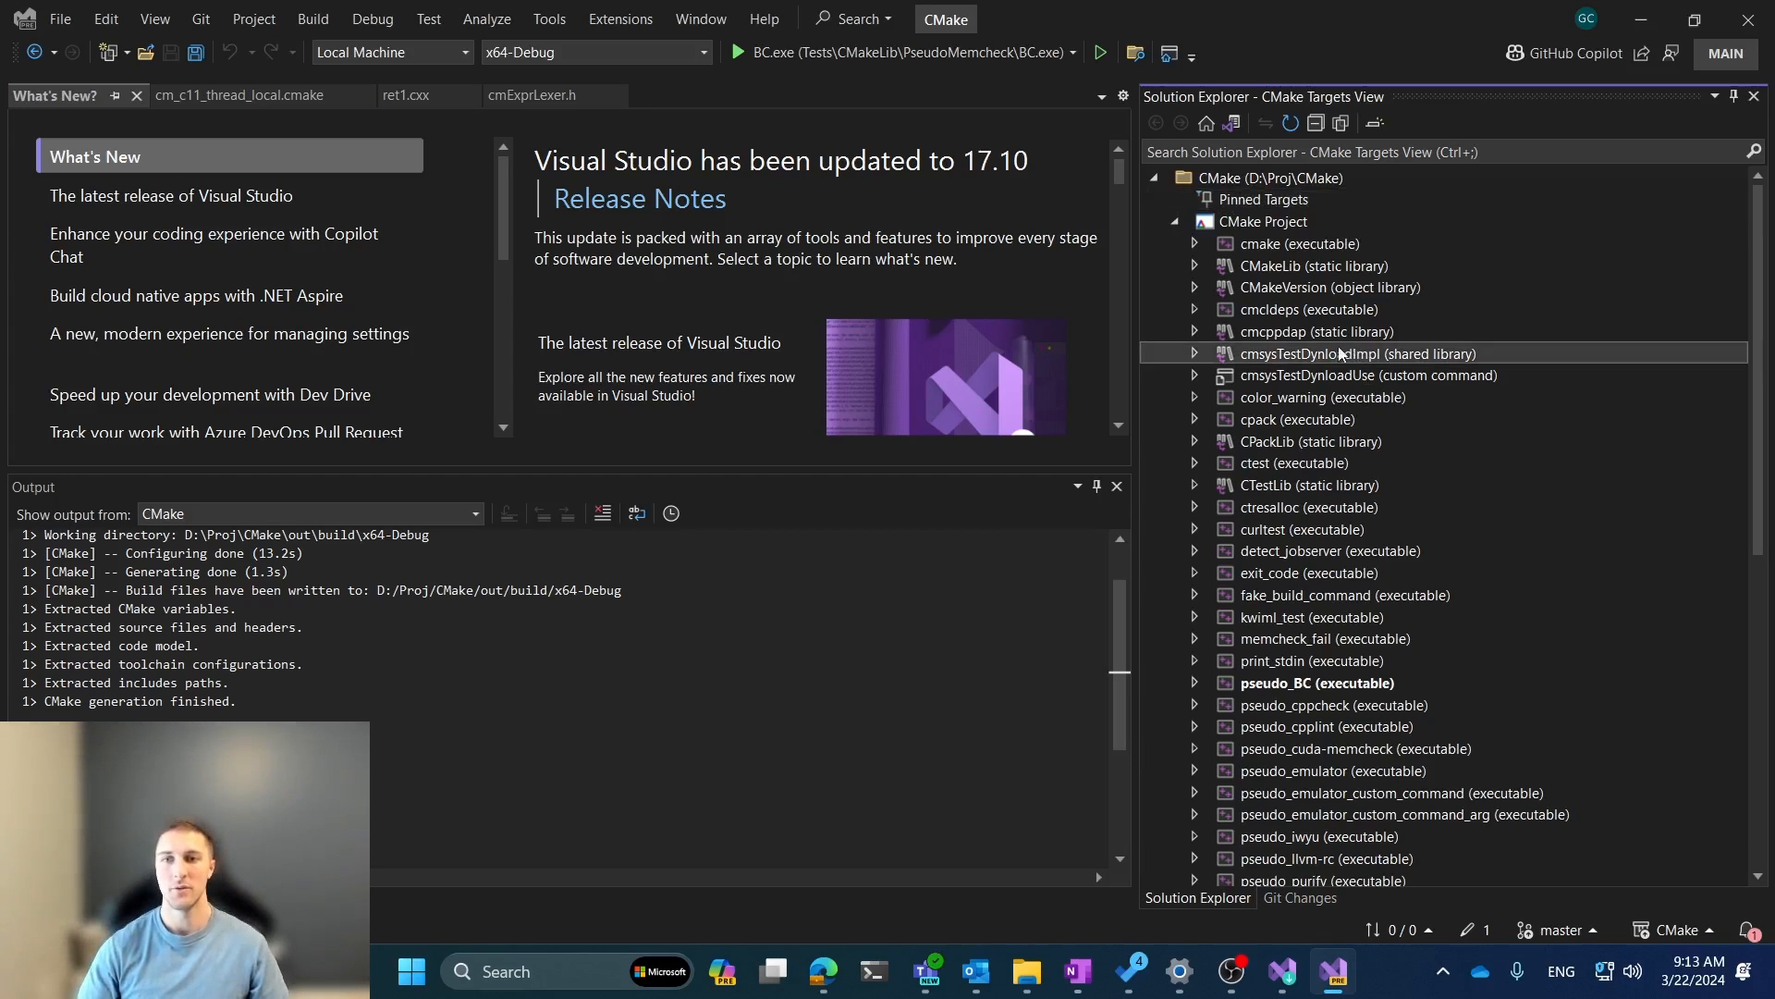
- Scroll to the six selected test targets and bring up their context menu
scroll("down", 3)
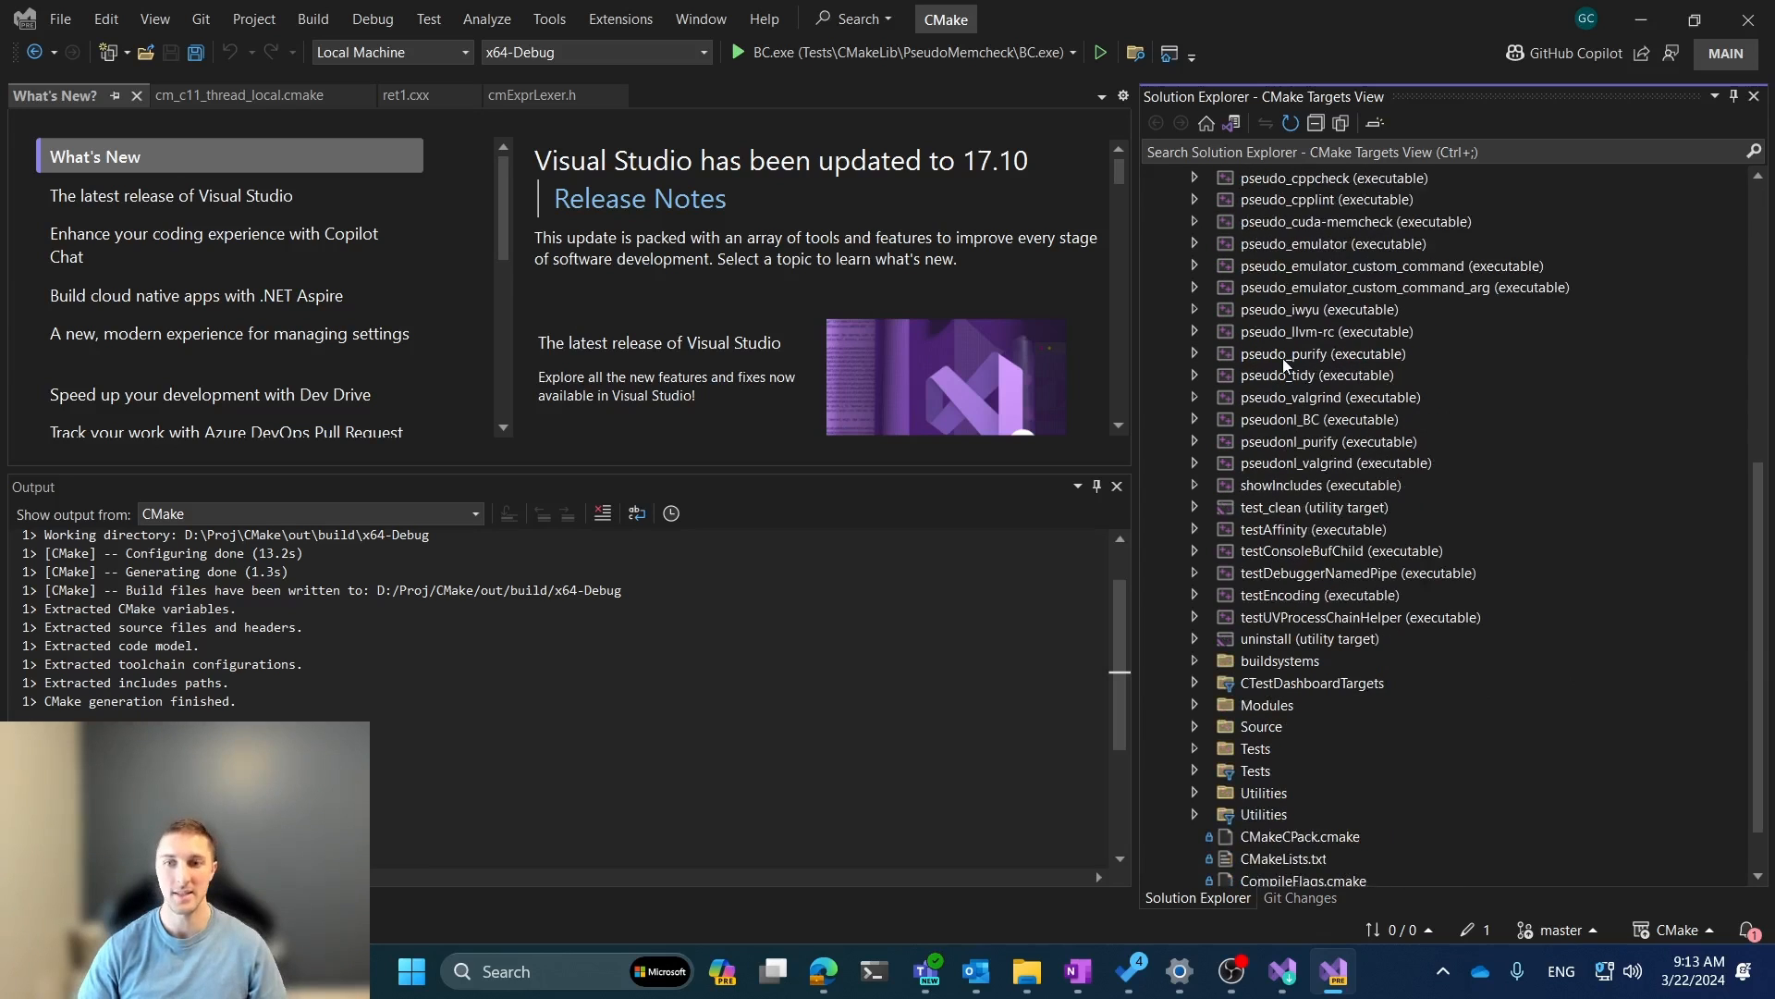
scroll("down", 3)
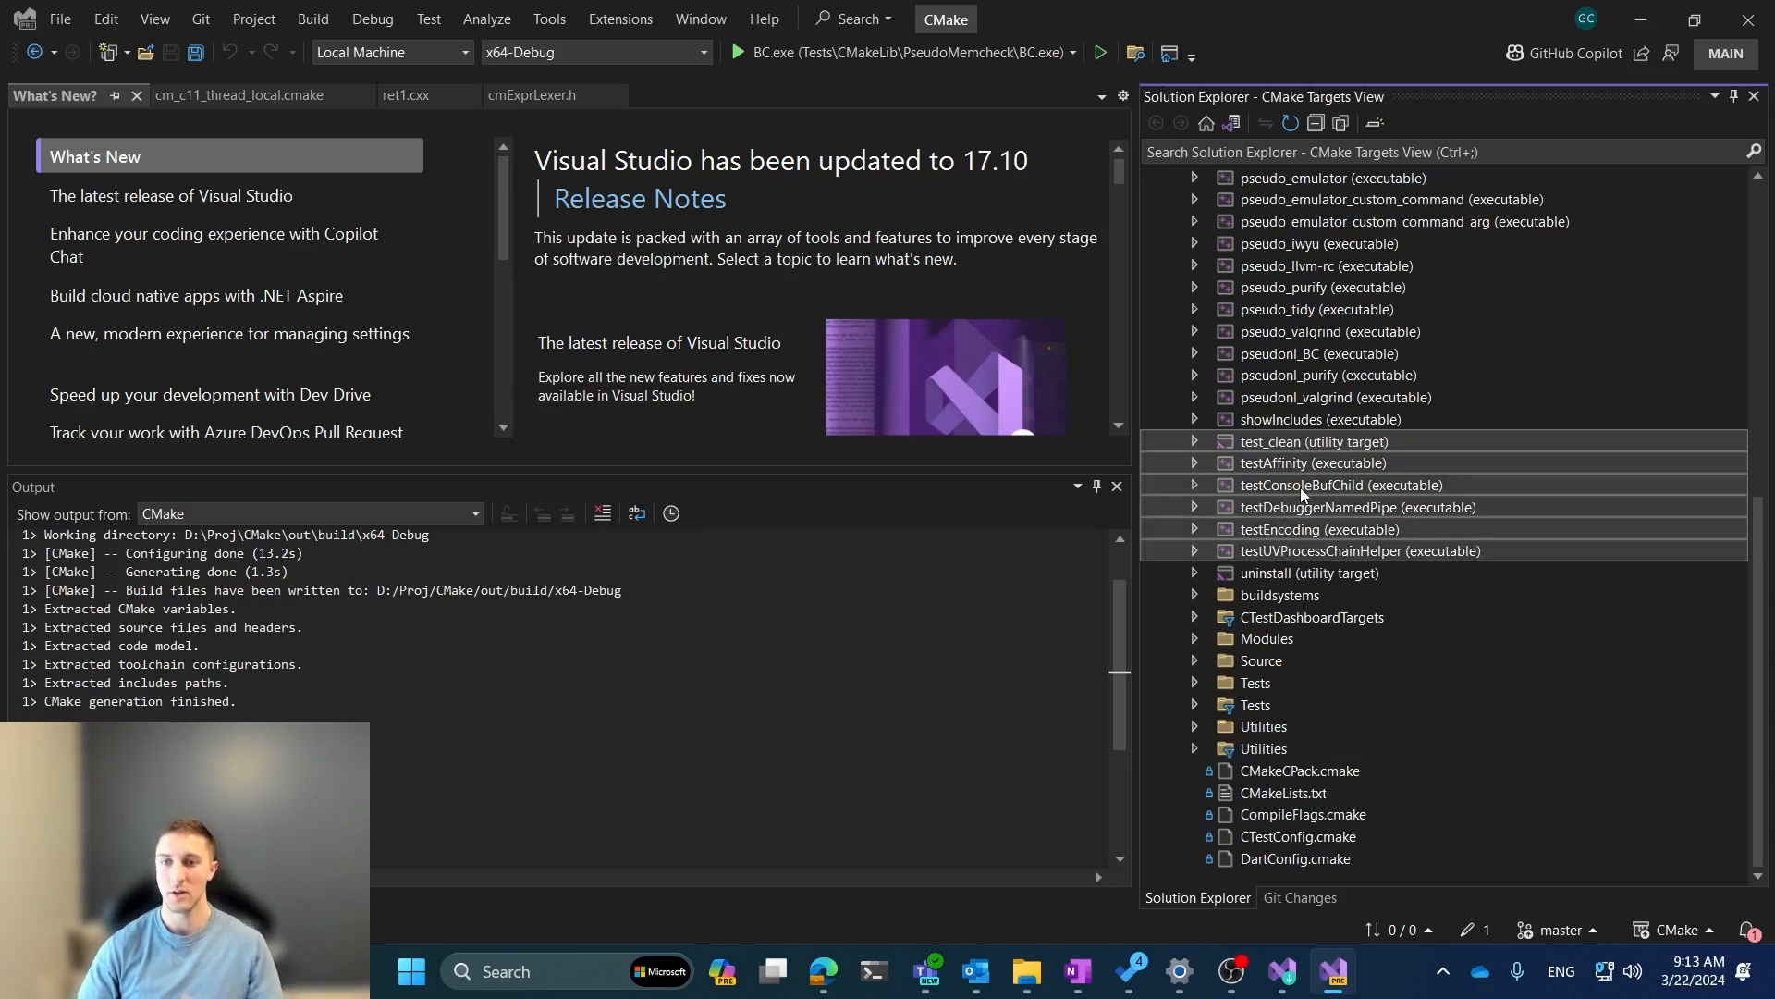
right_click(1342, 484)
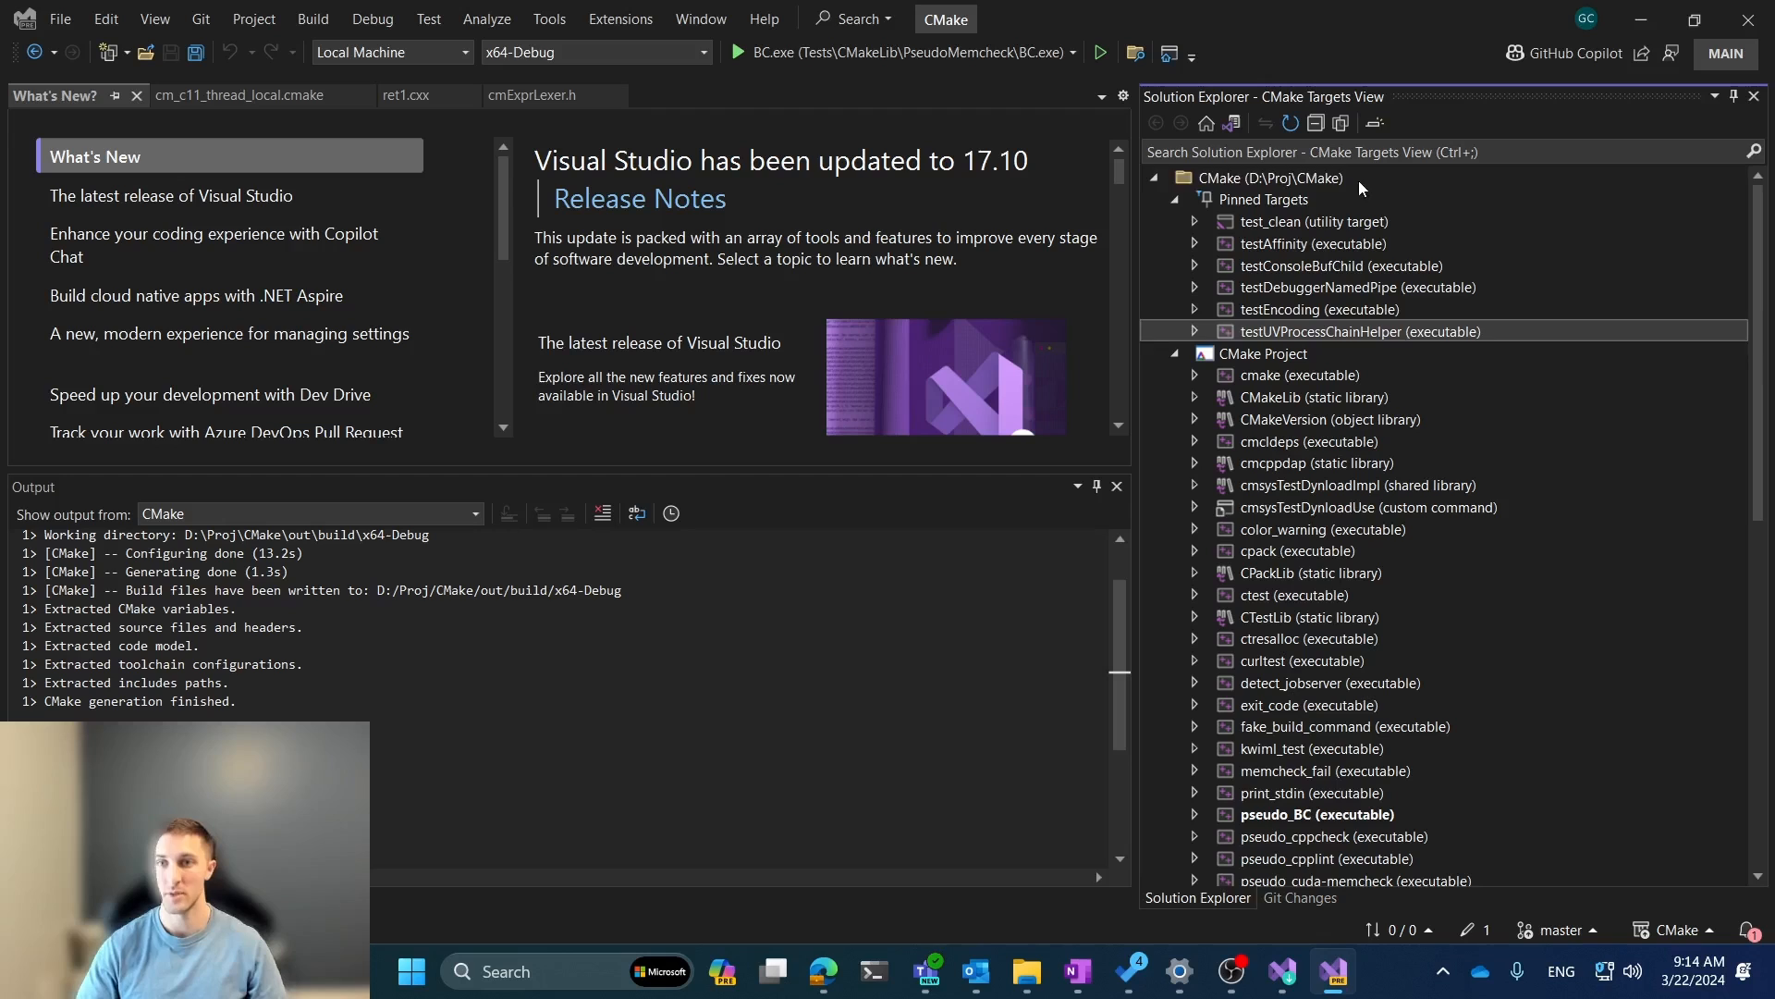
- Launch Visual Studio Enterprise 2022 main from the Visual Studio Installer window
left_click(1267, 178)
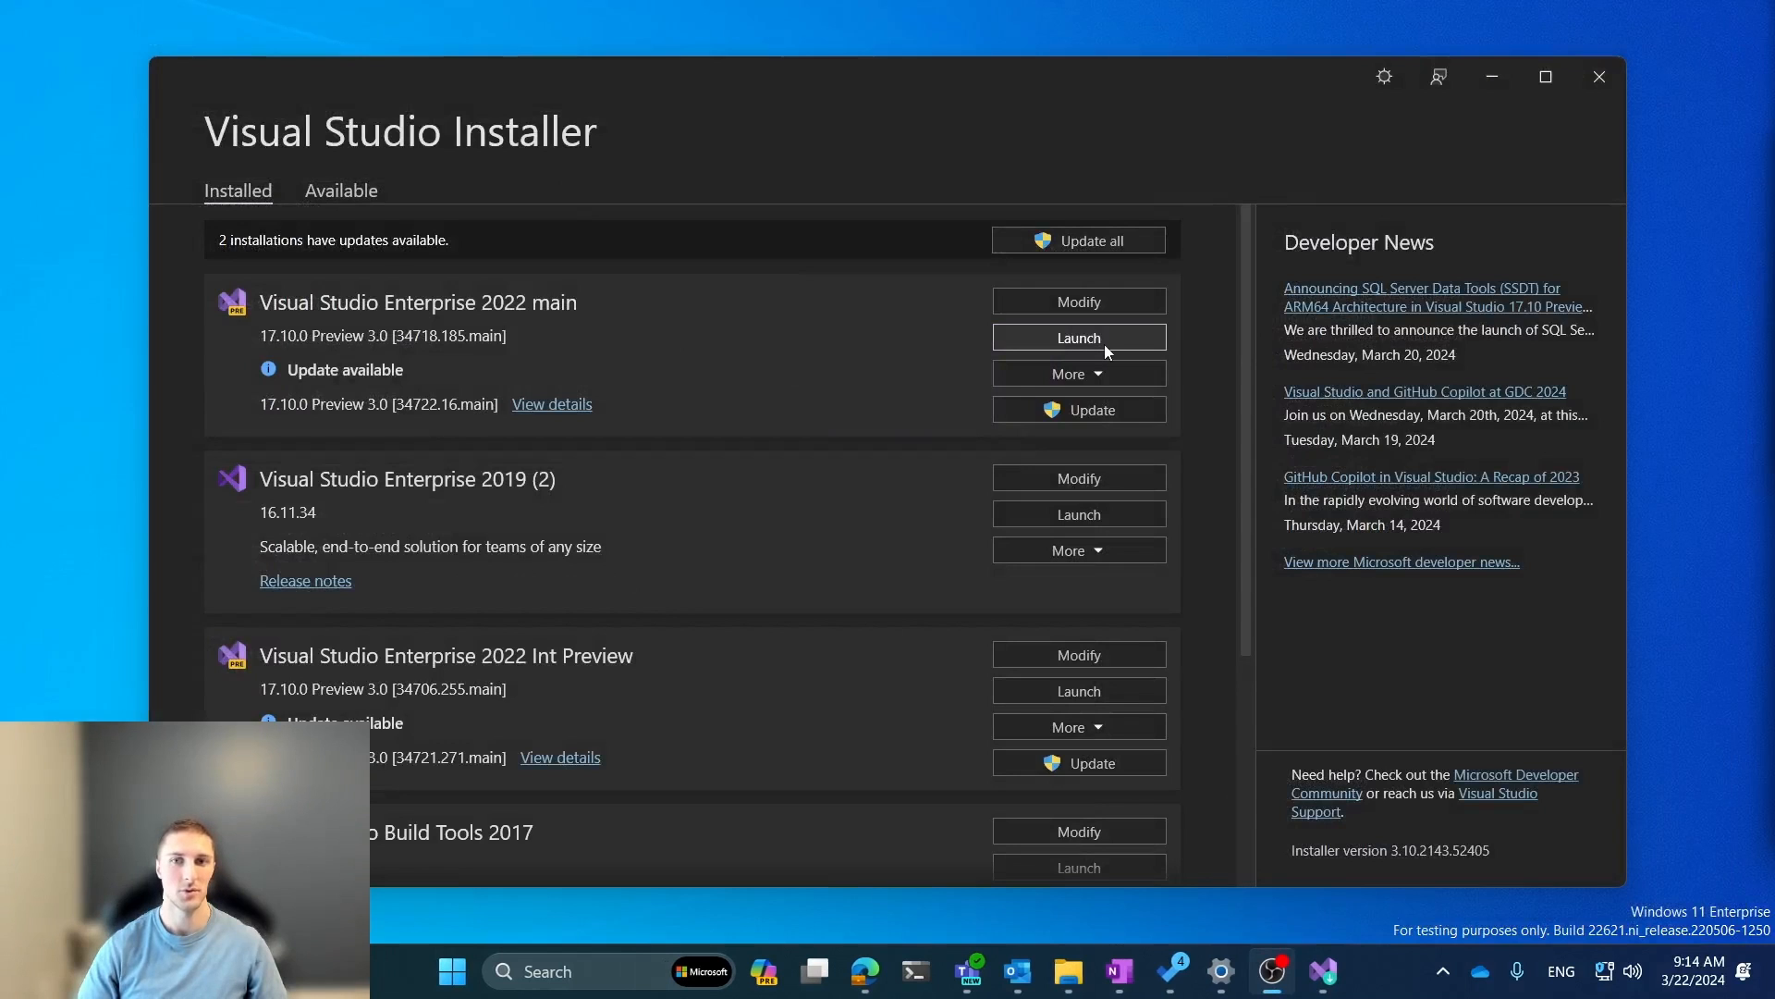
left_click(1080, 338)
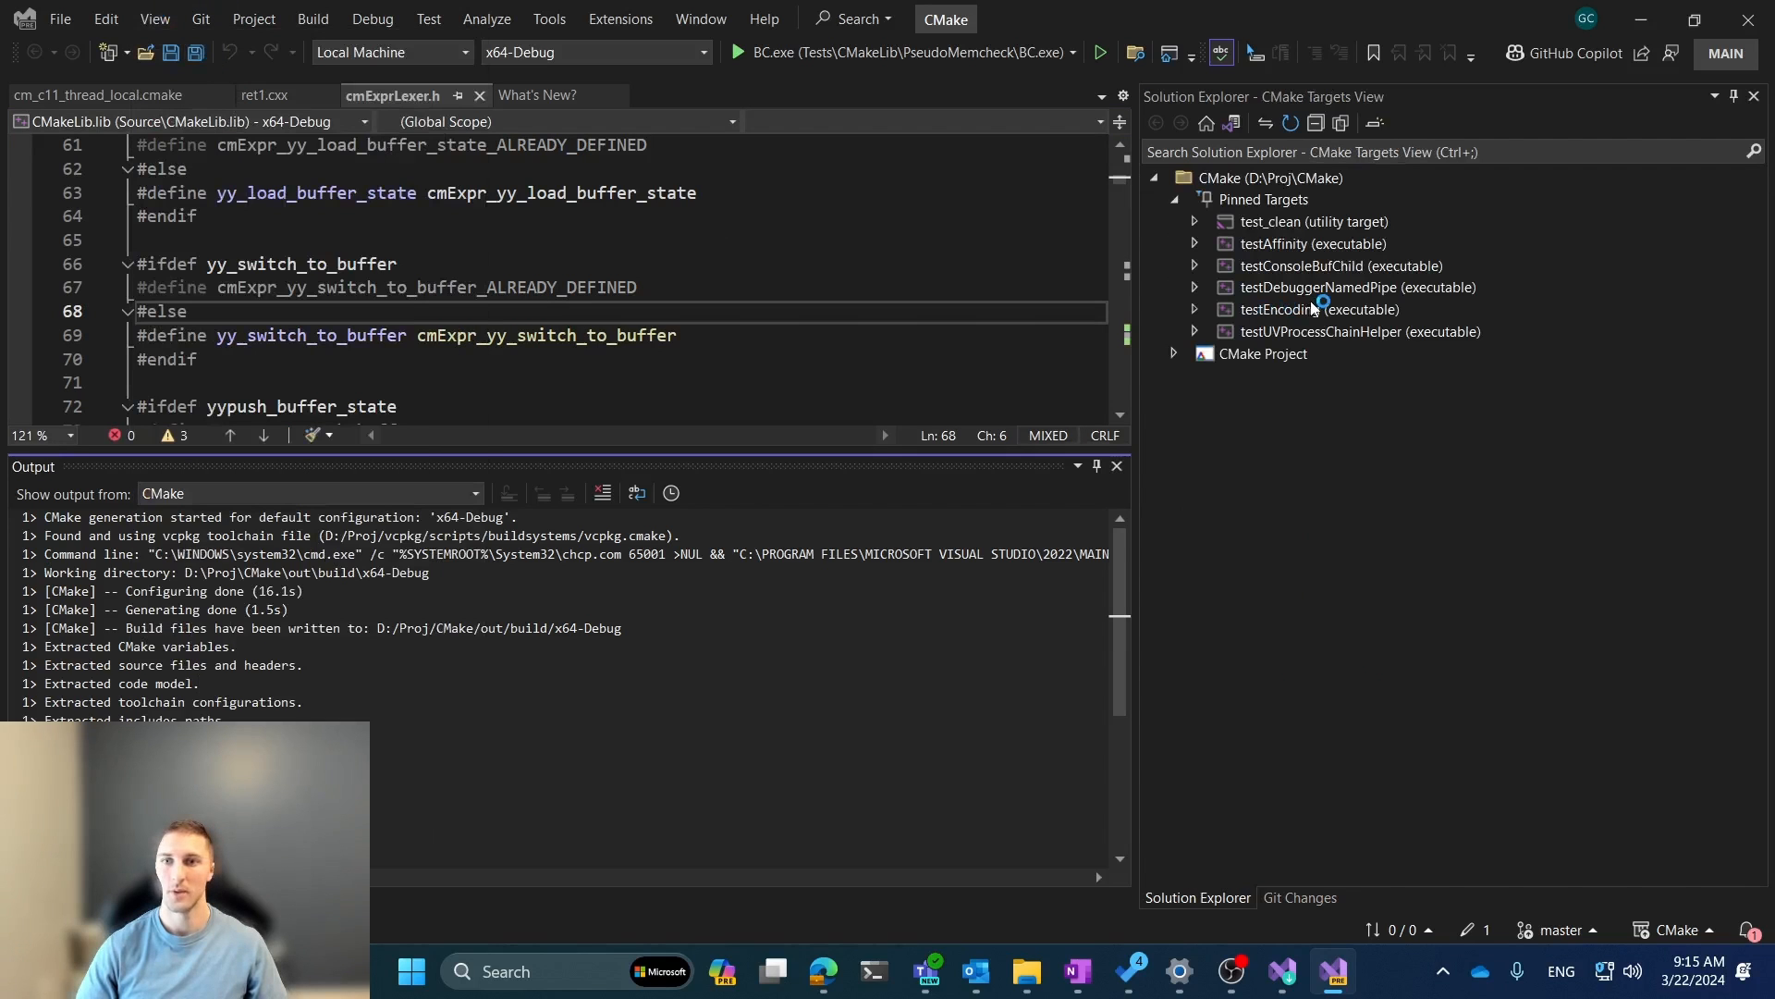
- Select the pinned testConsoleBufChild target and expand the CMake Project node
left_click(1312, 266)
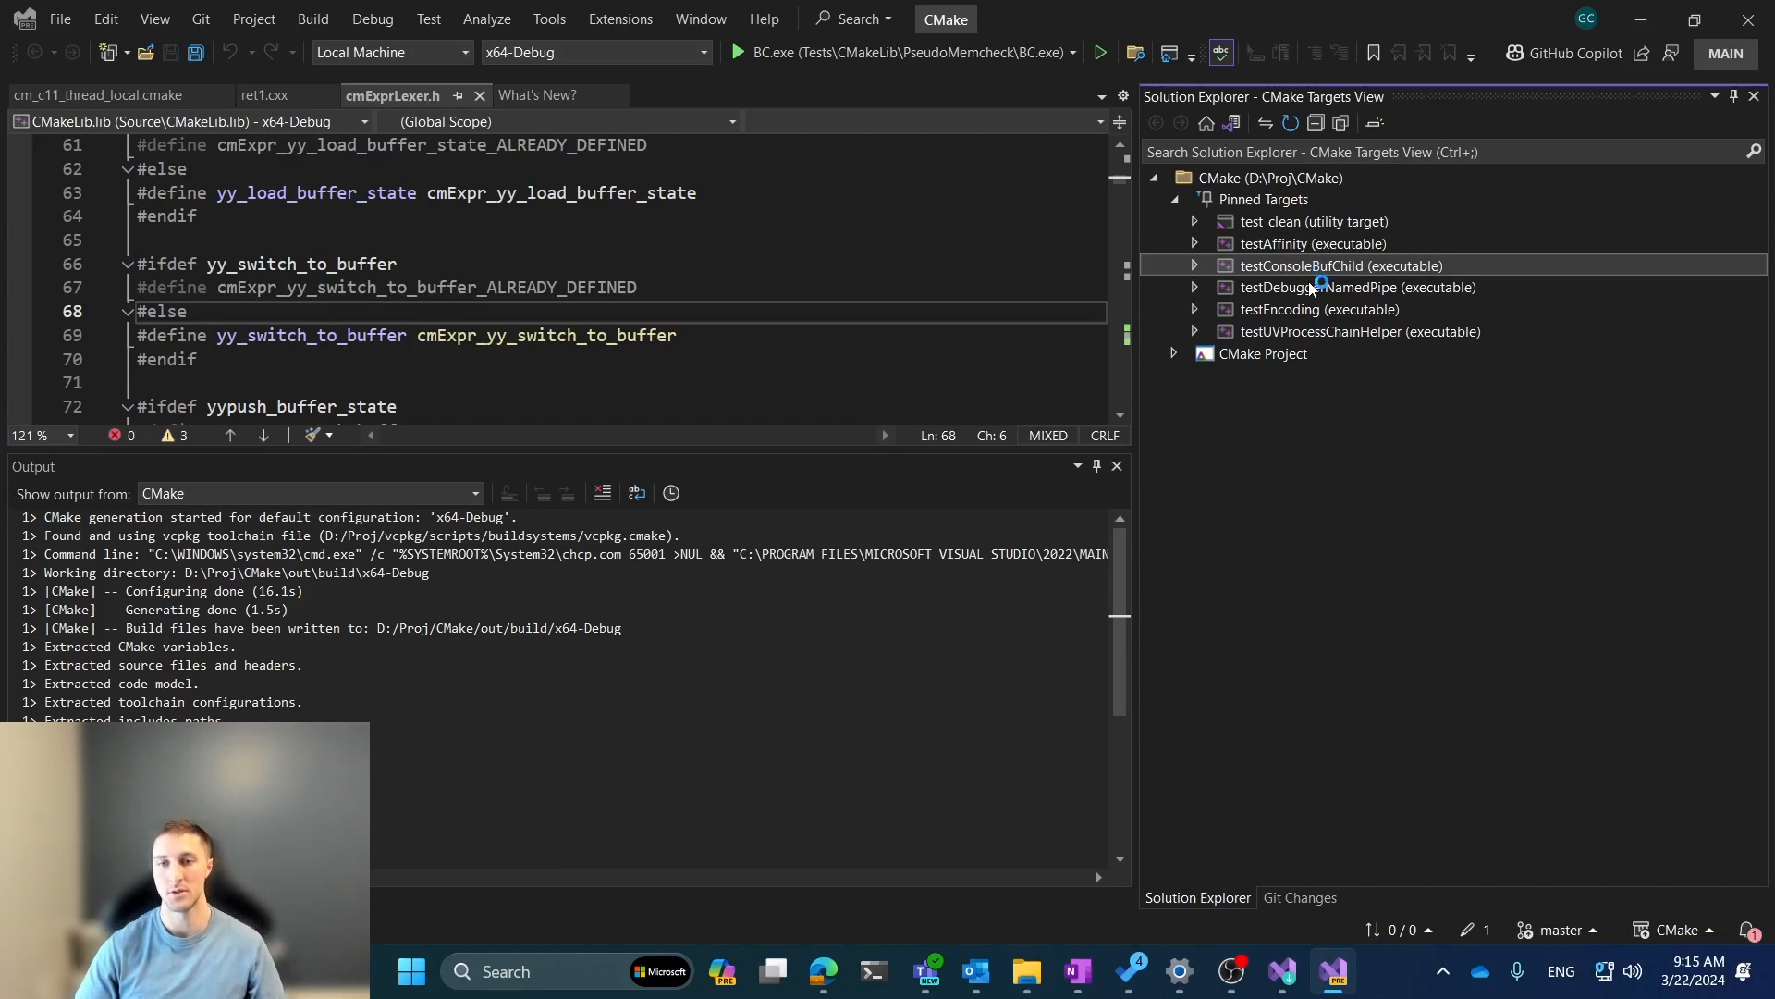
left_click(1173, 353)
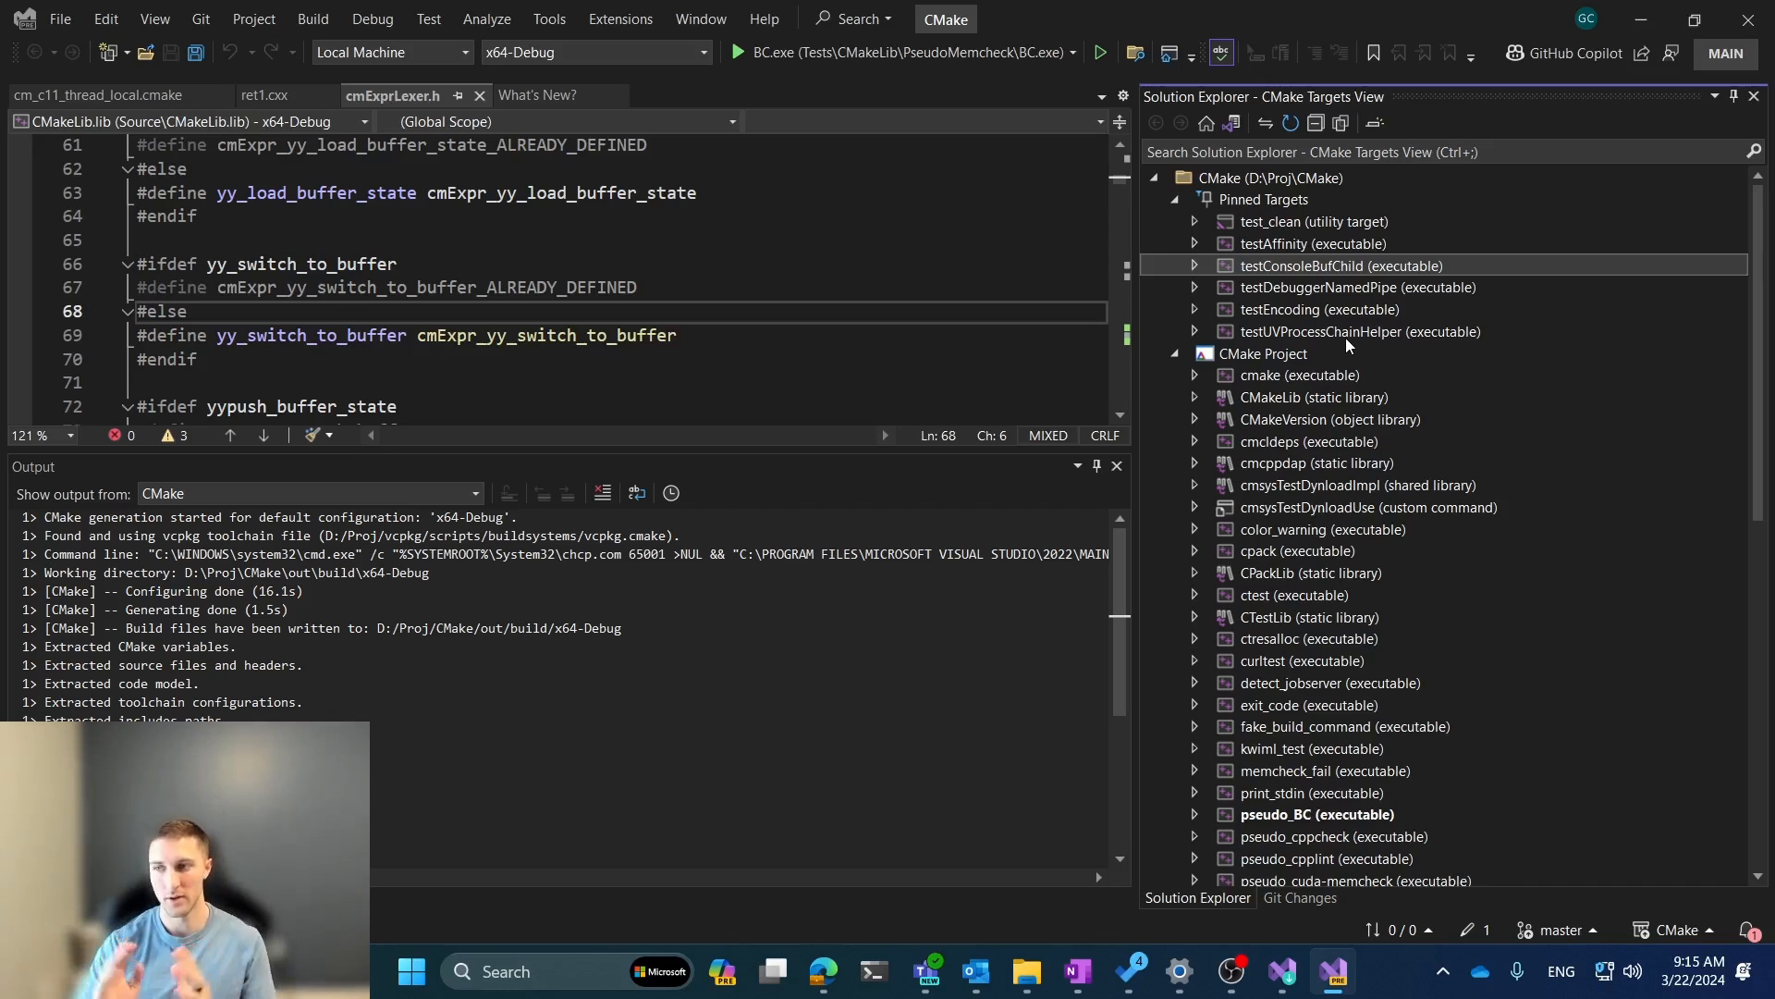
mouse_move(1384, 352)
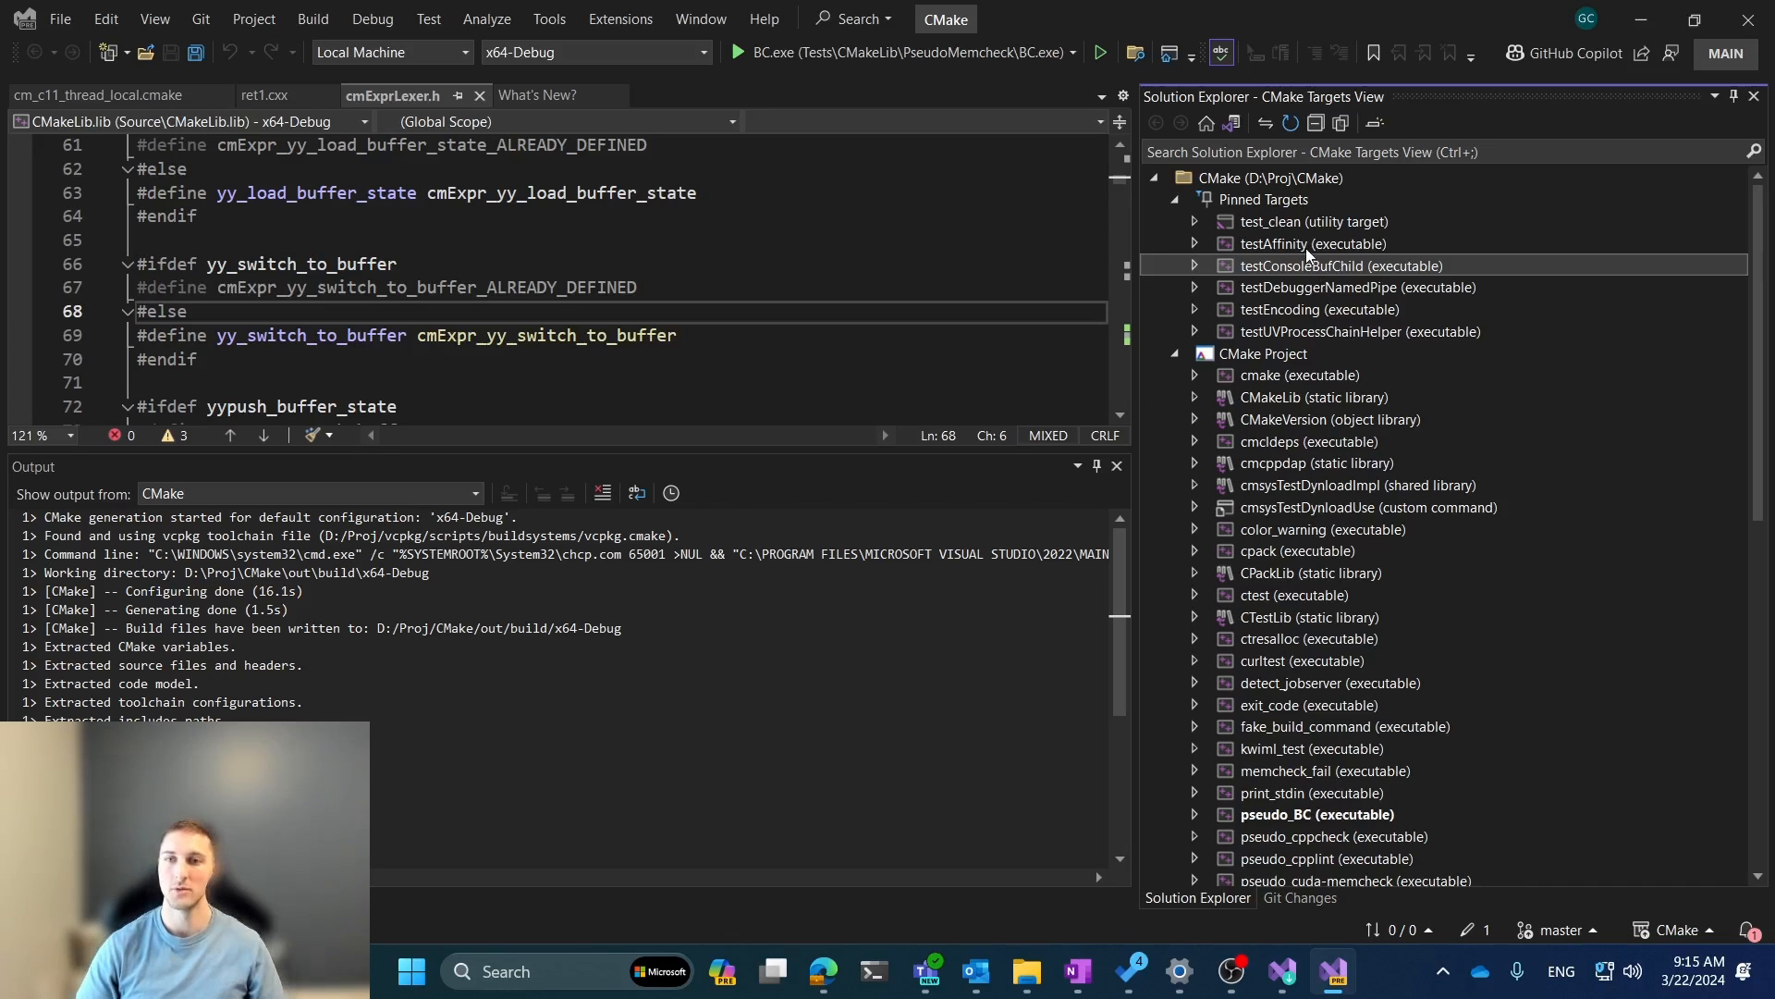
mouse_move(1290, 217)
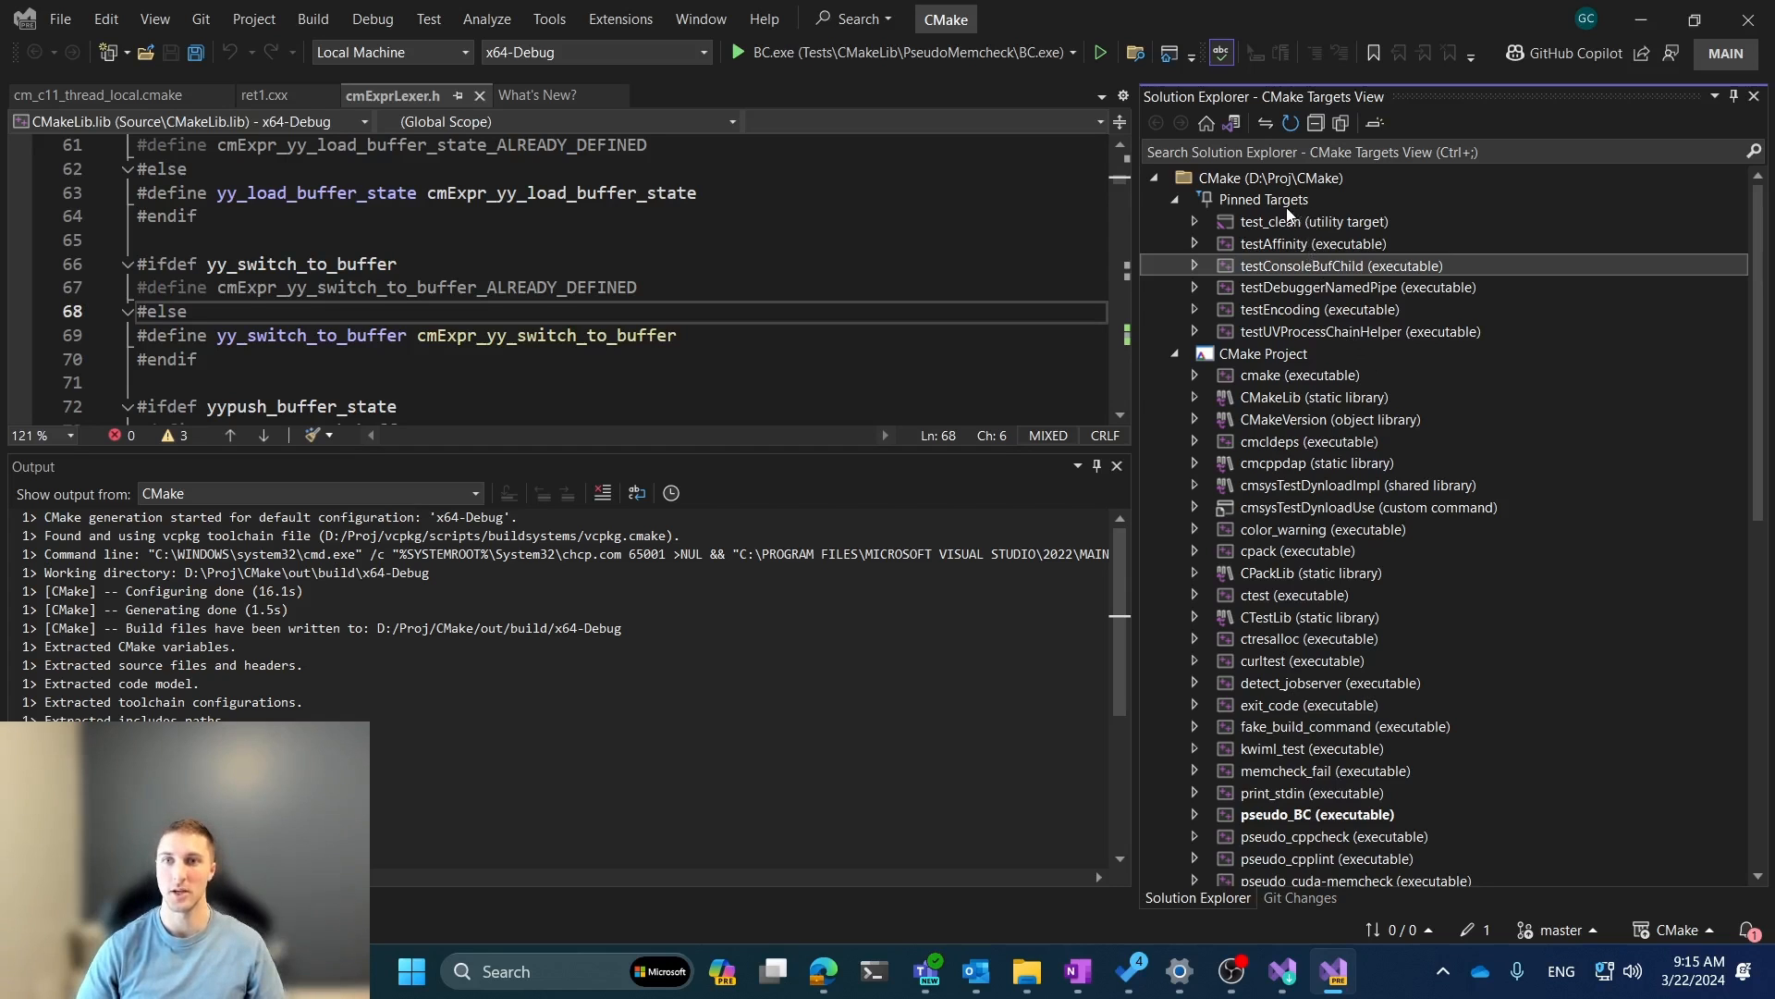
- Choose Unpin All on the Pinned Targets group to remove the six test targets
right_click(1262, 199)
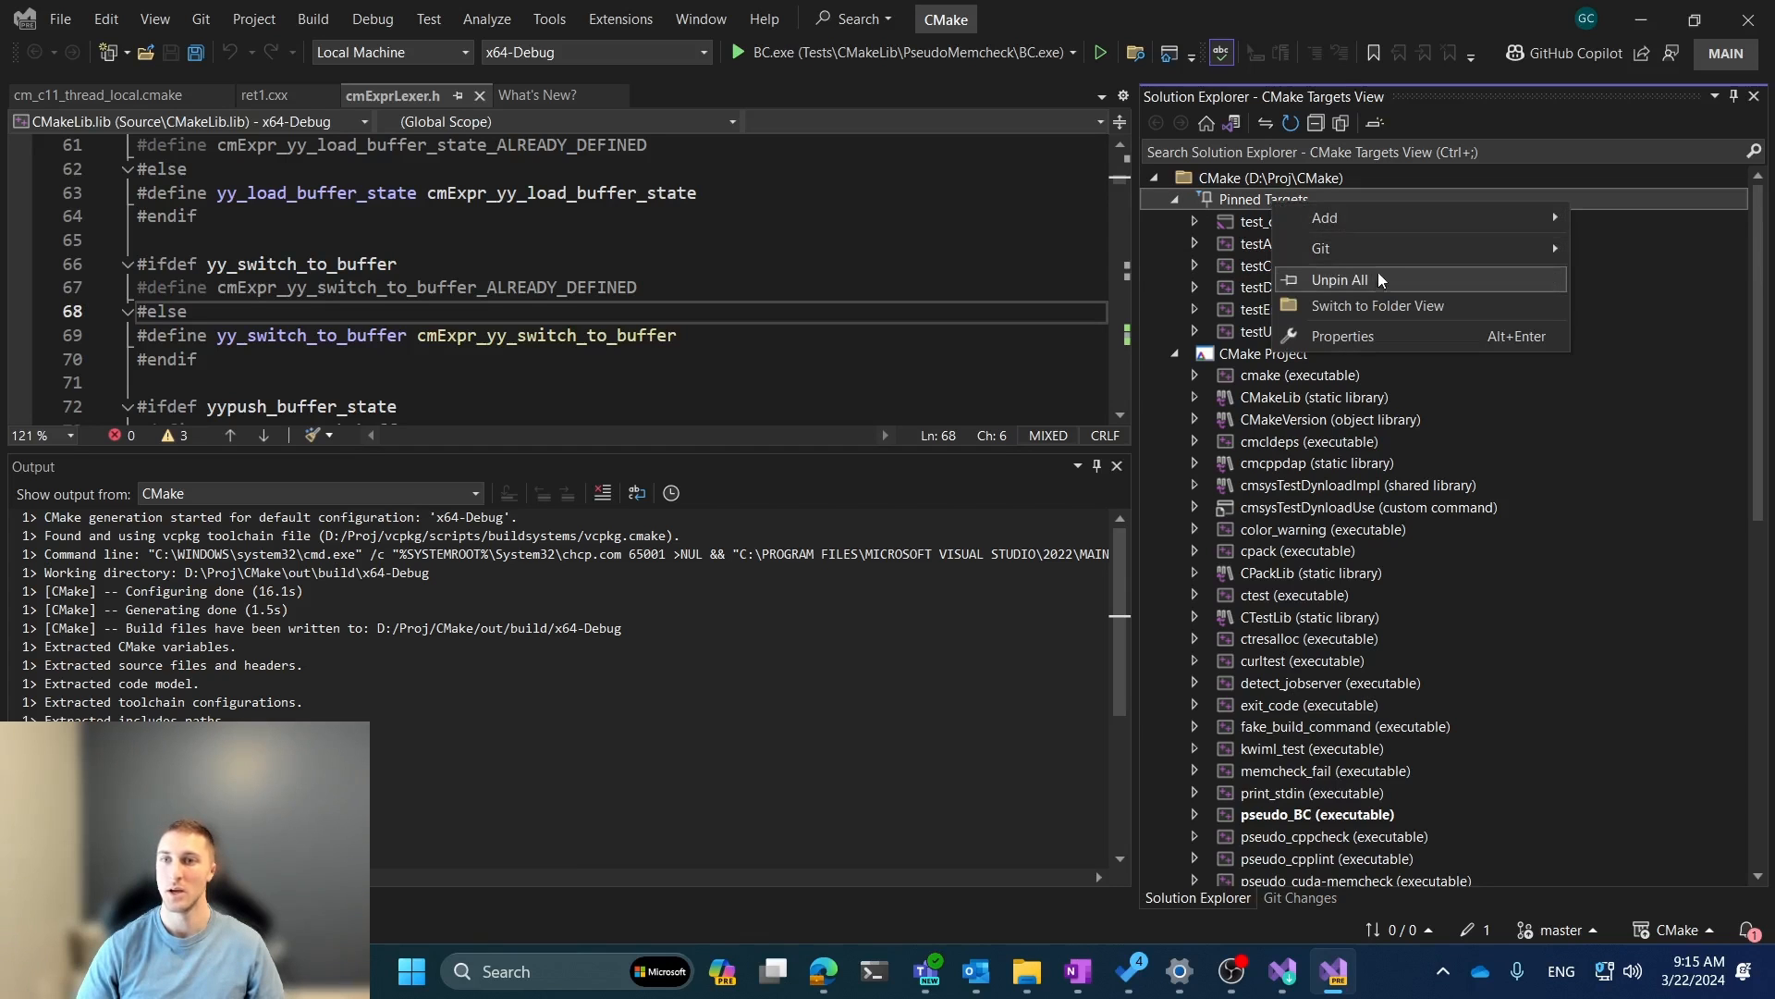
left_click(1338, 280)
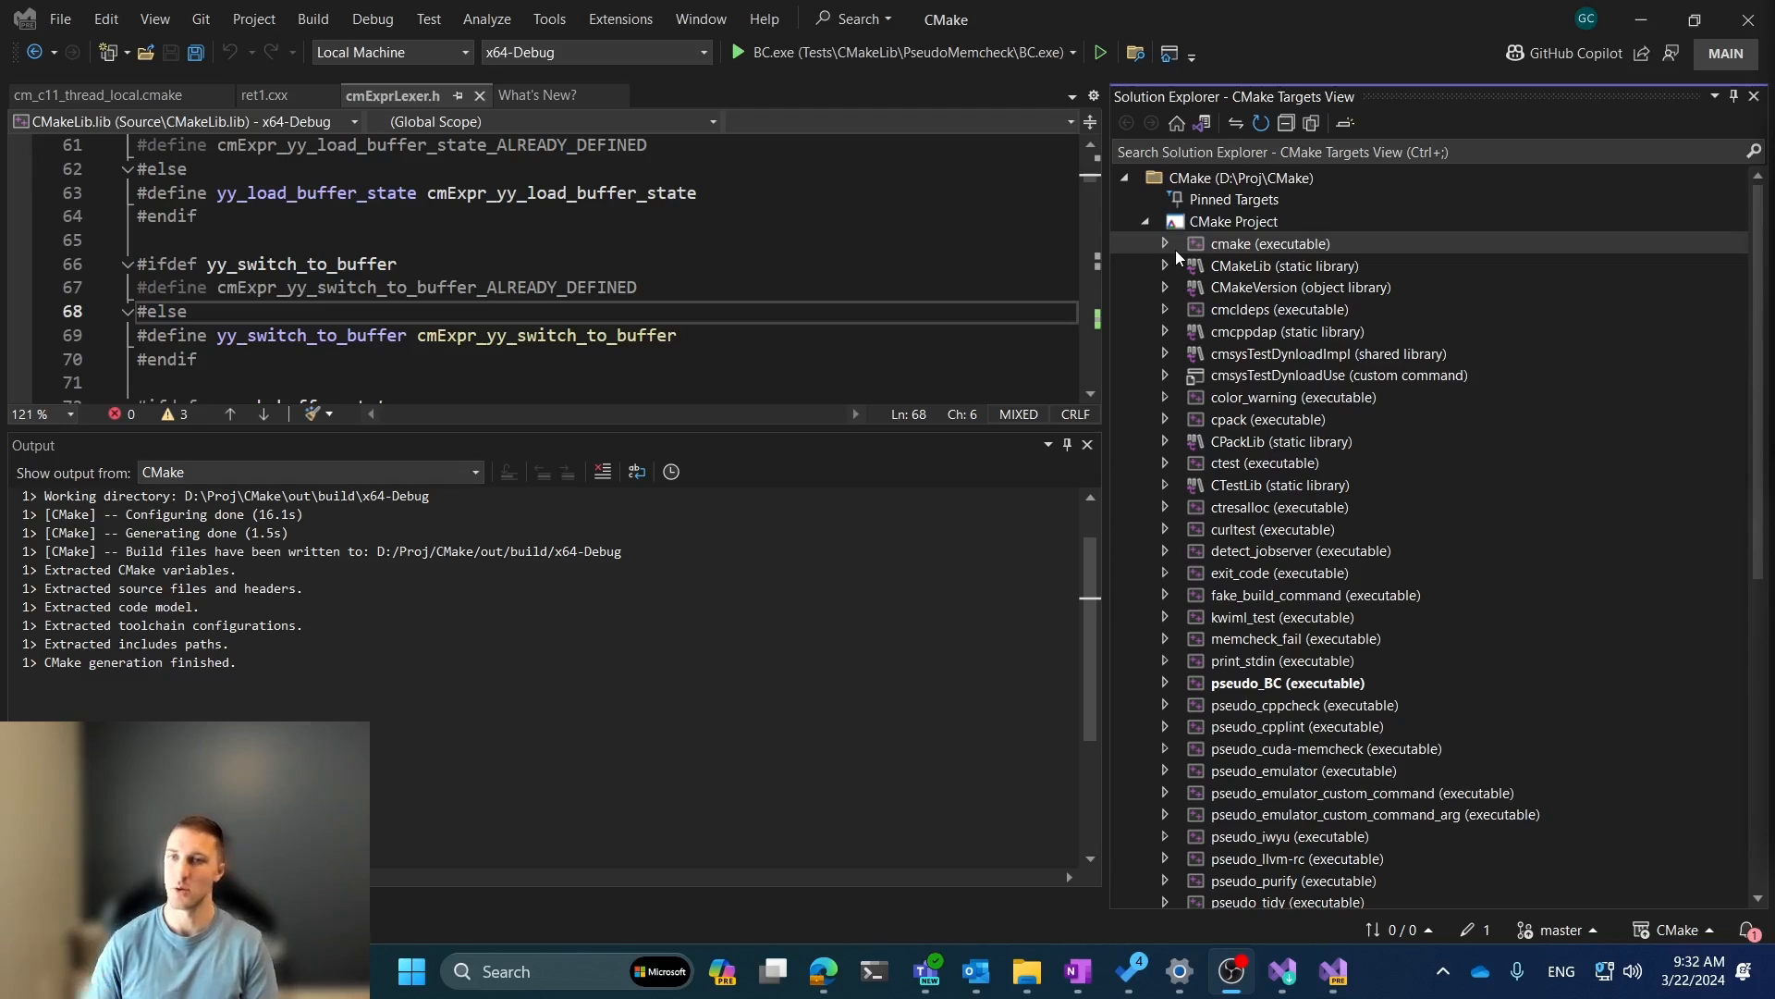
mouse_move(1254, 245)
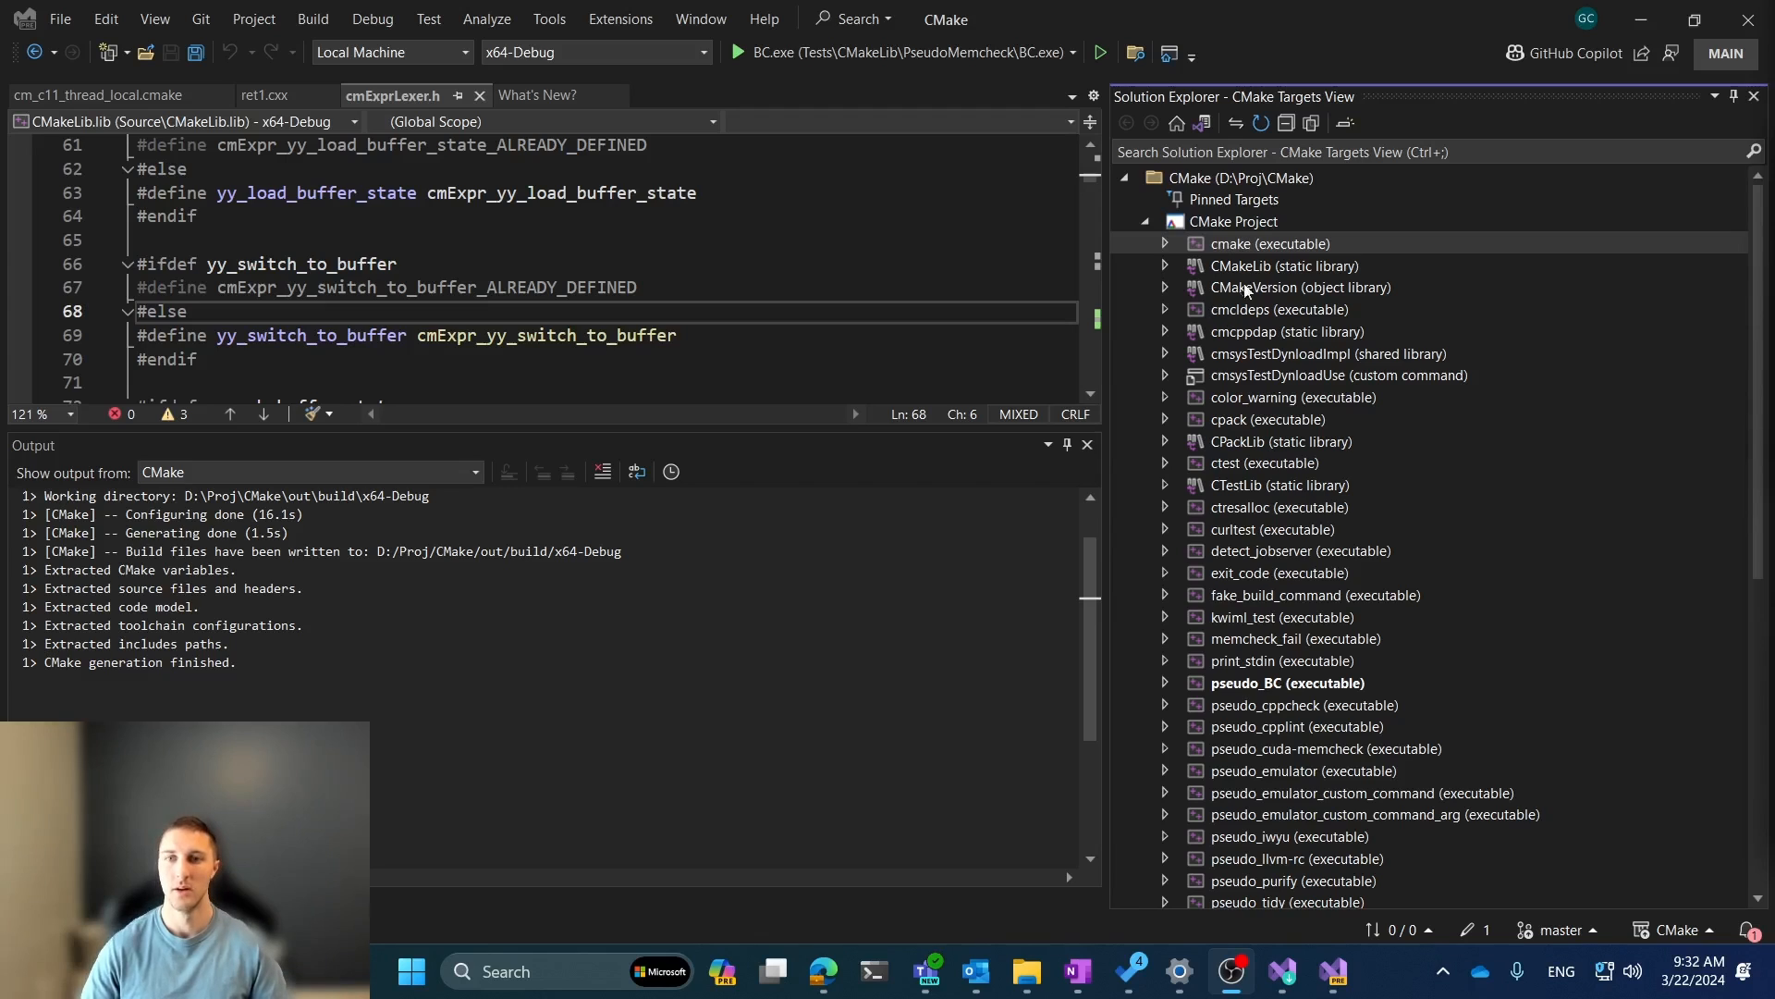
- Use the CMakeLib target's context menu to open VSWorkspaceSettings.json in folder view
right_click(1279, 265)
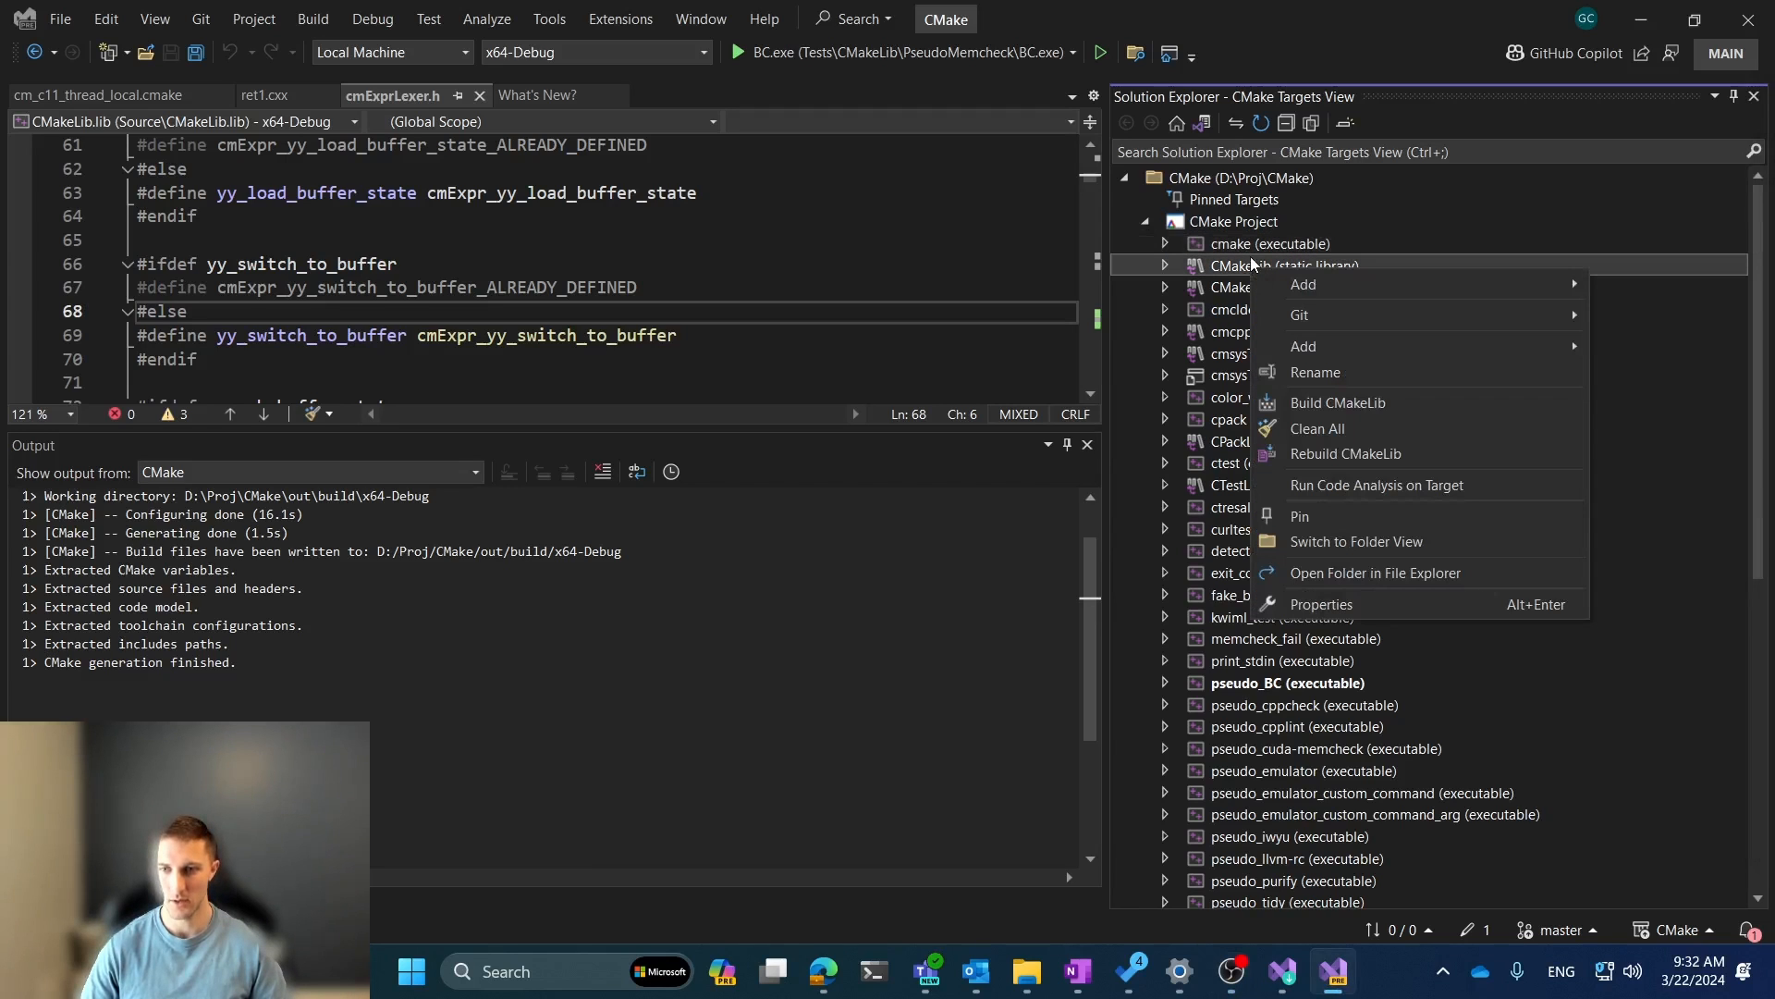
mouse_move(1345, 453)
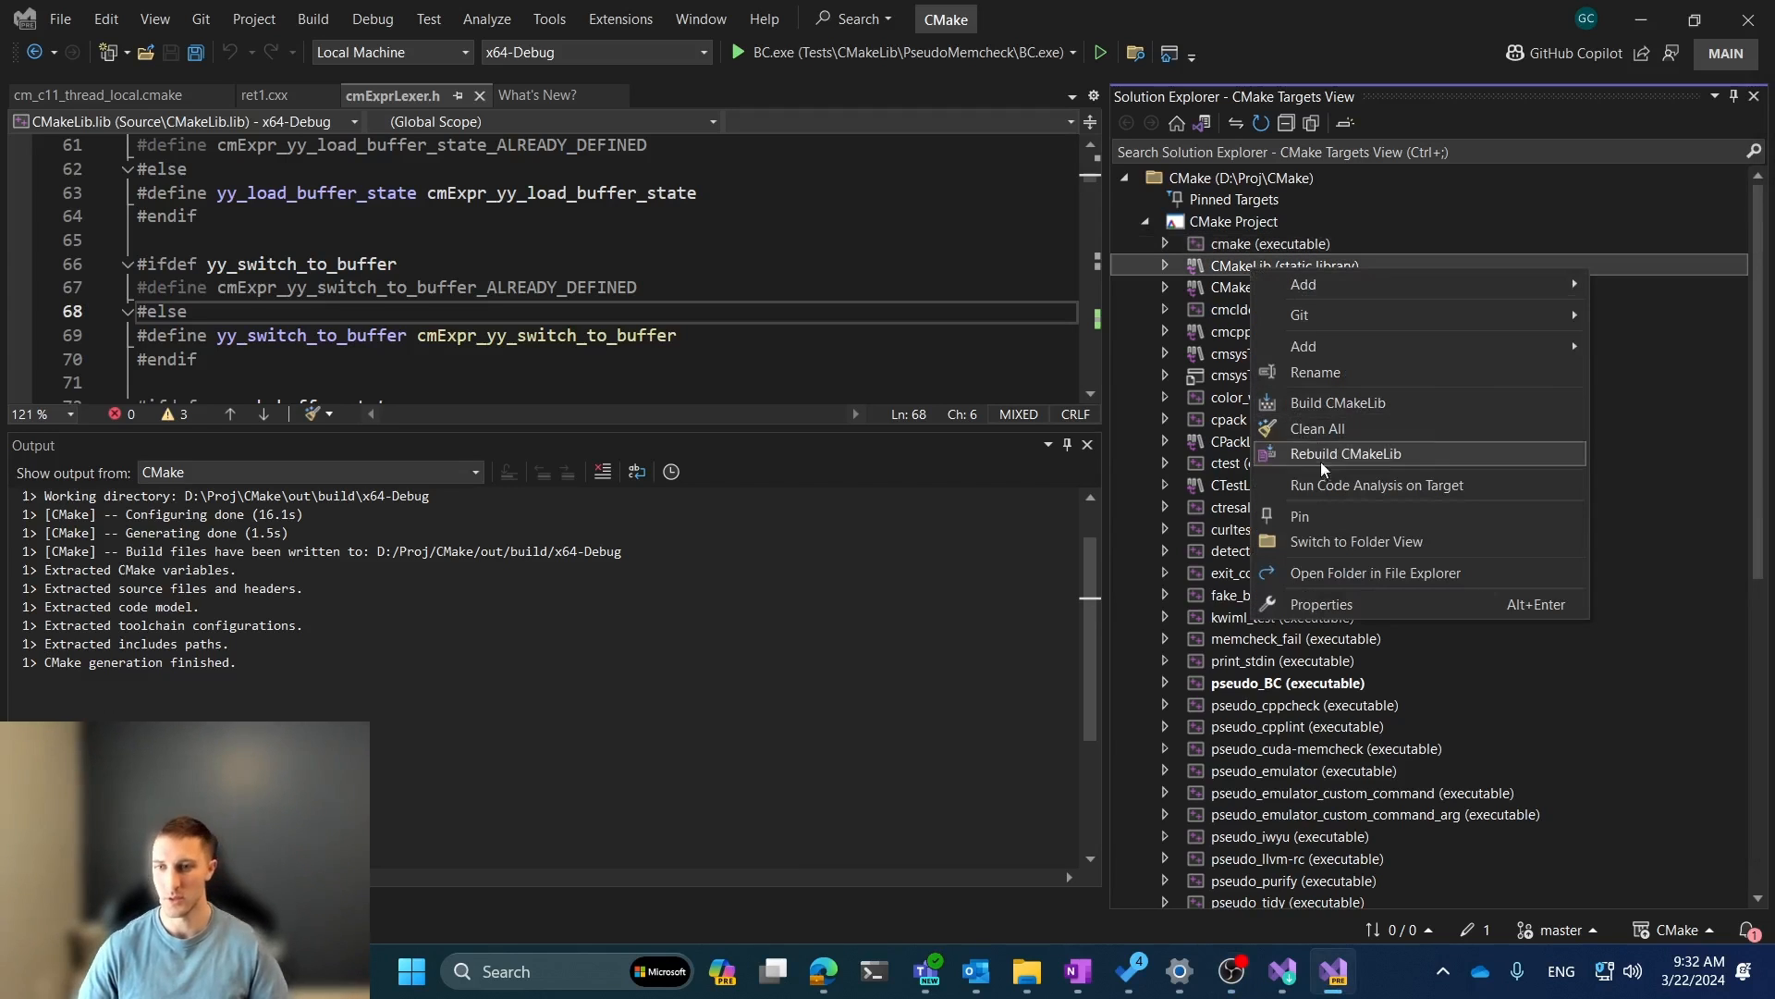
left_click(1357, 541)
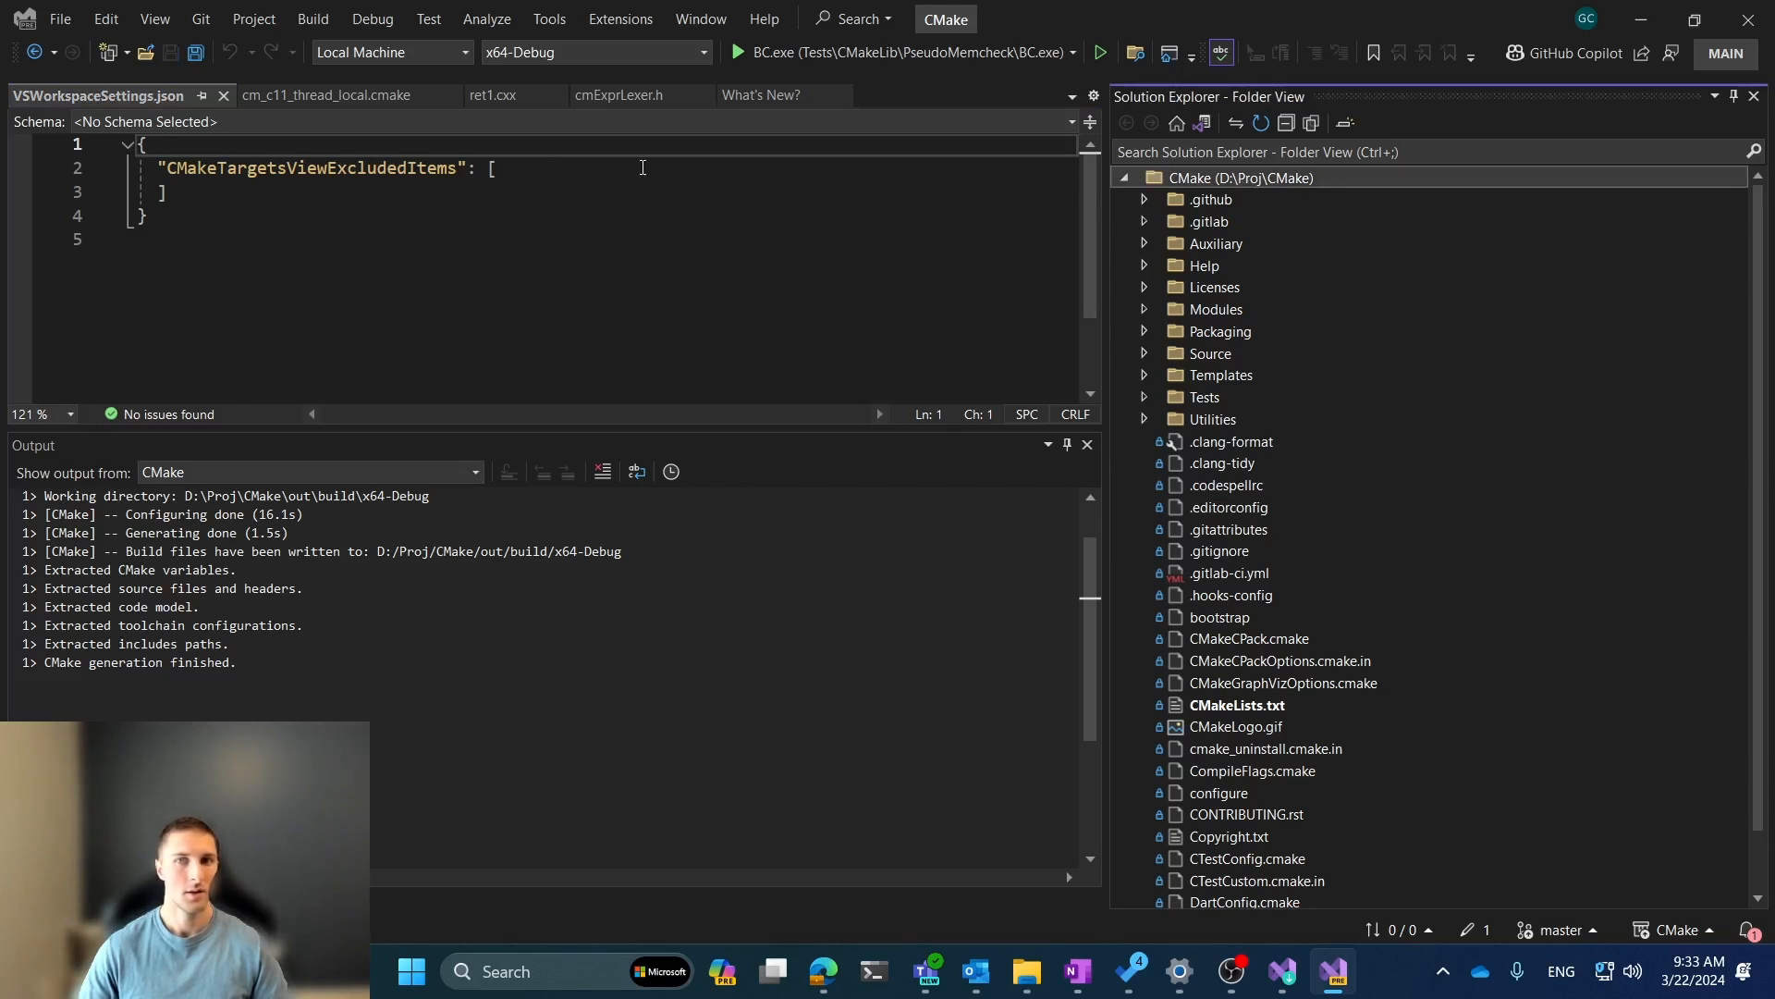
- Return to the CMake Targets View from the Auxiliary folder menu and add a new excluded-items line
right_click(1217, 243)
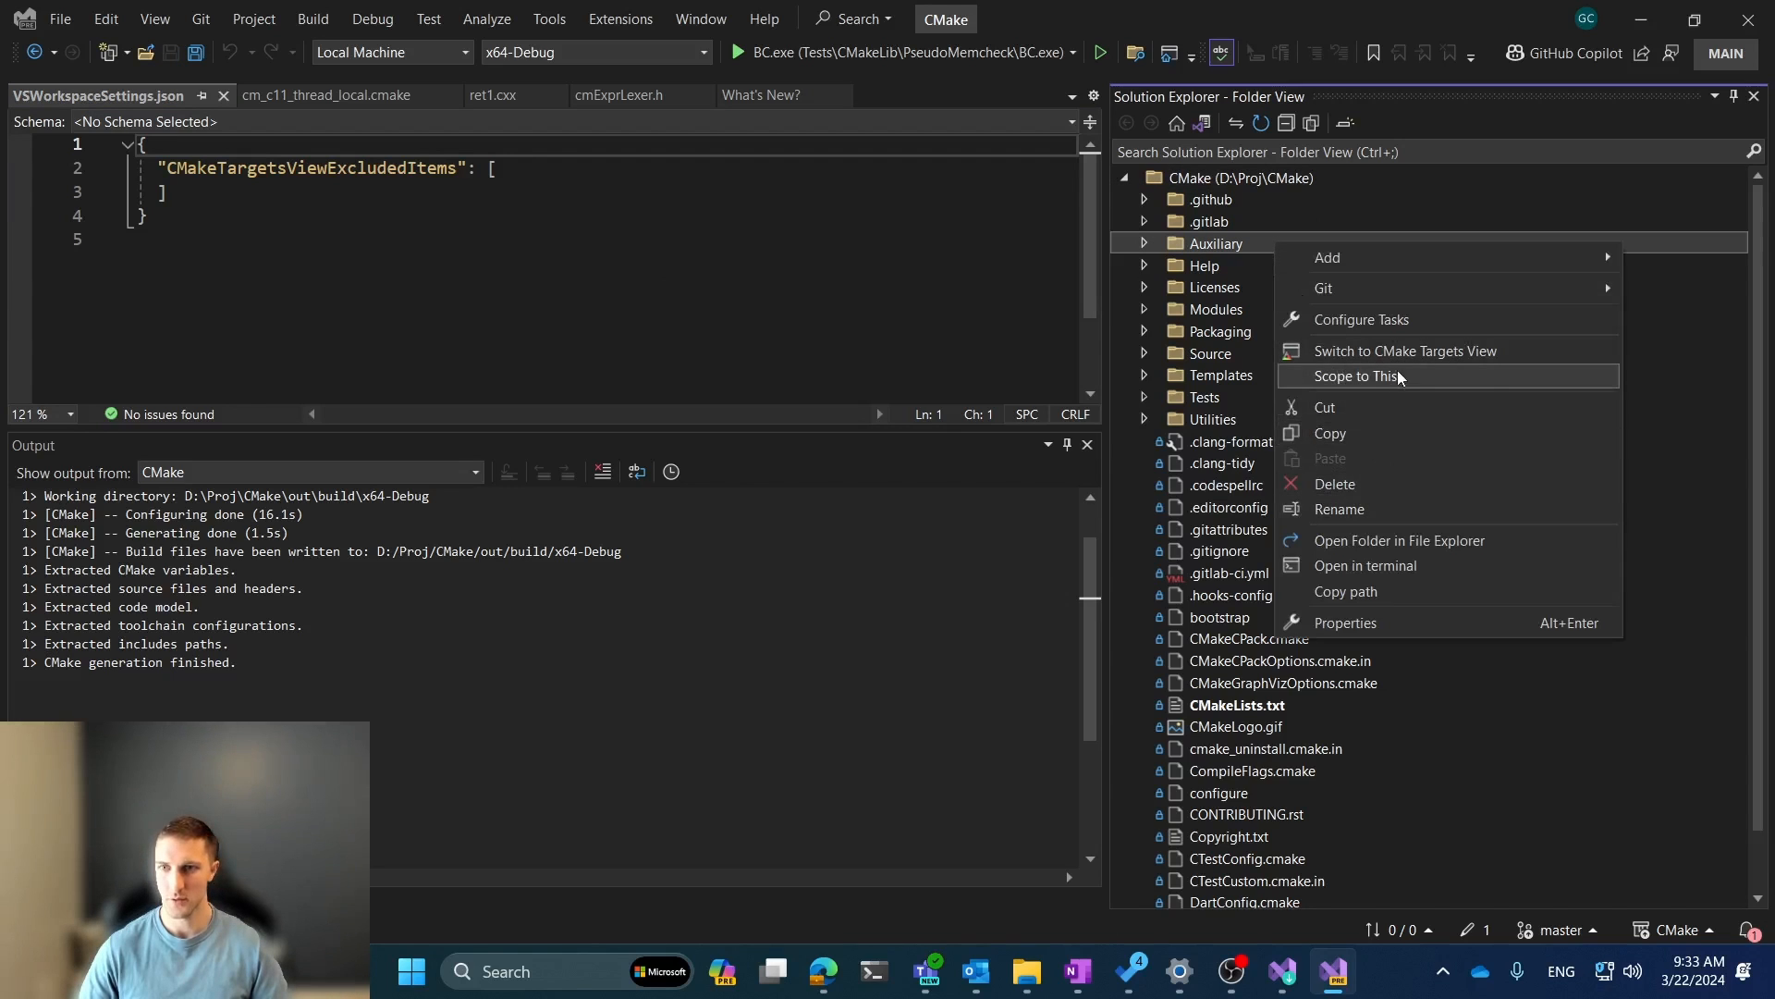
left_click(1404, 350)
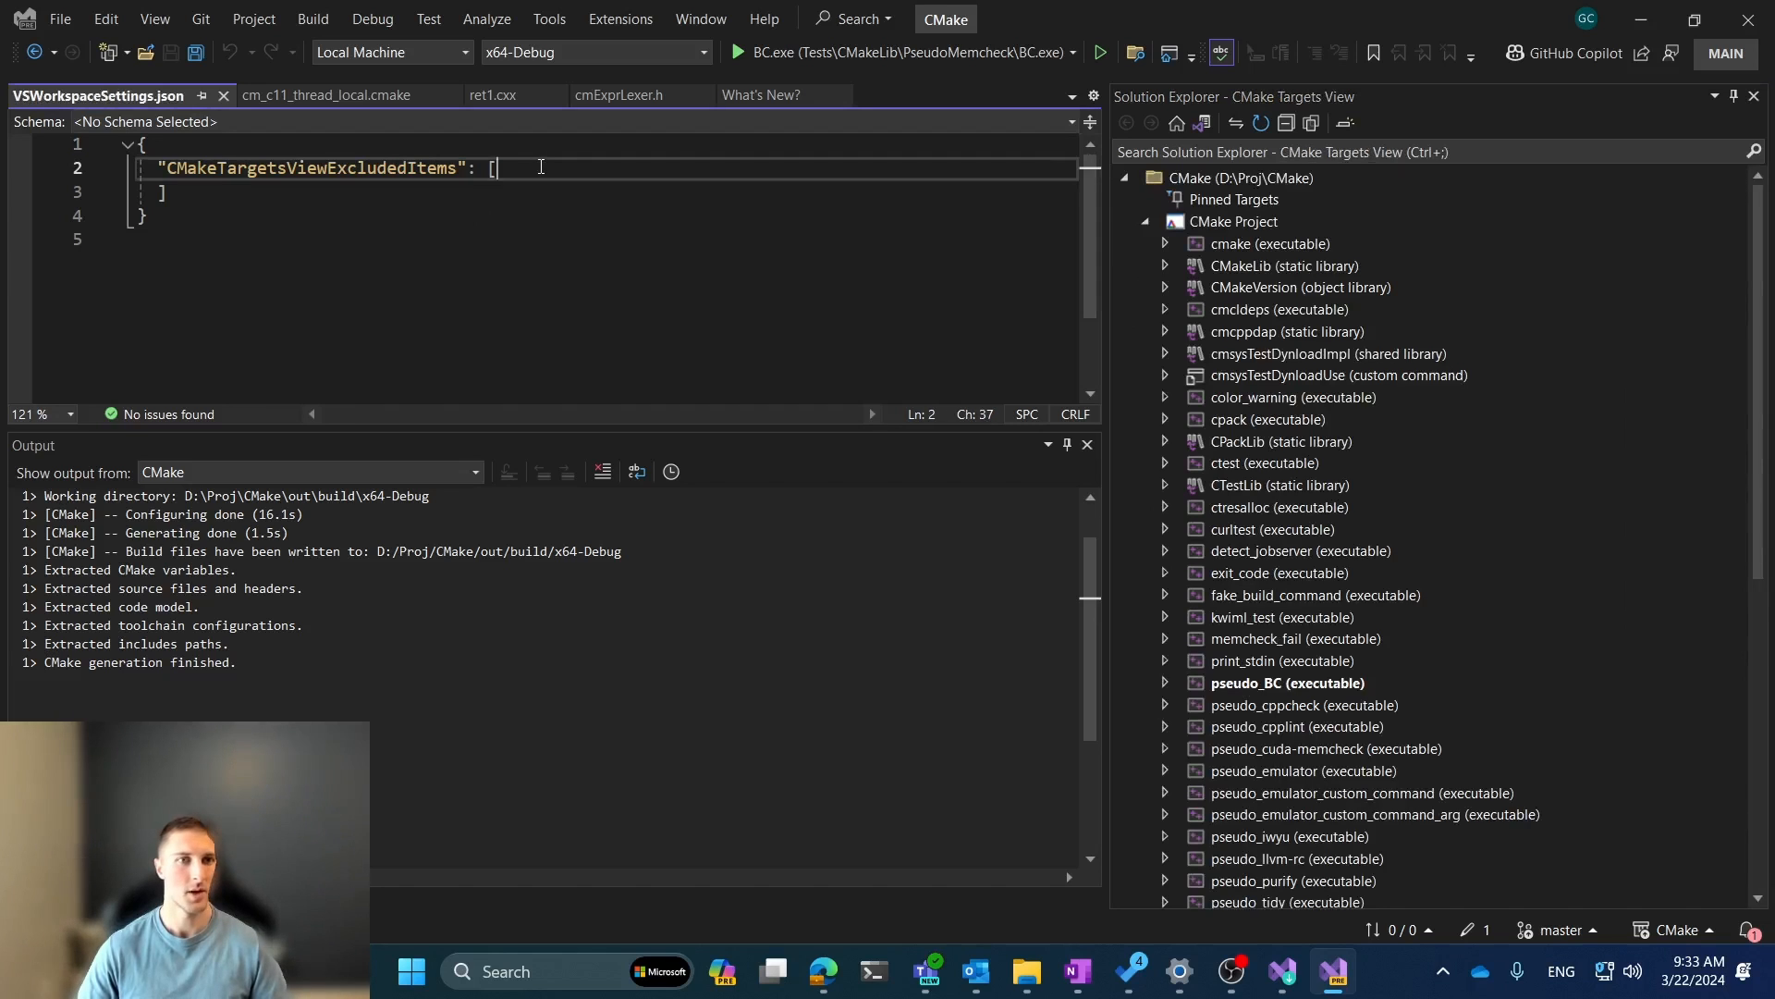
key("Enter")
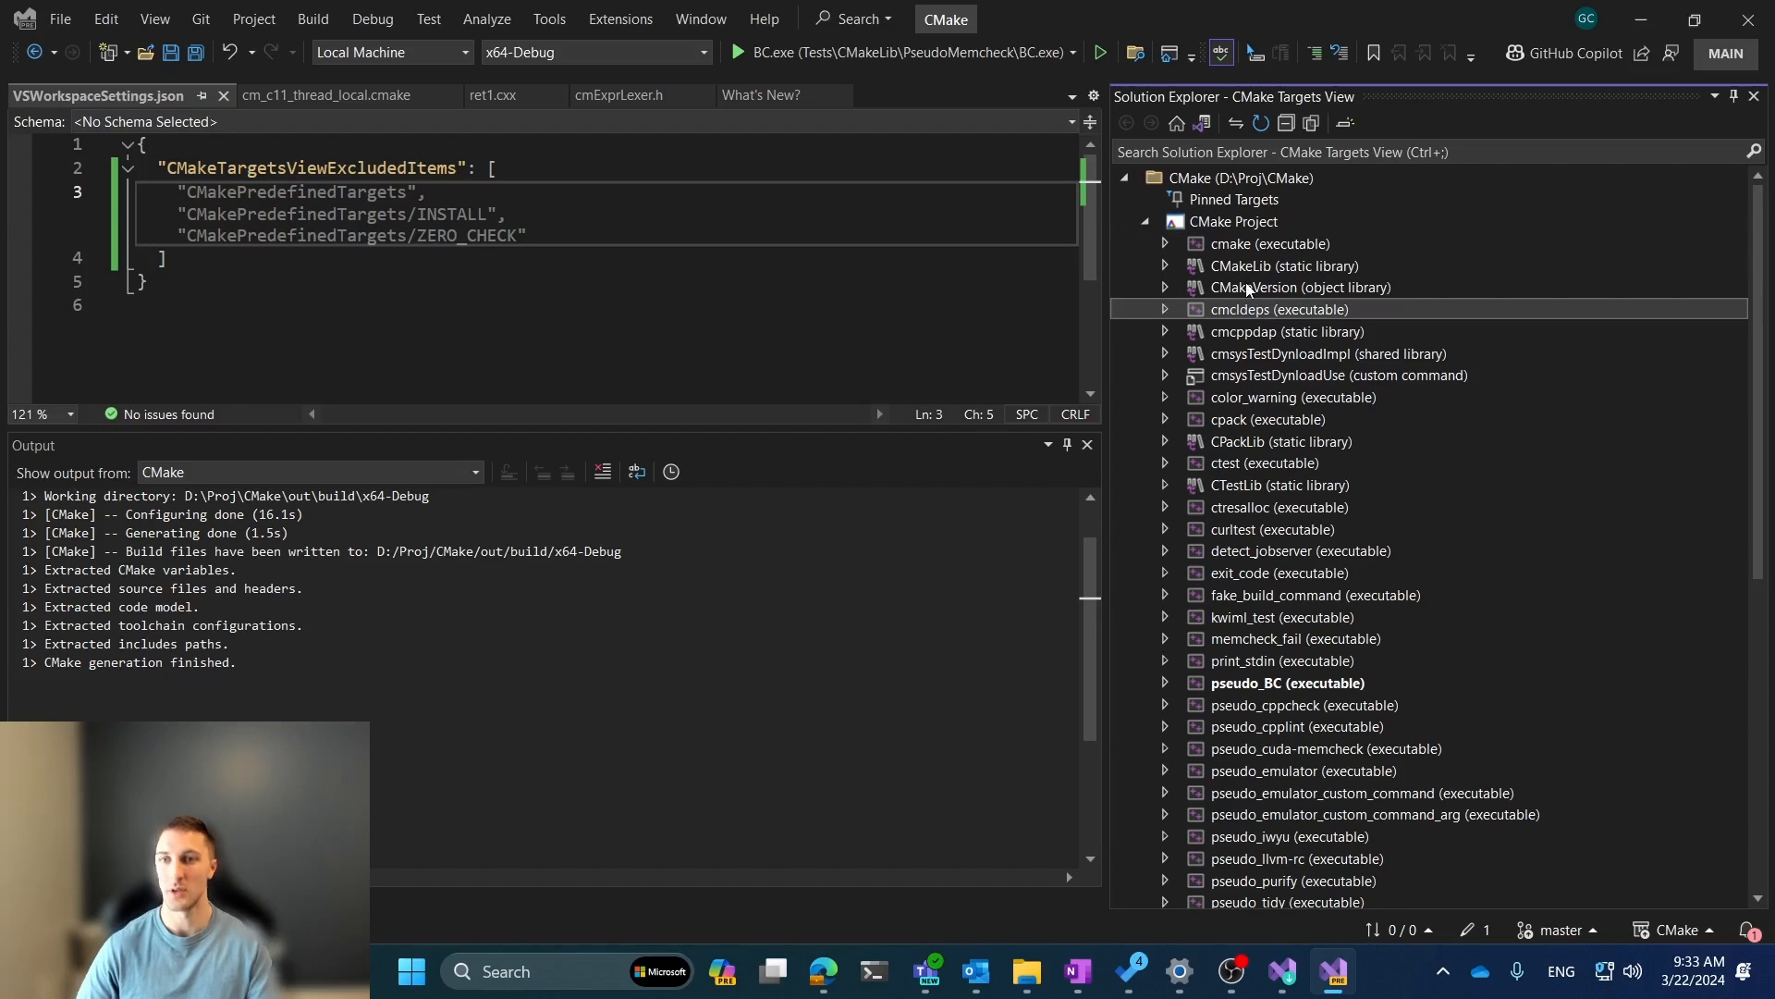
scroll("down", 3)
type("\"CMakeTargets")
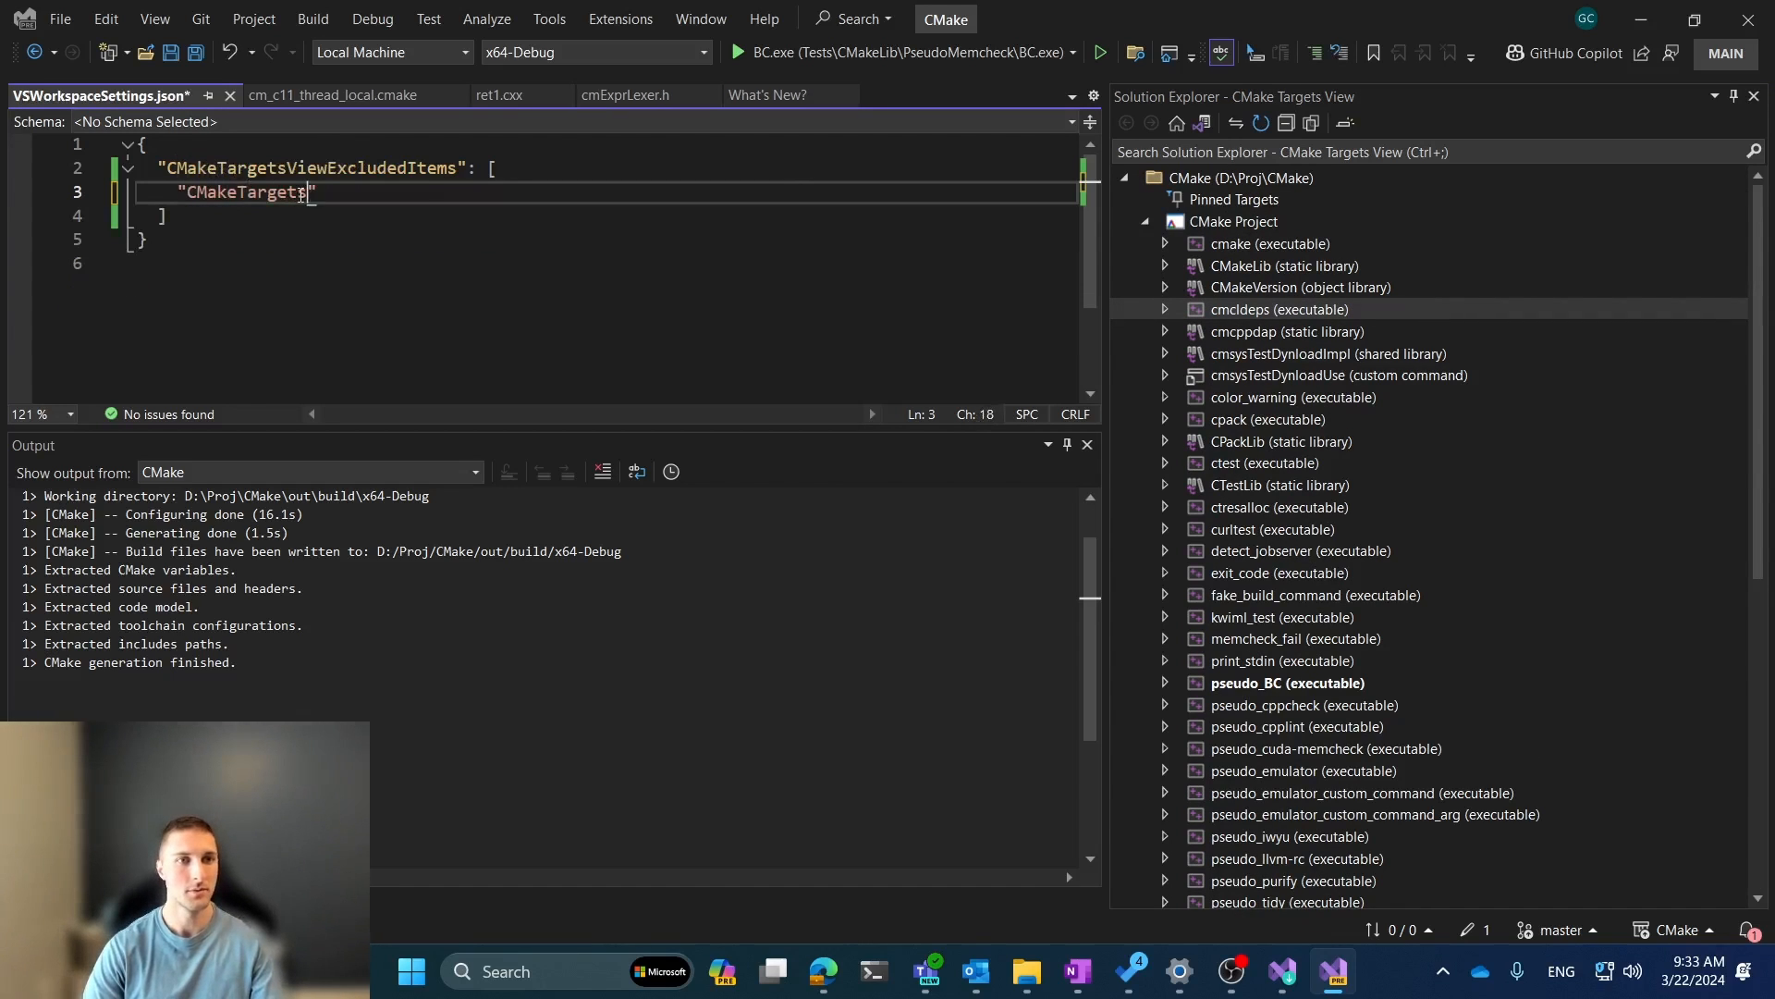
type("cmake")
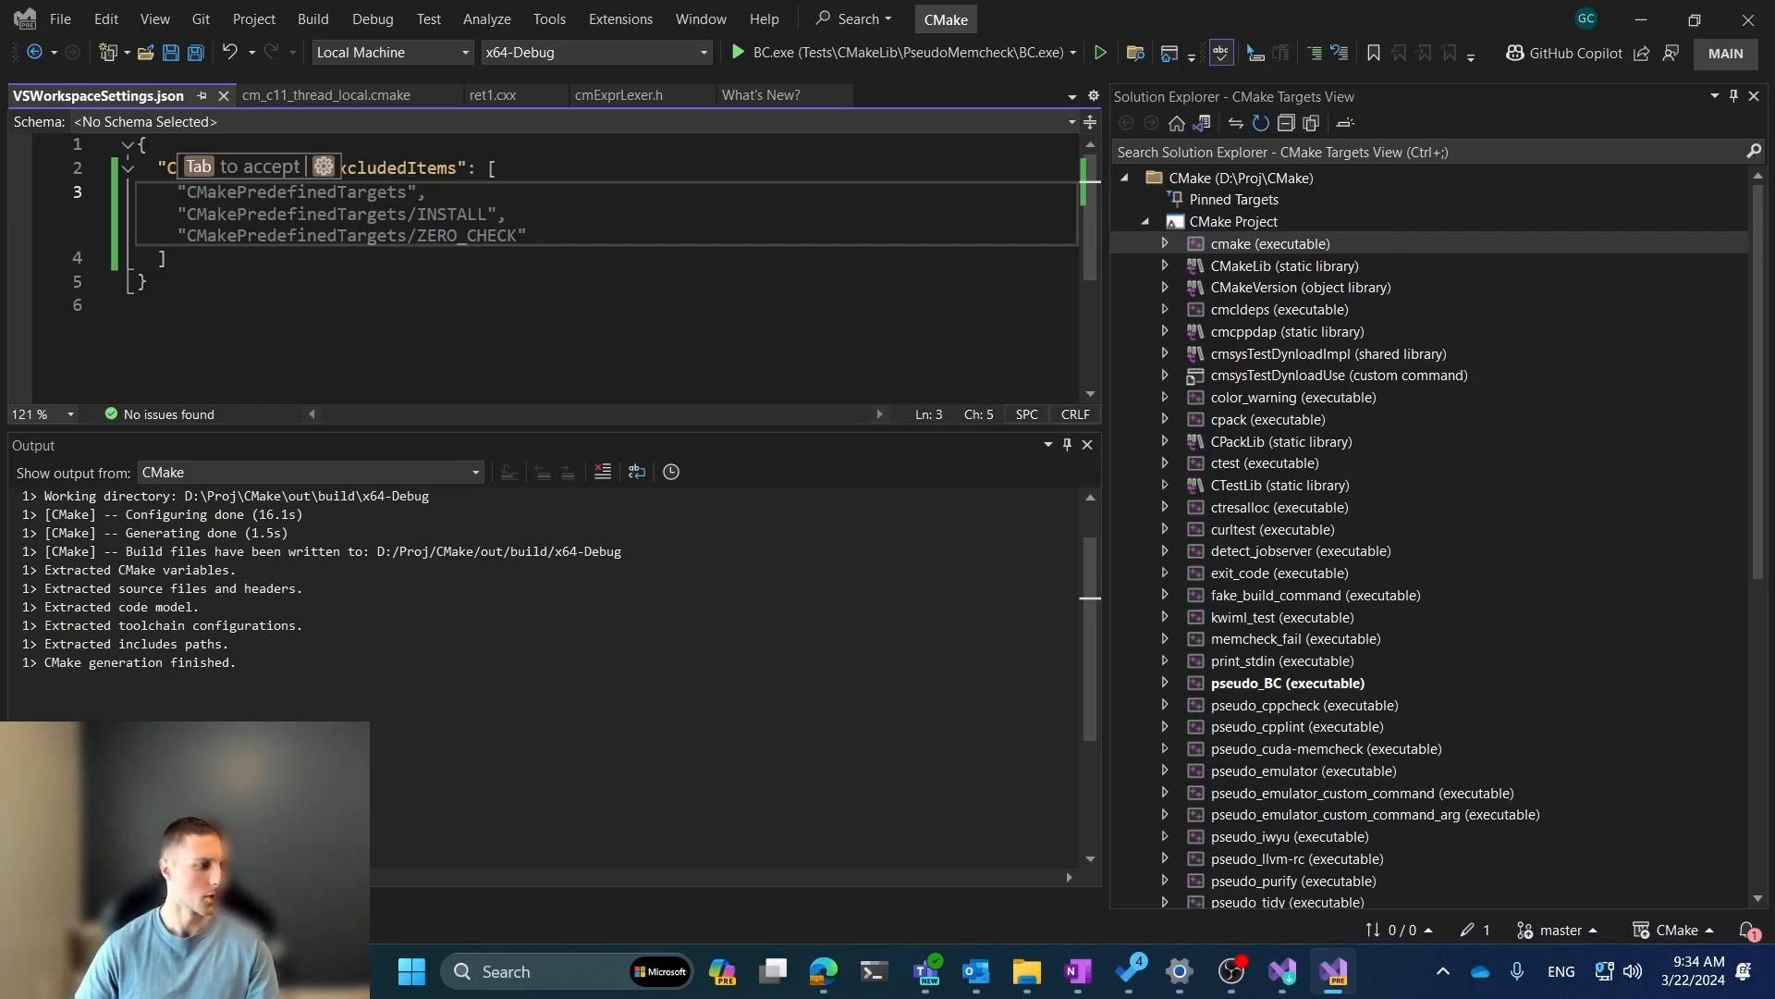
mouse_move(1404, 414)
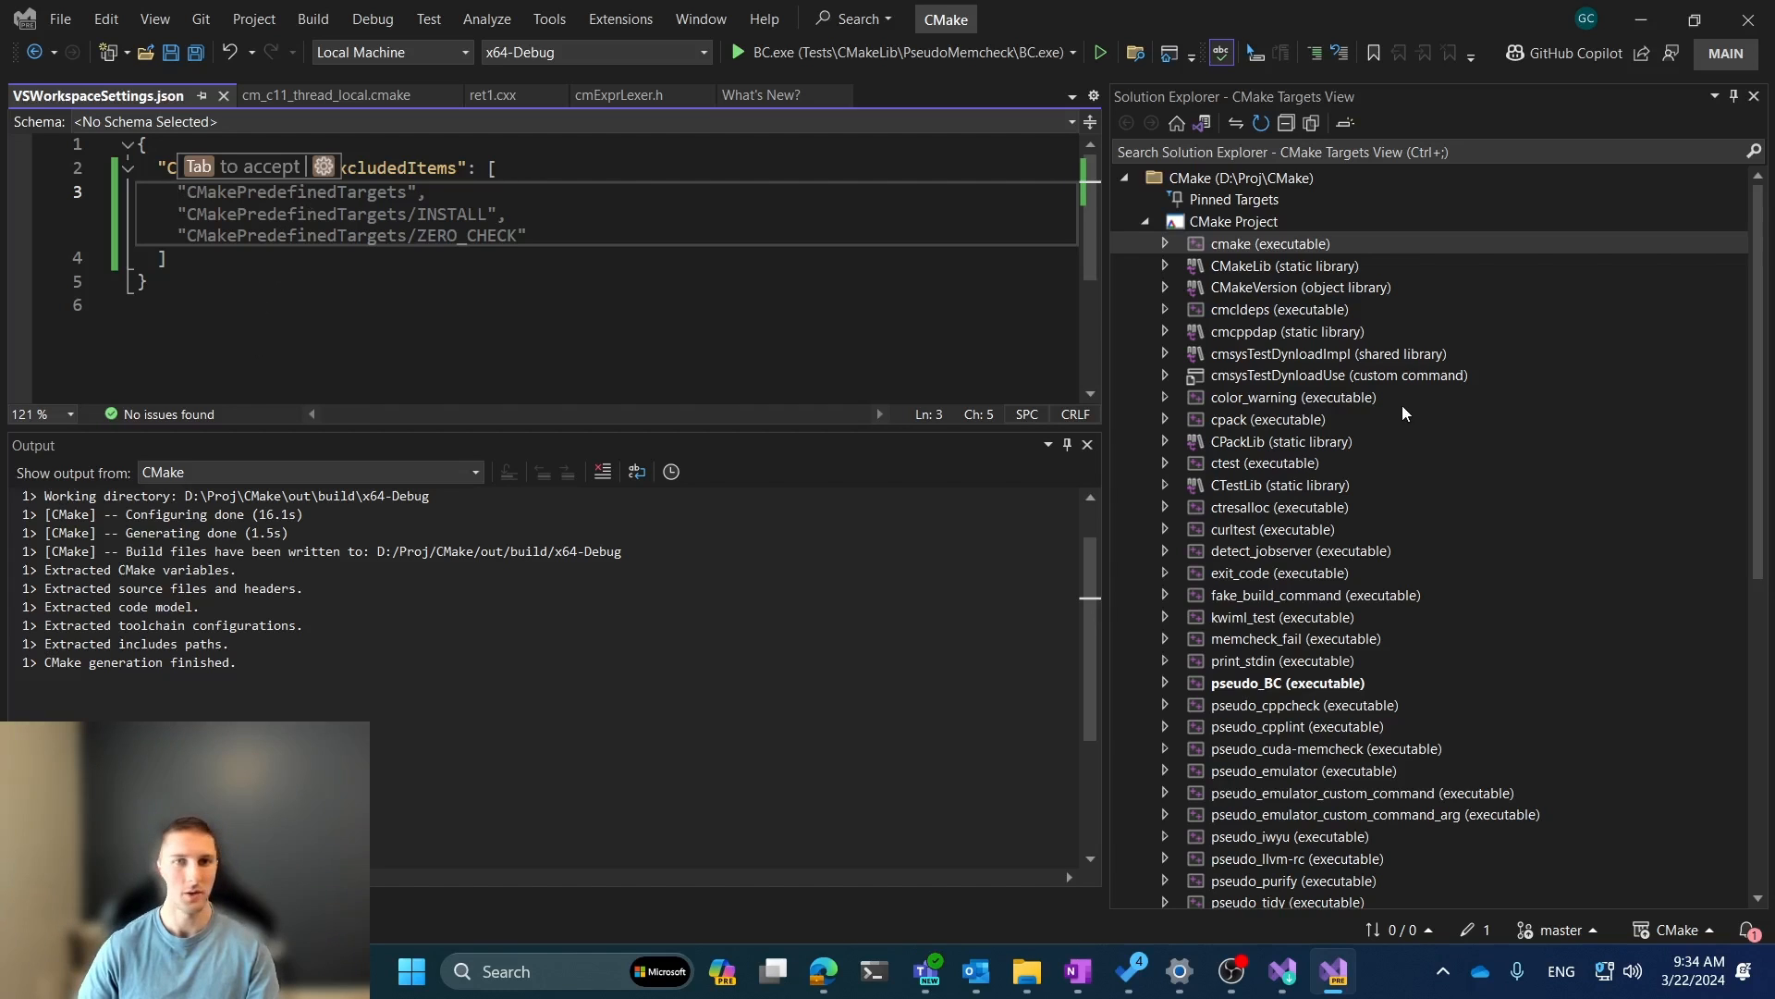
- Add the "CMakeFolder:buildsystems" entry, followed by a comma, to the excluded items list
scroll("down", 3)
type("\"CMakeFolder")
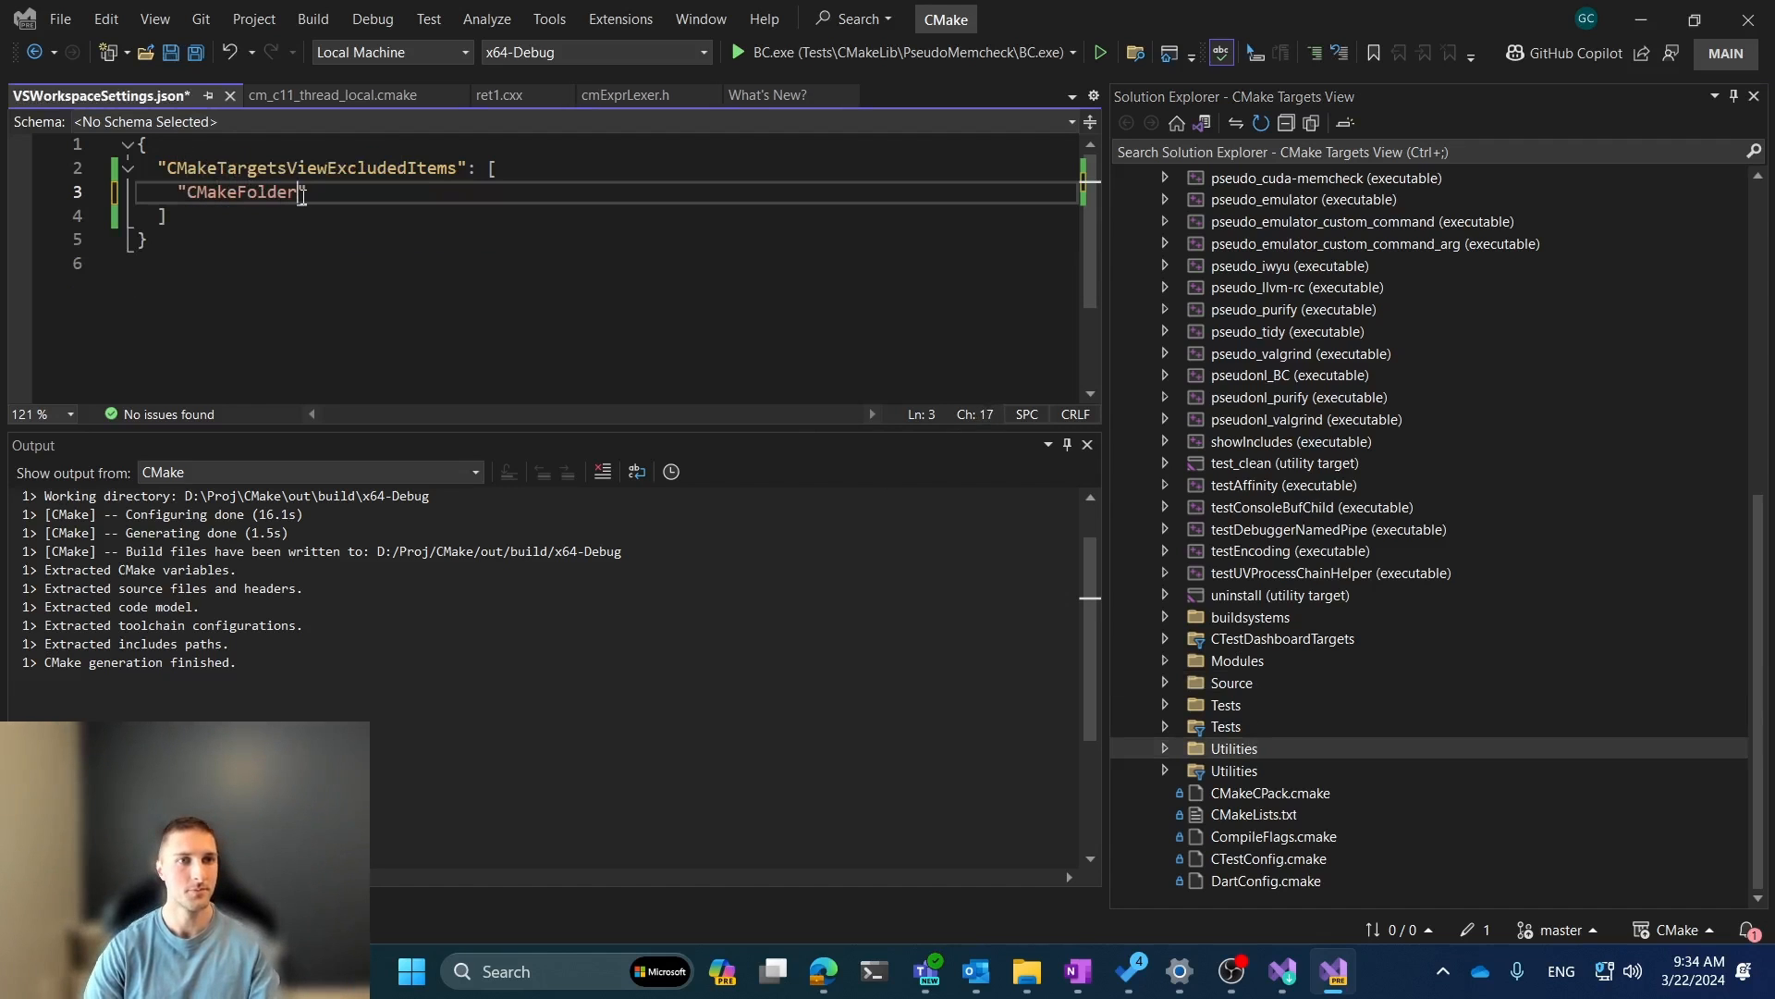
type(":buildsystems")
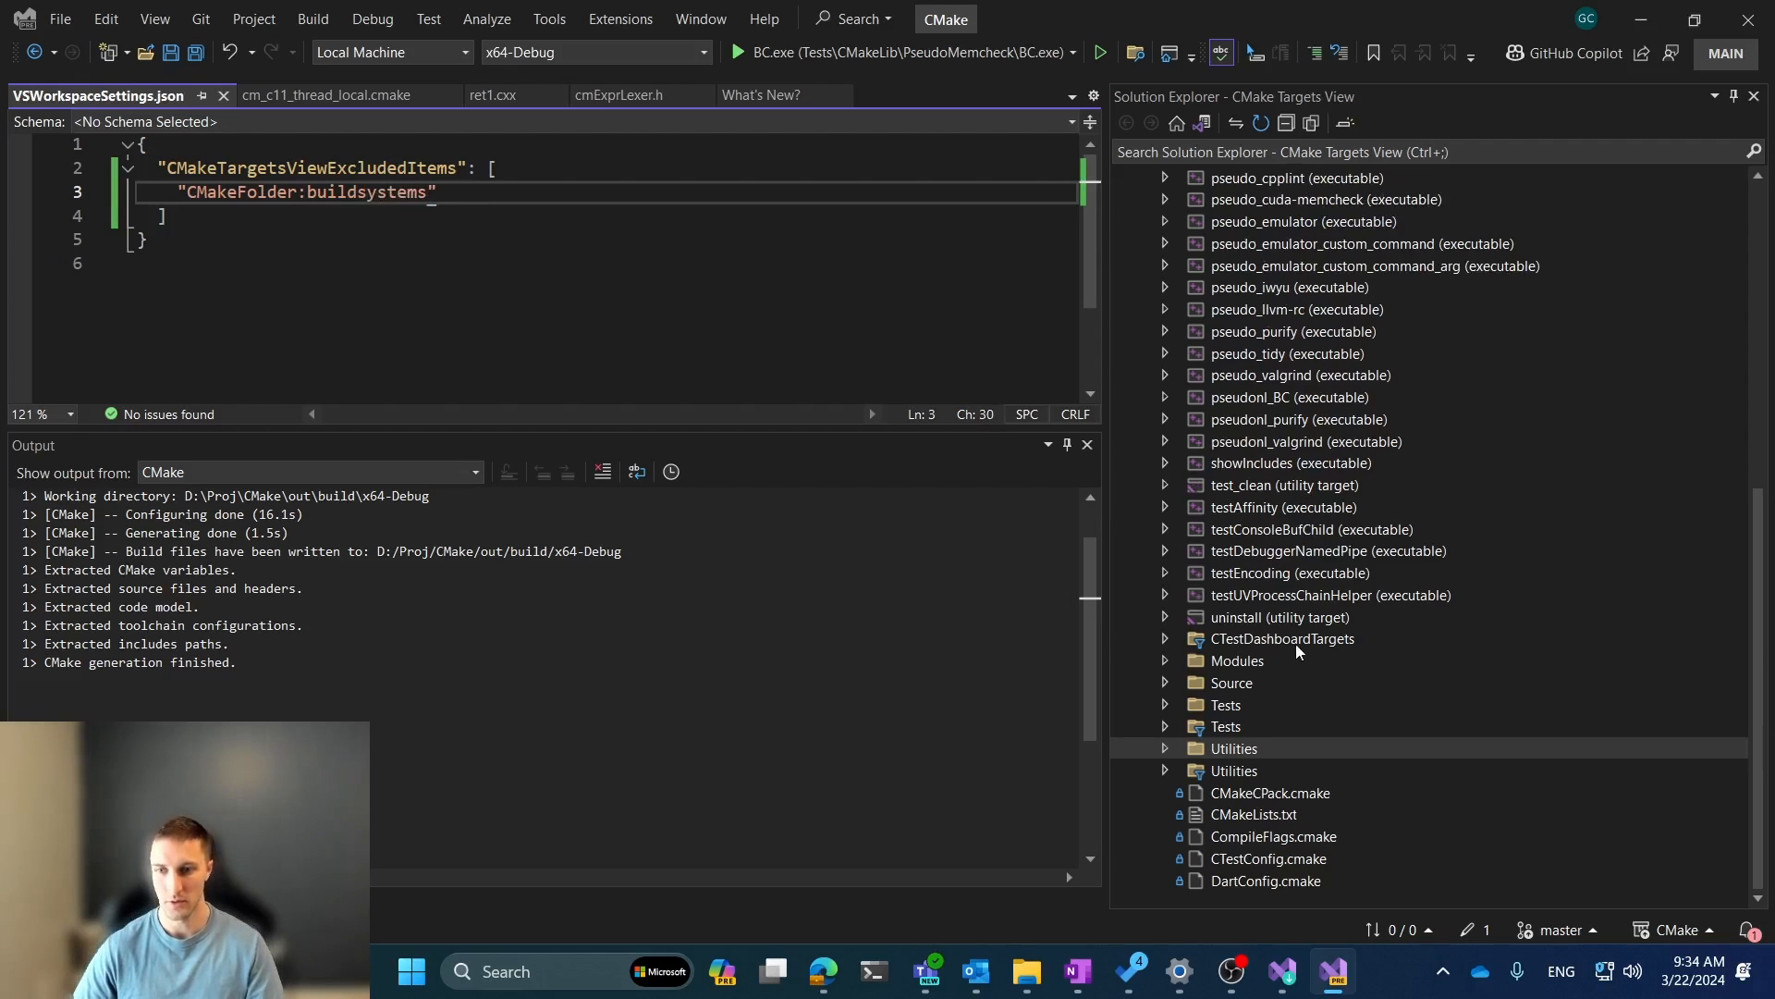
type(",\"")
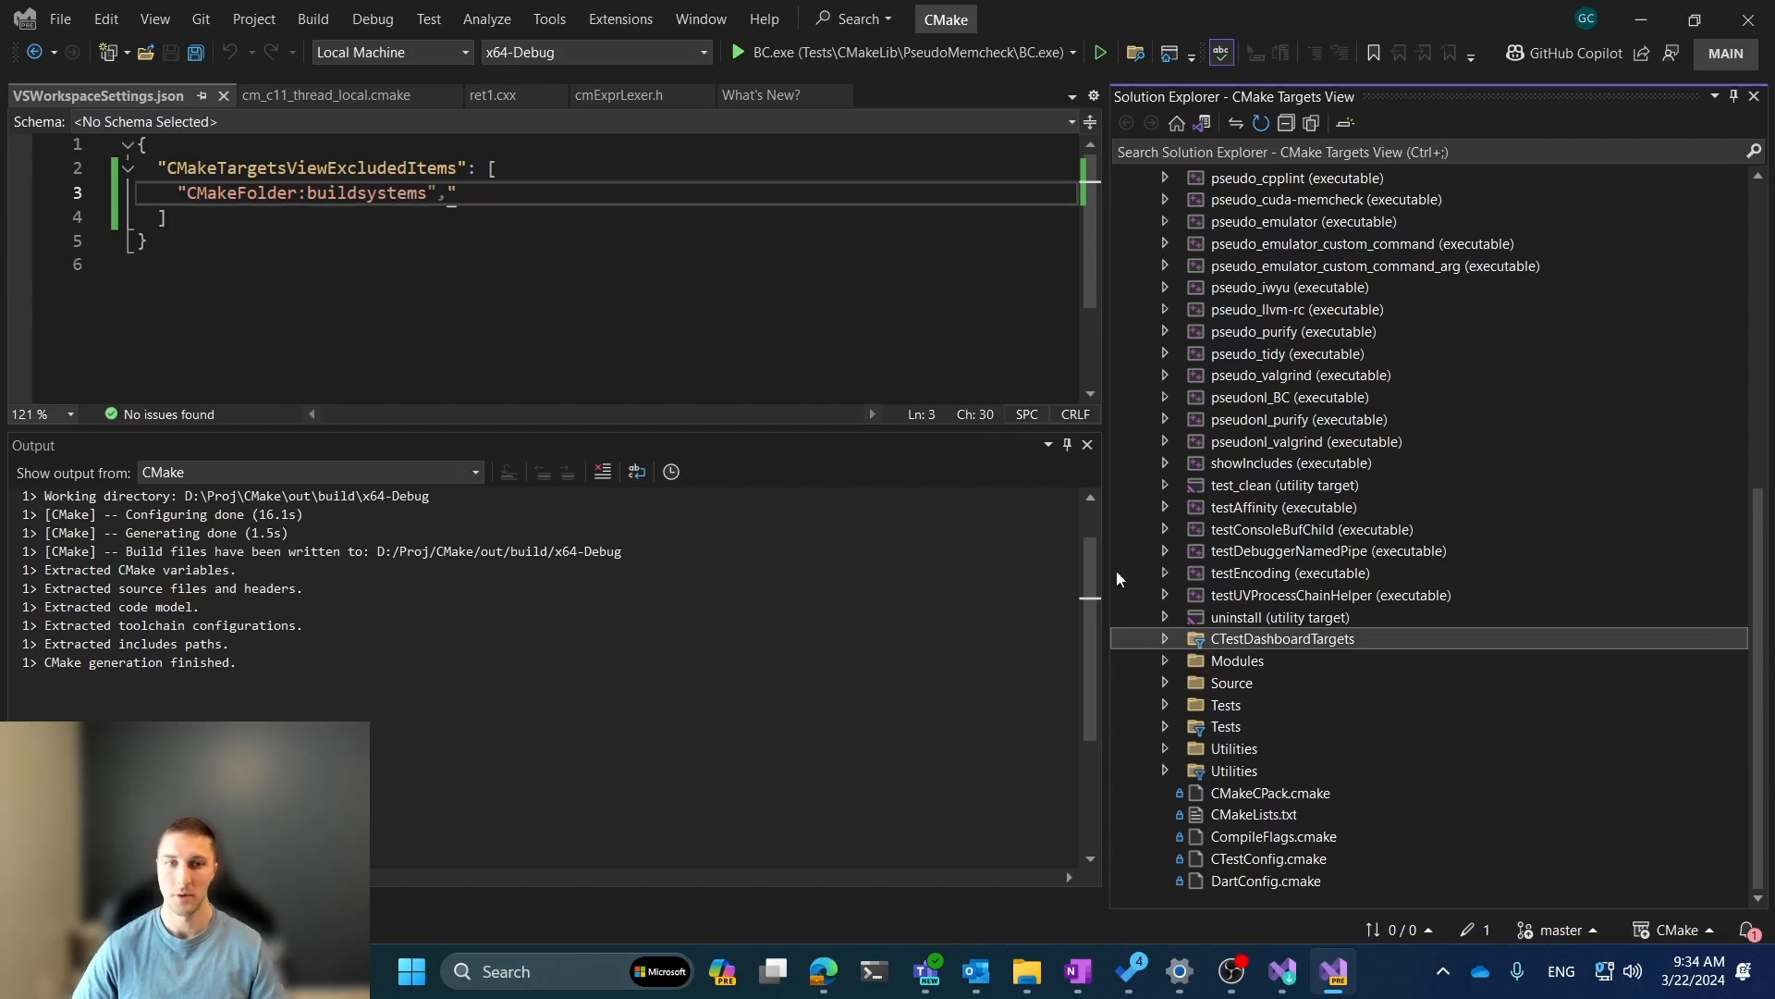
mouse_move(760, 463)
type("\"CMakeF")
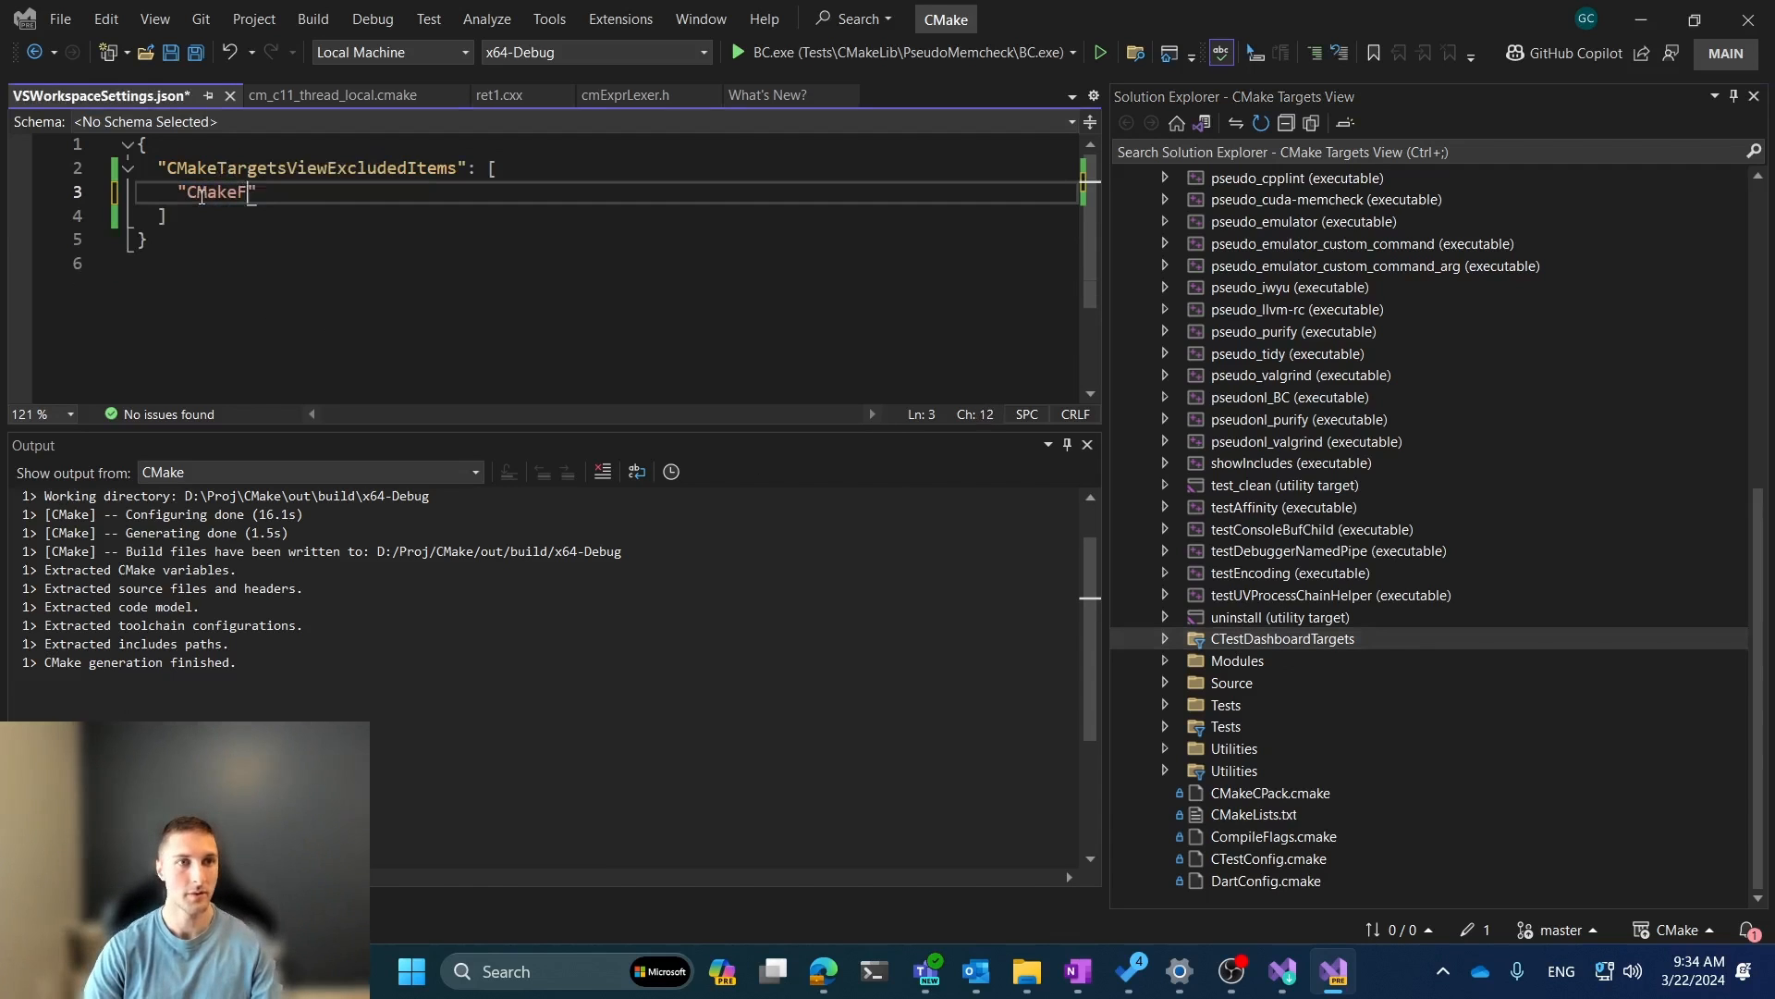
- Change the excluded entry to "CMakeFile:CMakeLists.txt", followed by a comma and opening quote
type("ile:CMakeLists.txt")
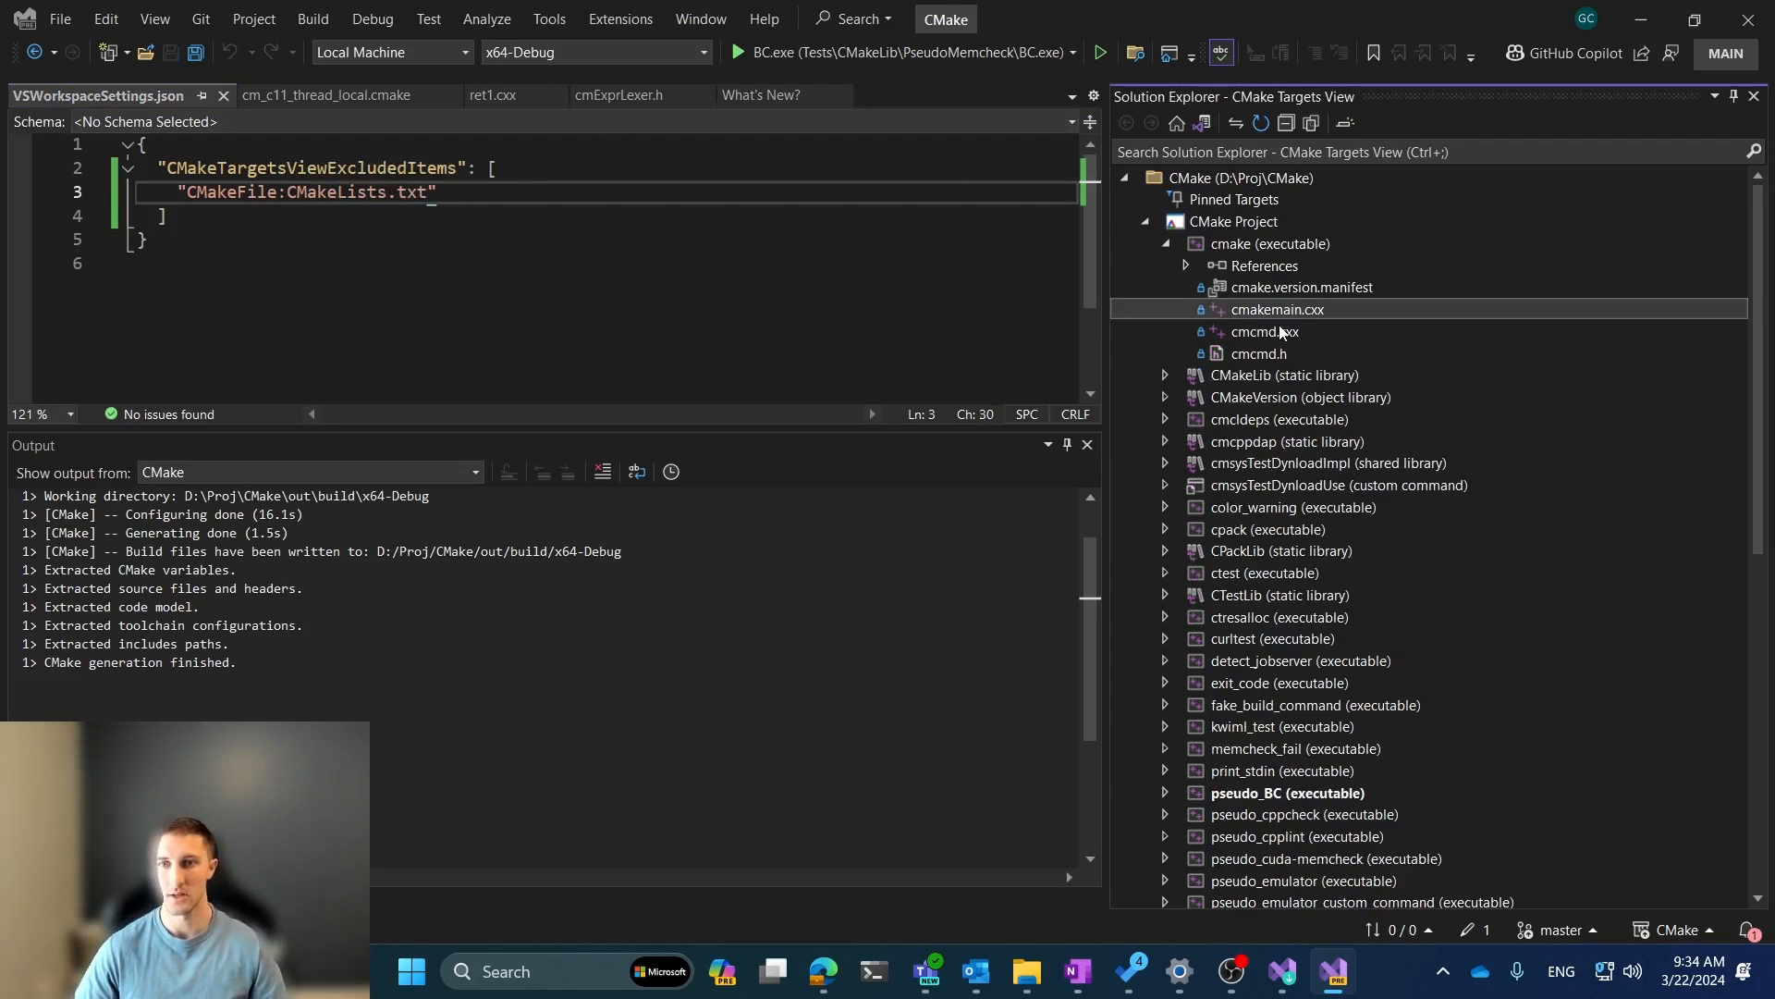
type(", \"")
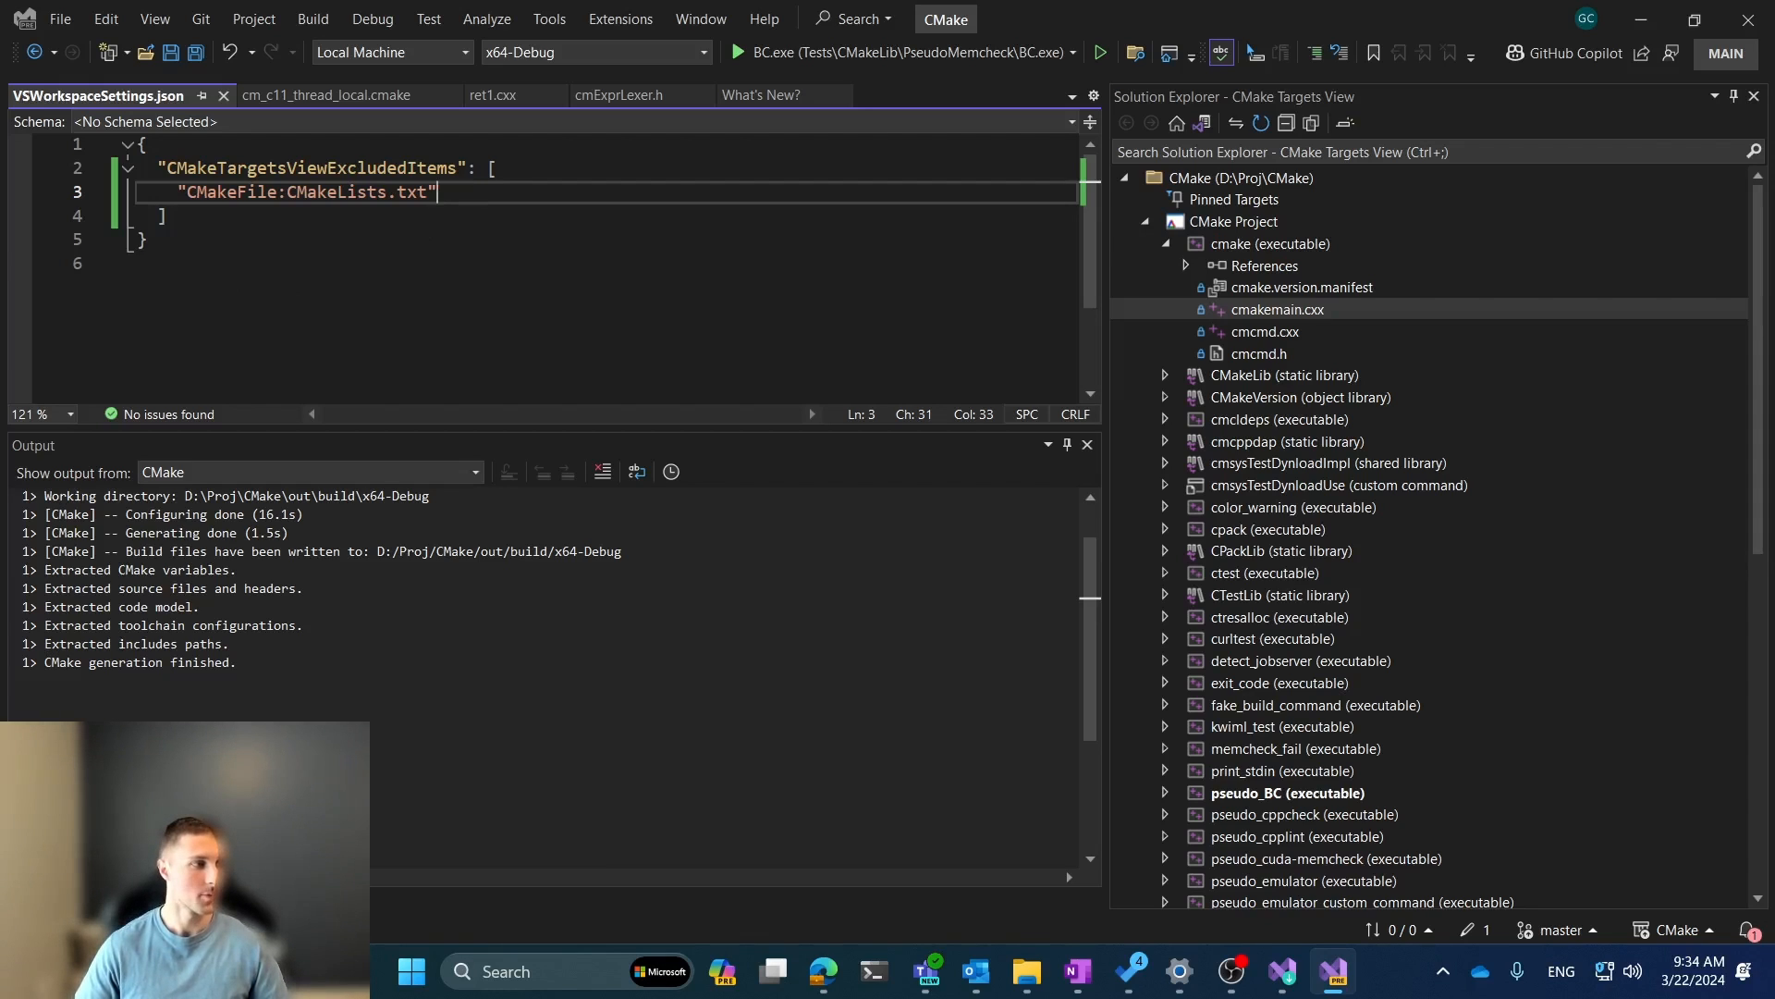
mouse_move(1274, 289)
type("\"CMakeTarget:cmake ")
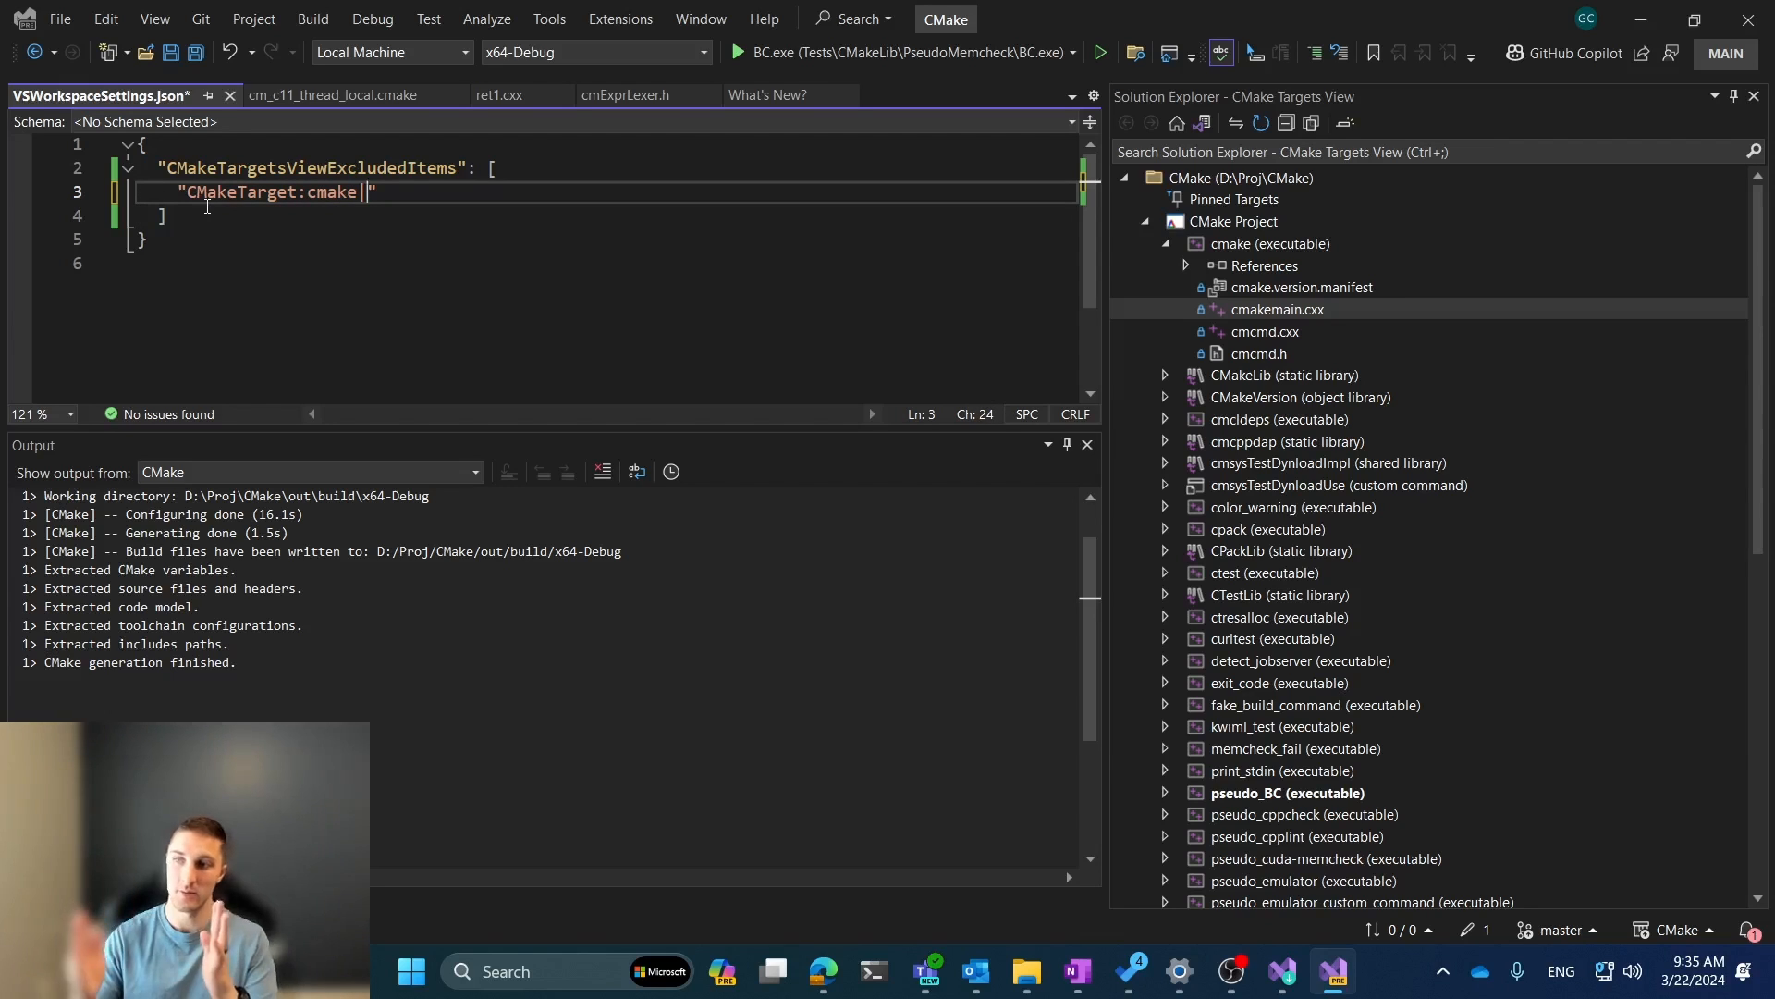
- Draft the CTestLib exclusion entry and expand the CTestLib target to inspect its files
type("C")
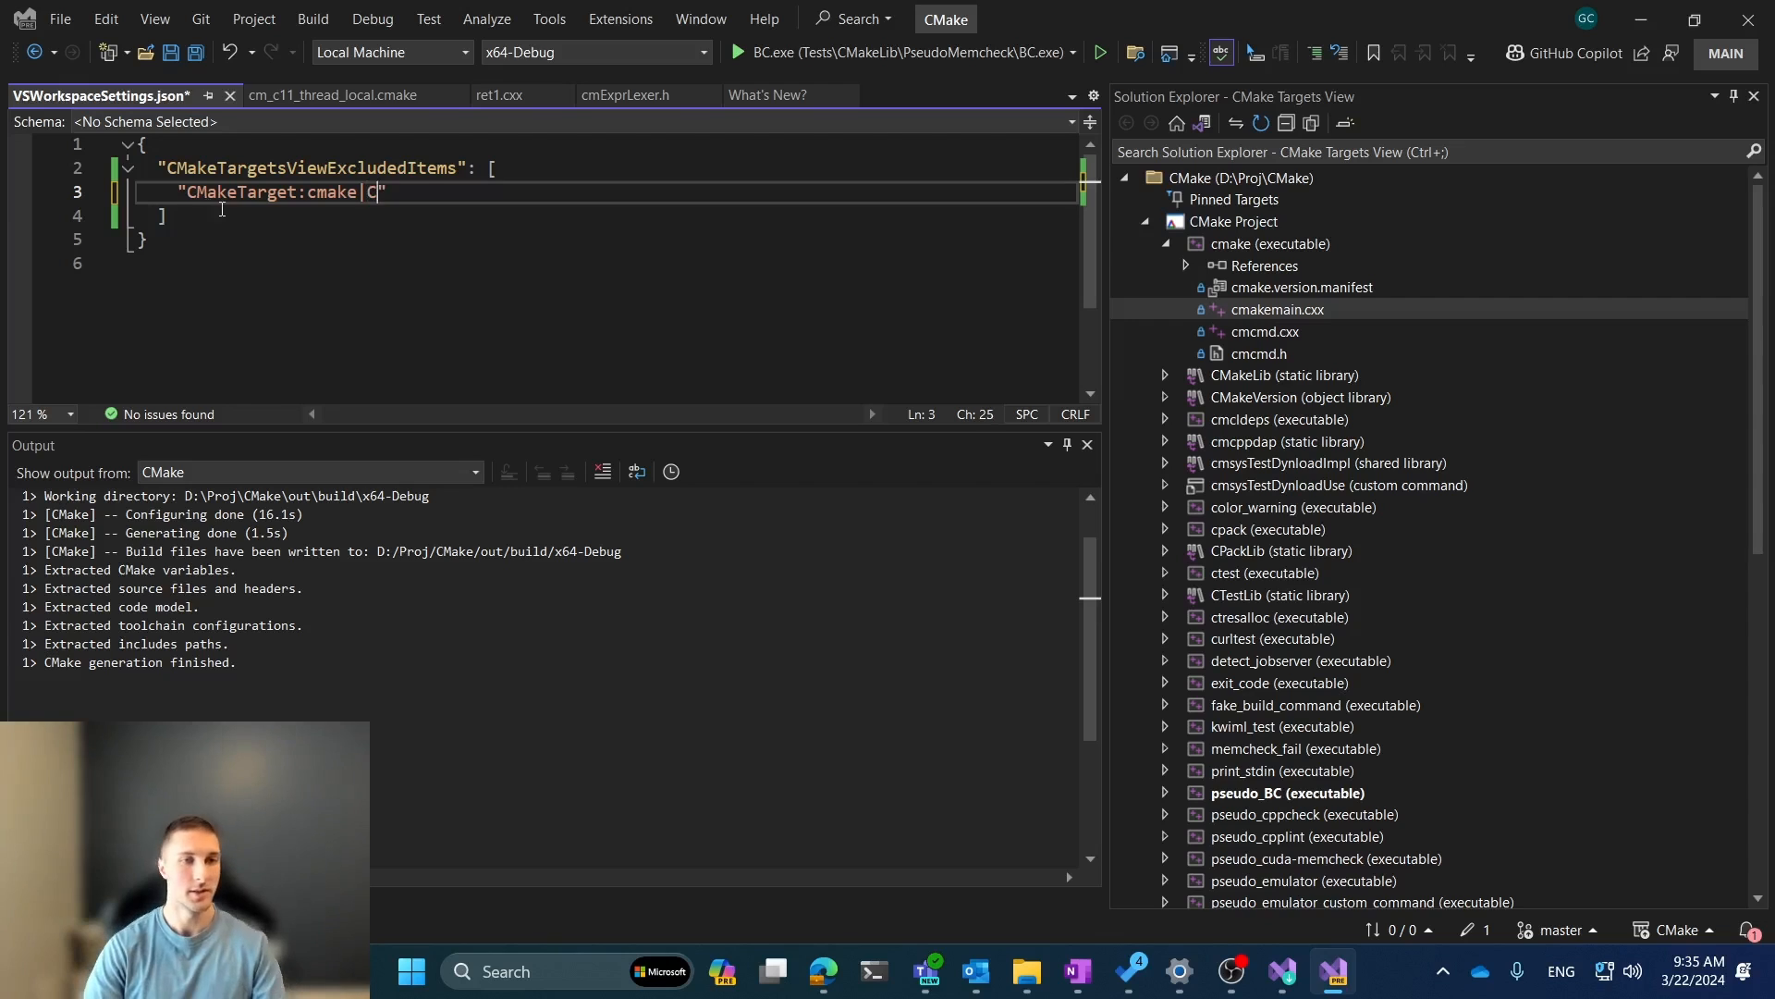
type("MakeFile:cm*")
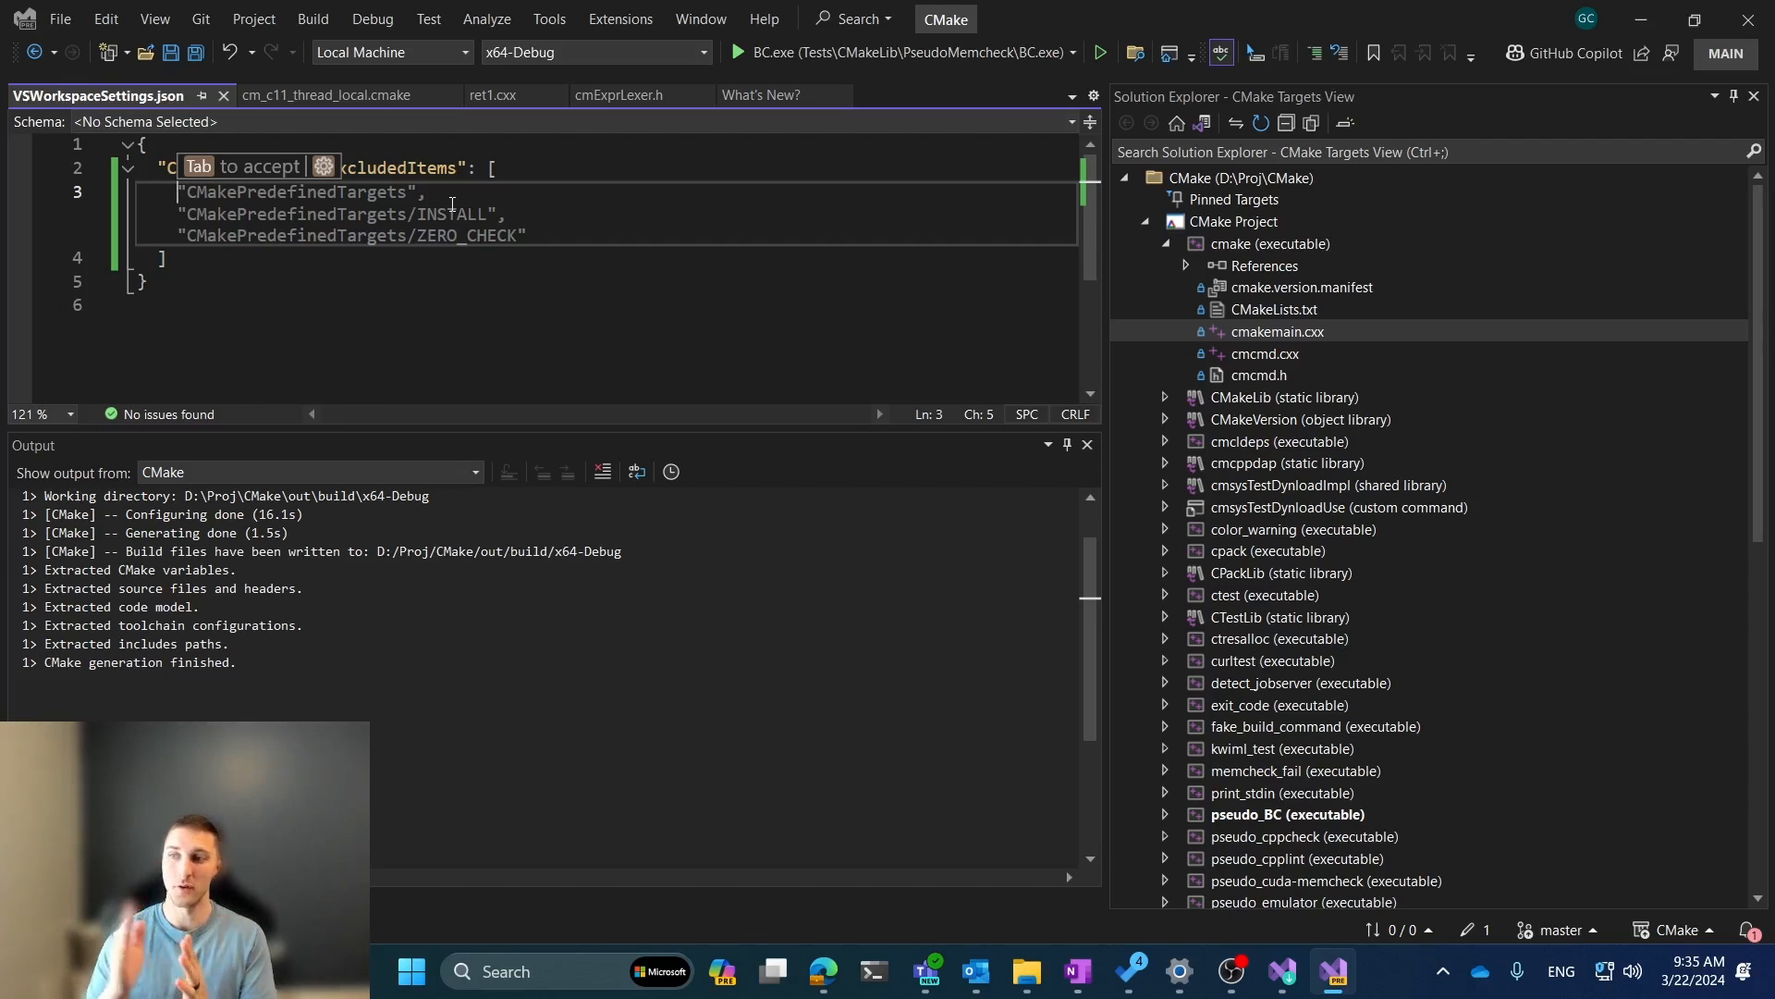
type("C")
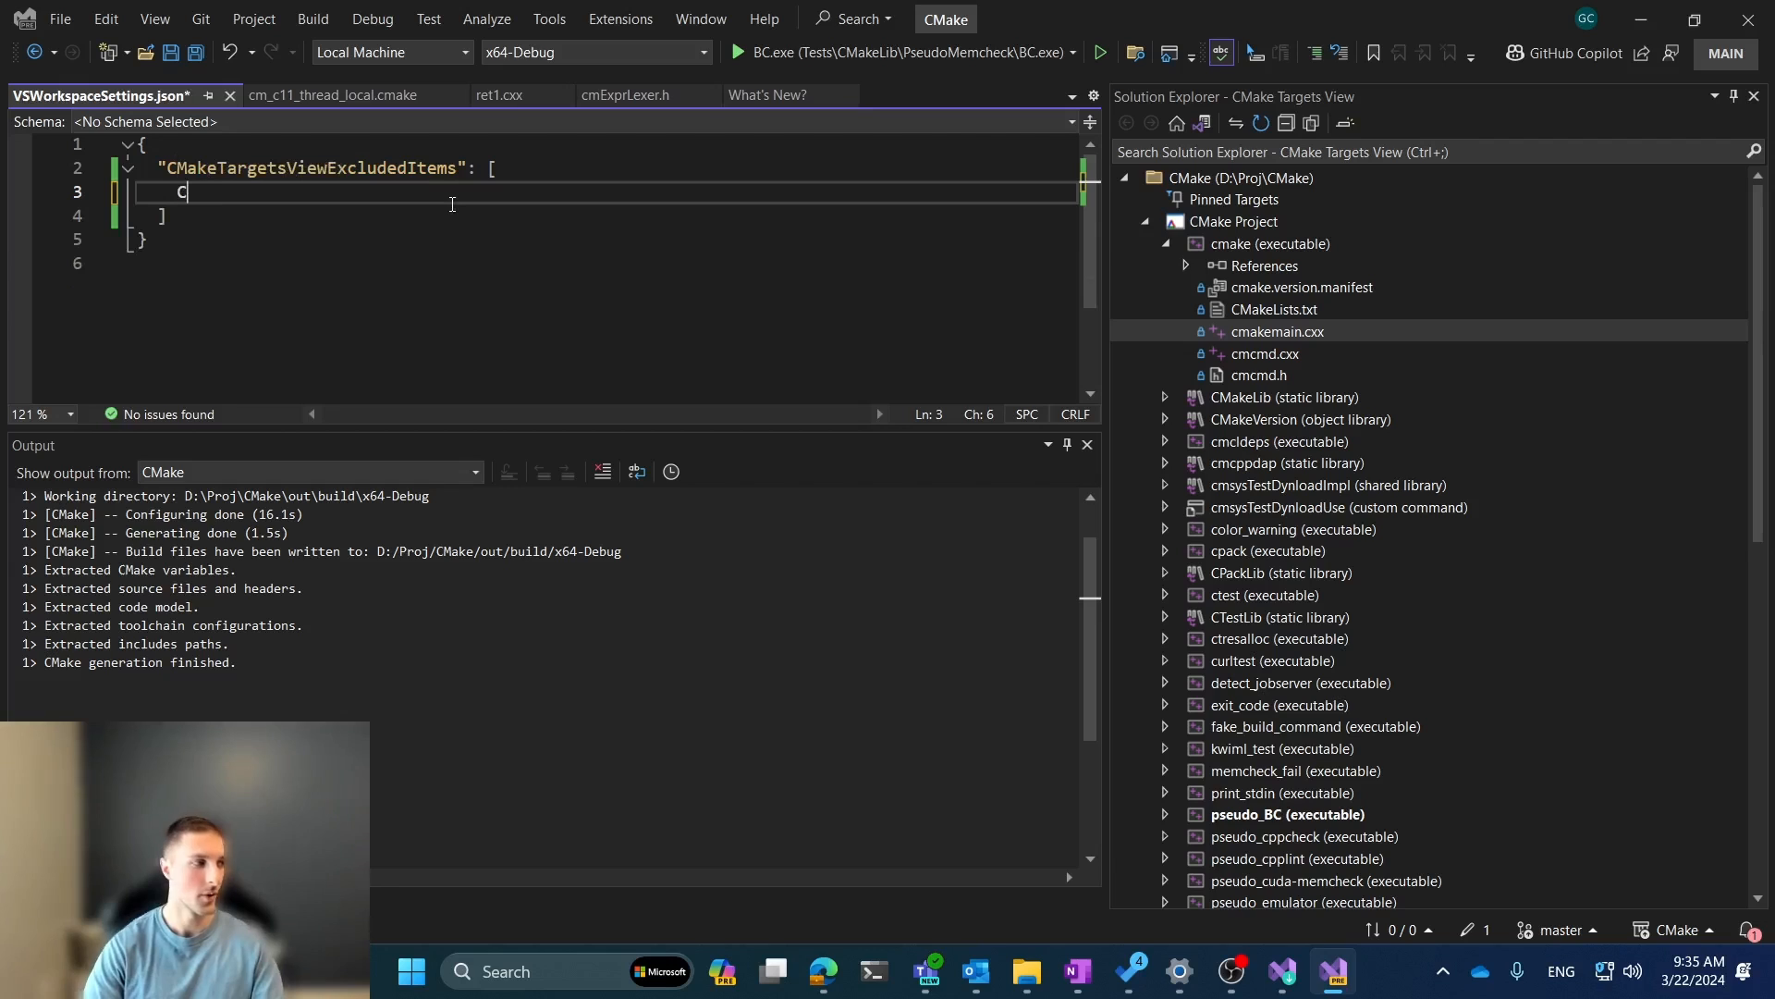
type("MakeFo")
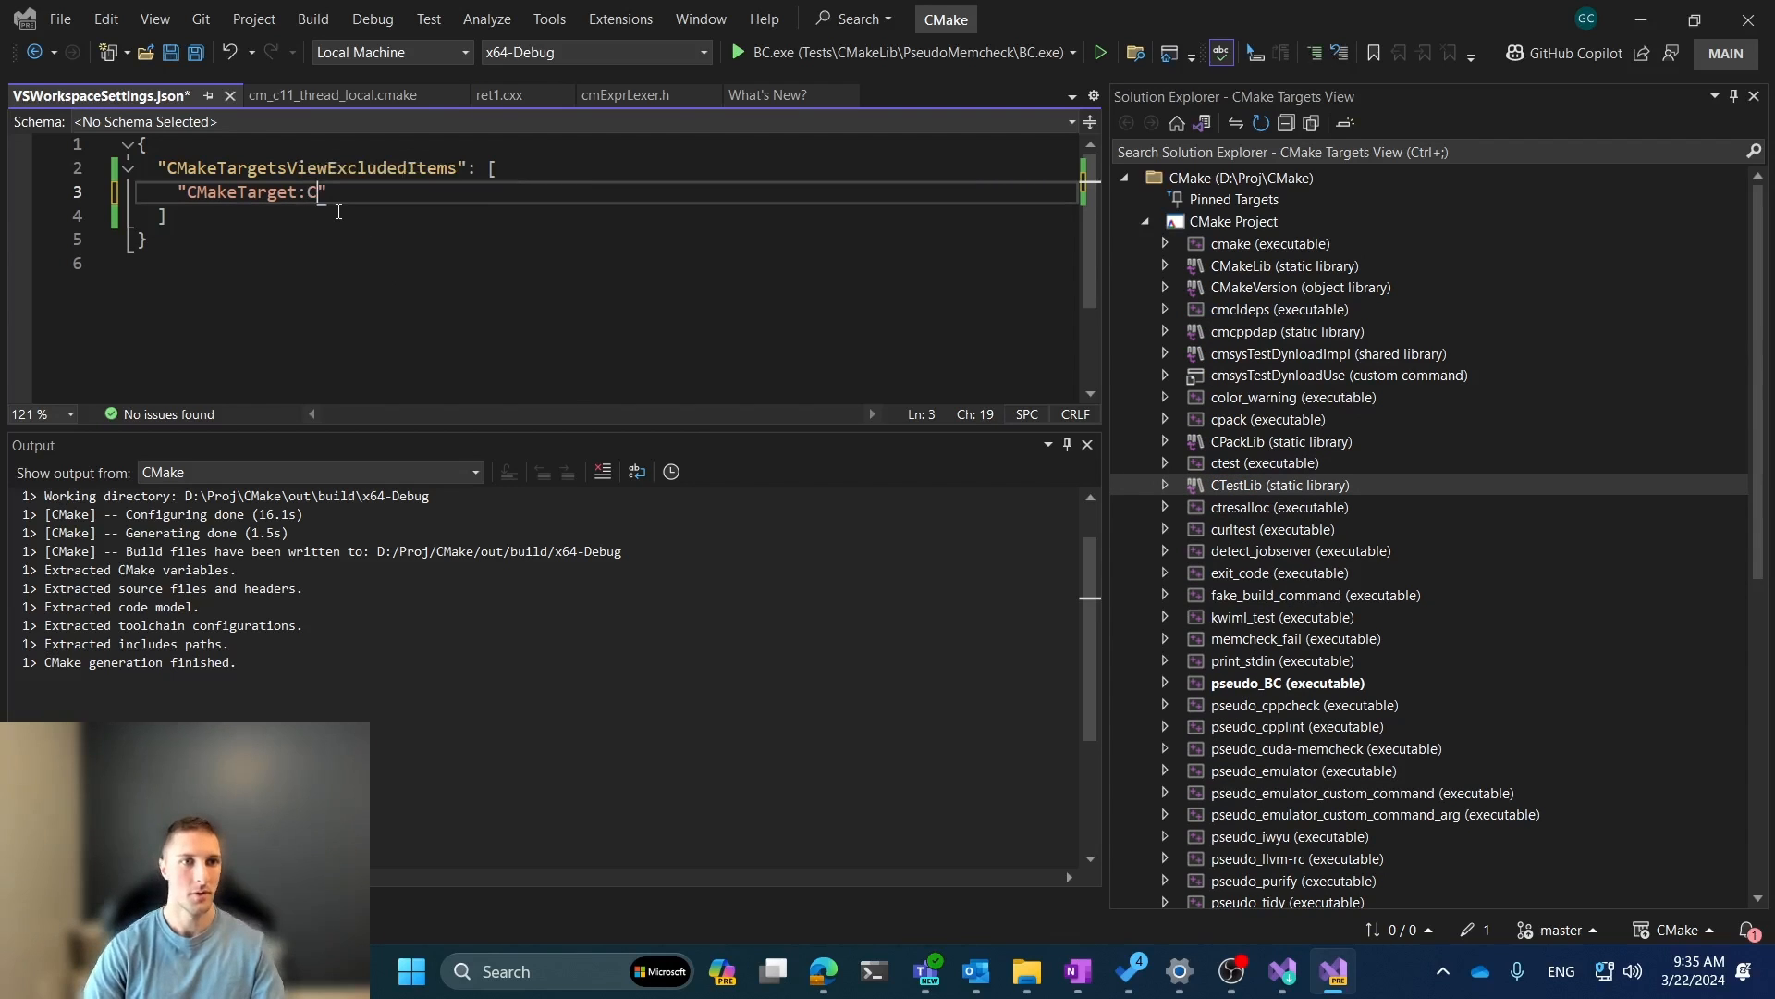
type("TestLib")
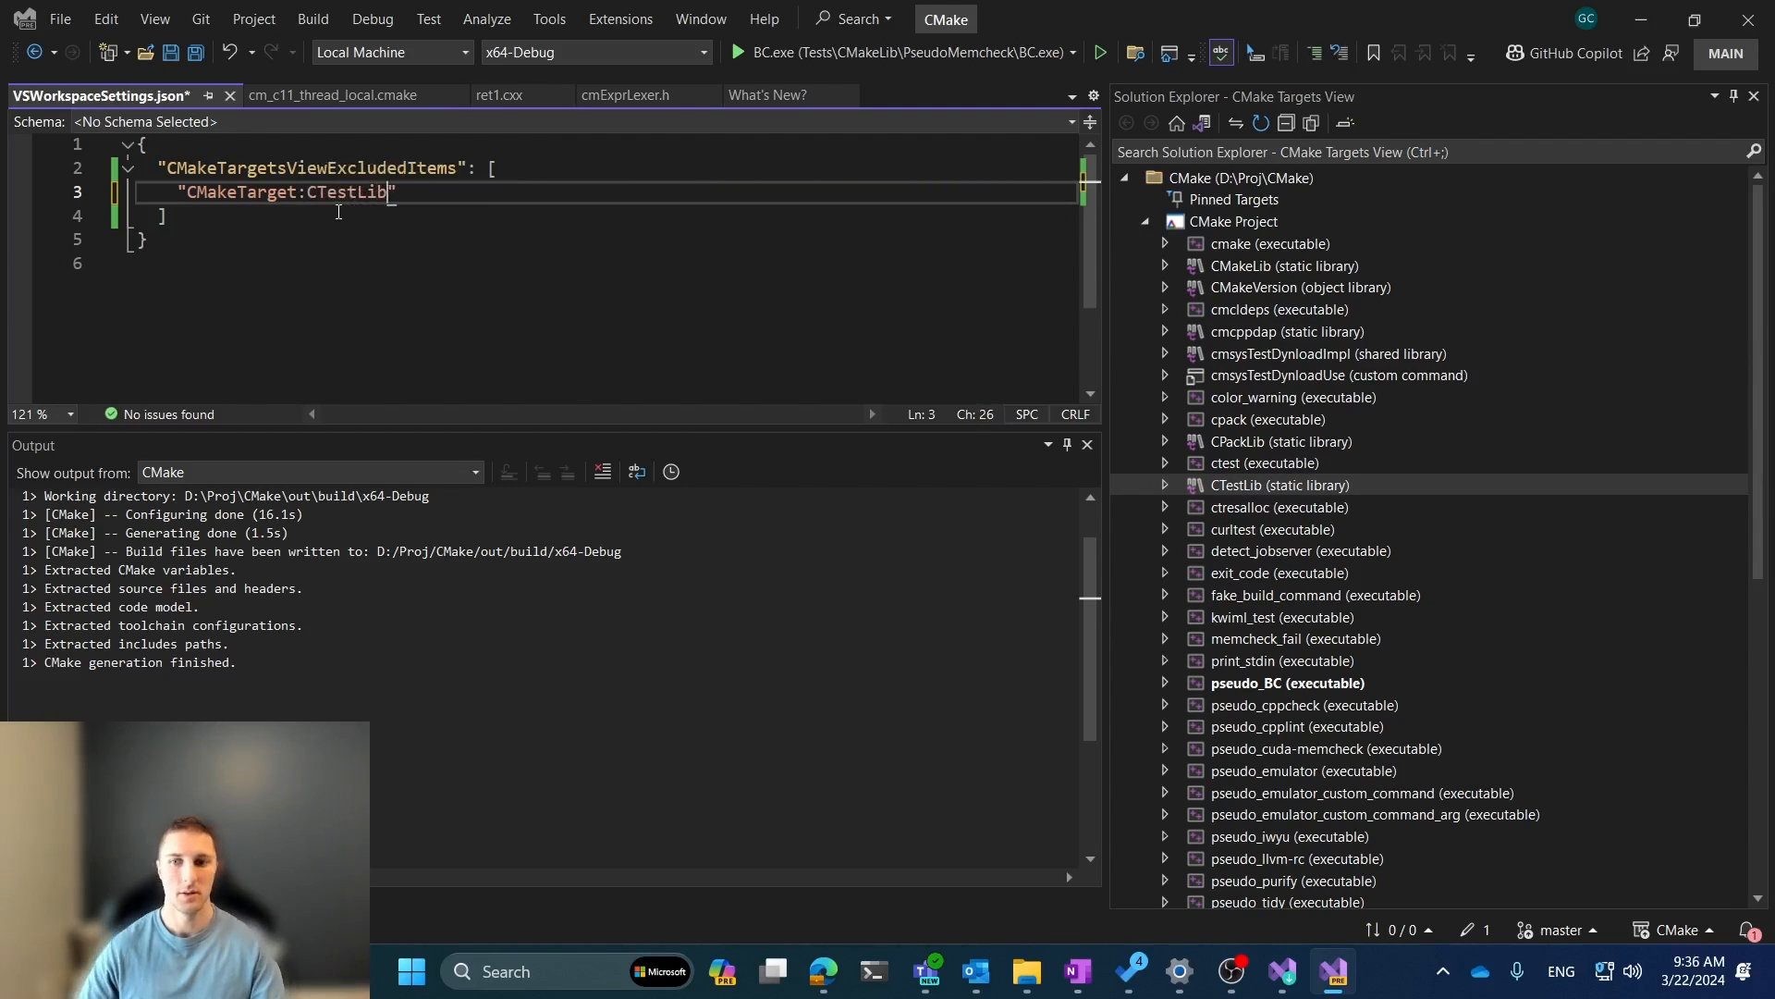
left_click(1165, 485)
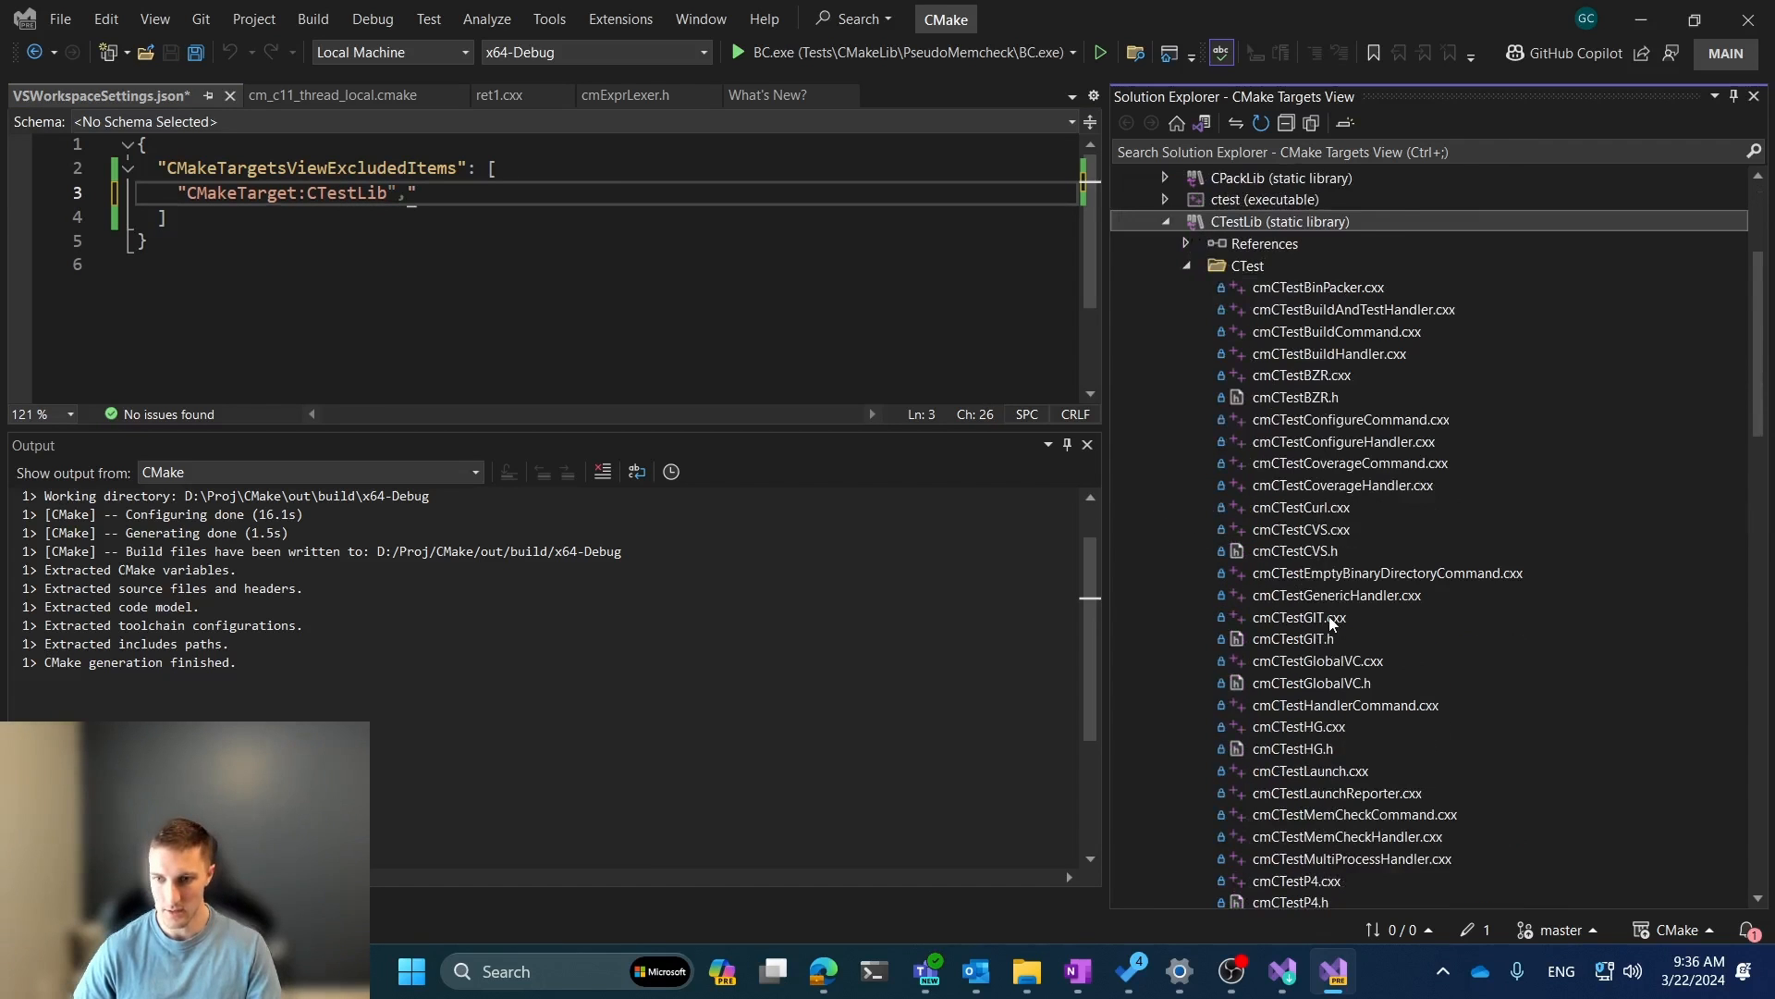
scroll("down", 3)
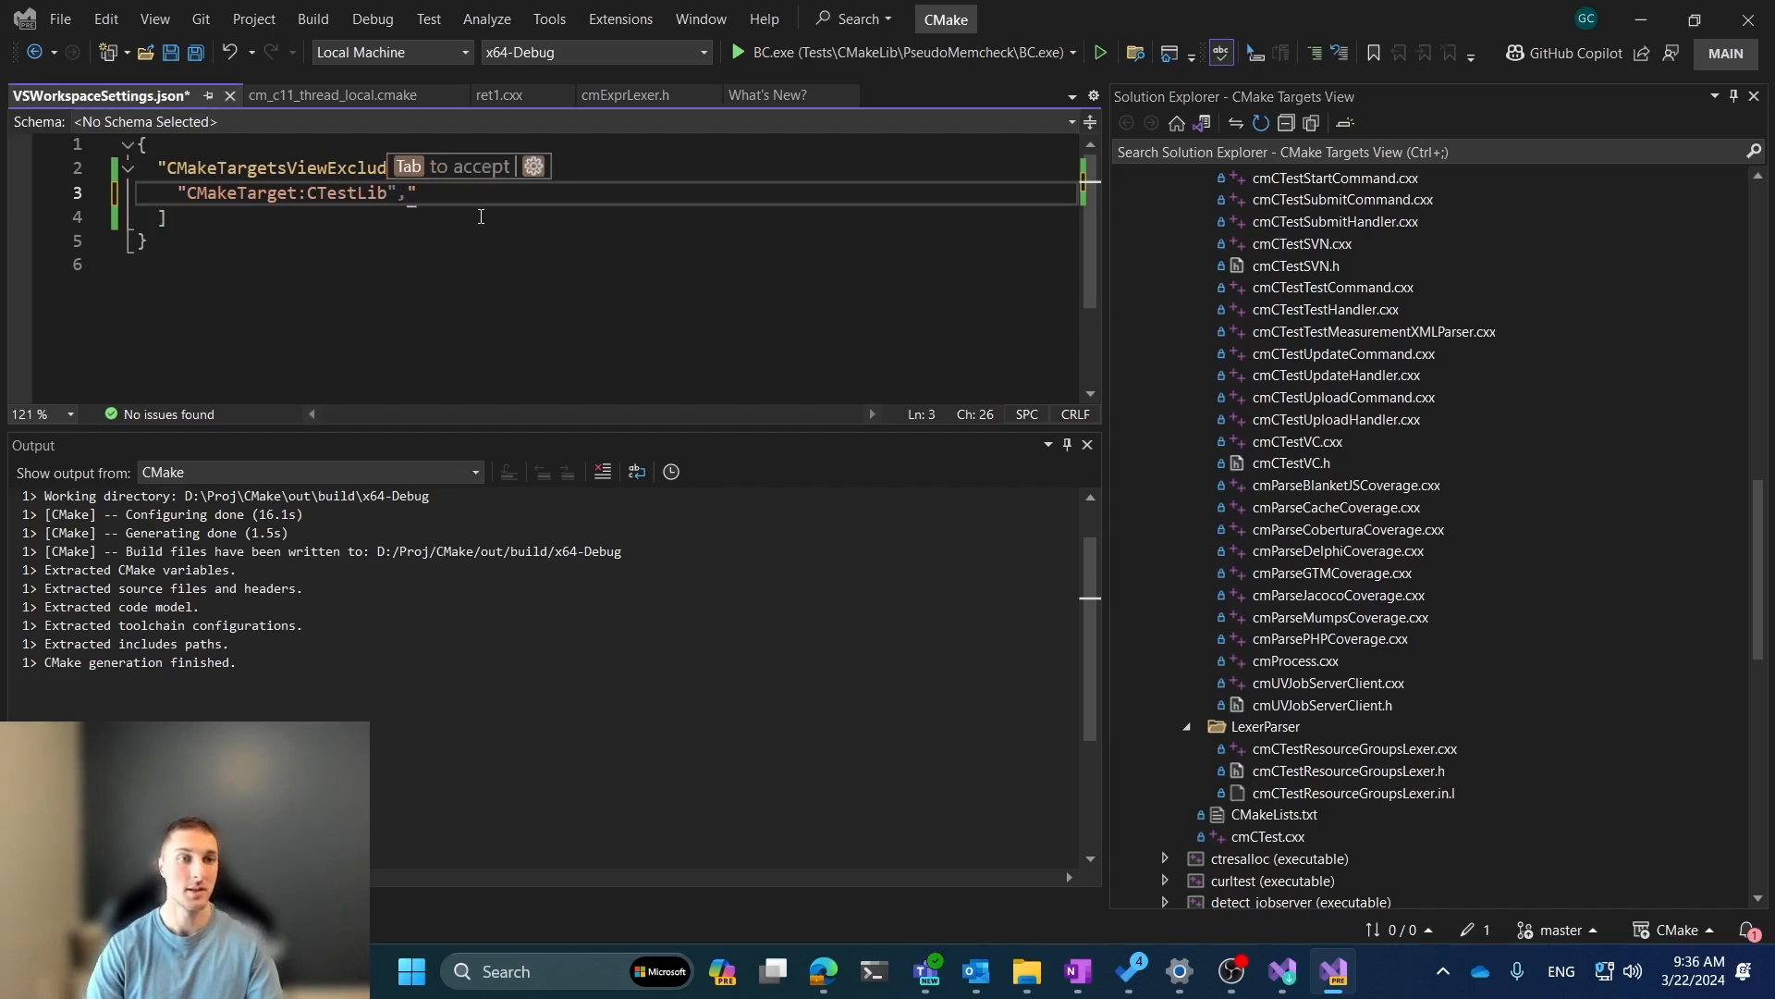
- Complete the entry as "CMakeTarget:CTestLib|CMakeFolder:*|CMakeFile:cmCTest*" and save
type("|CMakeFolder:*")
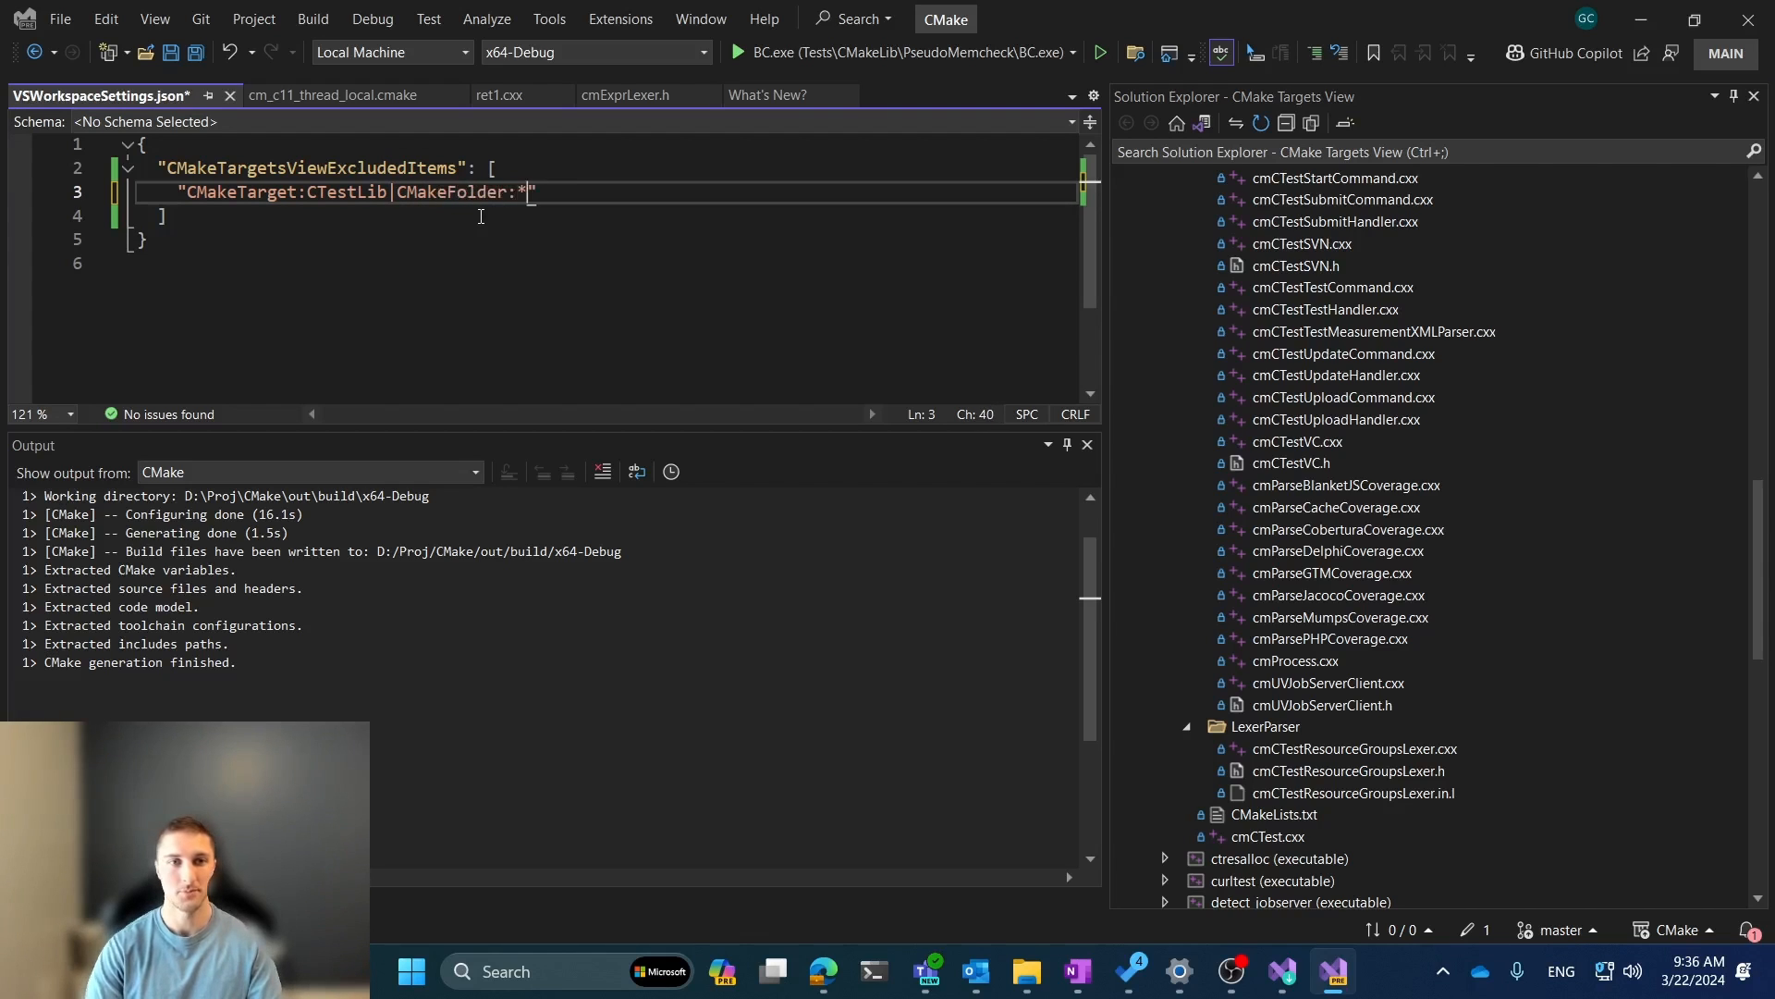
type("|")
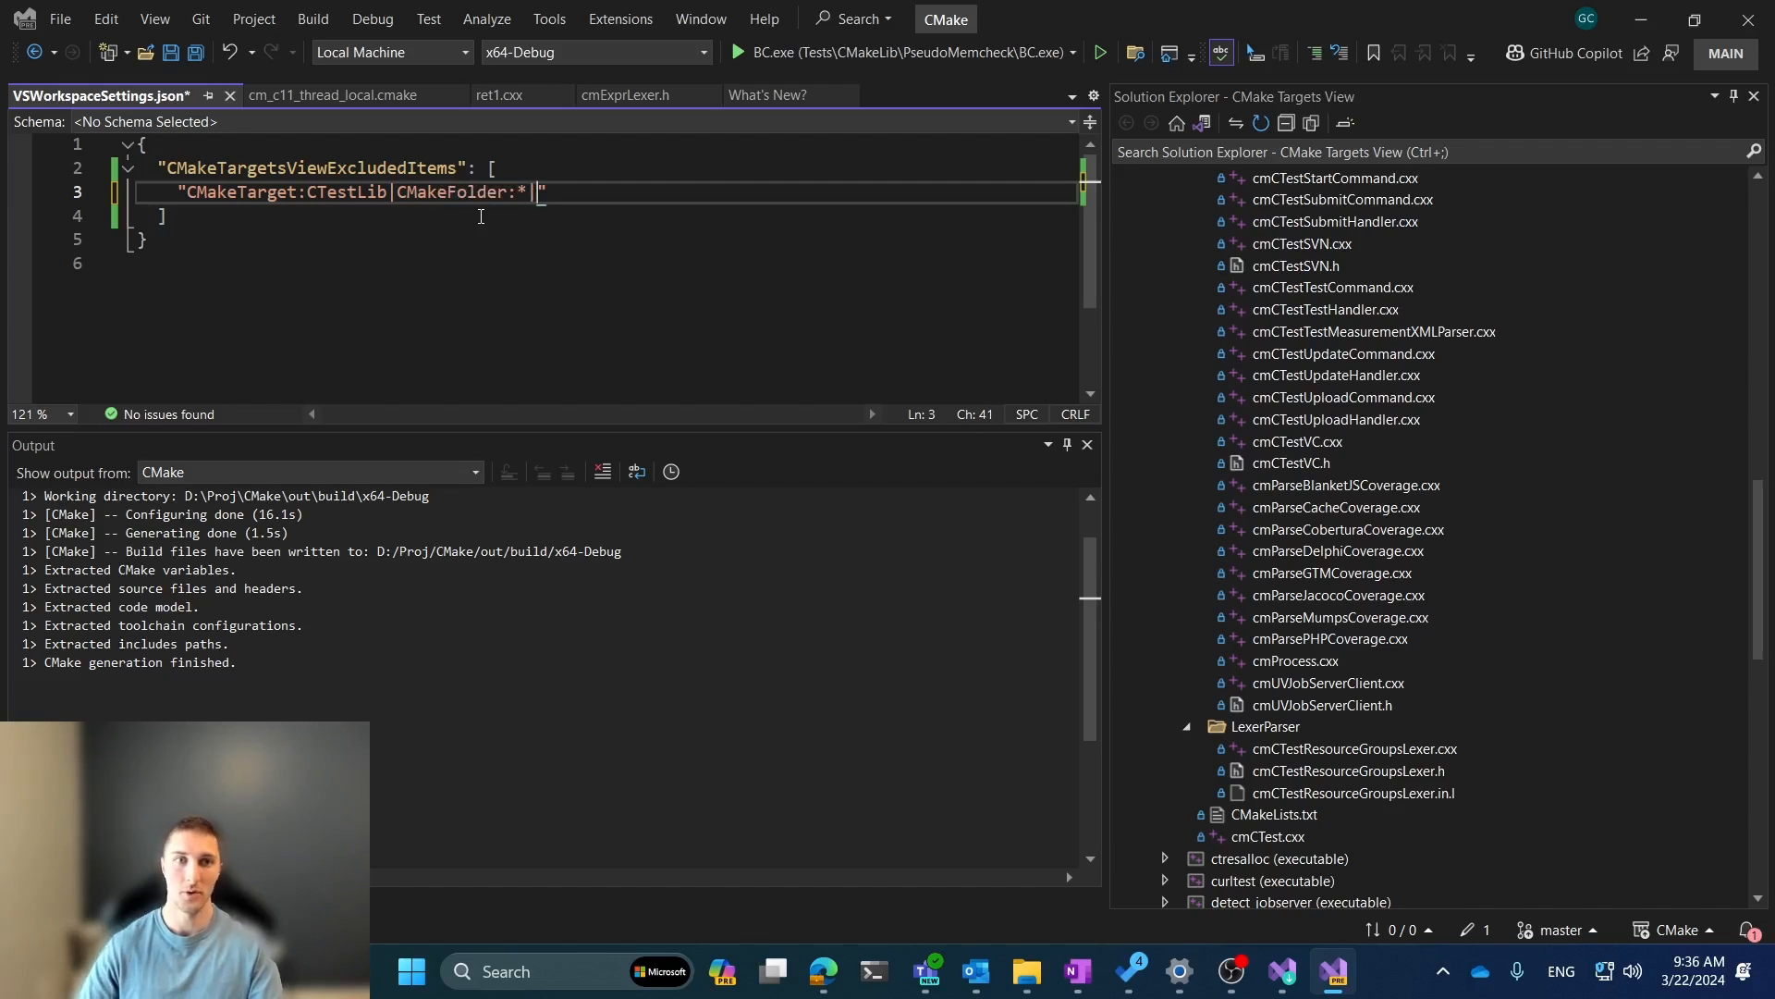
key("Backspace")
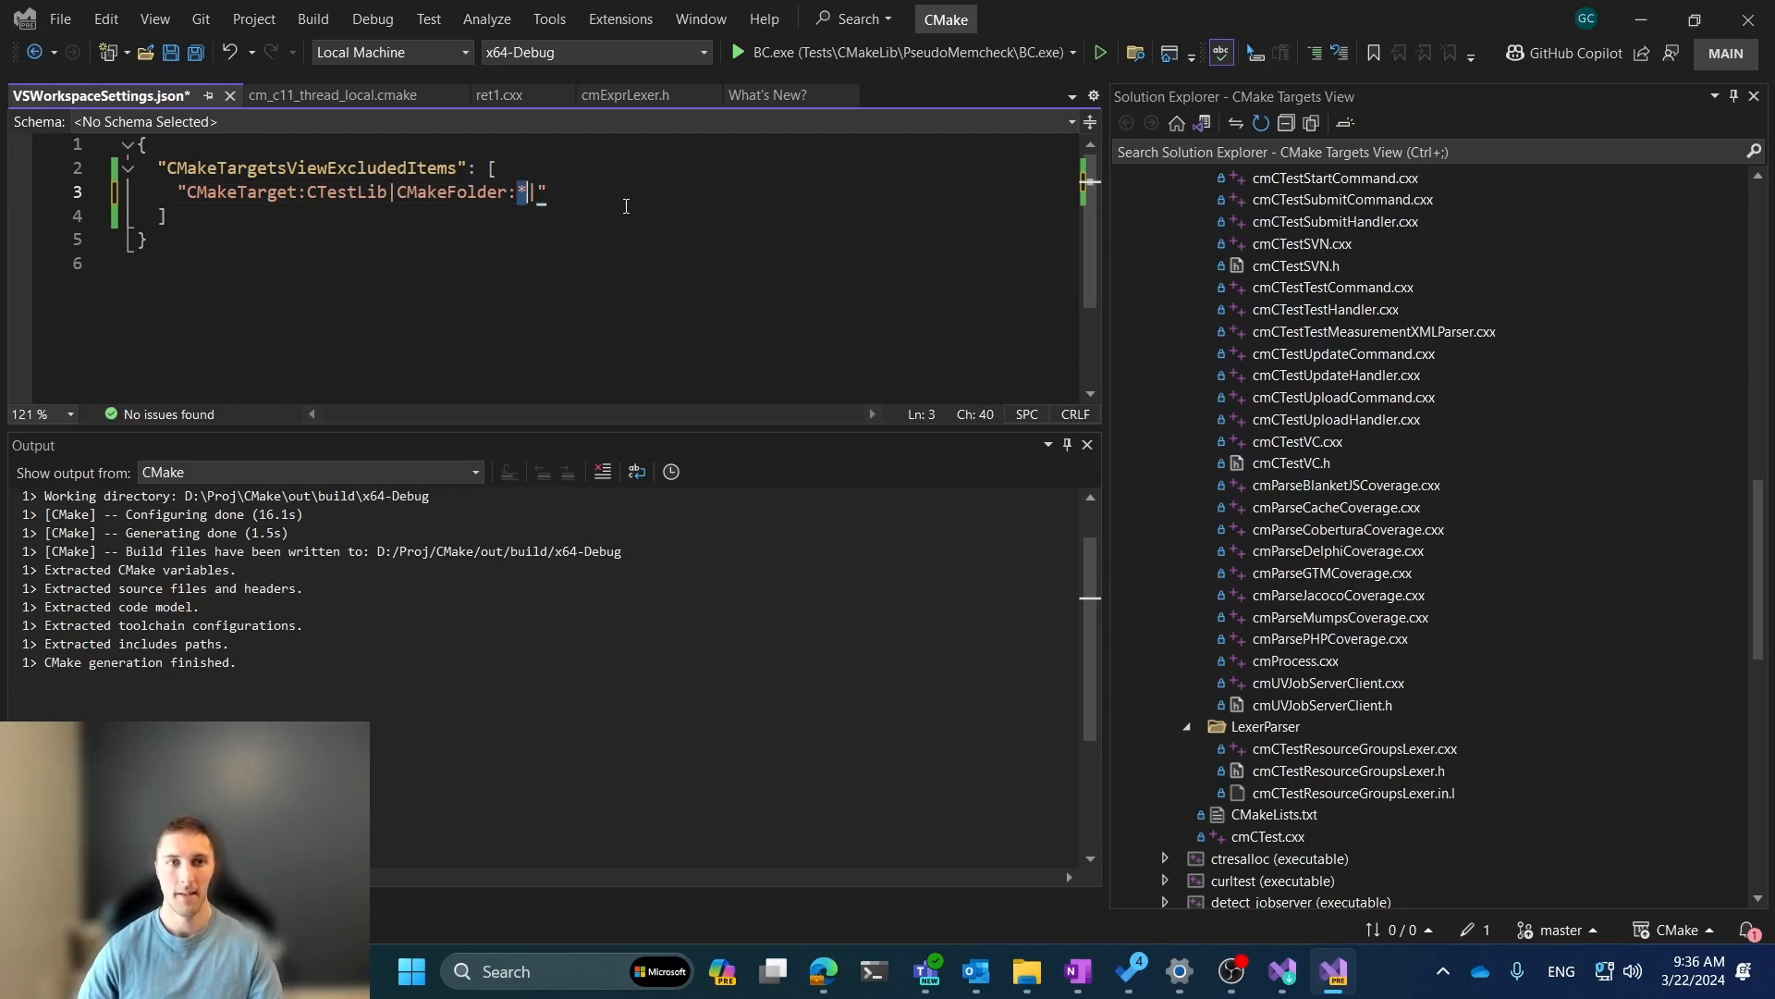
type("*C")
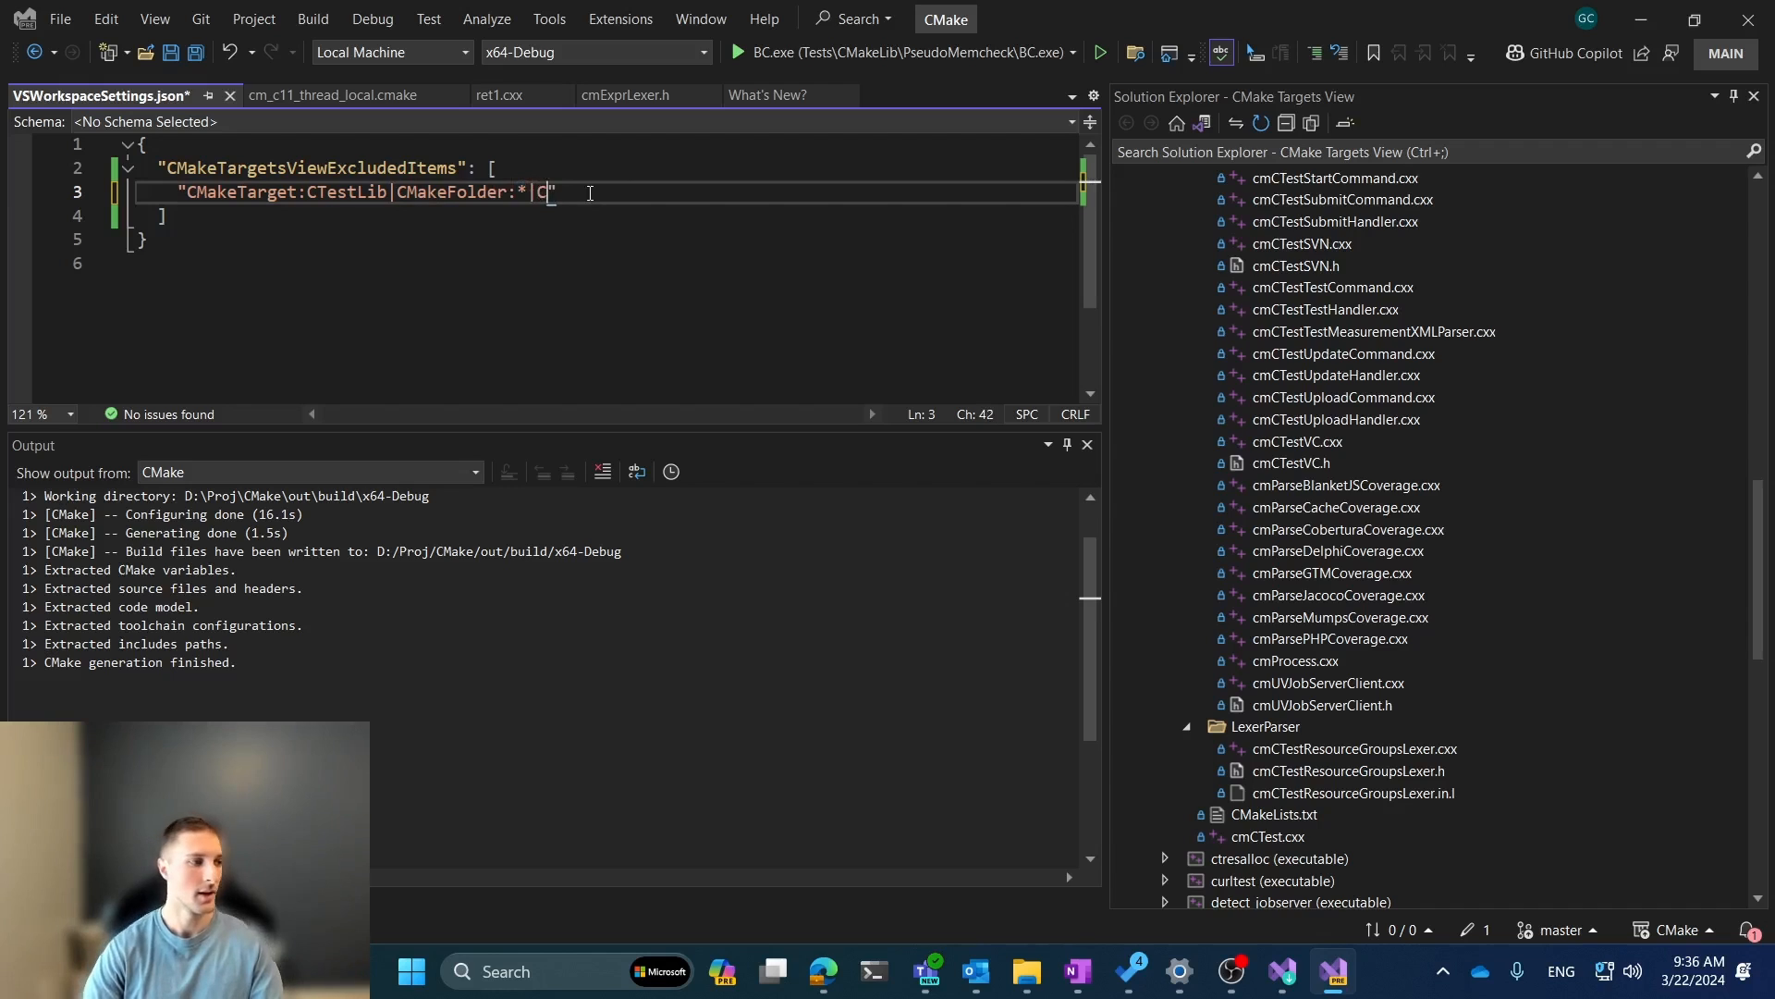
type("MakeFile:cm")
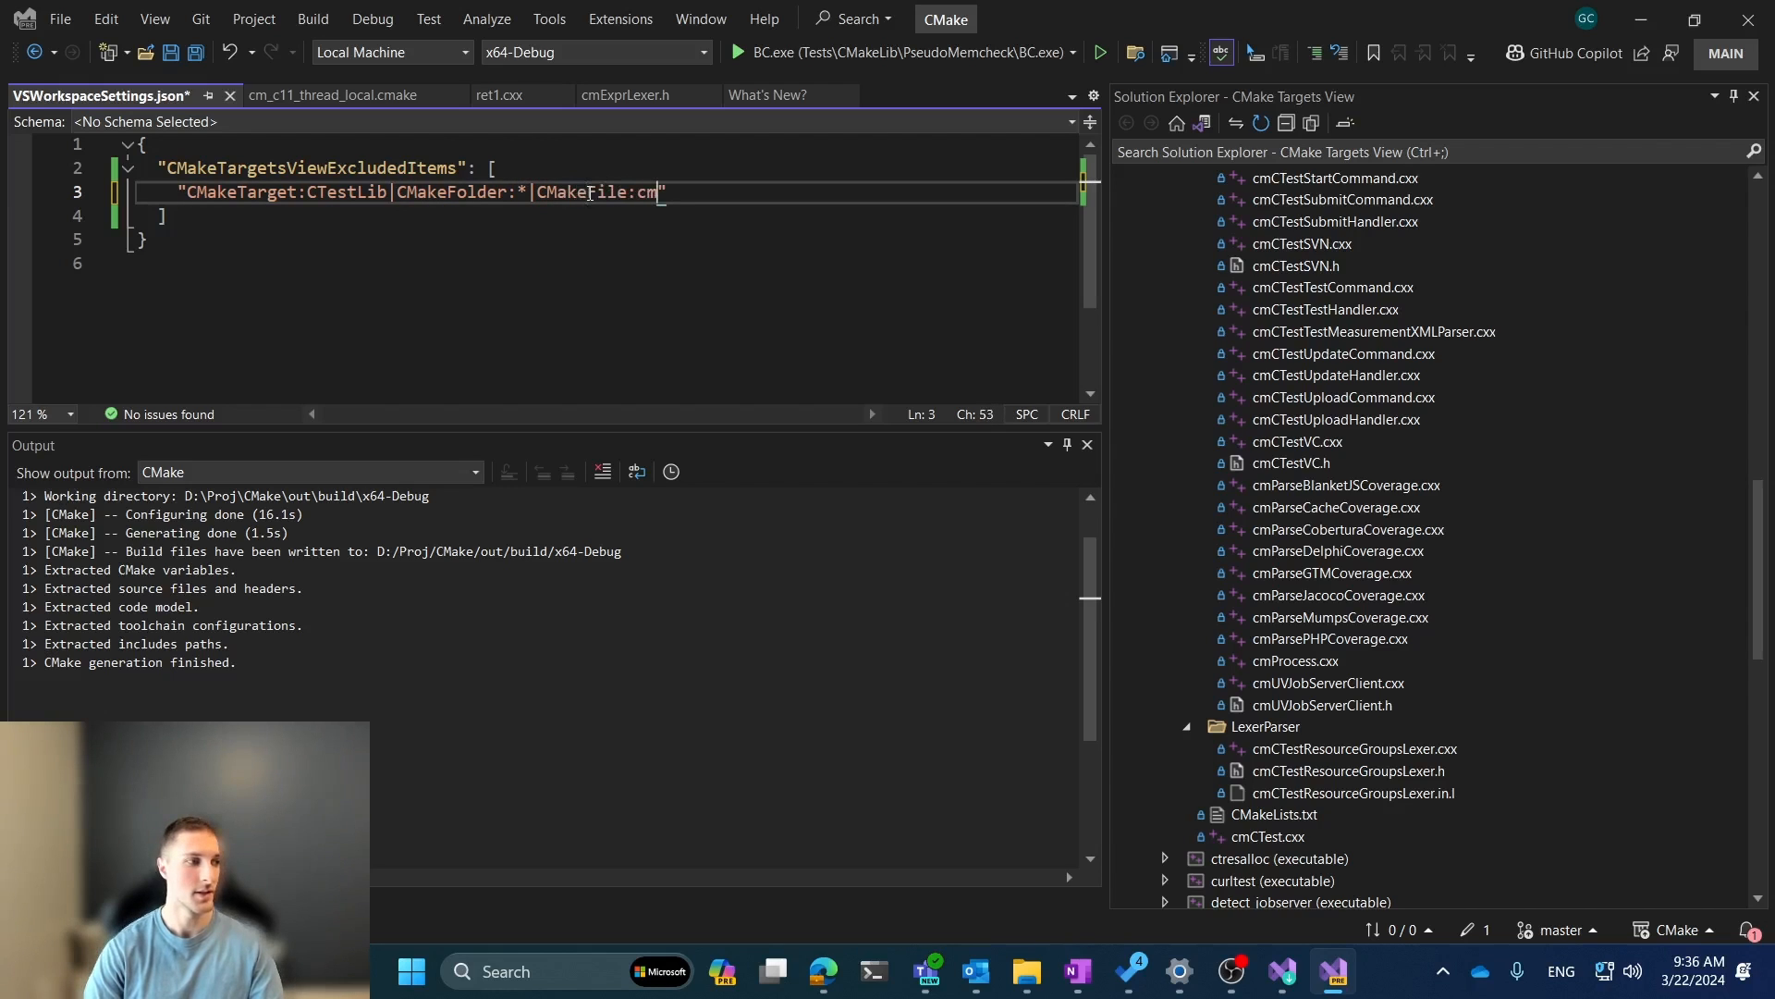
type("Test*")
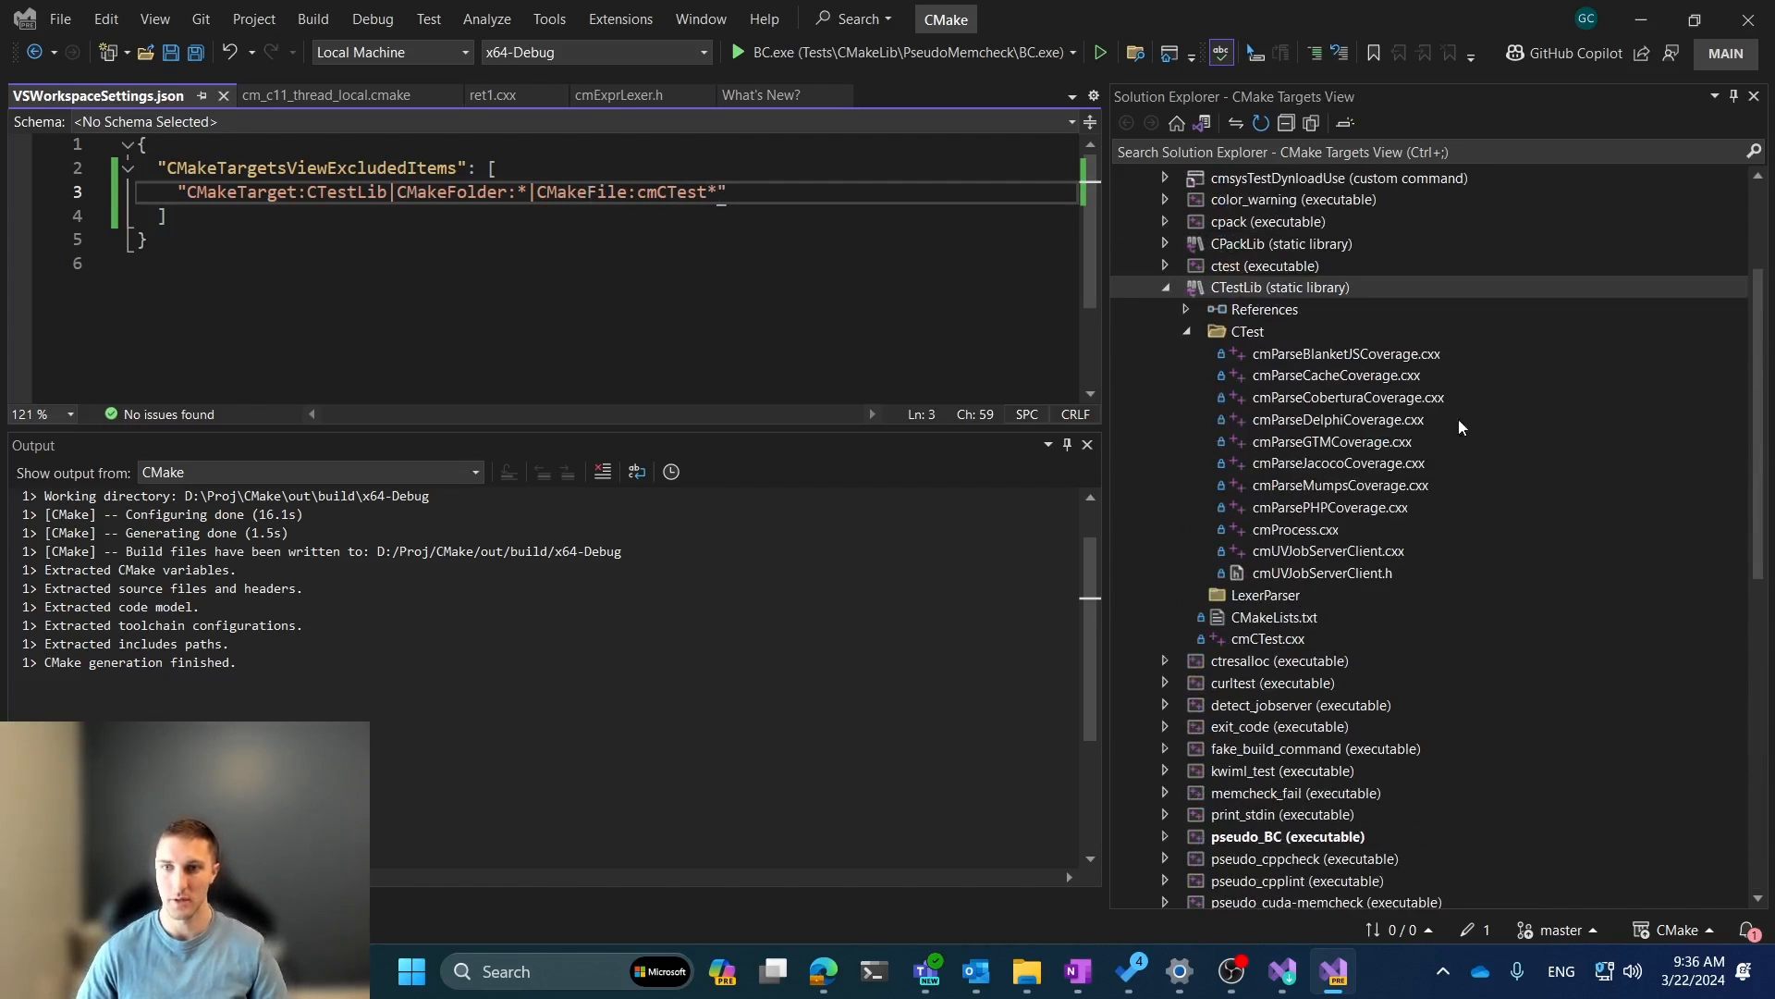
left_click(1266, 595)
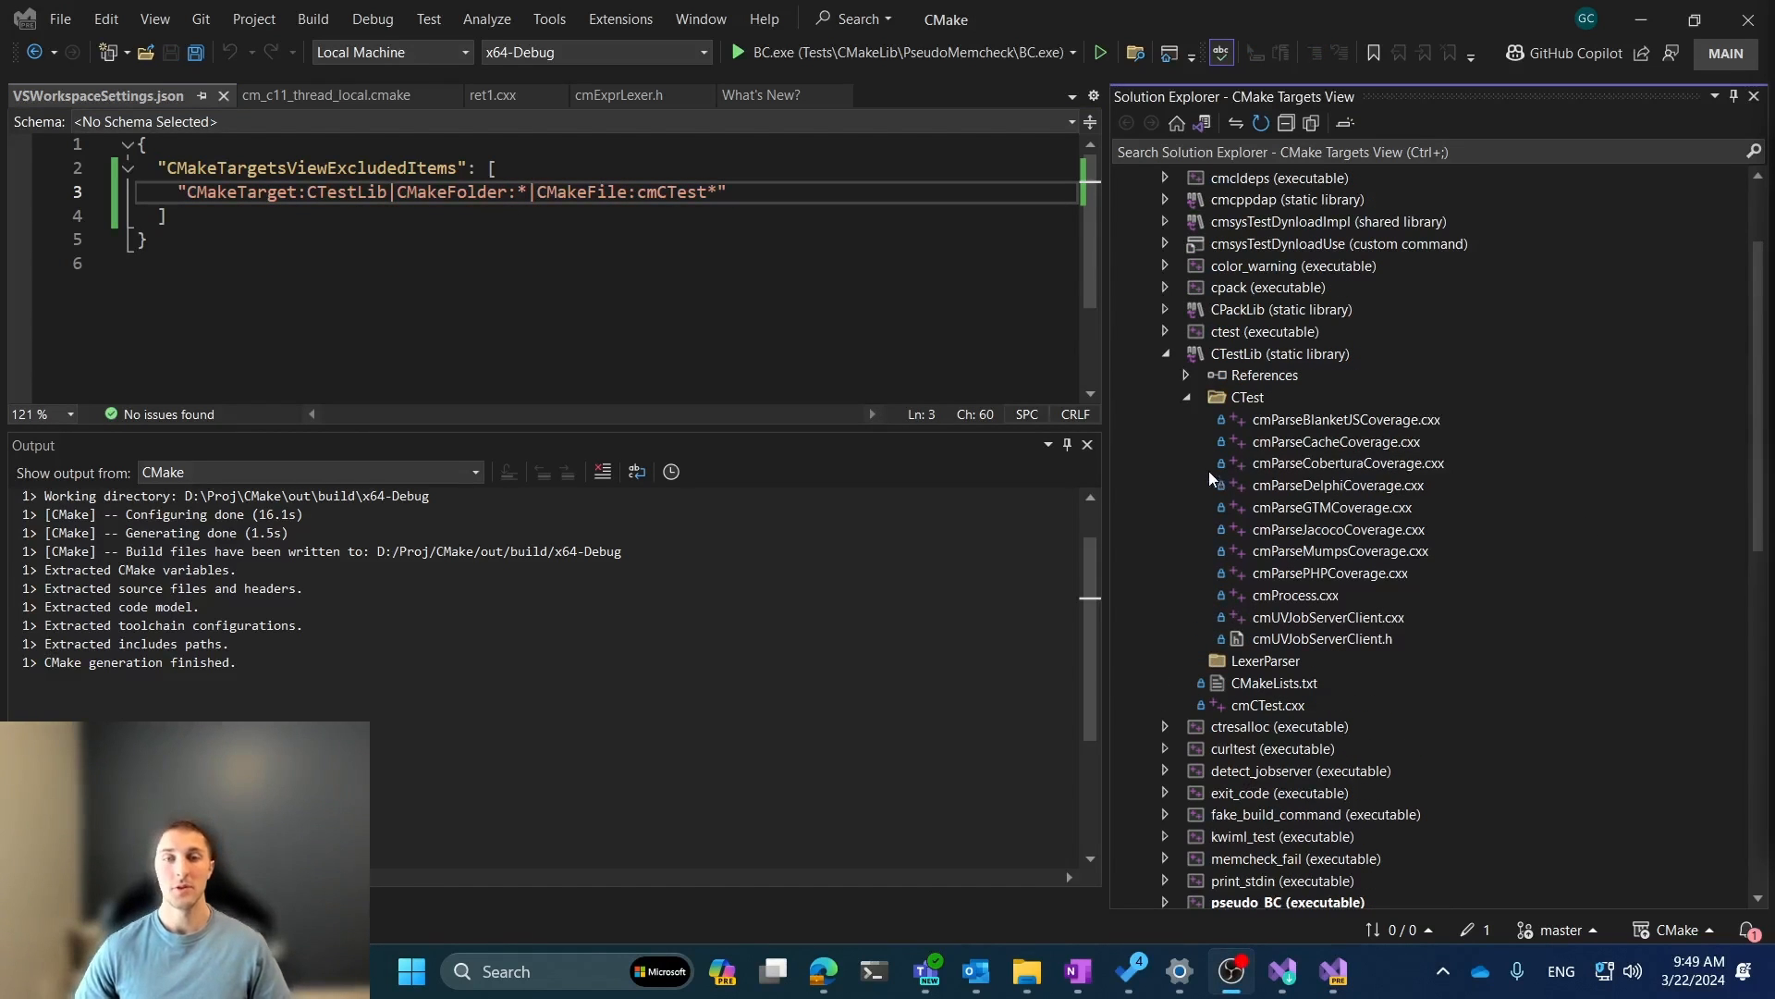
mouse_move(1272, 410)
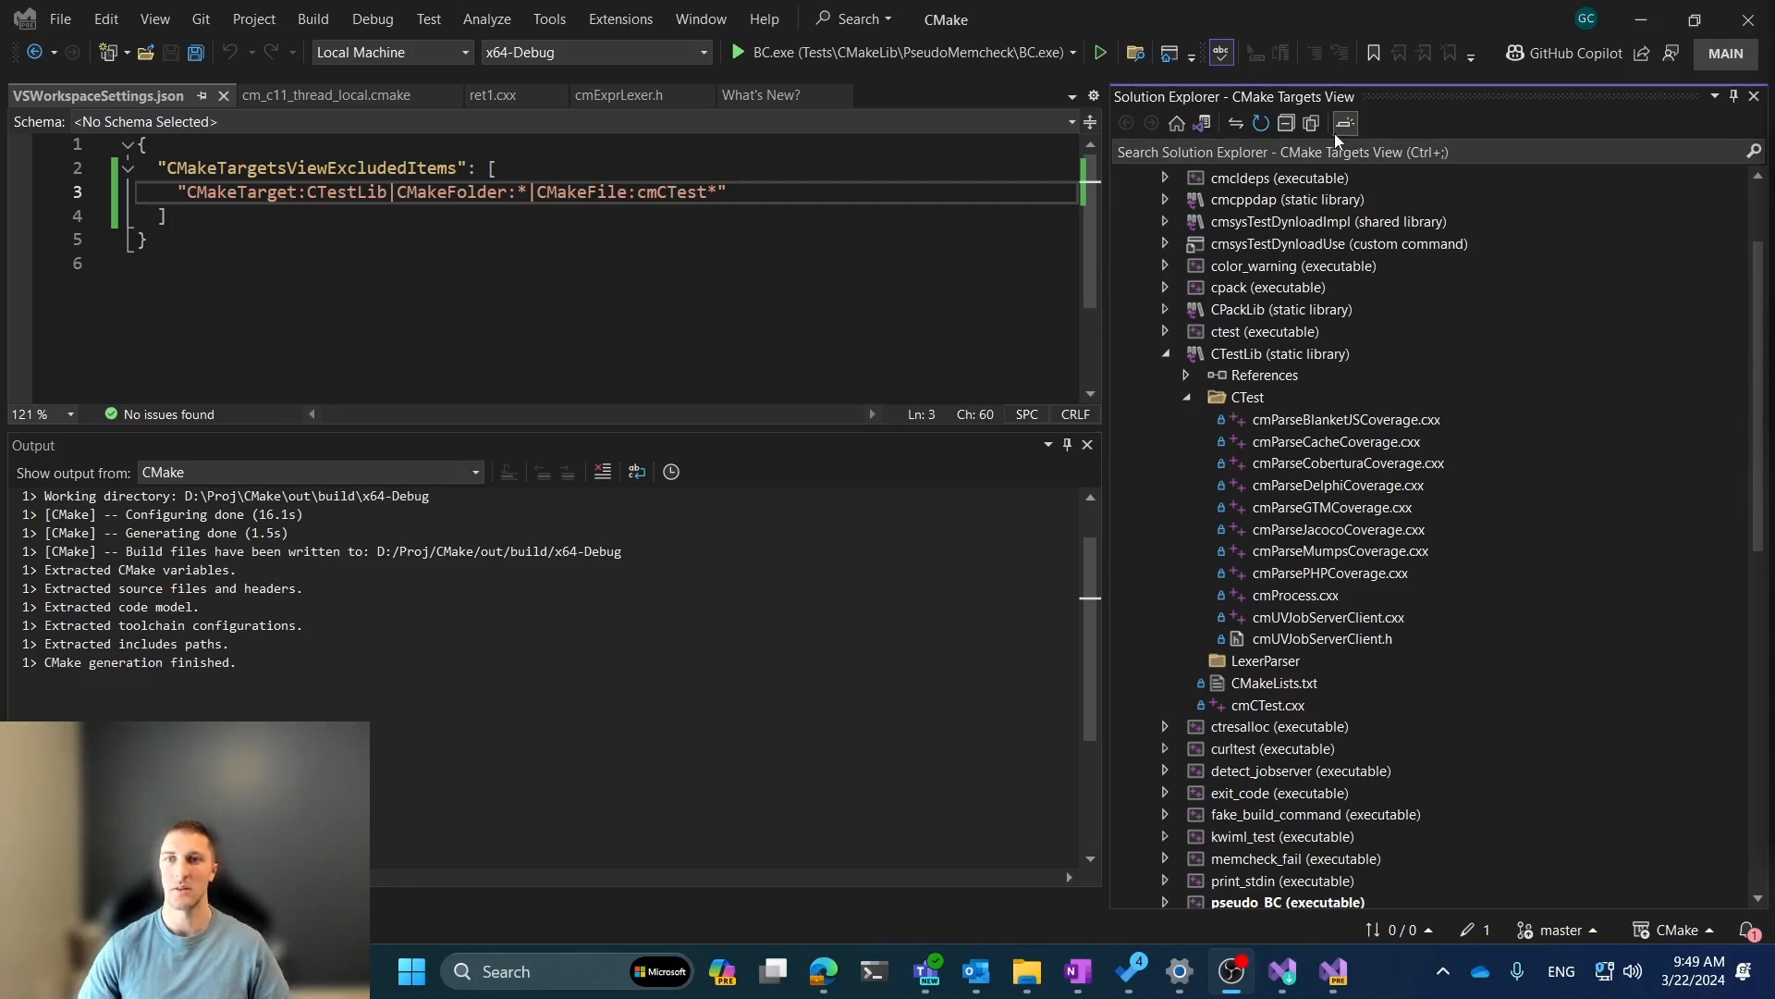
mouse_move(1312, 123)
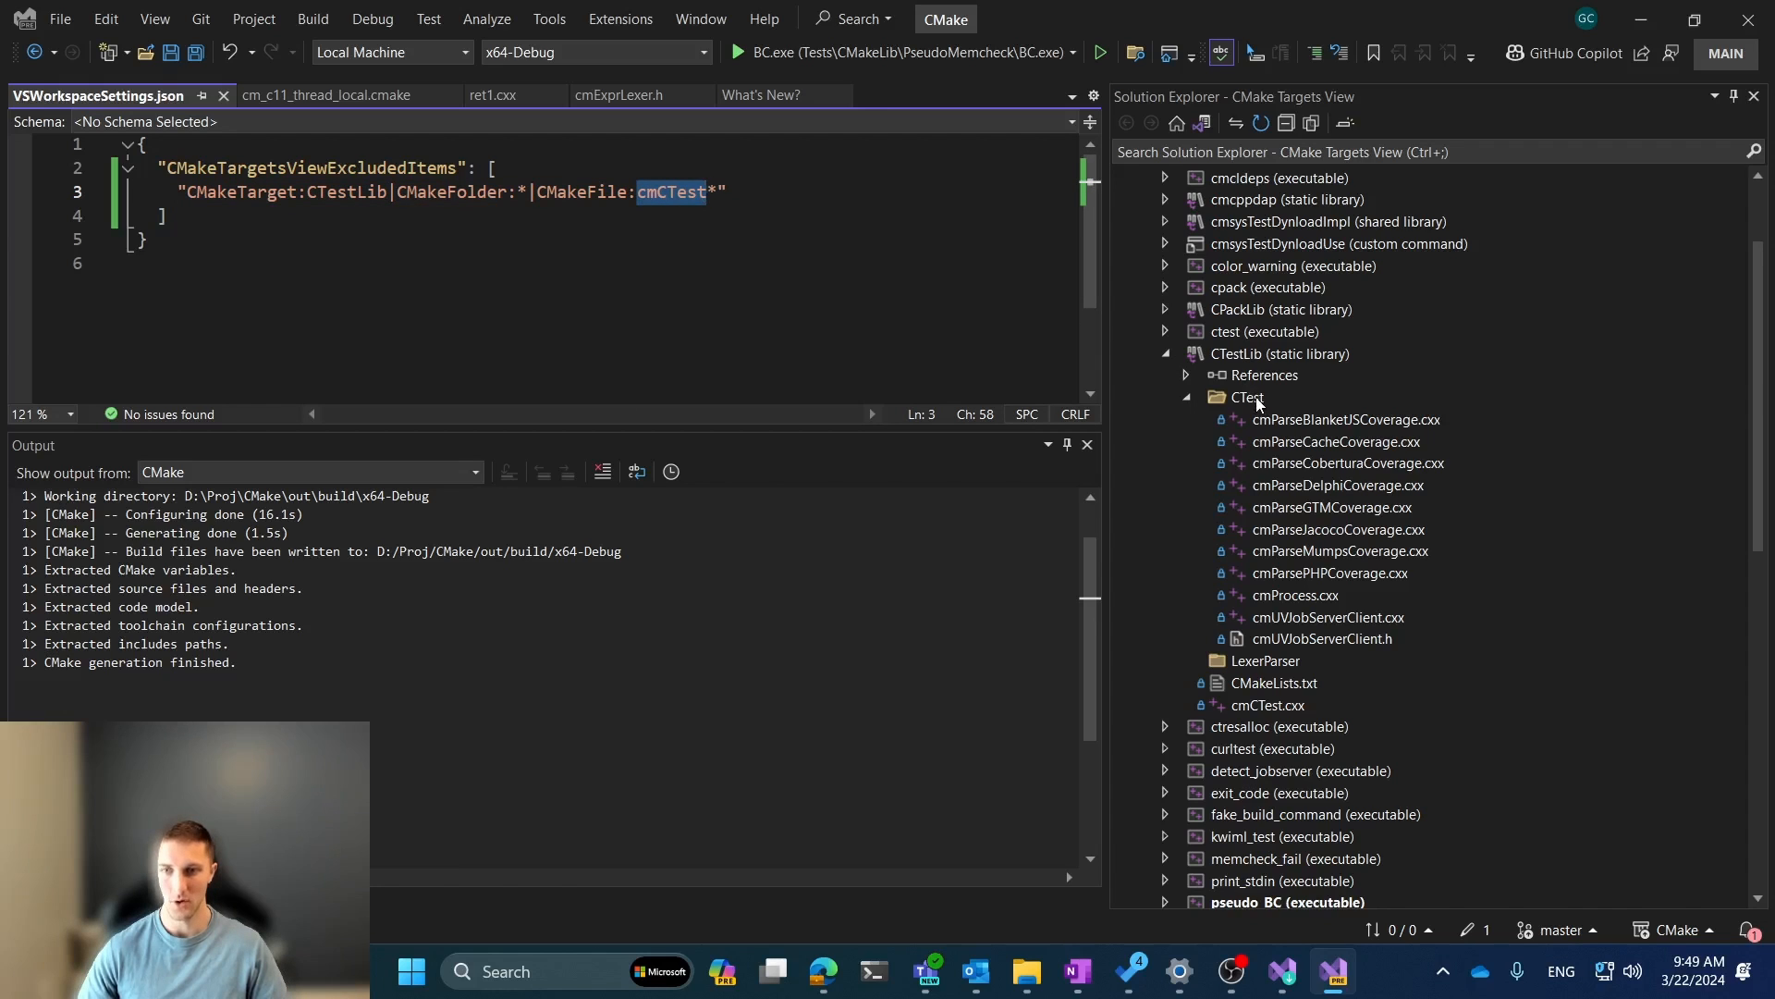
left_click(1266, 660)
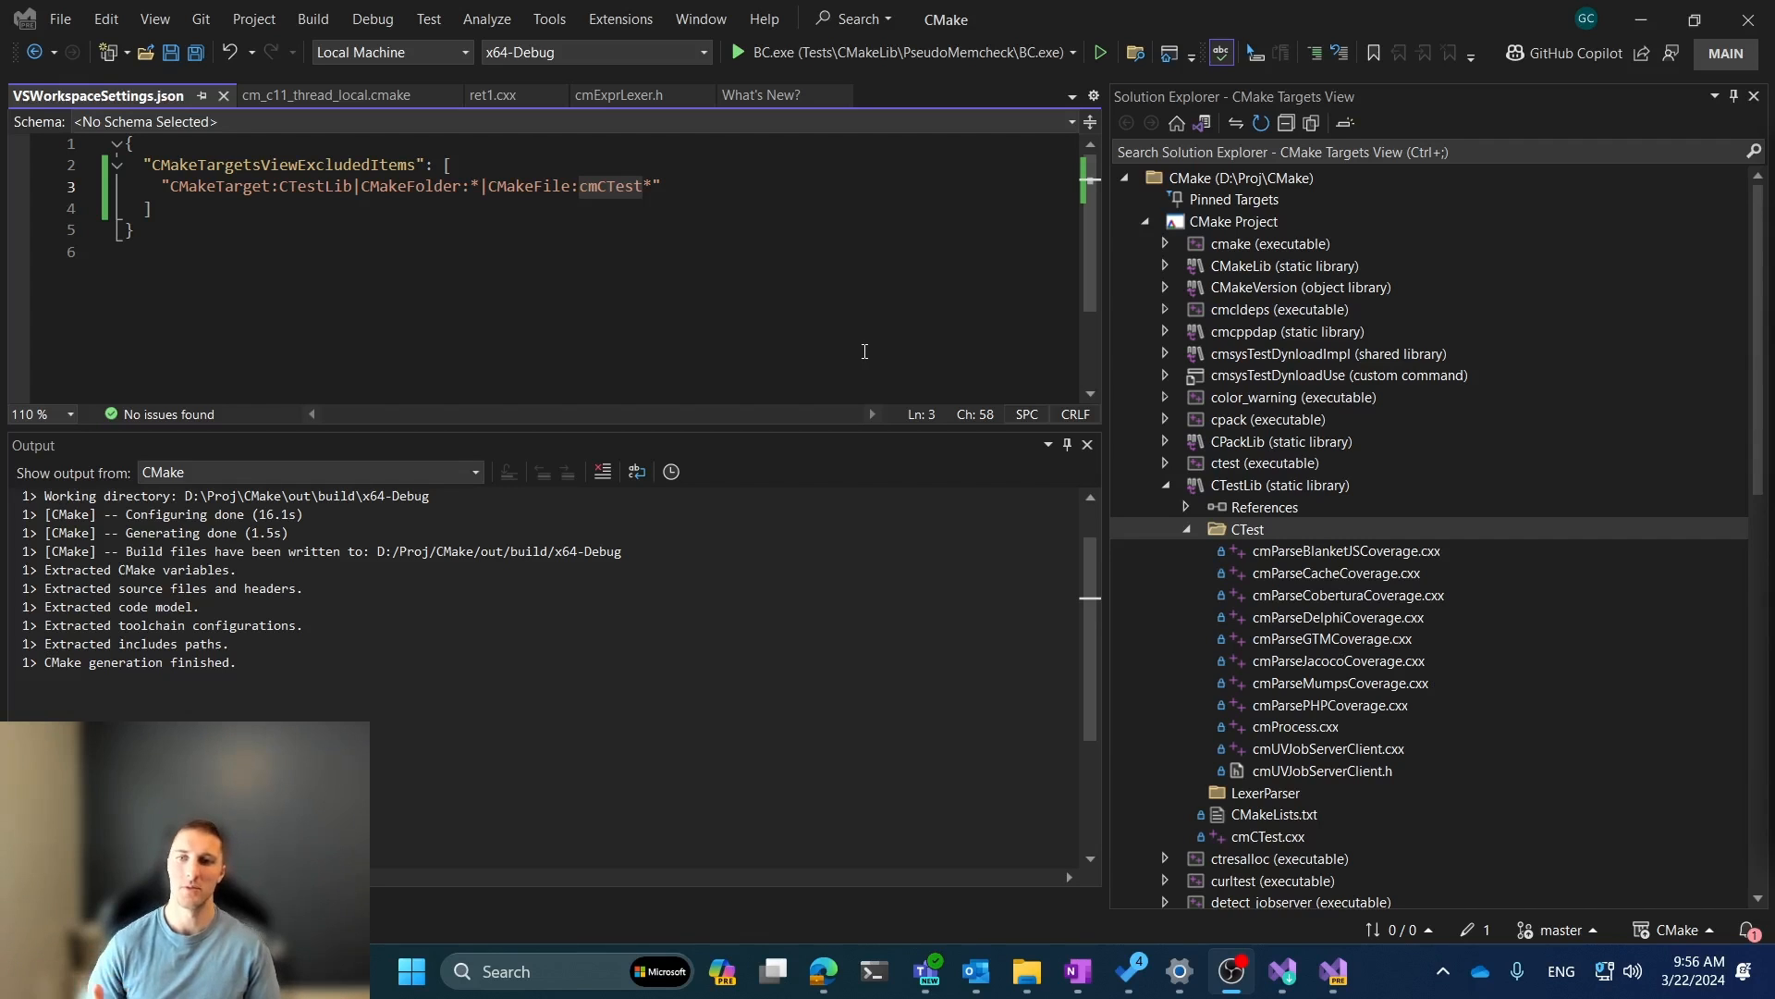
mouse_move(872, 357)
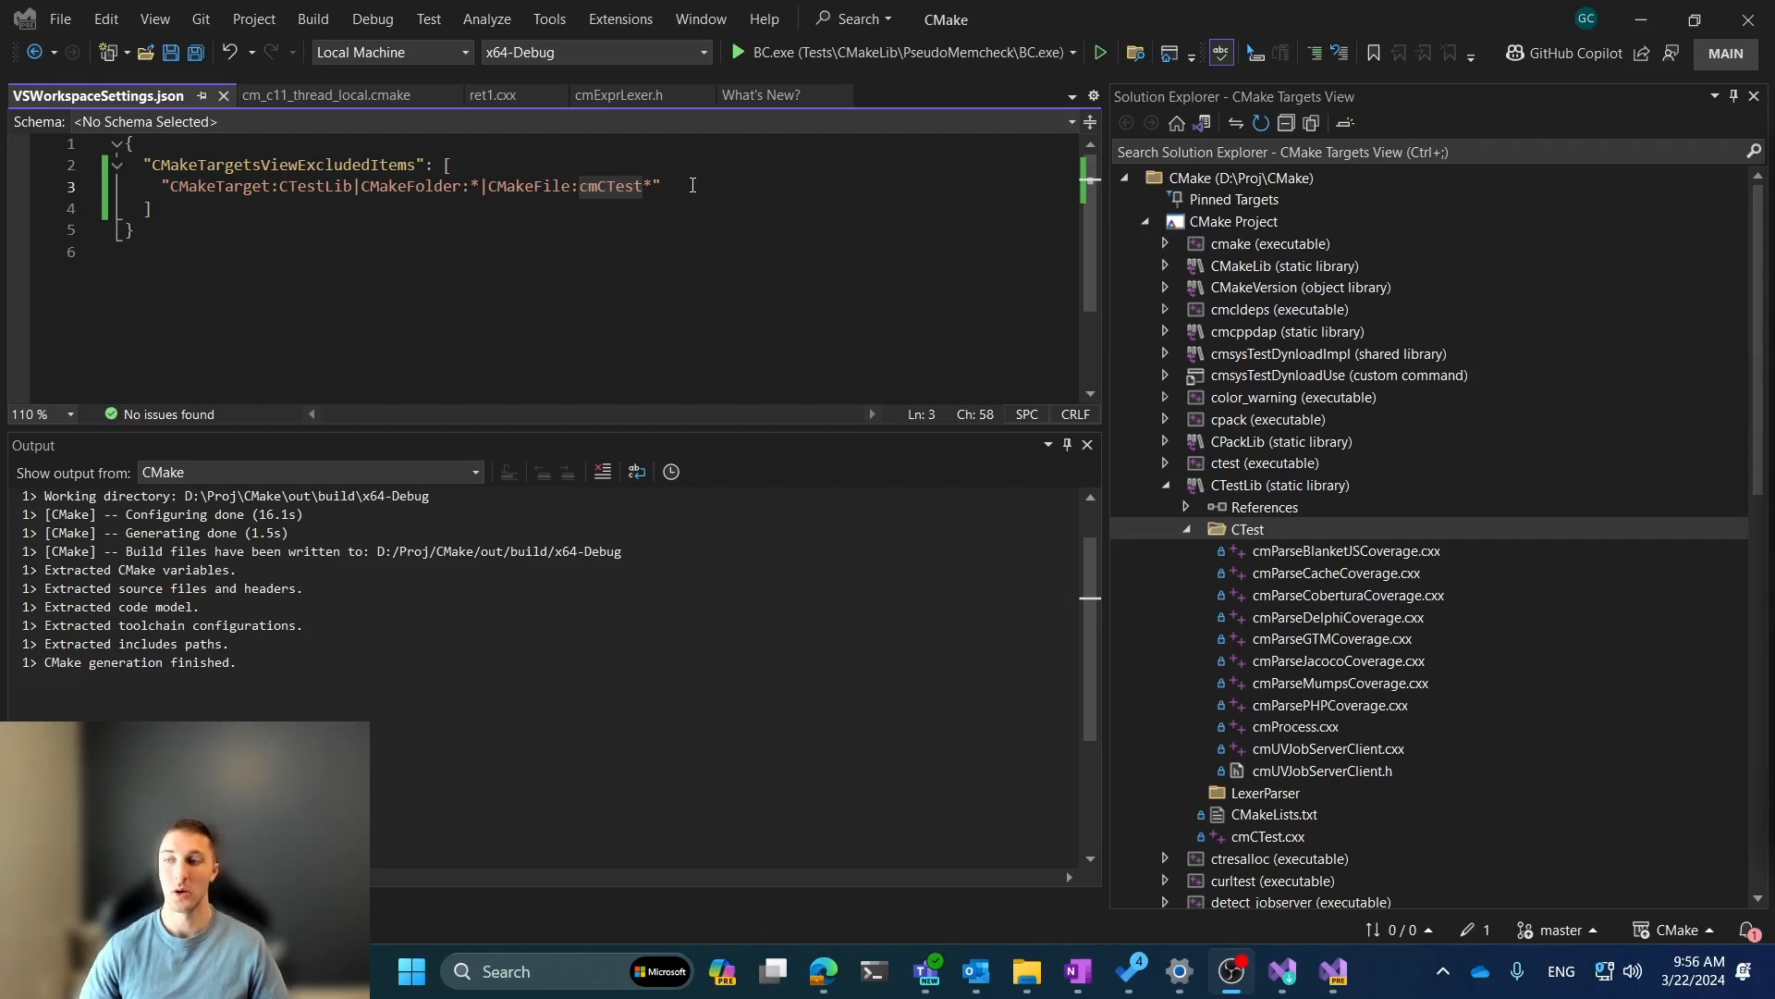
- Sync the targets tree to cm_c11_thread_local.cmake, then switch to ret1.cxx and cmExprLexer.h
left_click(322, 94)
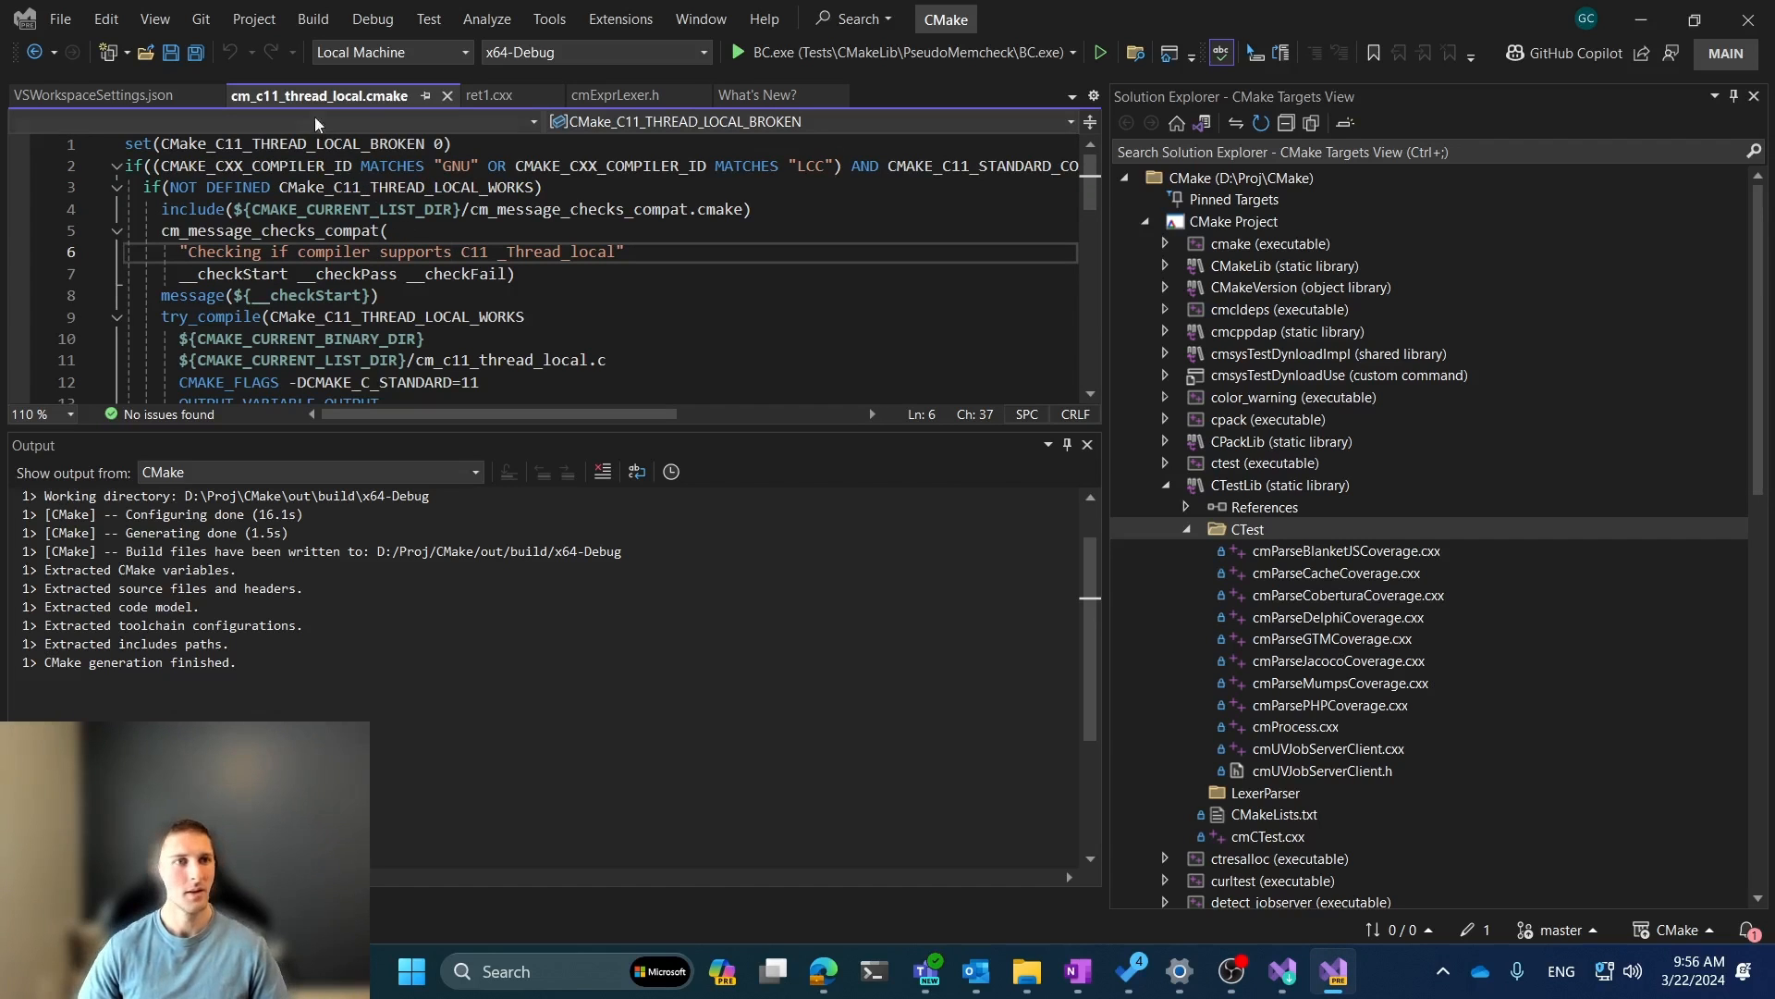
mouse_move(319, 120)
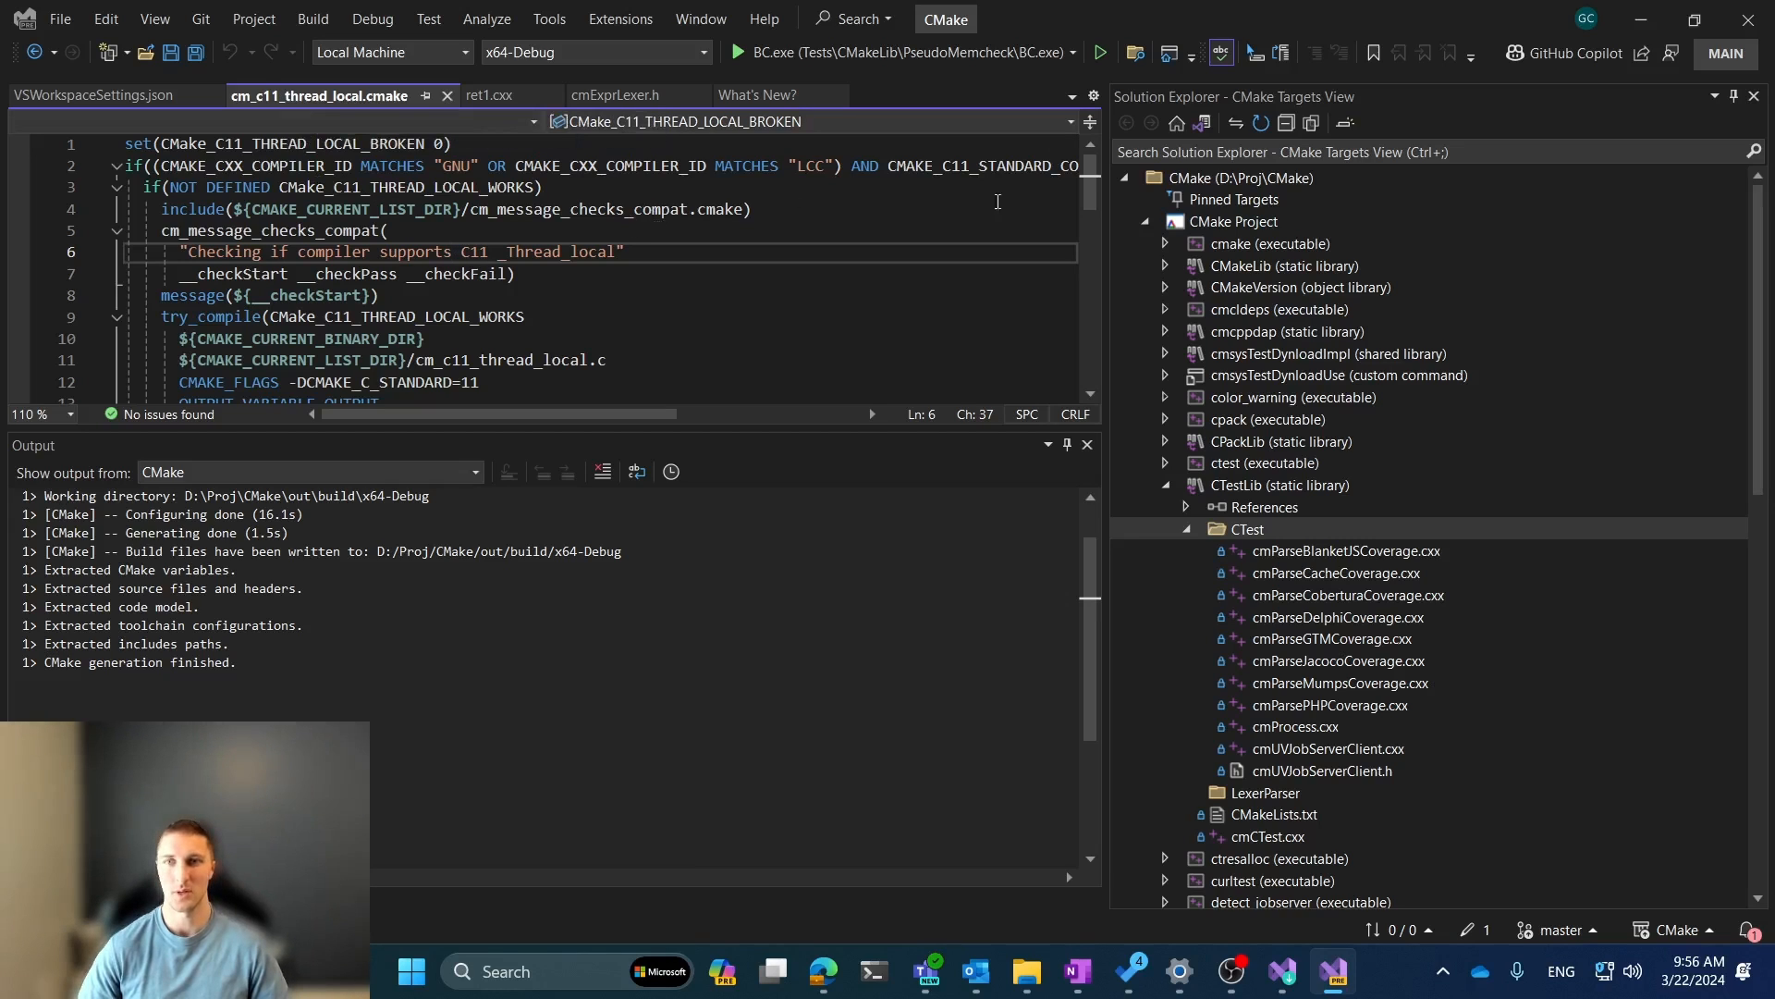
mouse_move(1235, 123)
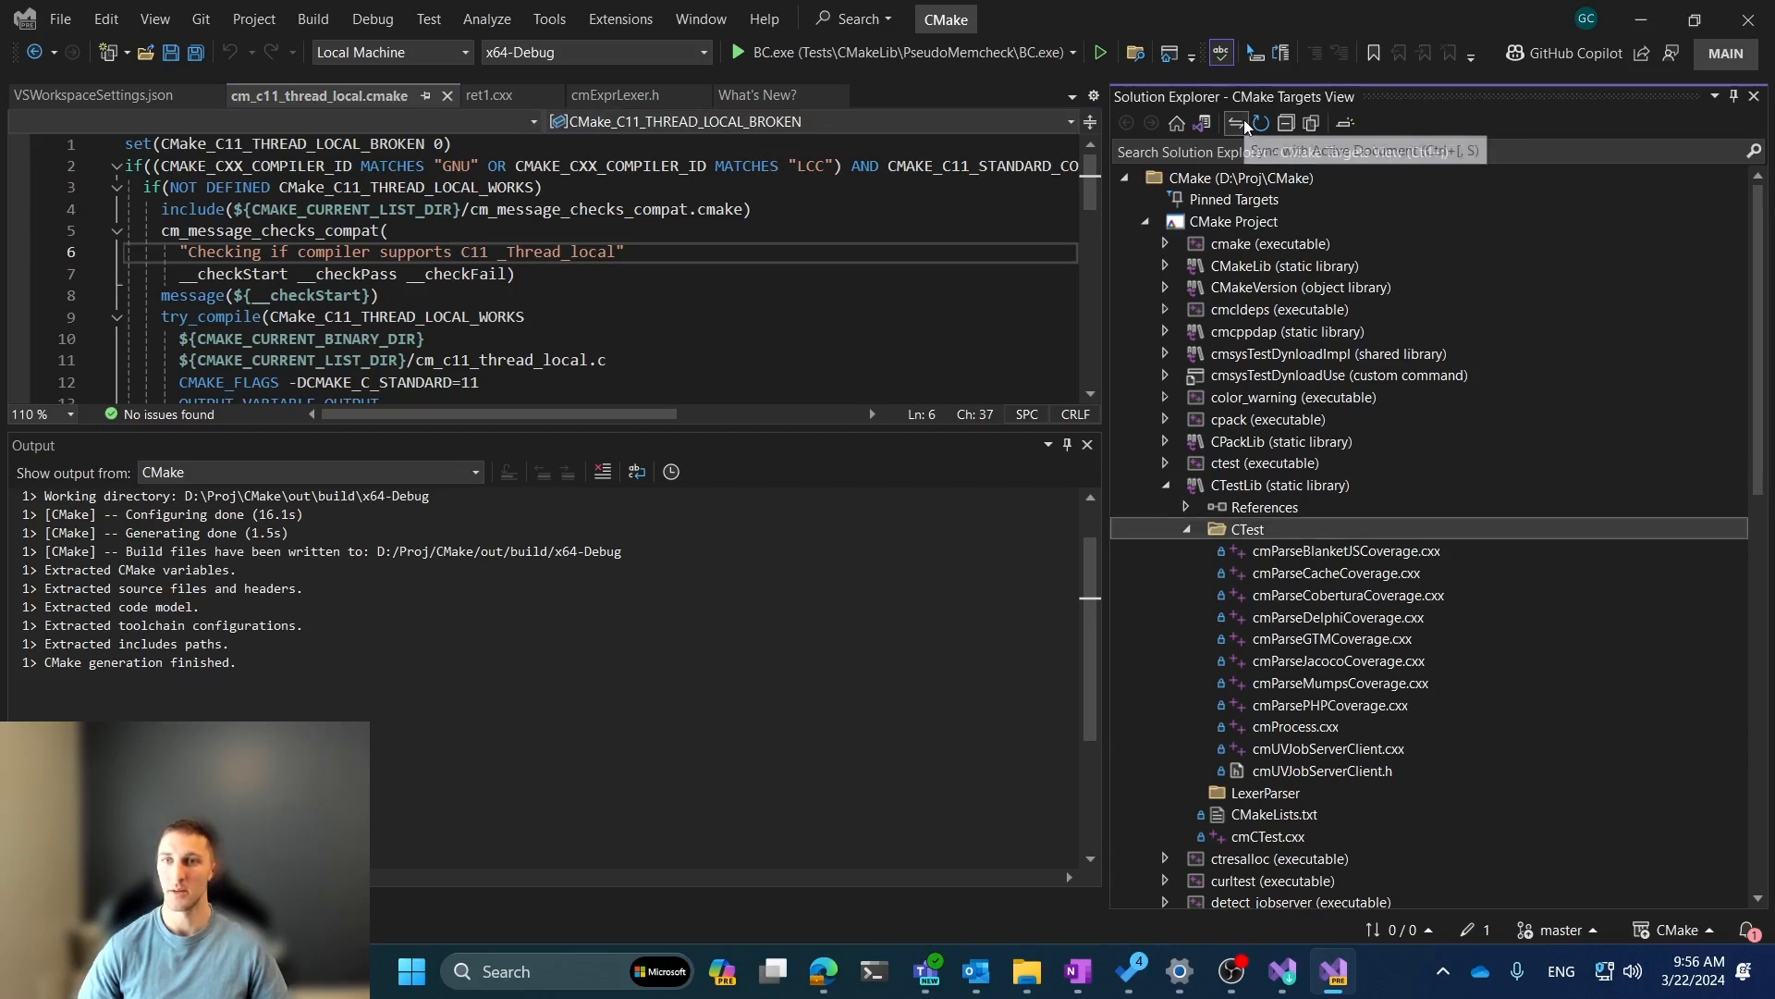
left_click(1246, 123)
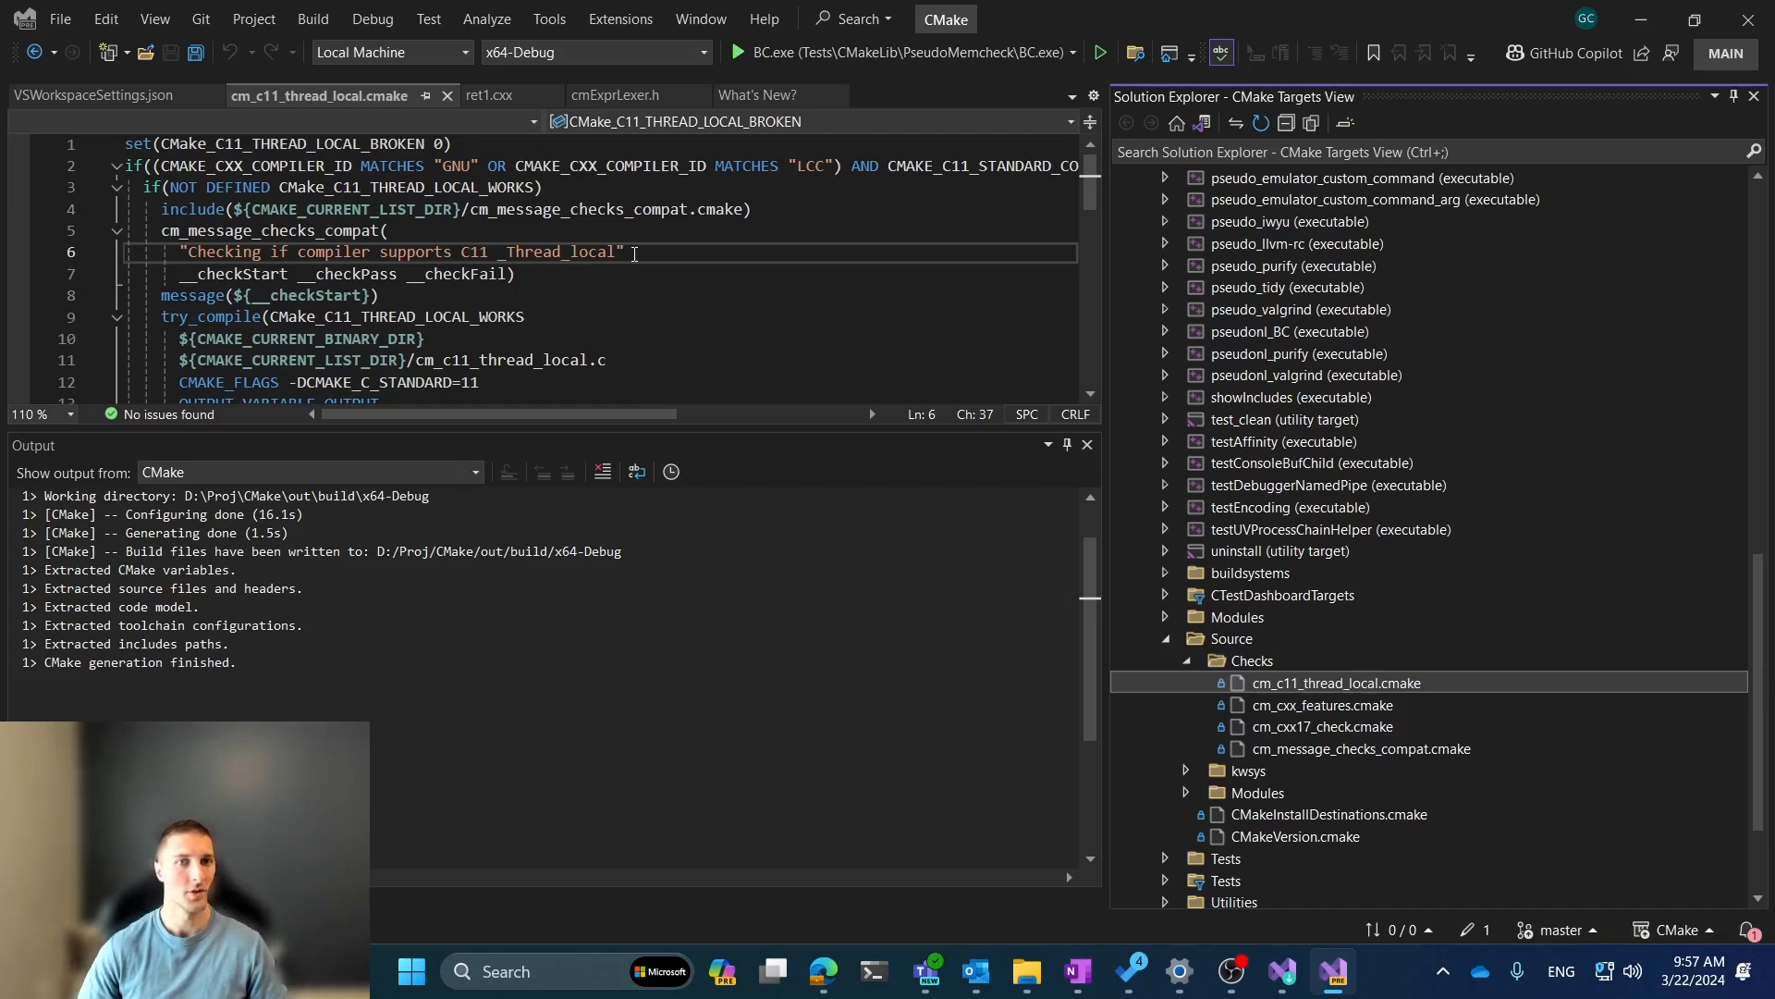
left_click(484, 94)
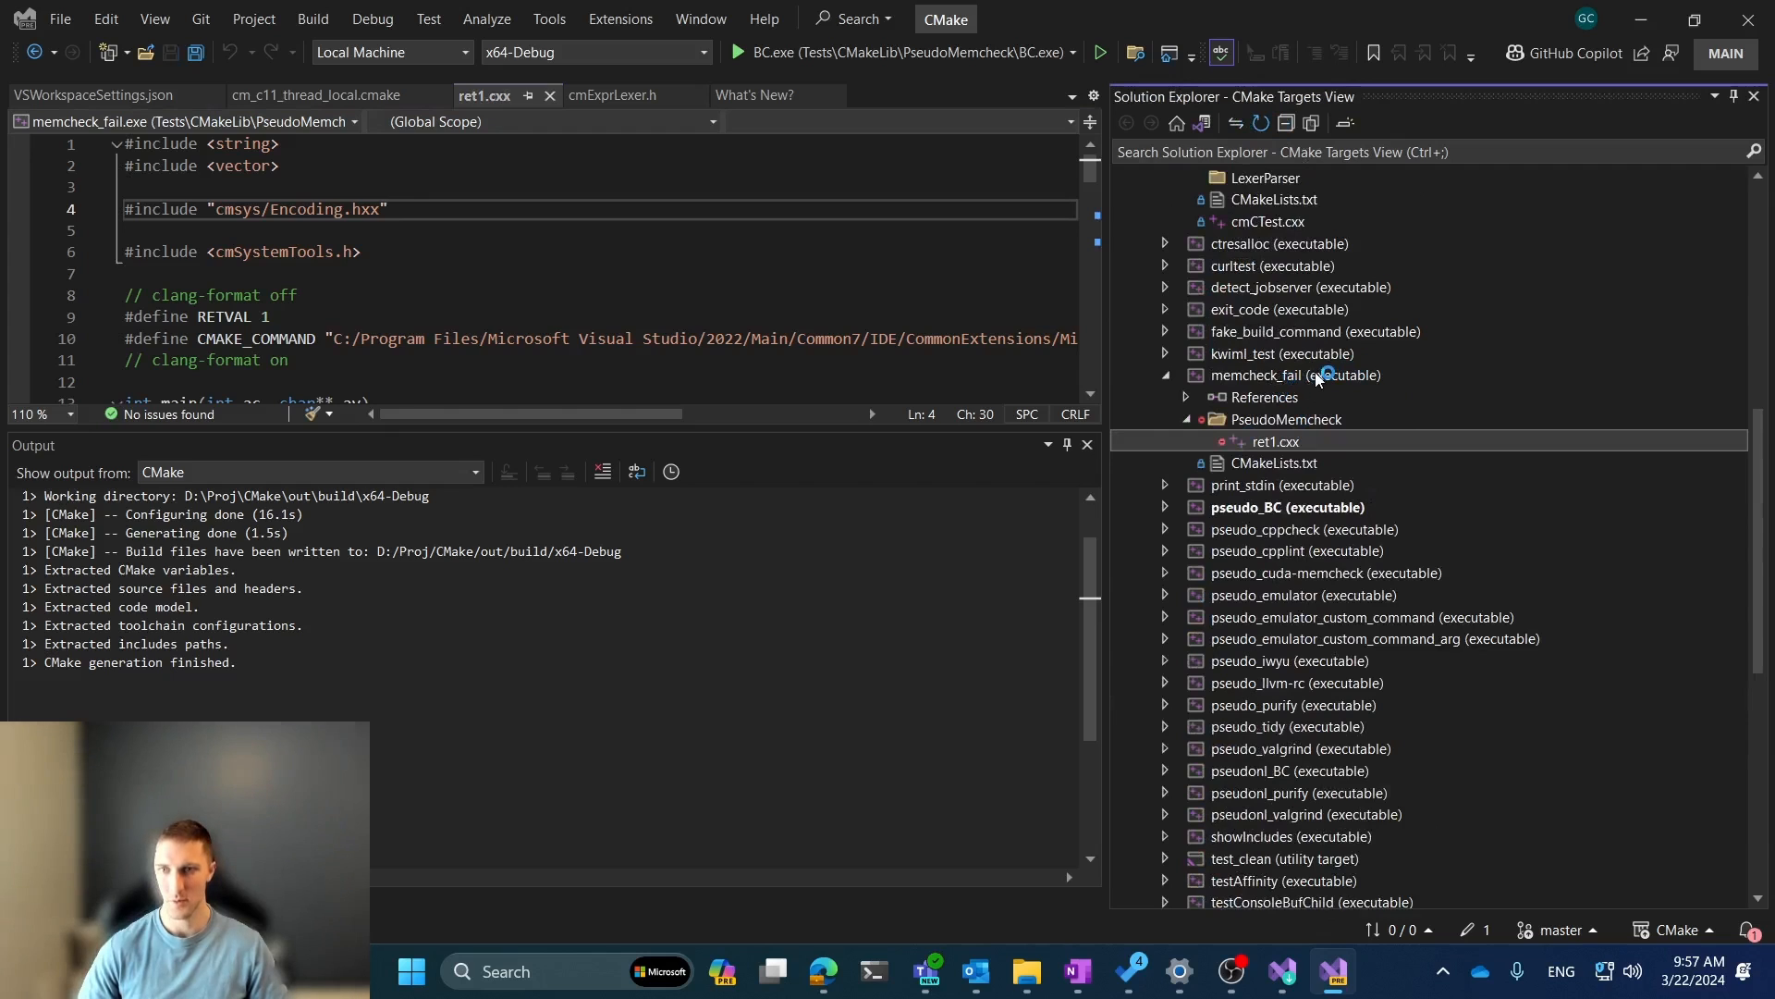
left_click(613, 94)
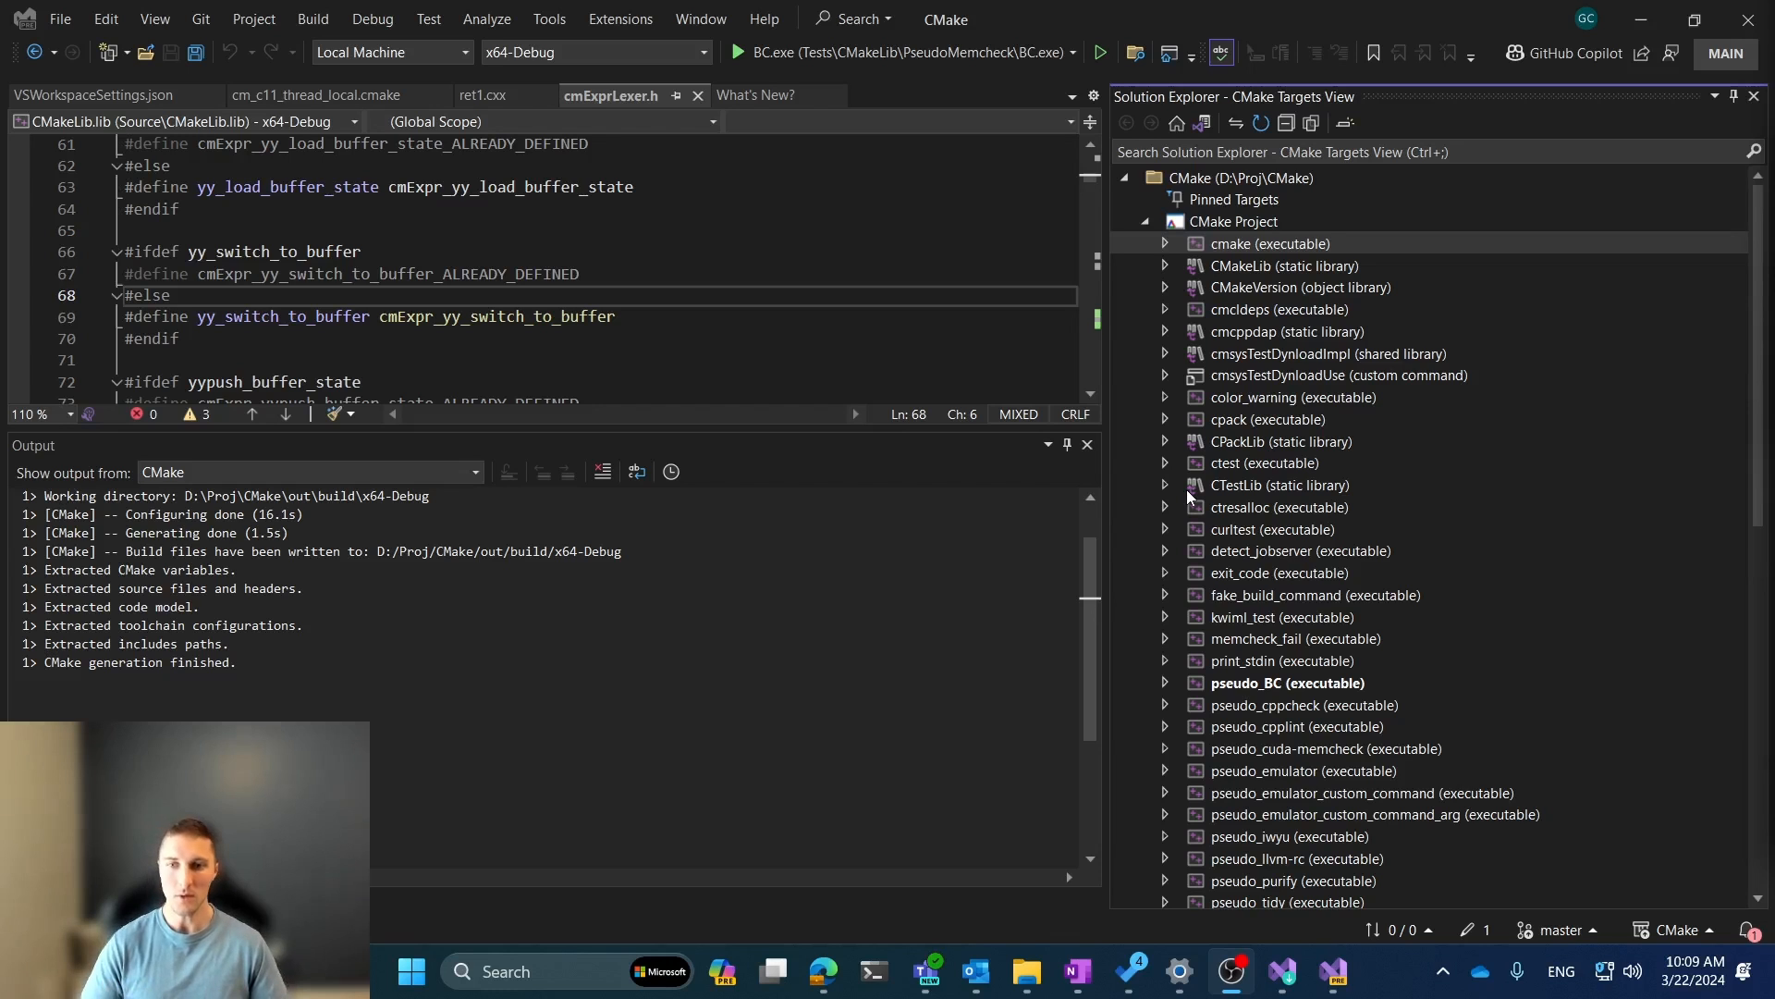
- Expand Tests' RunCMake\CPack folder to show 7Z, DEB, RPM, TGZ and ZIP subfolders
scroll("down", 3)
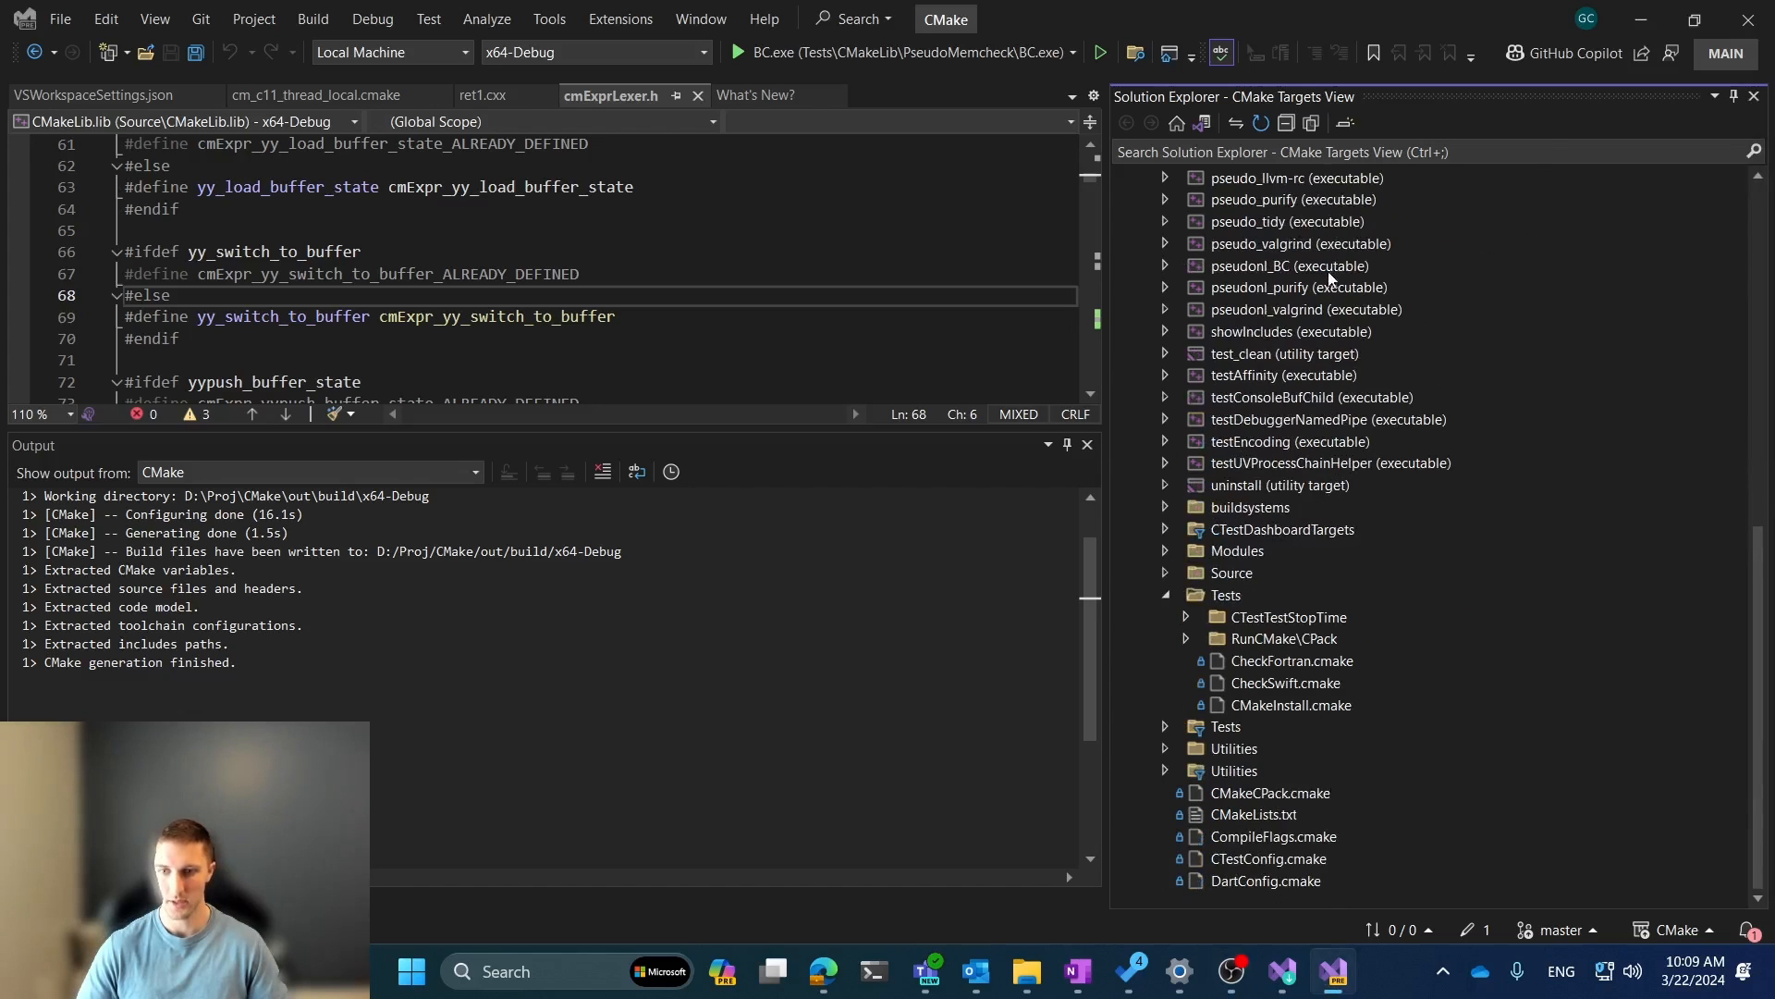
mouse_move(1258, 645)
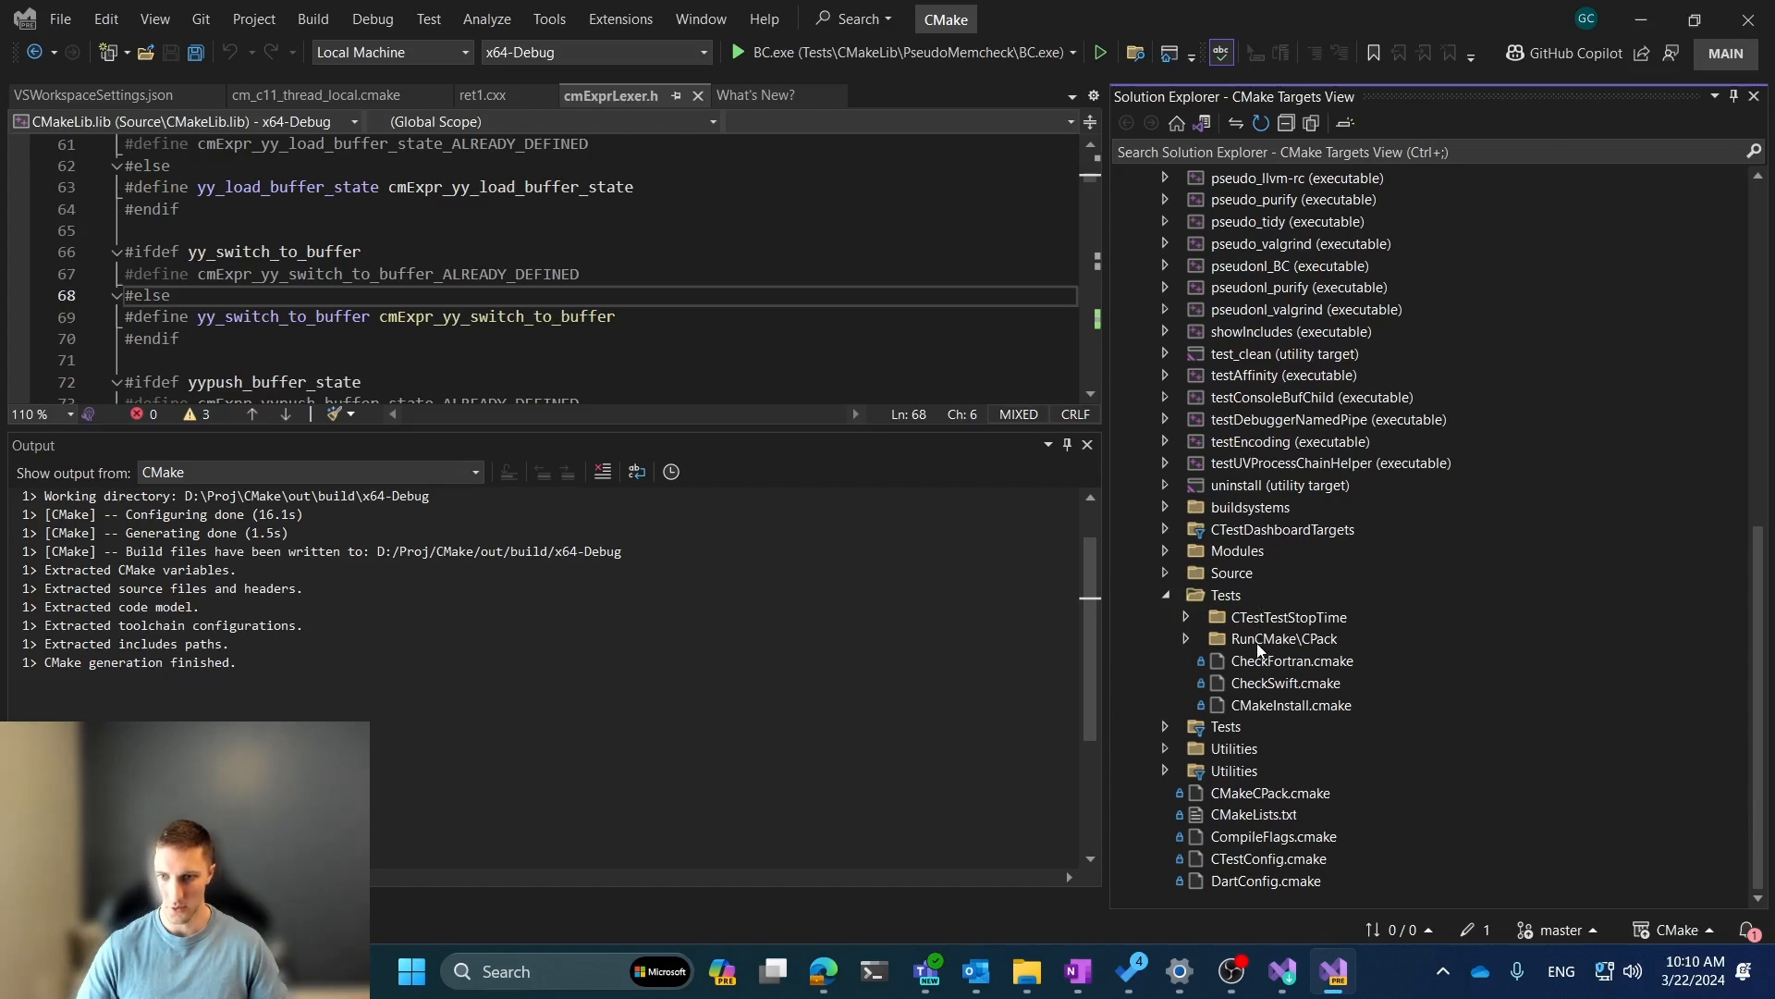
left_click(1285, 638)
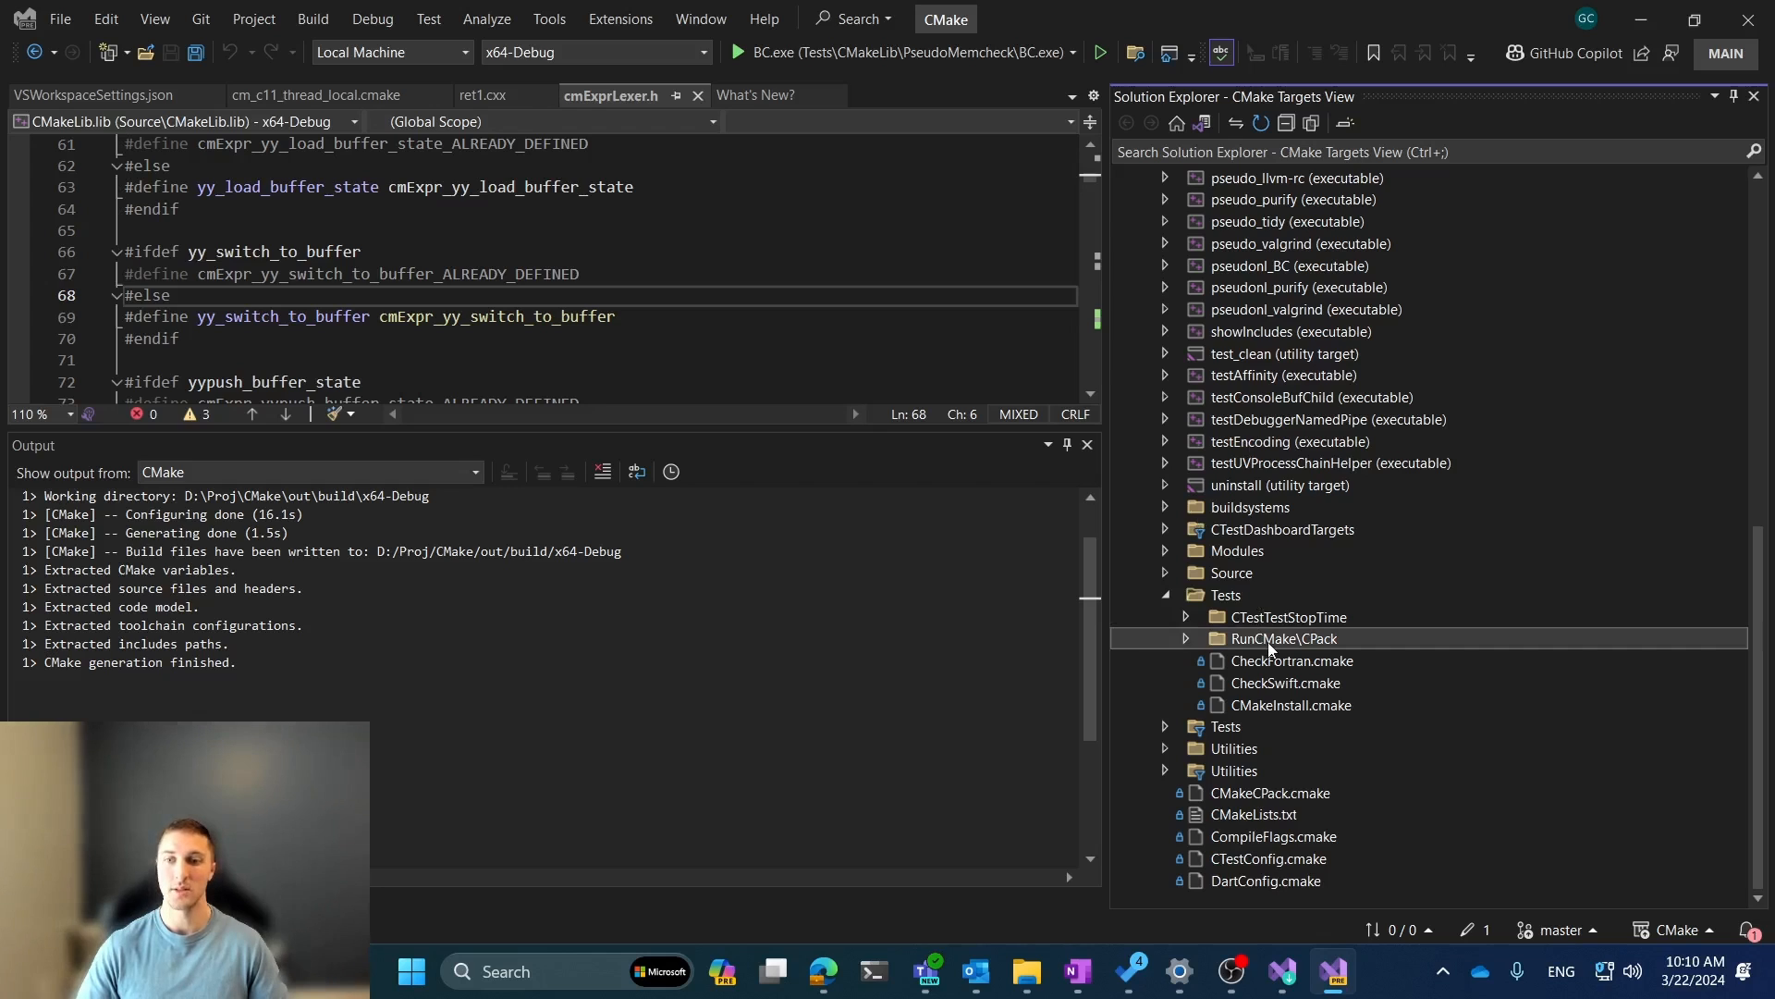
mouse_move(1479, 607)
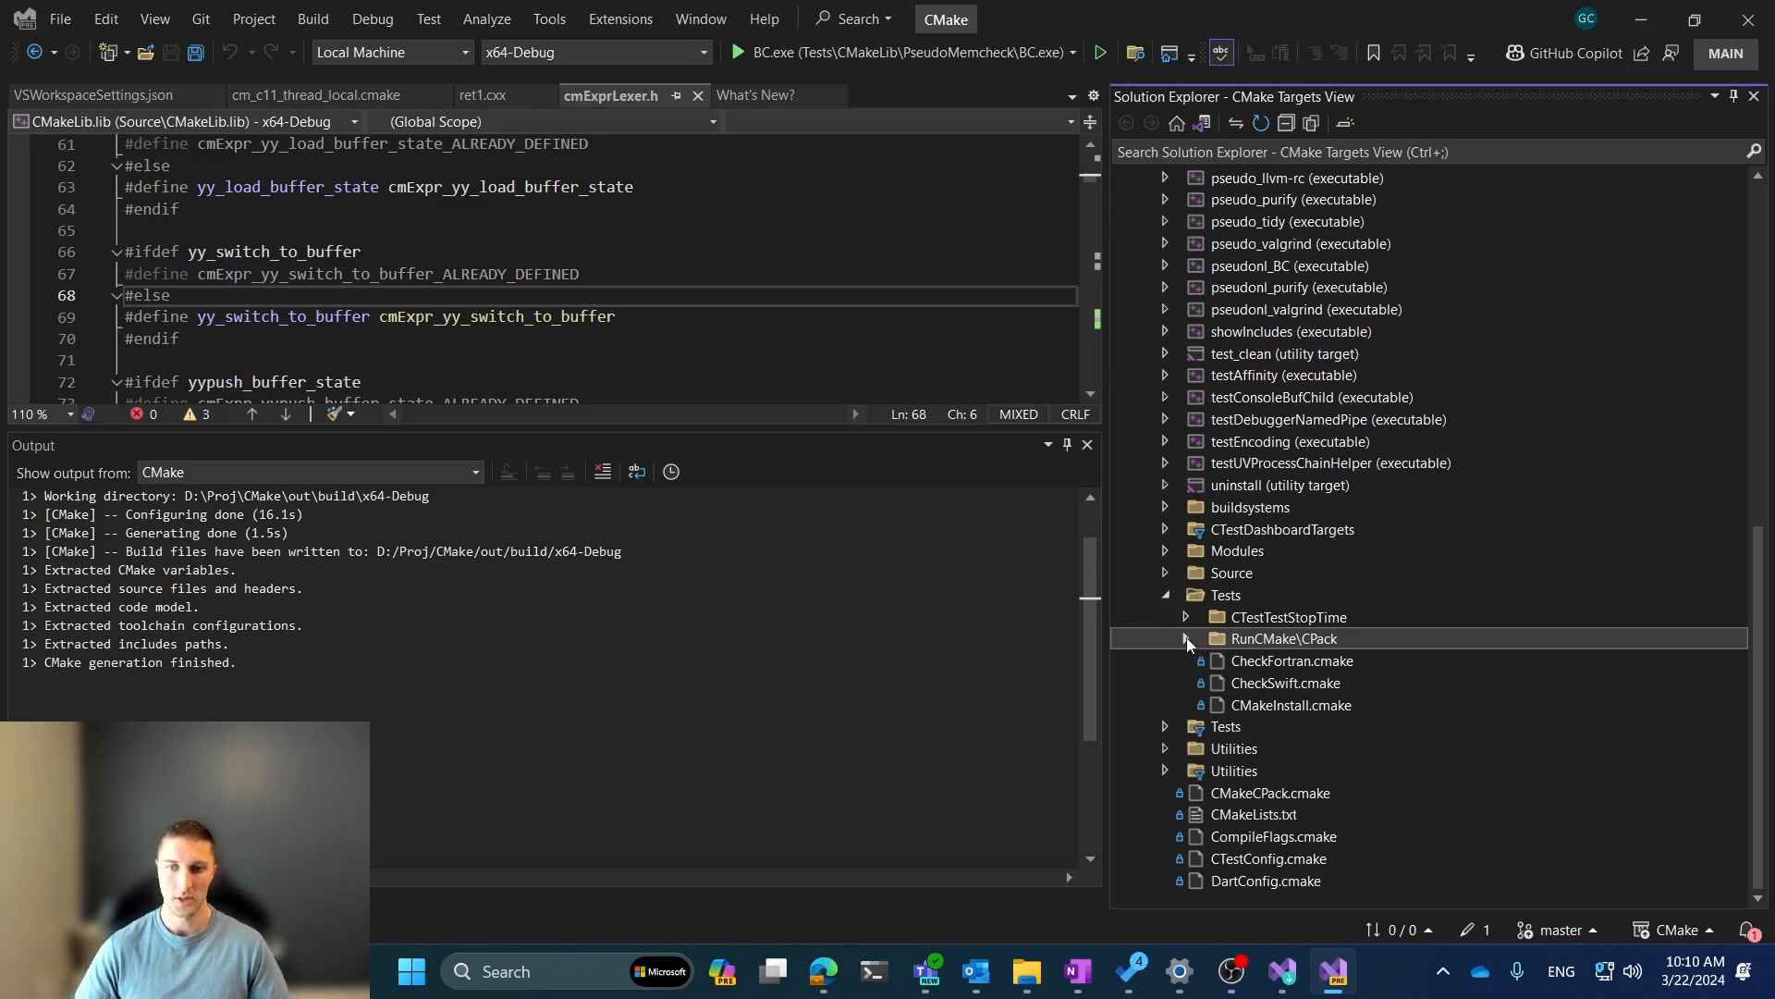
left_click(1187, 638)
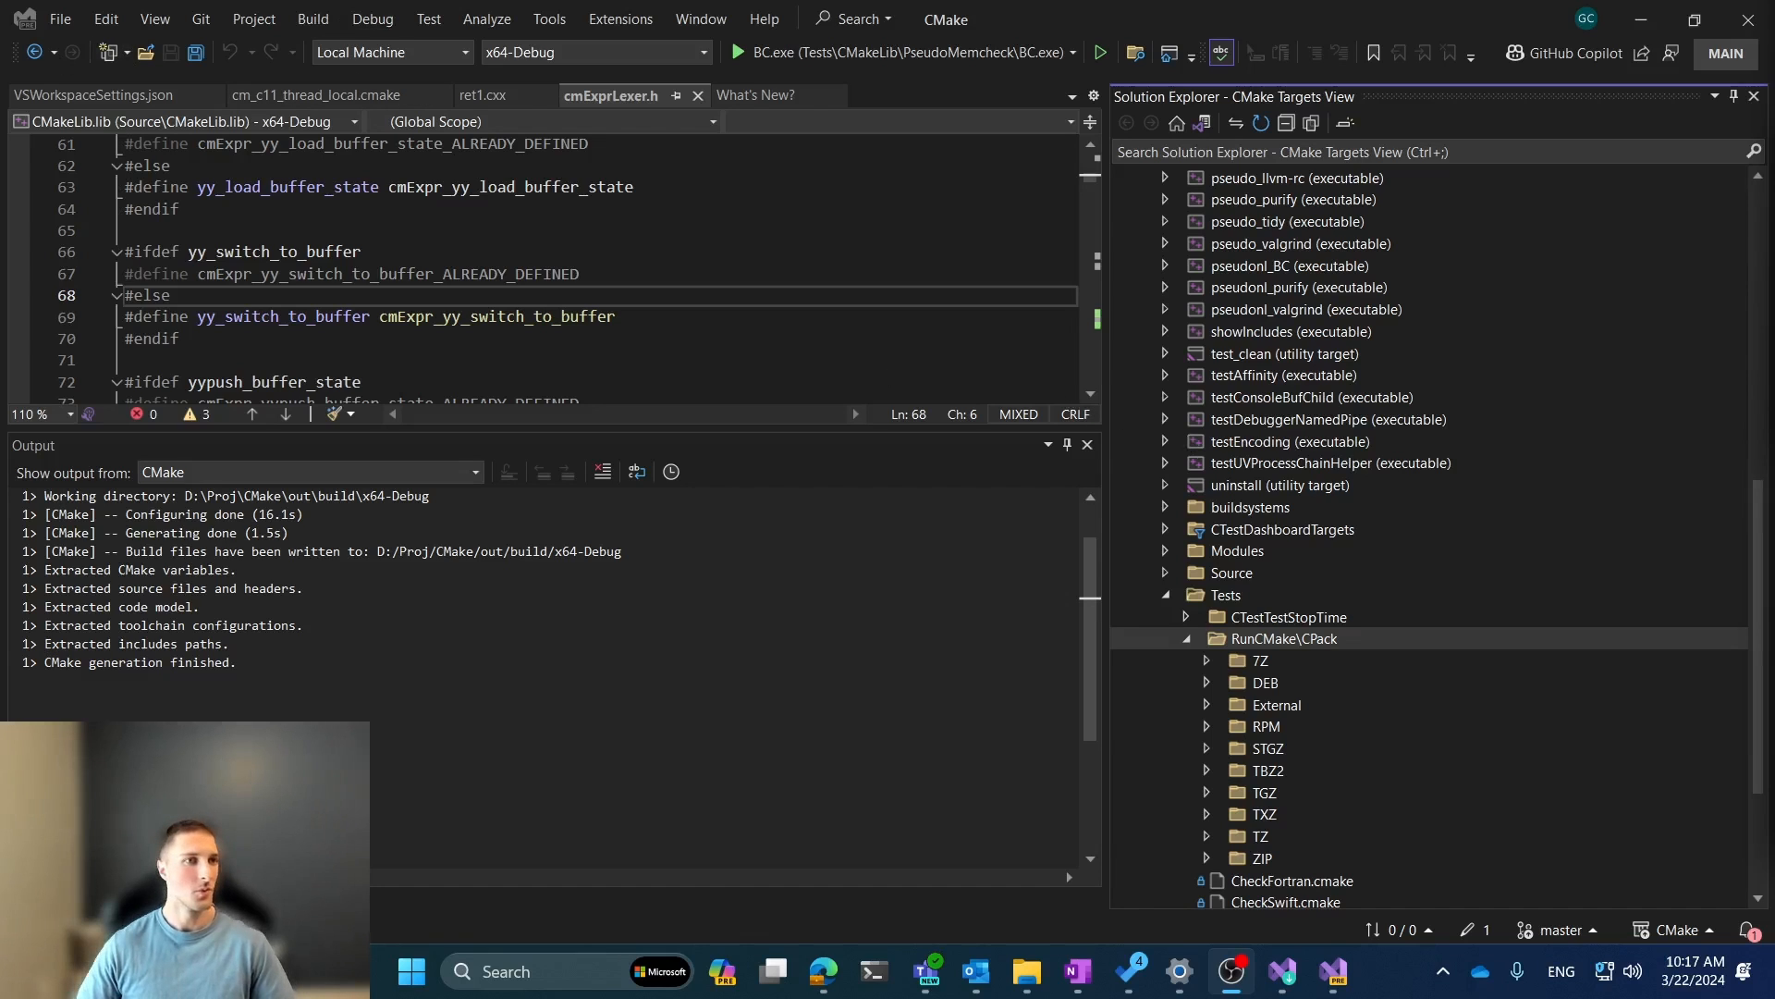
- Create the new CMake project CMakeProject127, then build and launch its console
left_click(63, 18)
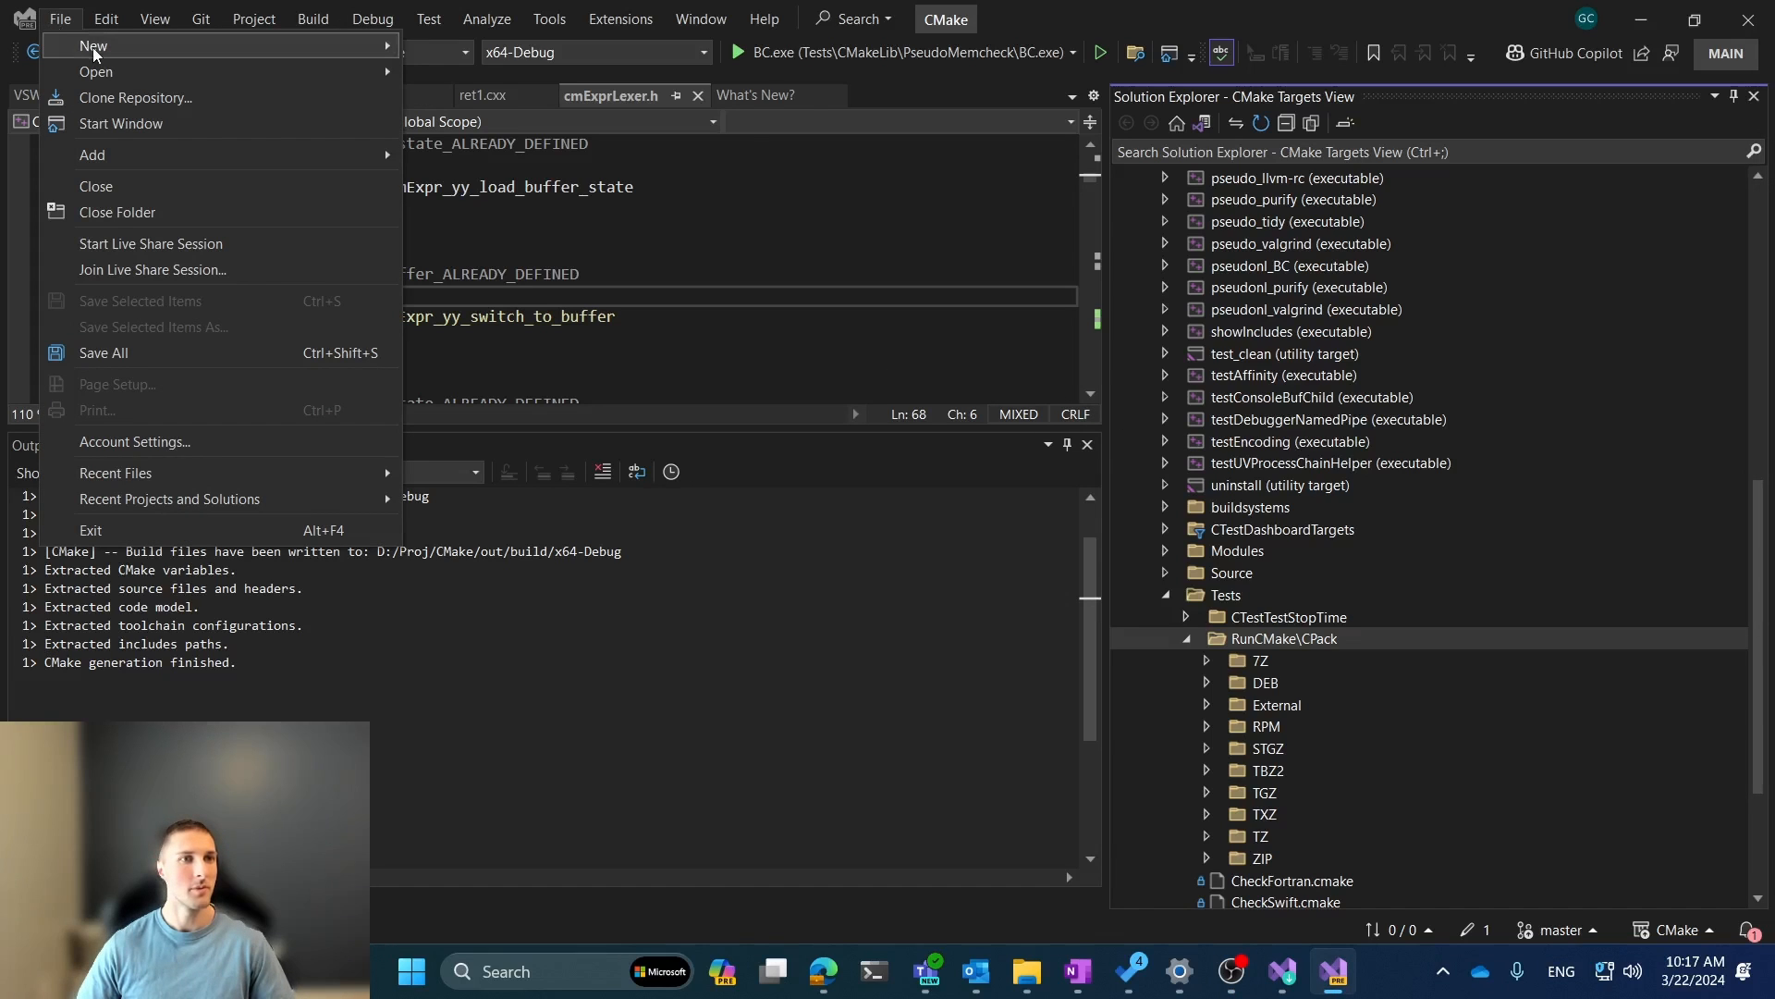
left_click(82, 44)
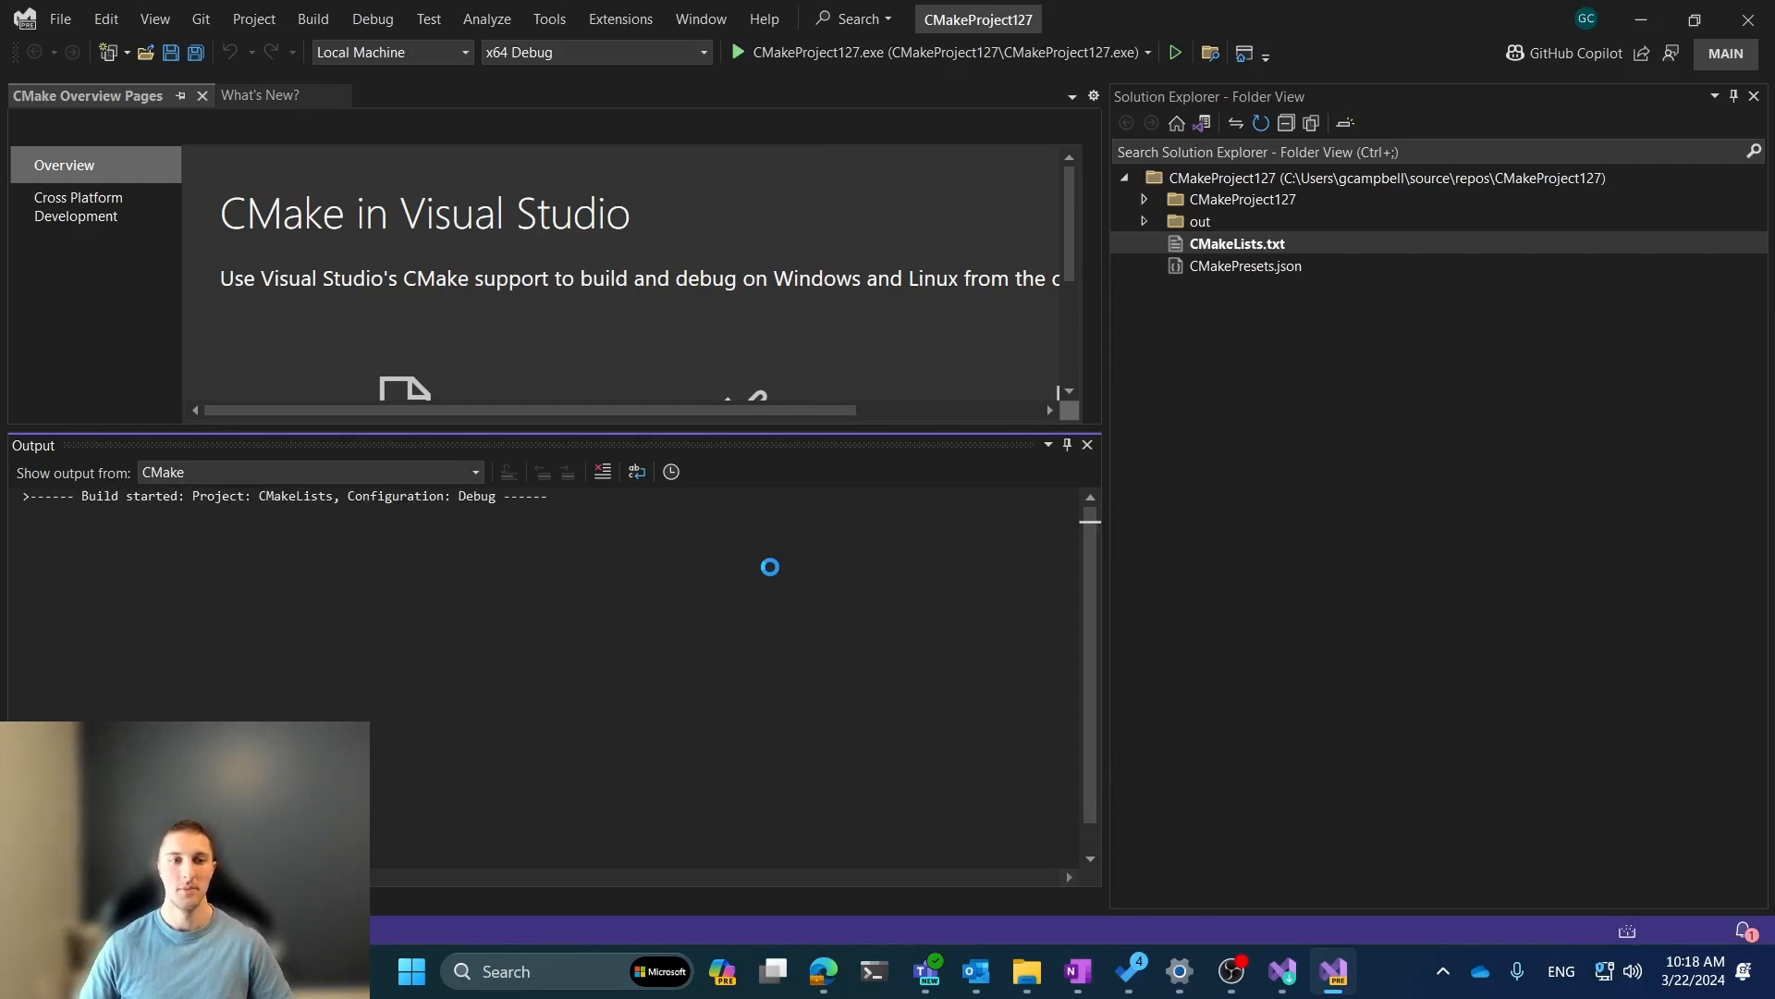
left_click(874, 971)
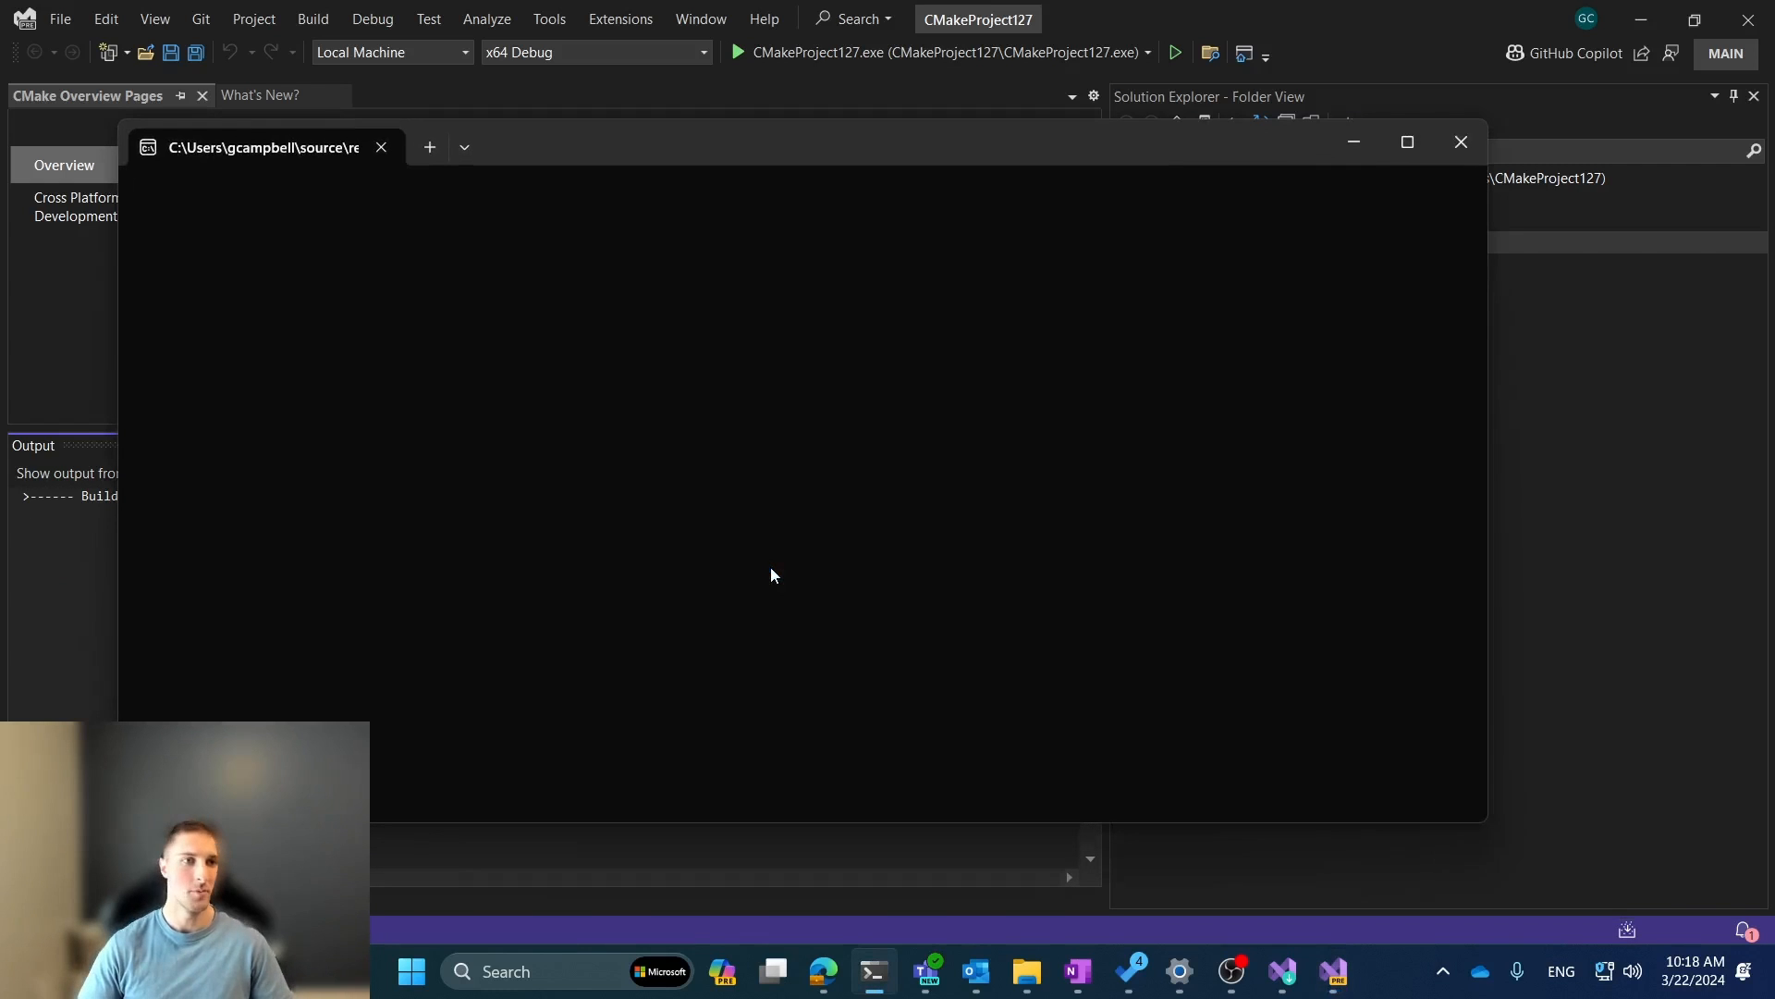